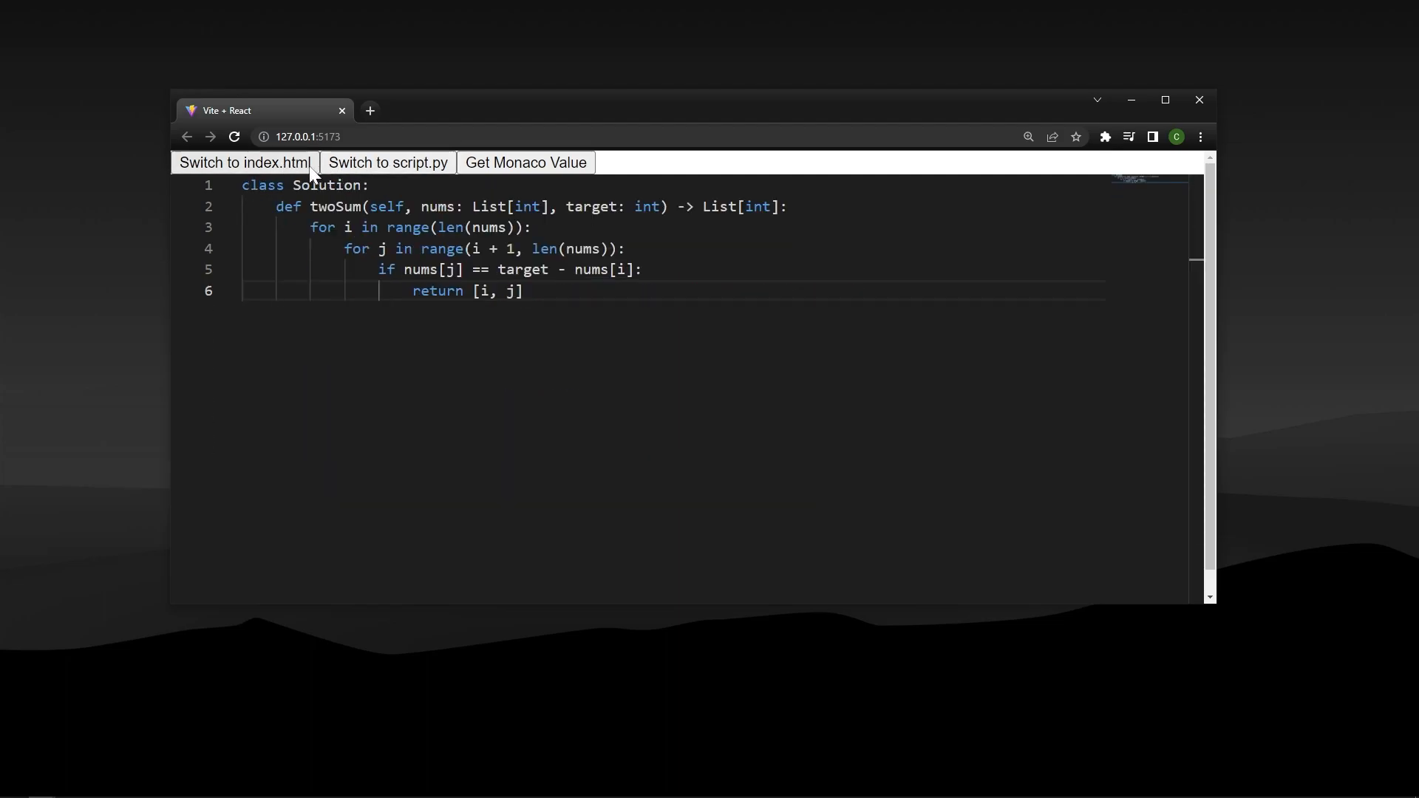
Switch the demo editor to index.html, alert its contents via 'Get Monaco Value', and dismiss the alert.
left_click(243, 163)
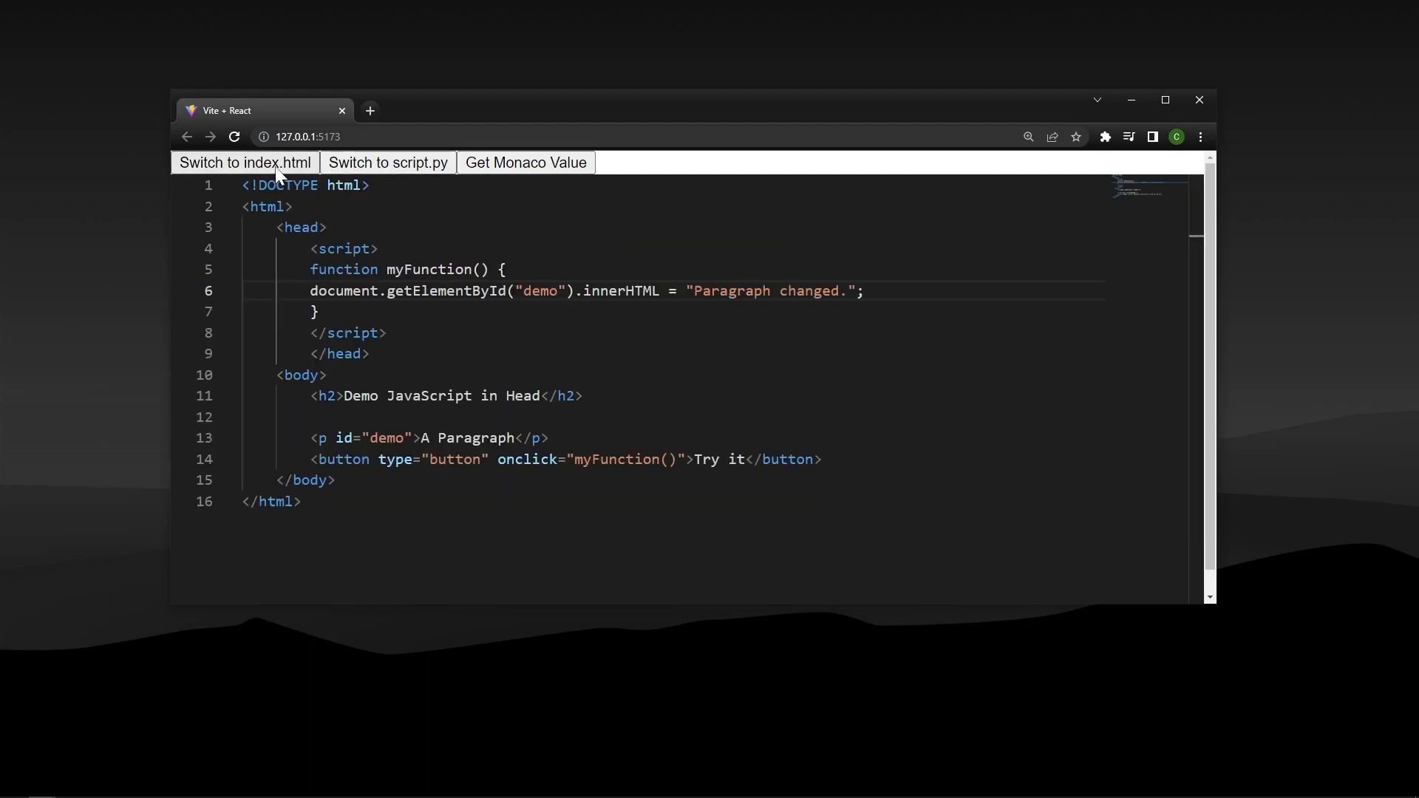
left_click(326, 375)
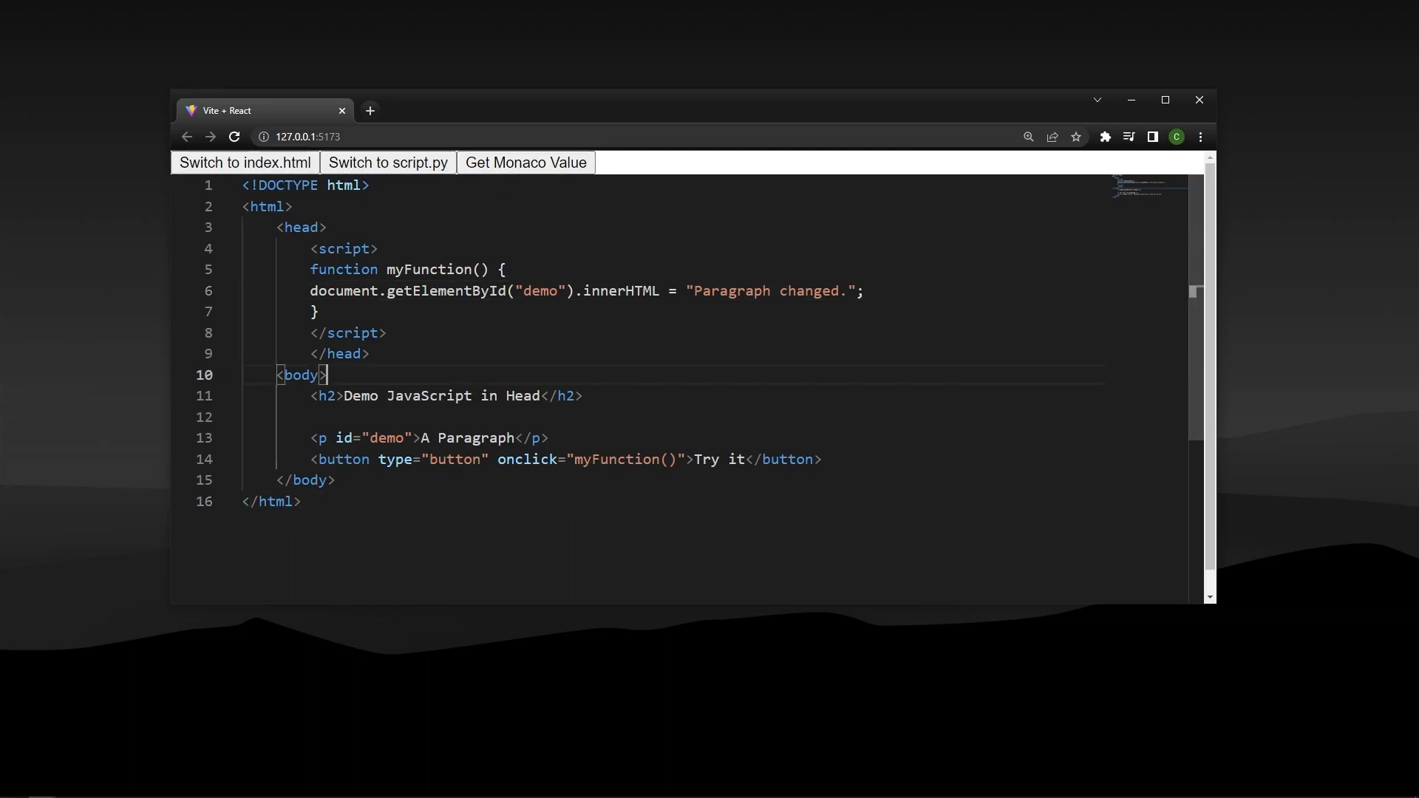
left_click(524, 162)
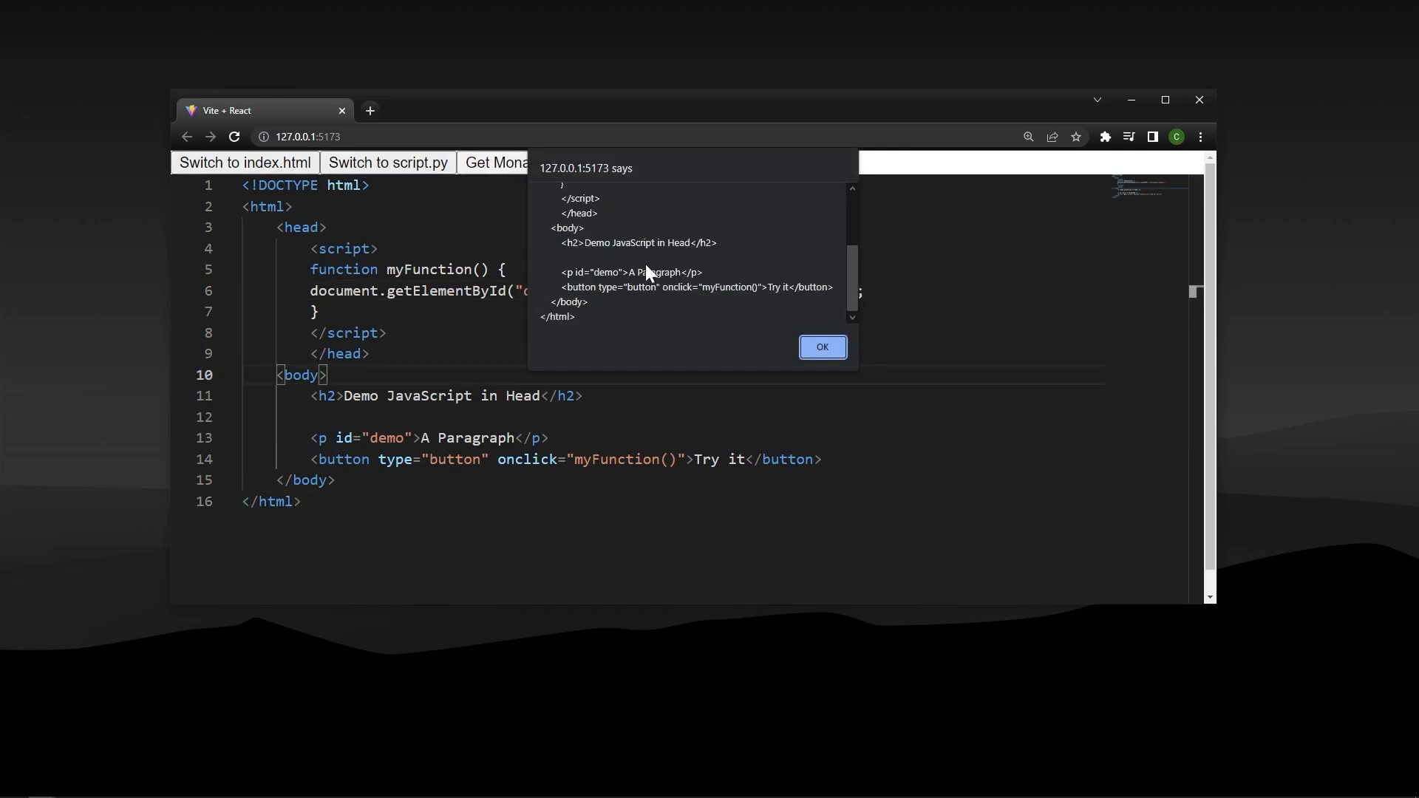
left_click(819, 346)
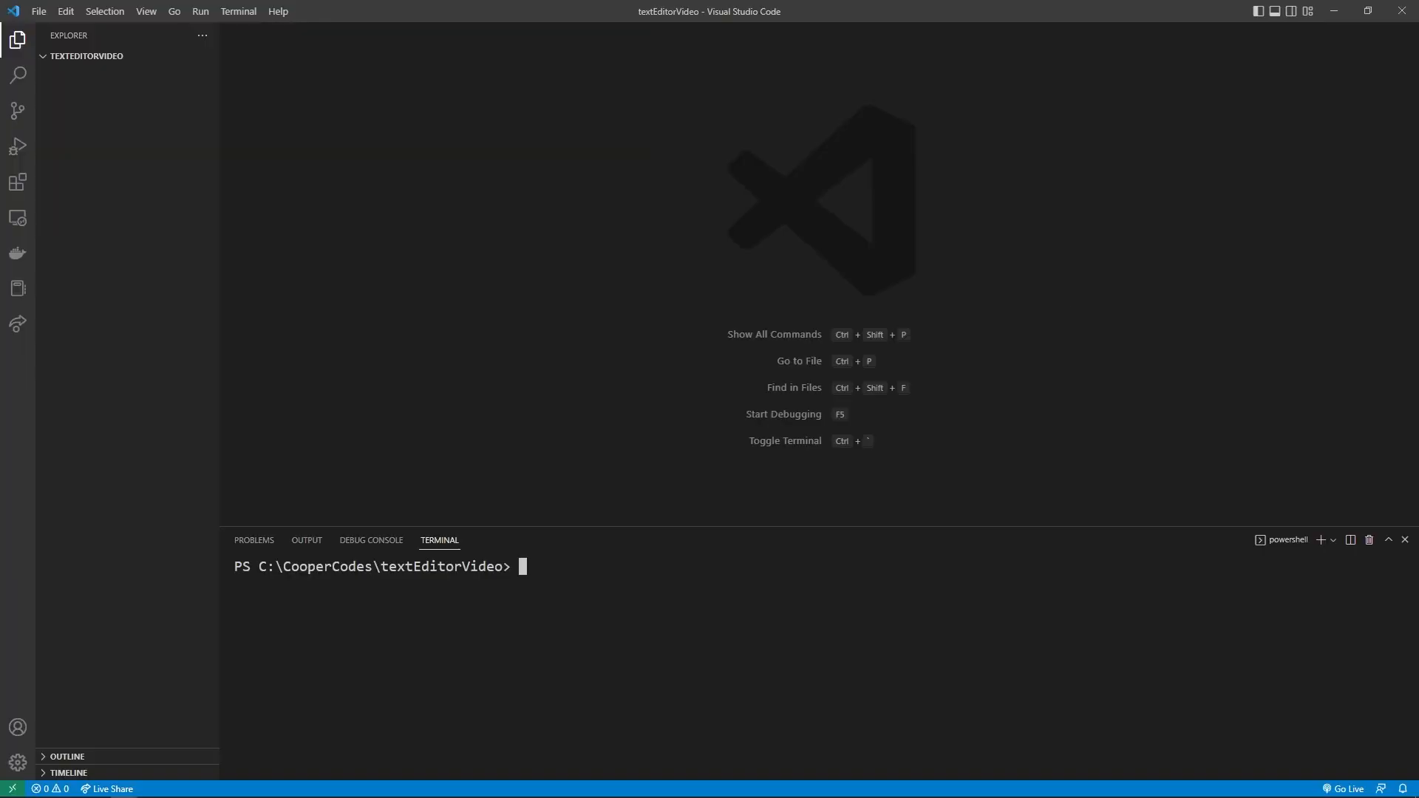
Scaffold a React Vite project named 'app' with npm create vite@latest app -- --template react.
type("npm cre")
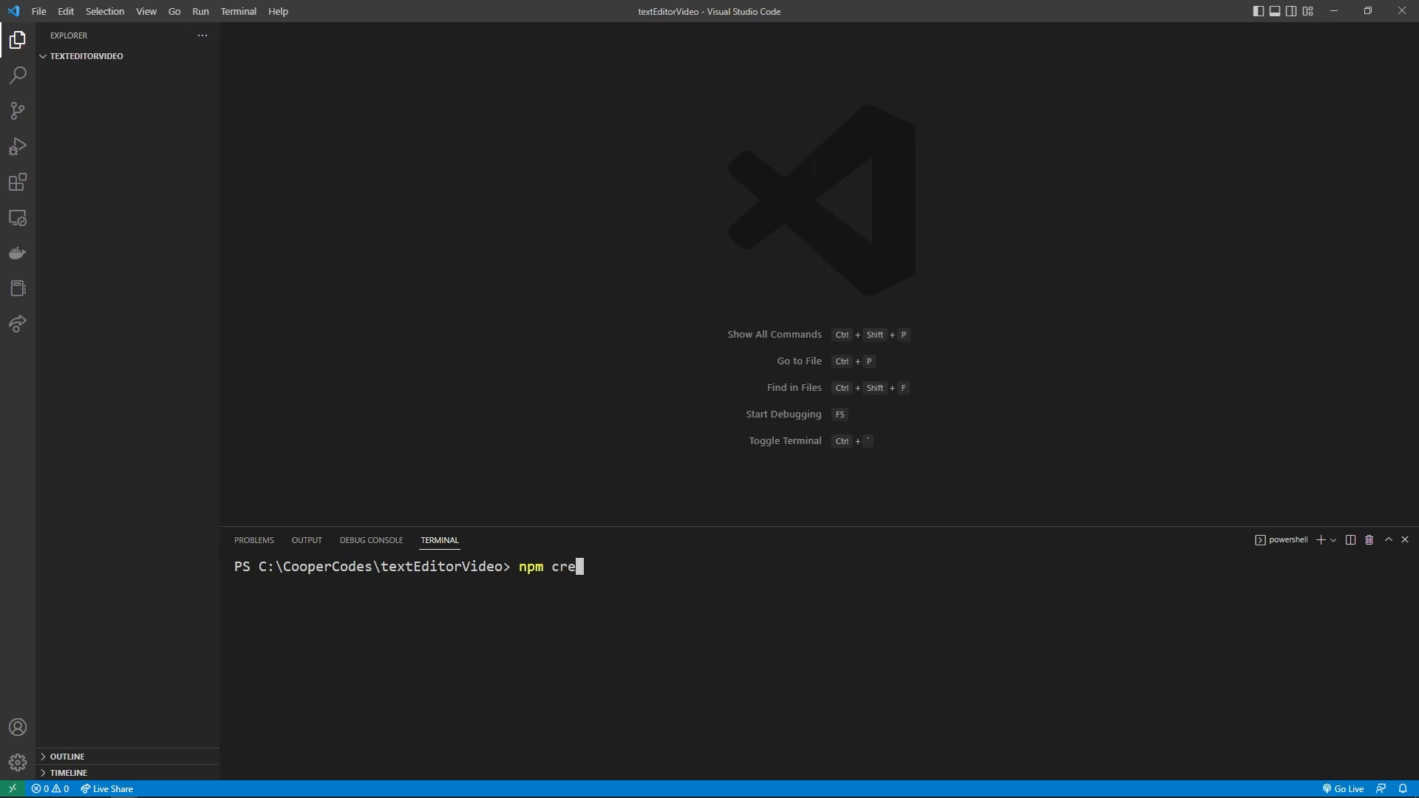
type("ate vite")
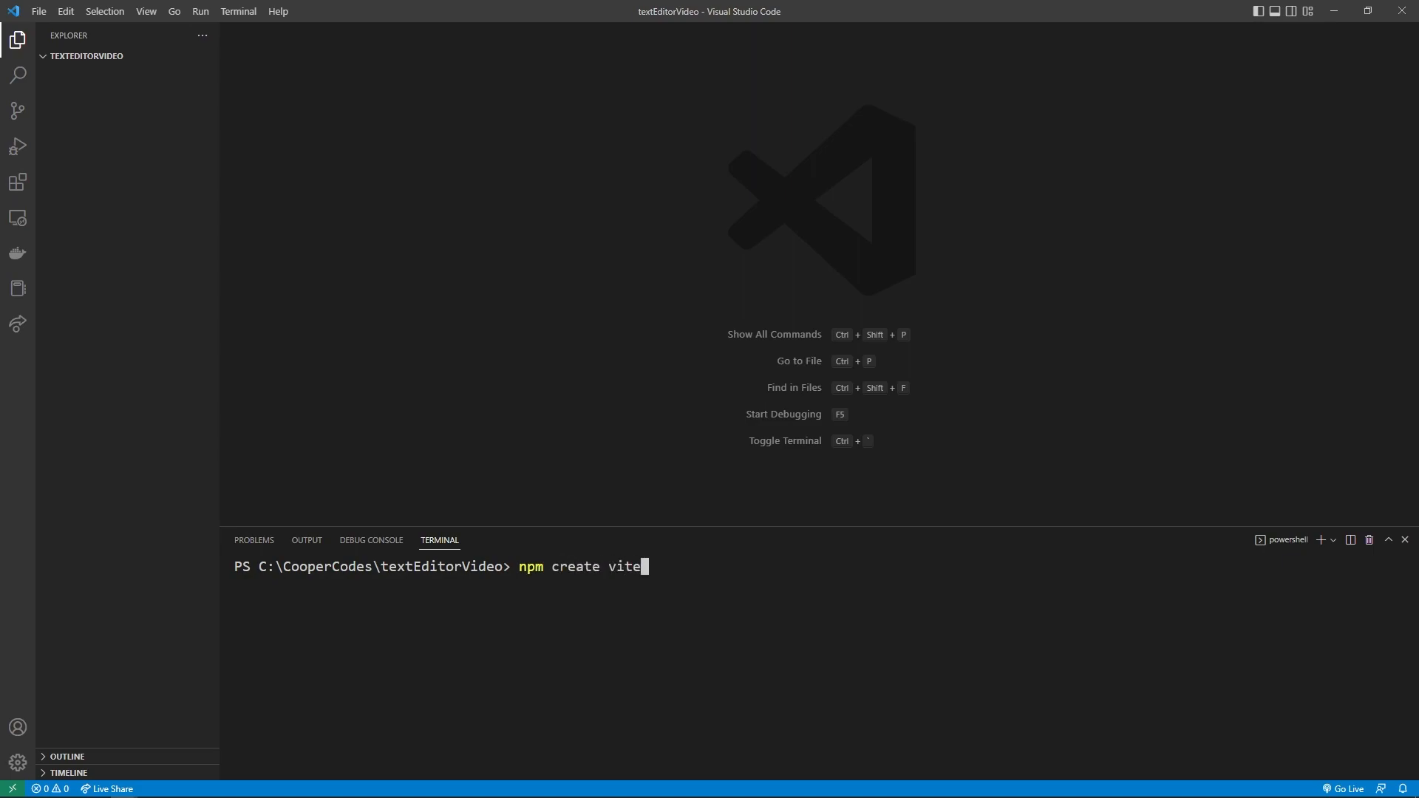
type("@latest")
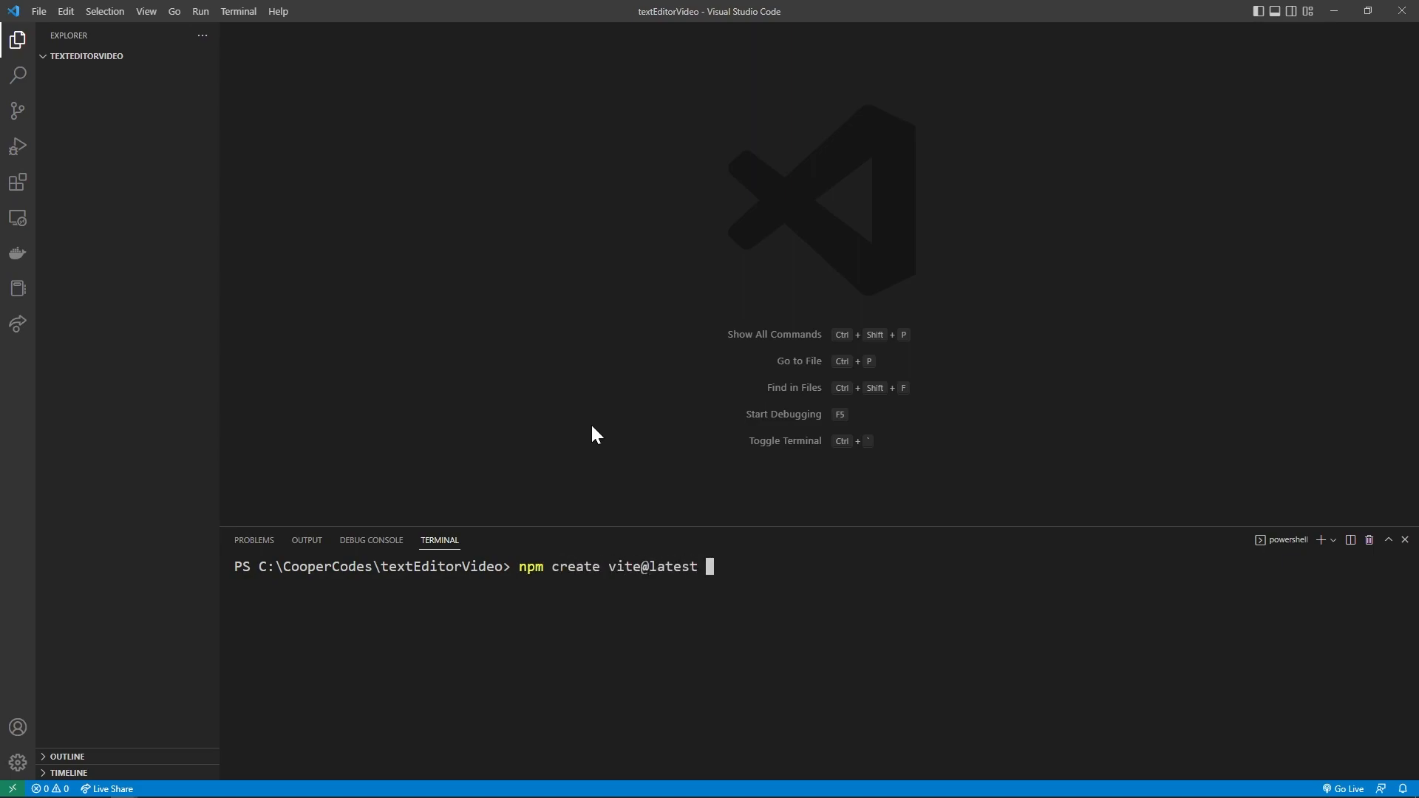
type("app -")
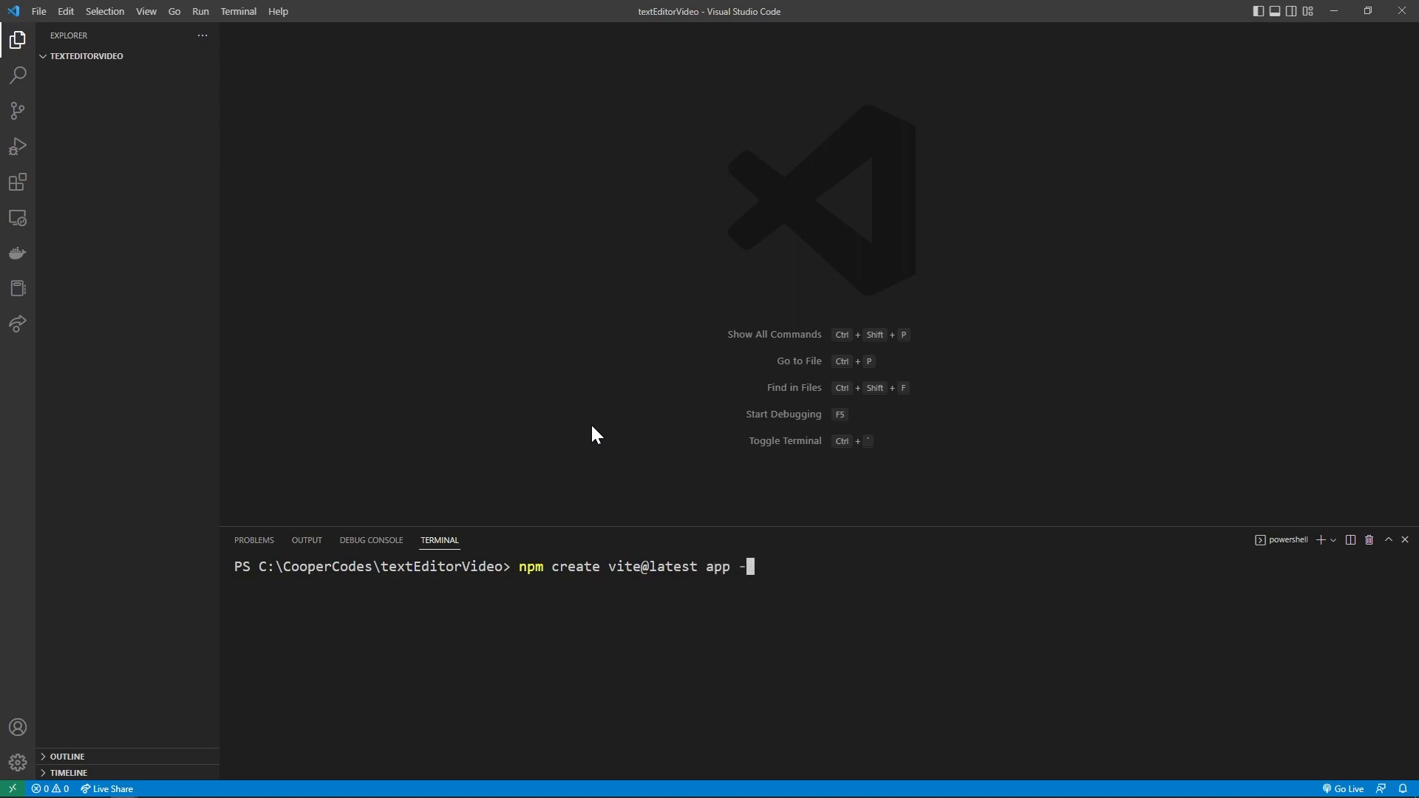
type("-")
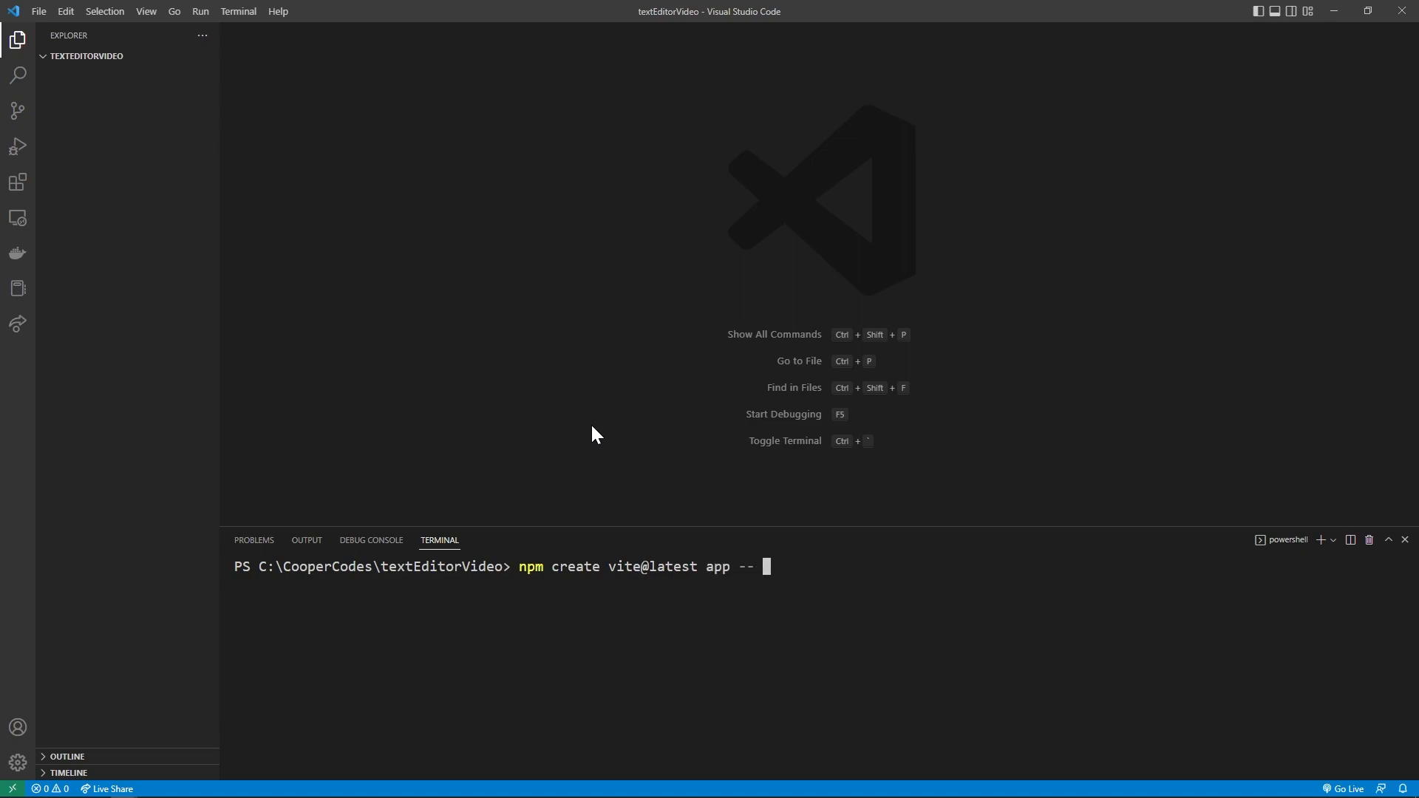
type("-te")
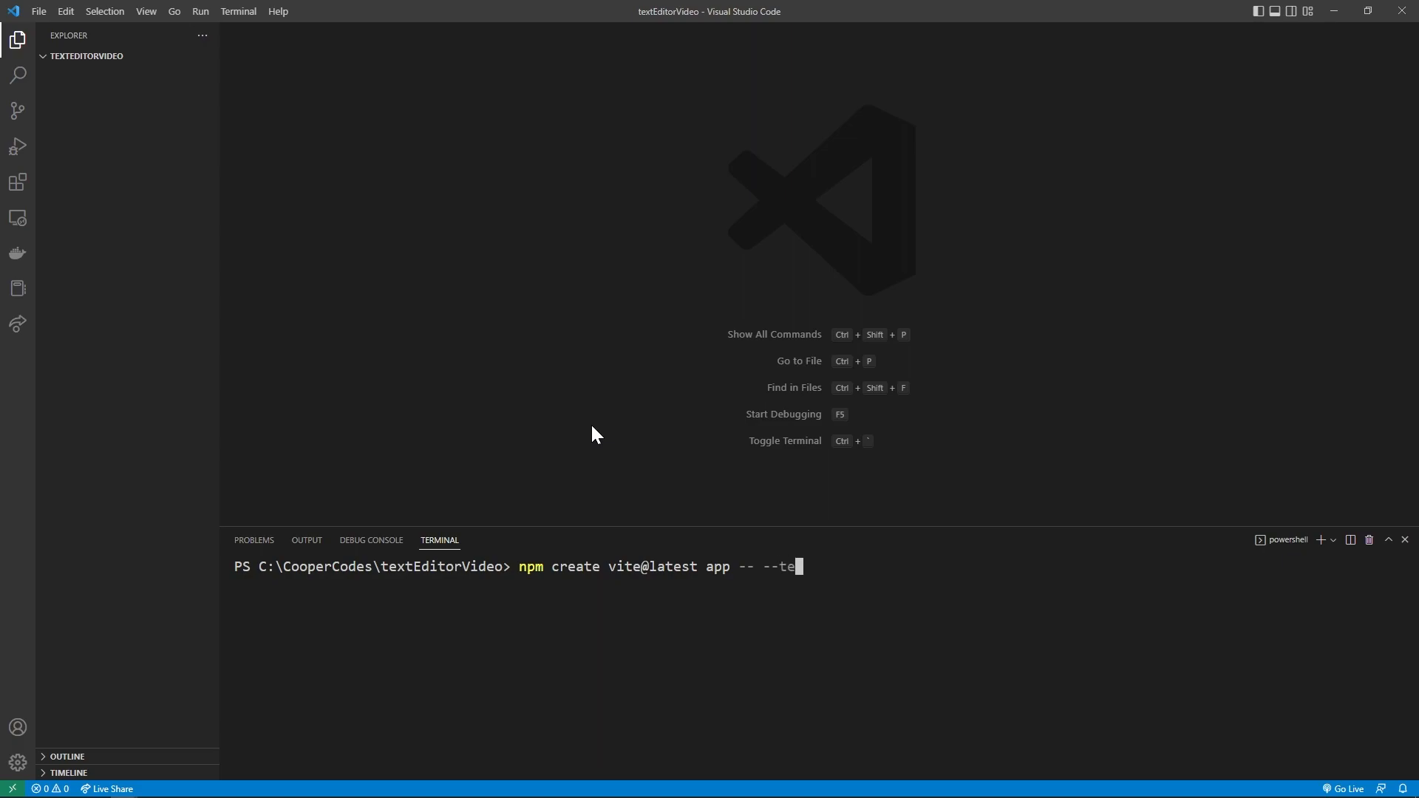
type("mplate react")
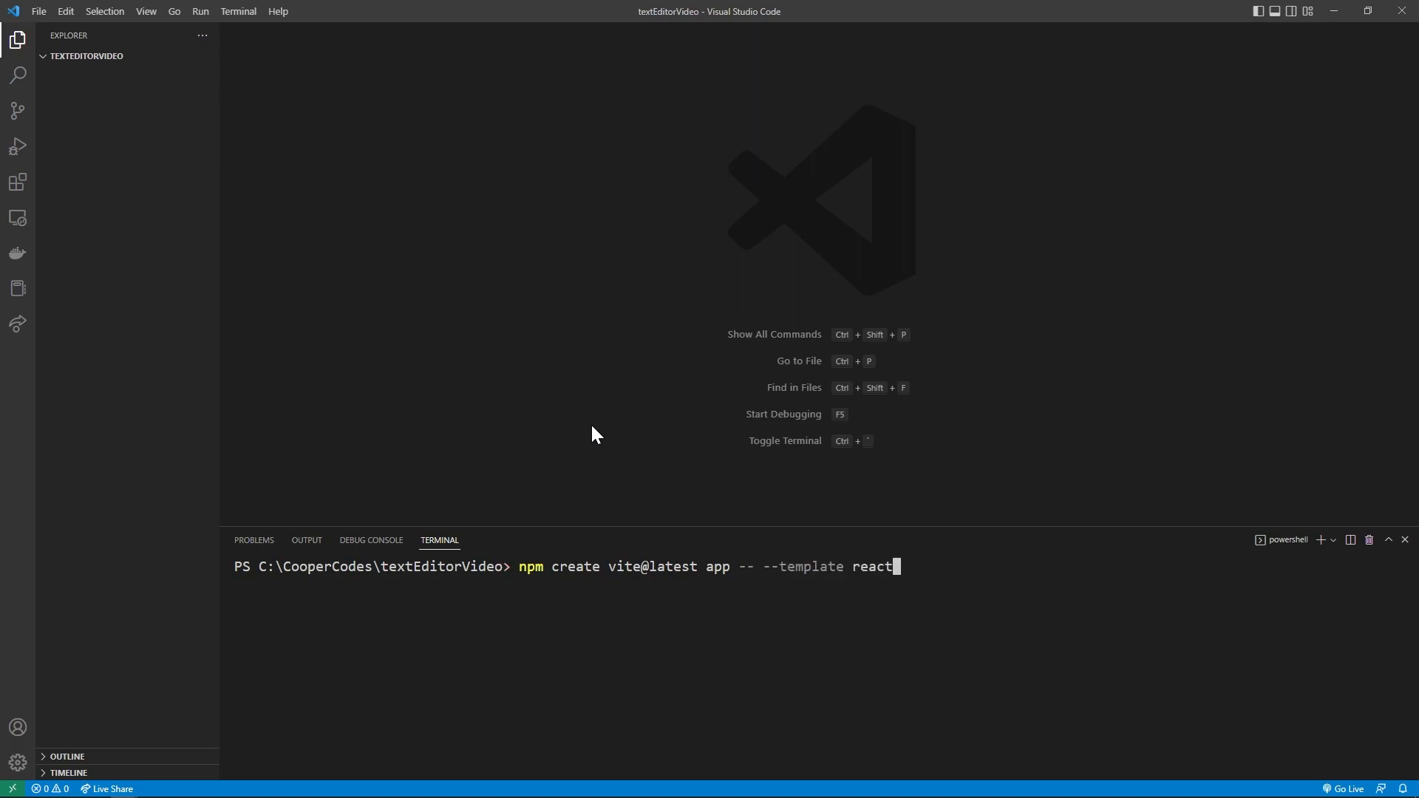
key("Return")
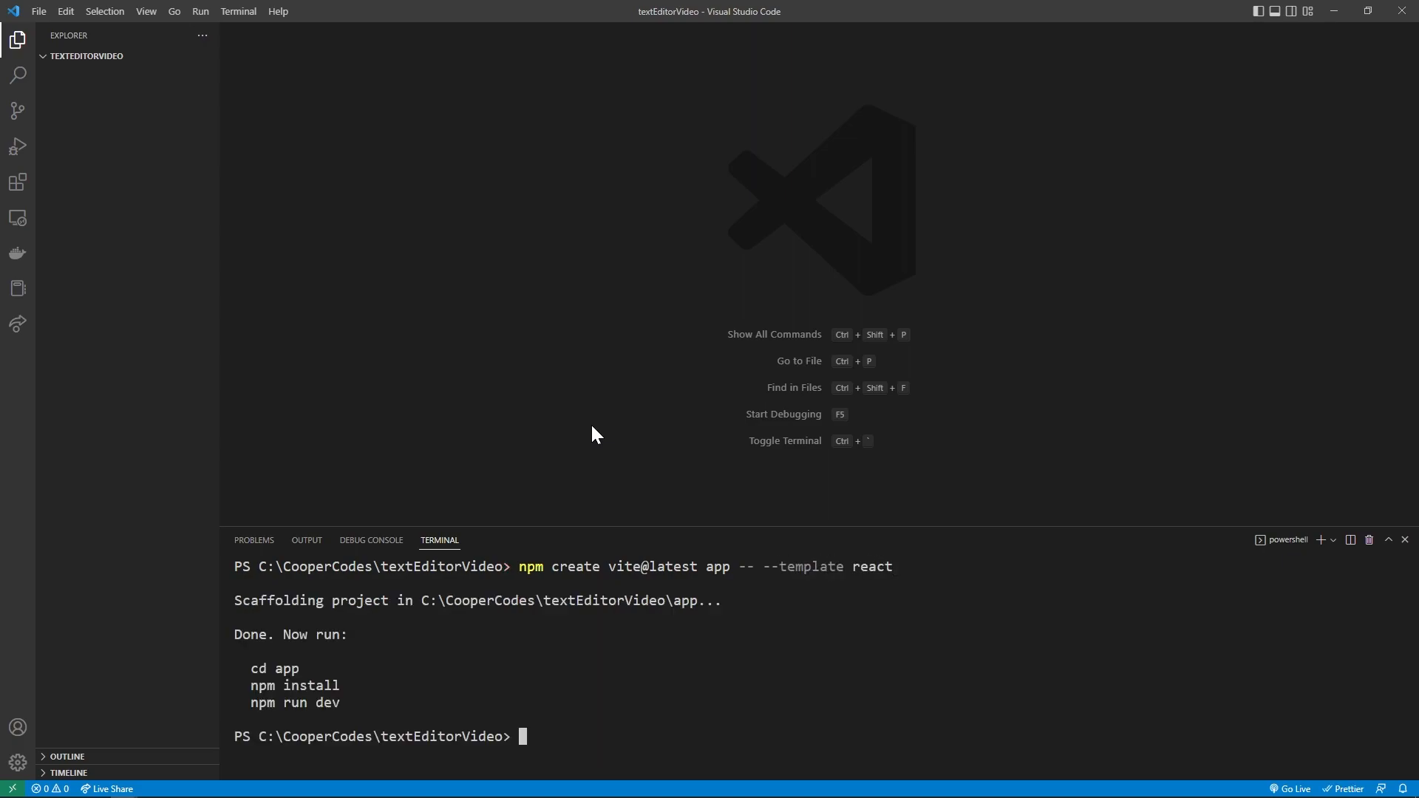
type("cd app")
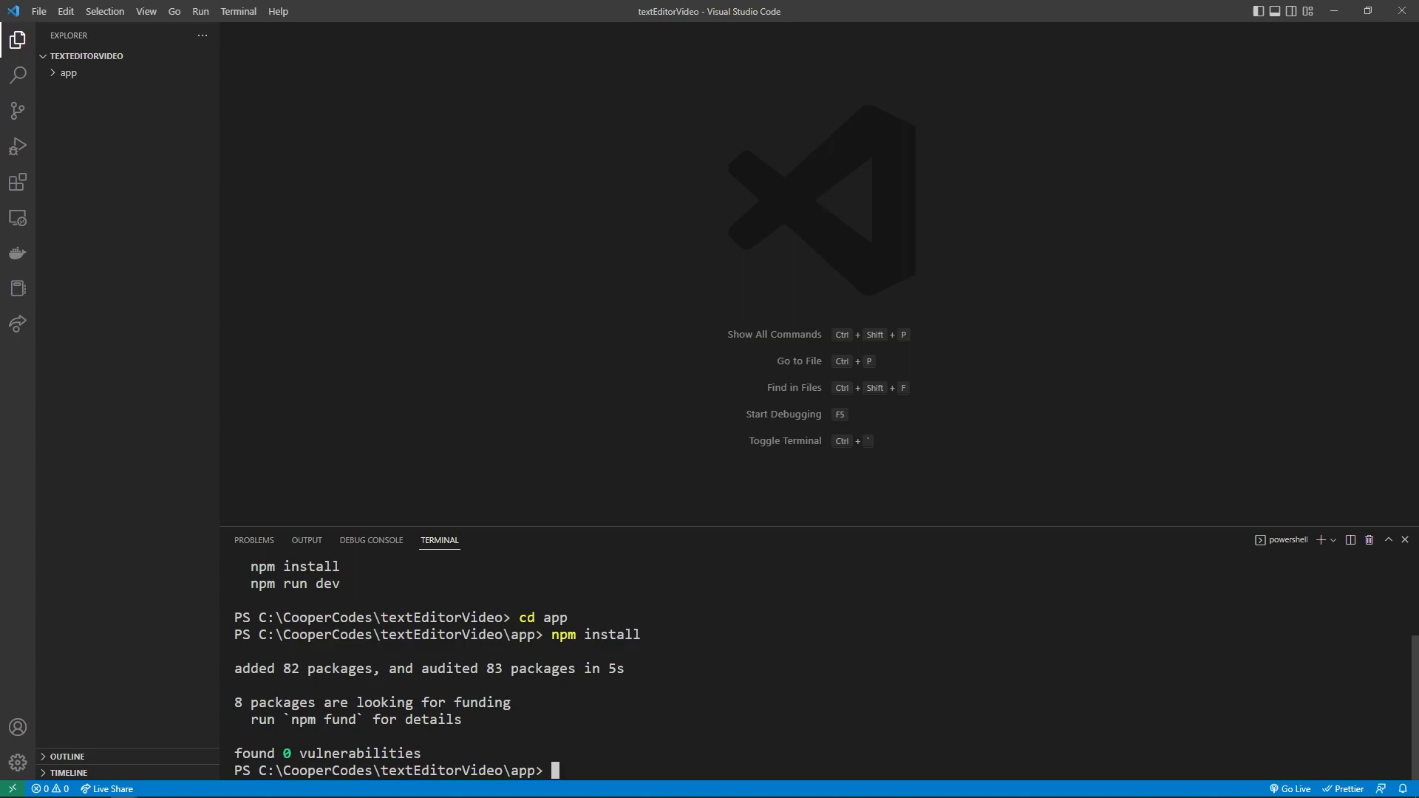
type("n")
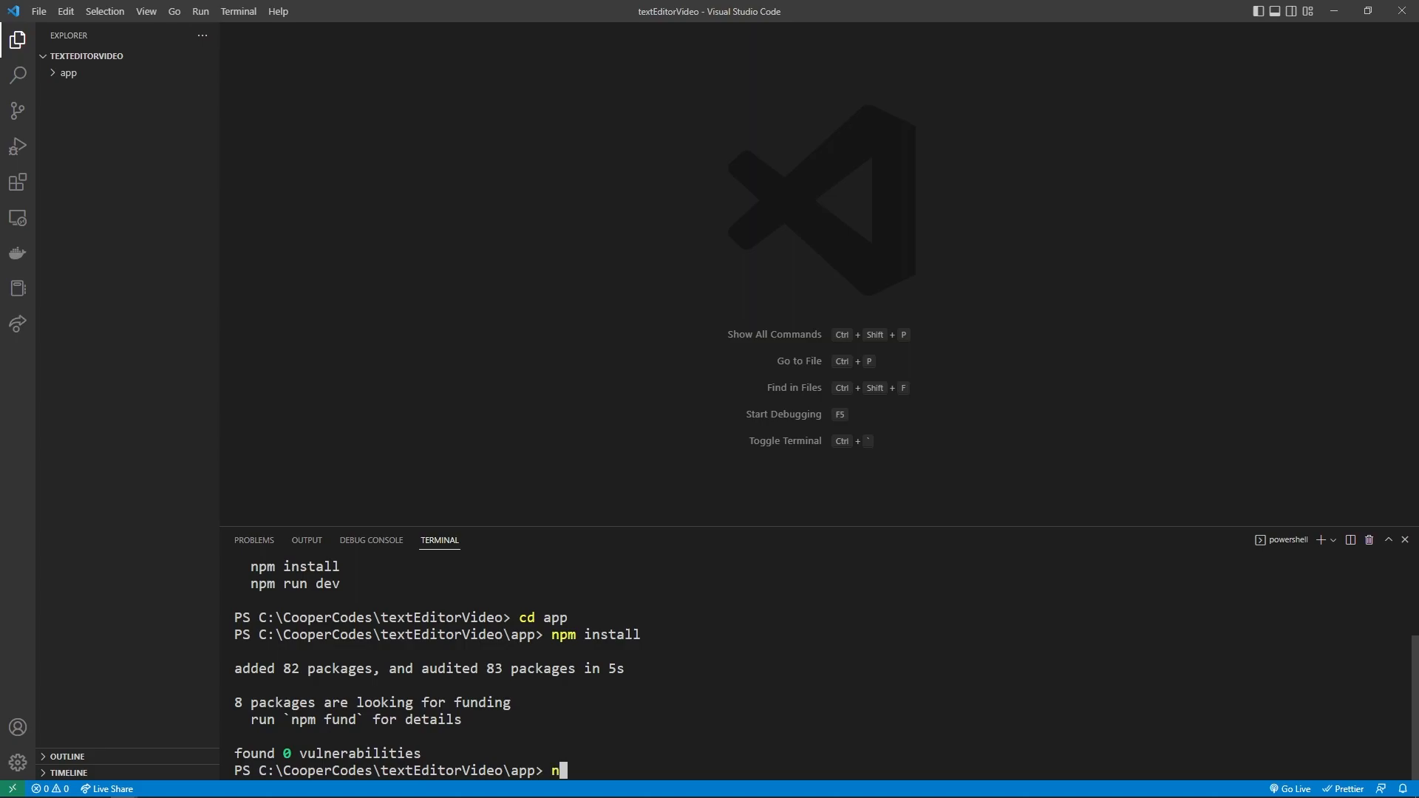
type("pm install @mona")
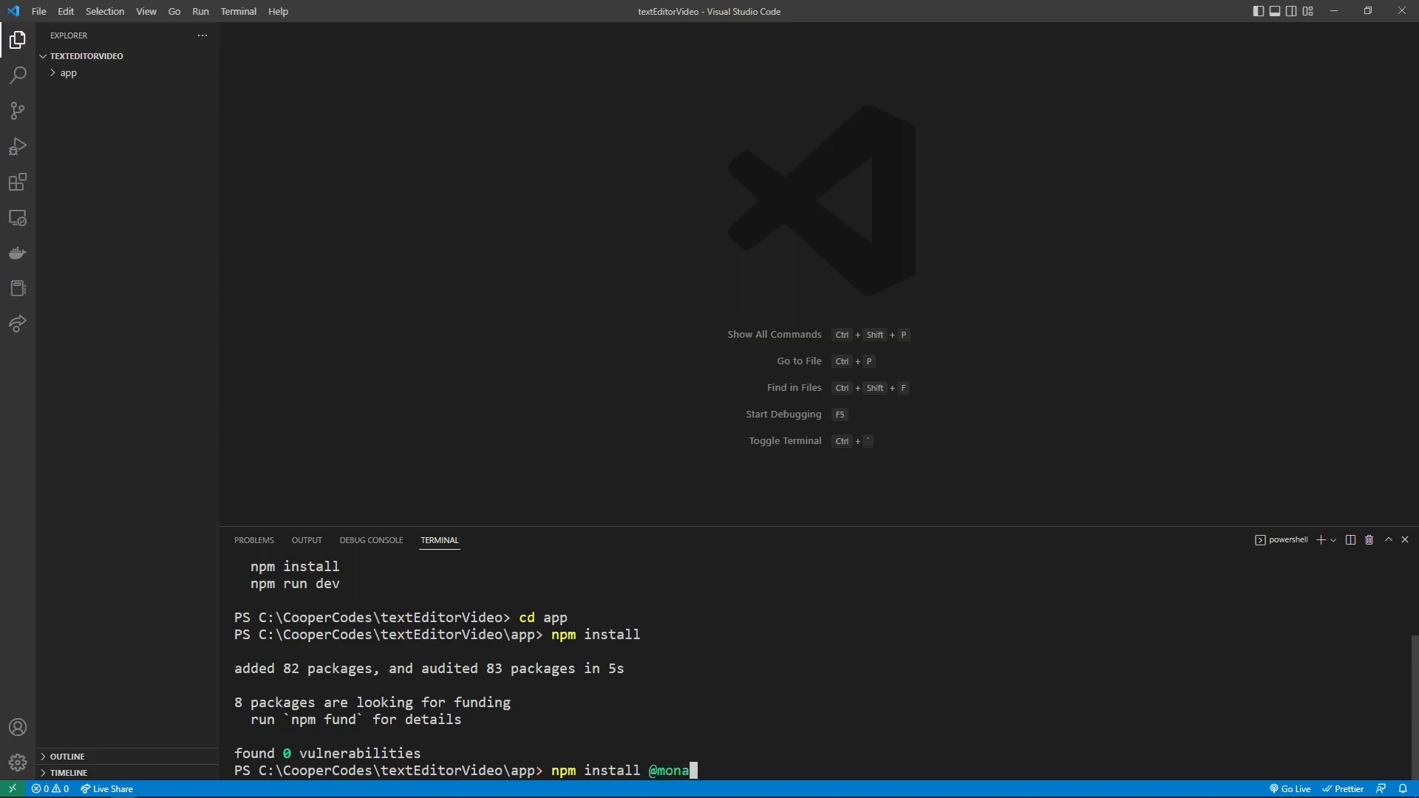
type("co-editor/react")
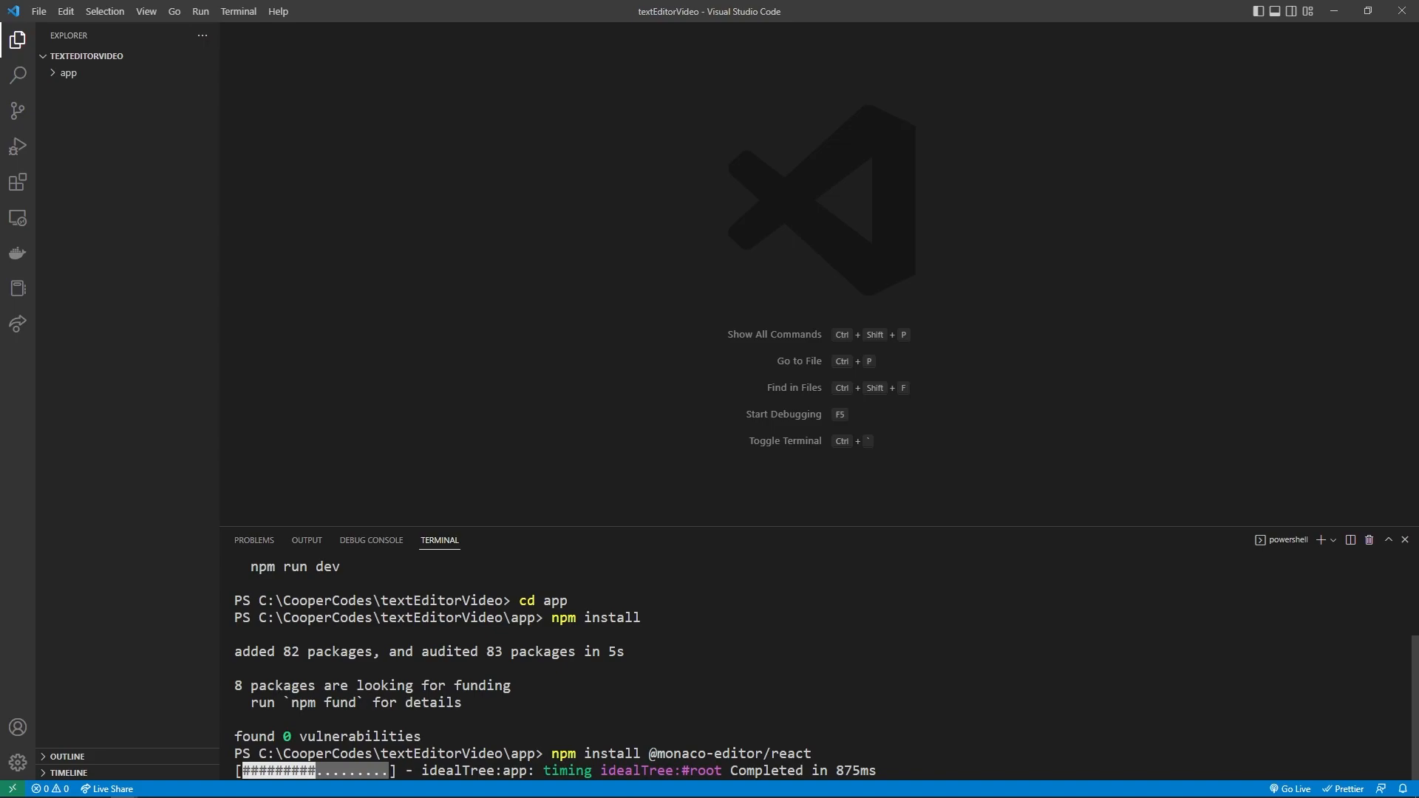
Expand the app and src folders in the Explorer to reach App.jsx.
left_click(68, 73)
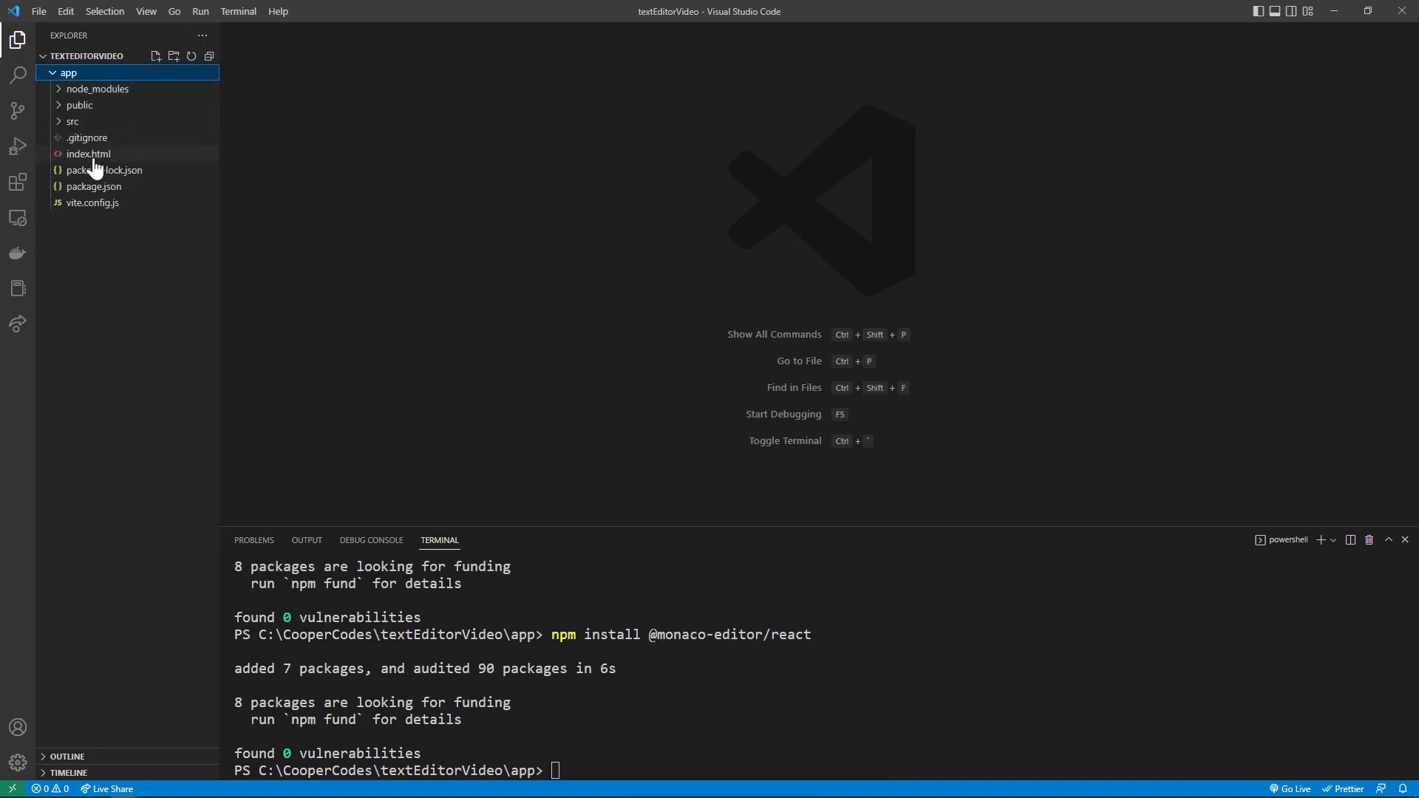
left_click(72, 121)
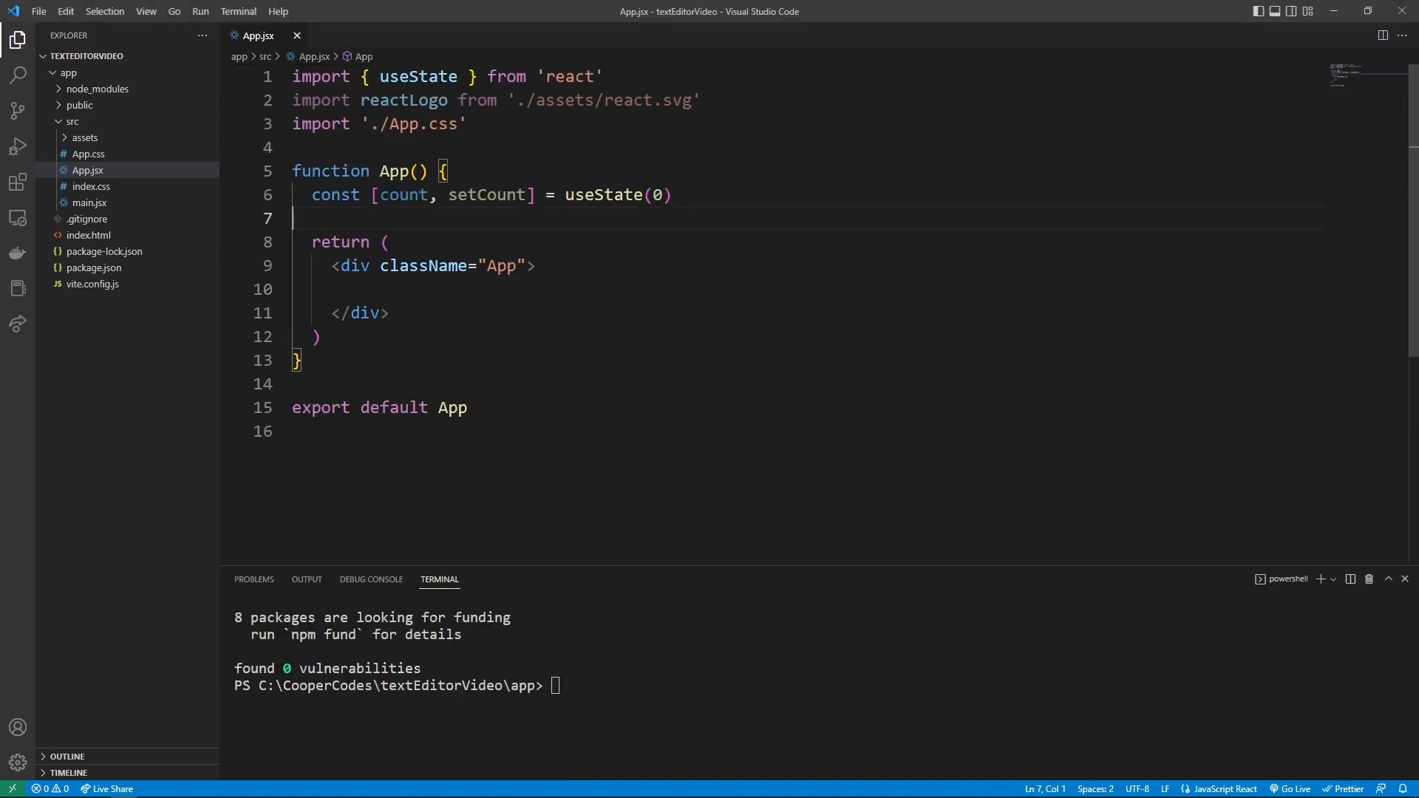
mouse_move(294, 162)
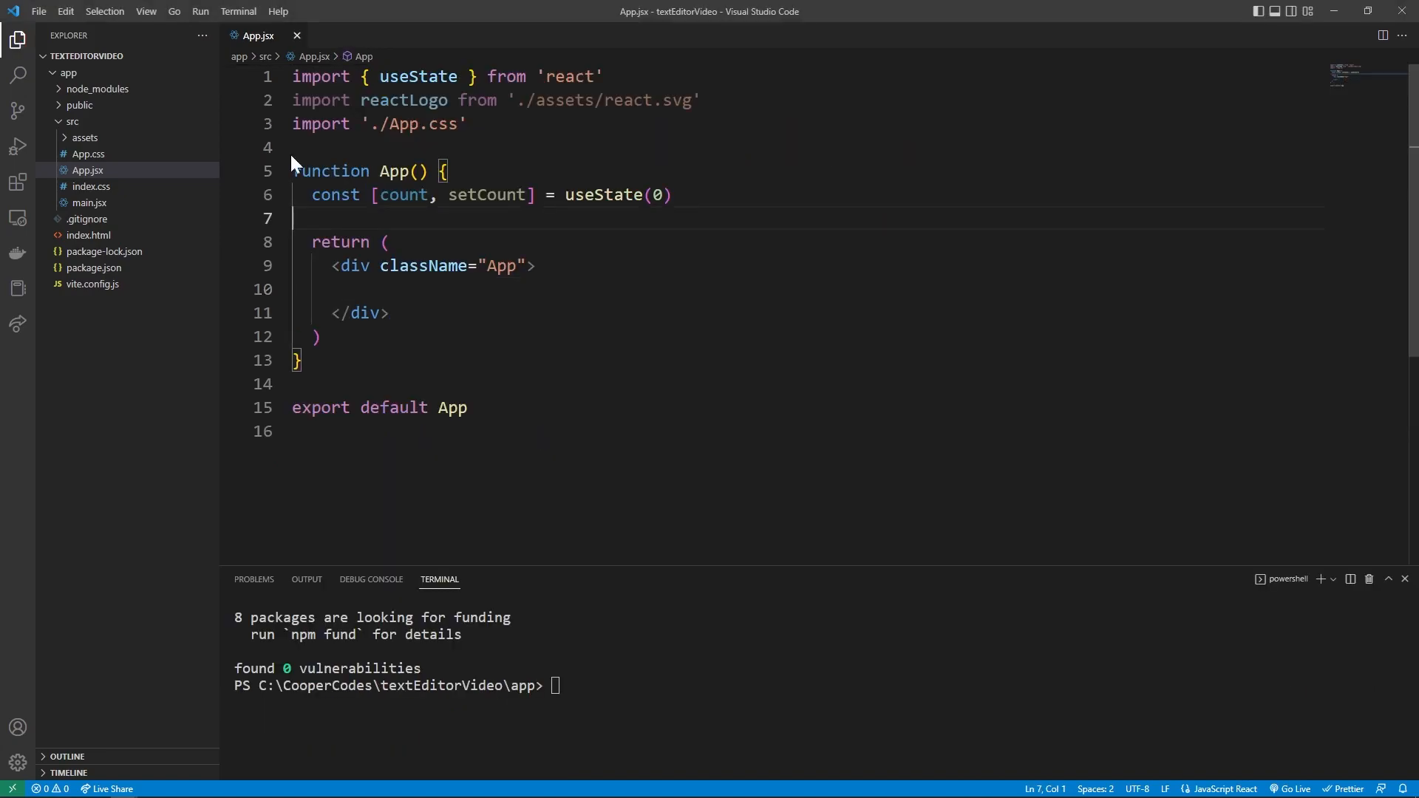
Replace App.css contents with a body rule setting padding and margin to 0.
left_click(88, 154)
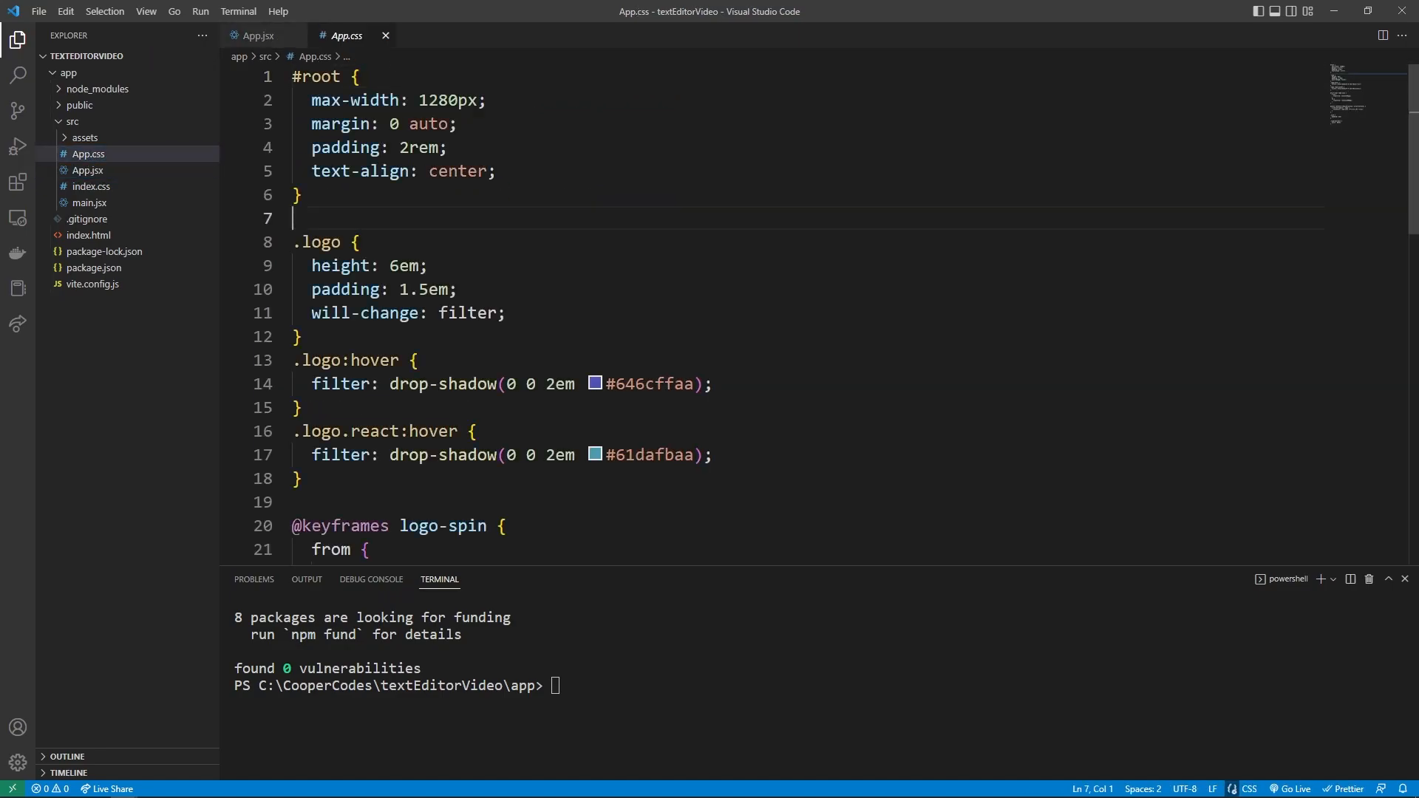
key("ctrl+a")
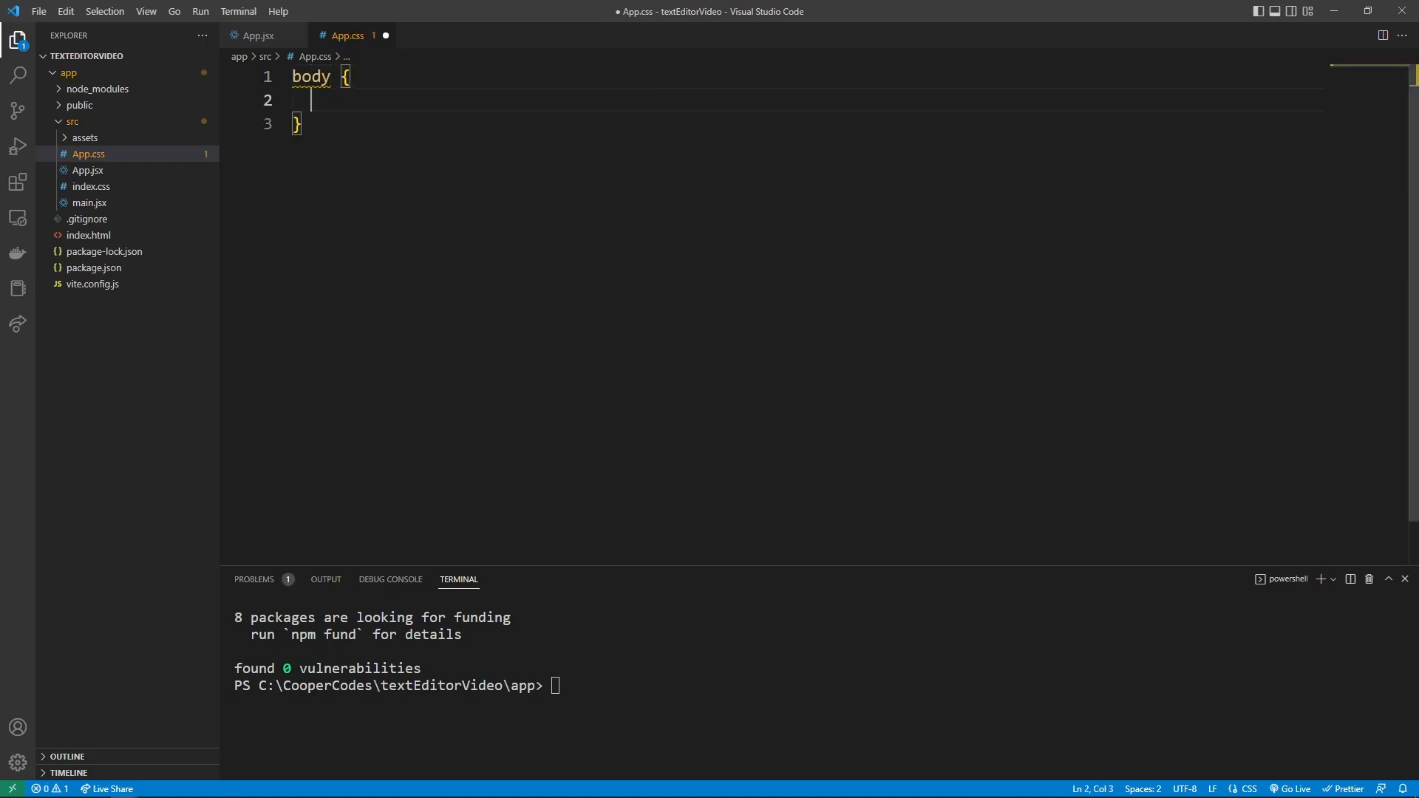
type("padding;")
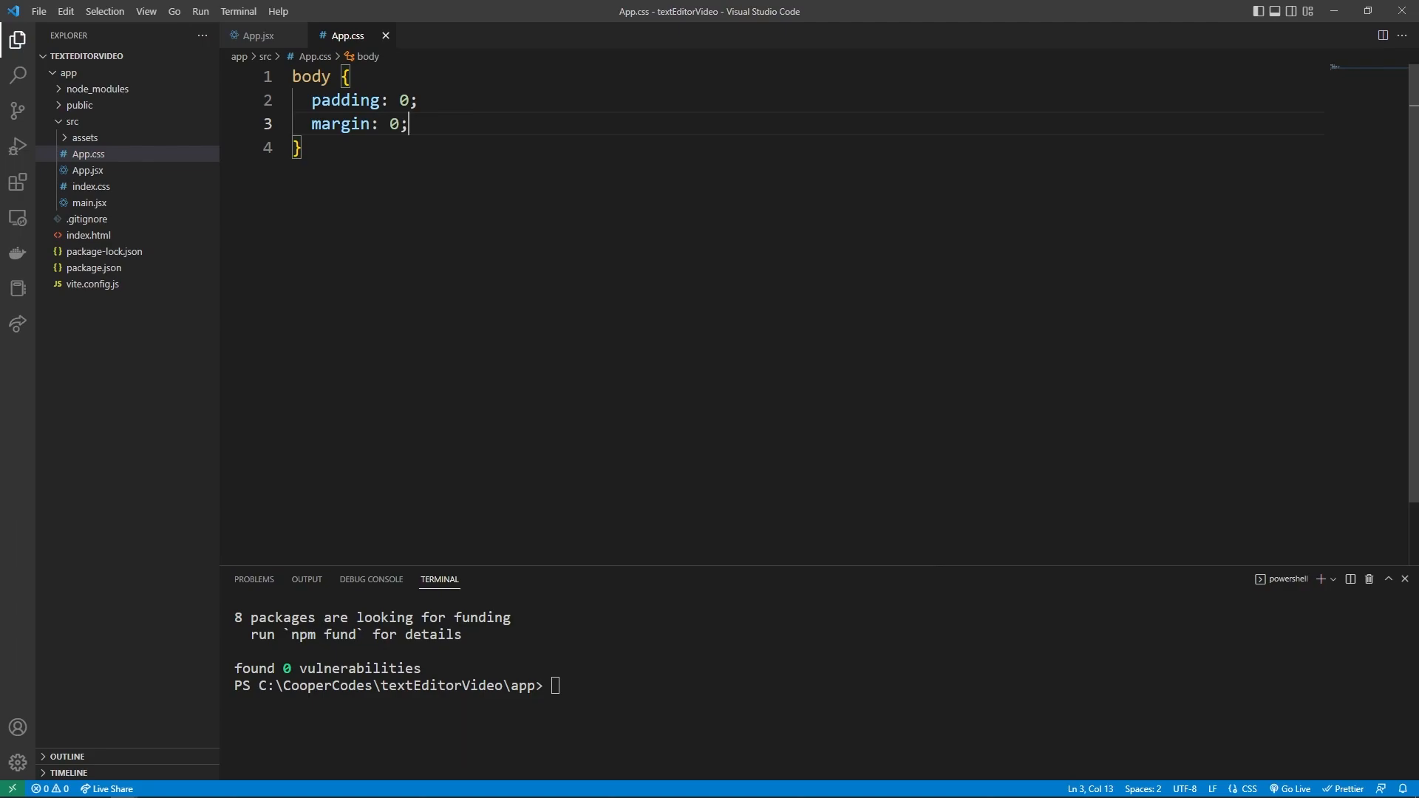
Clear out index.css entirely and save it.
left_click(90, 187)
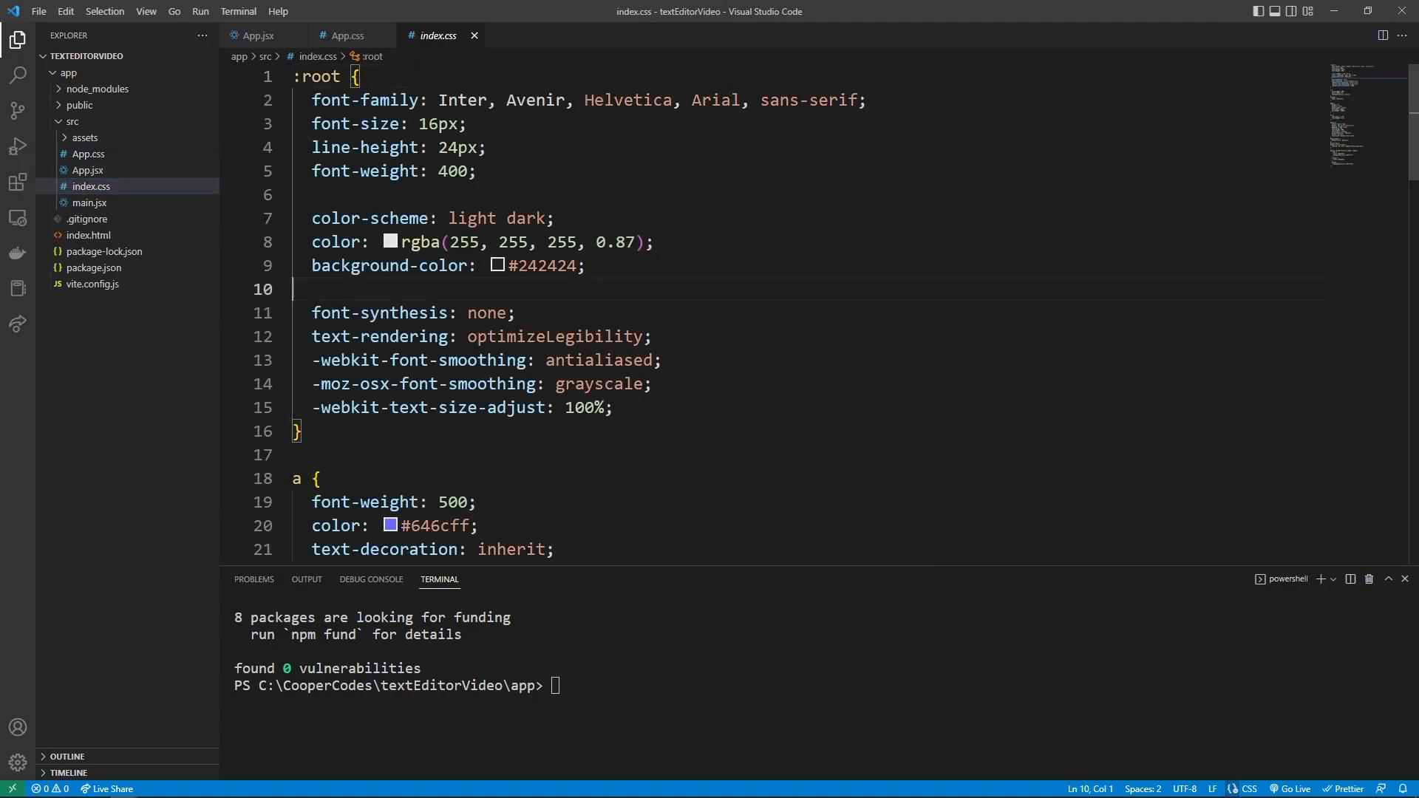
key("Ctrl+a")
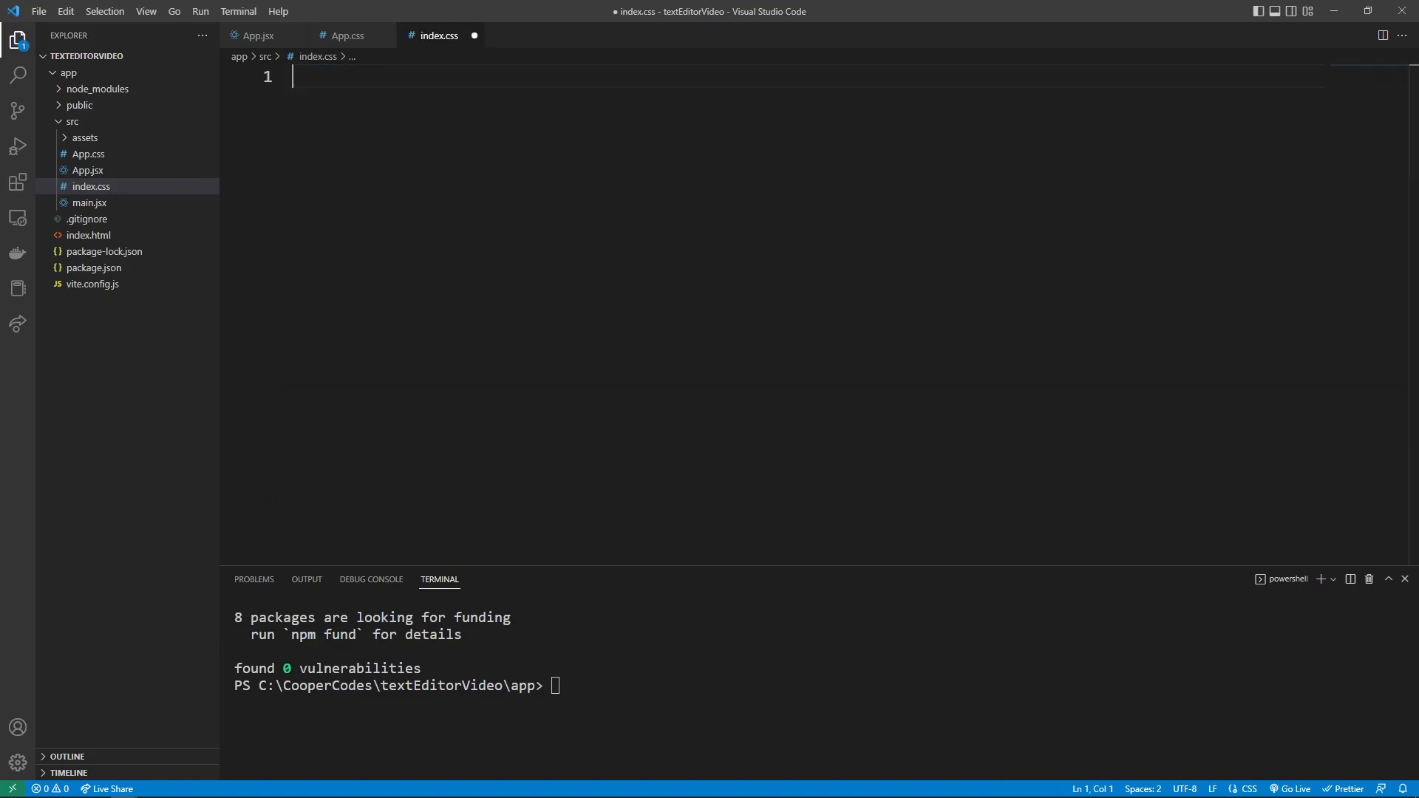
key("ctrl+s")
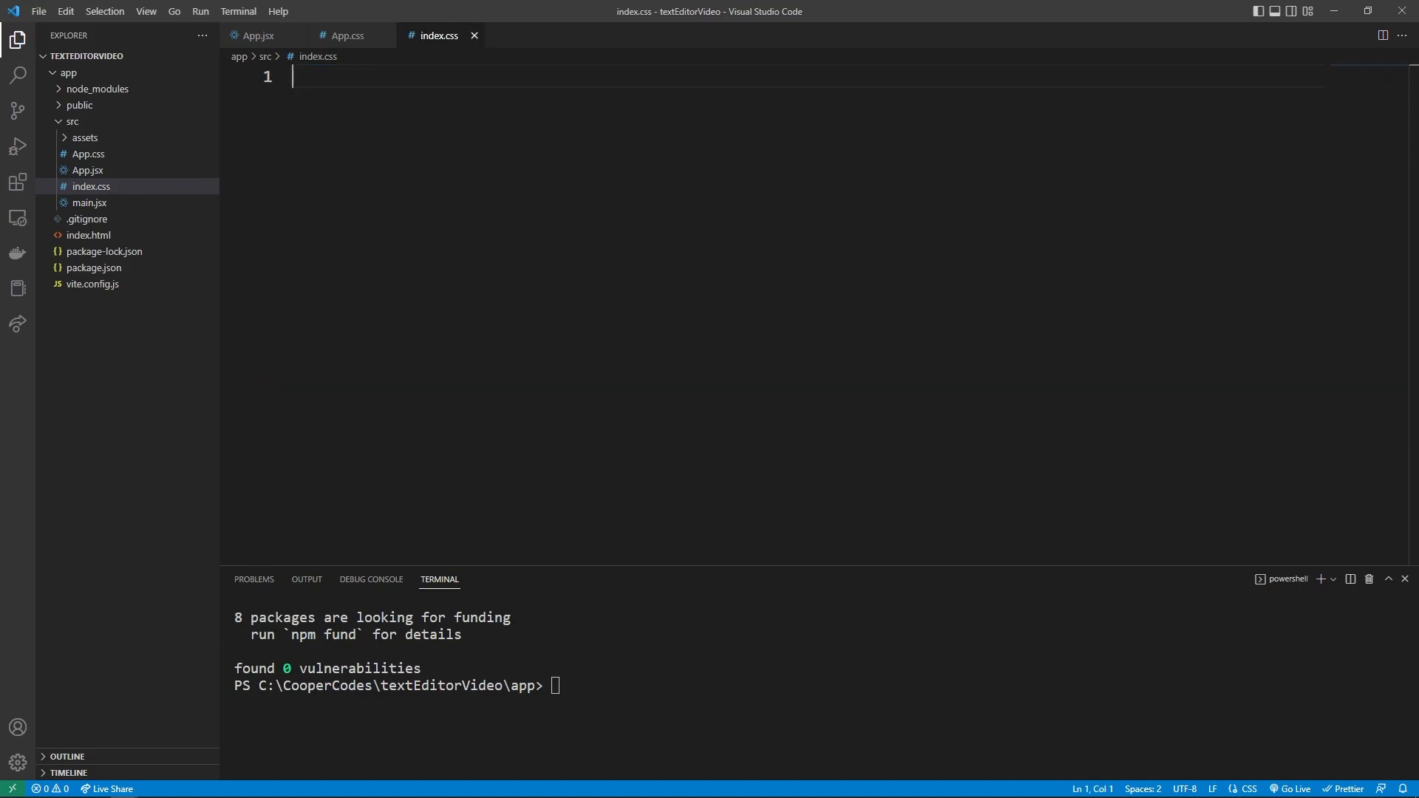
left_click(259, 36)
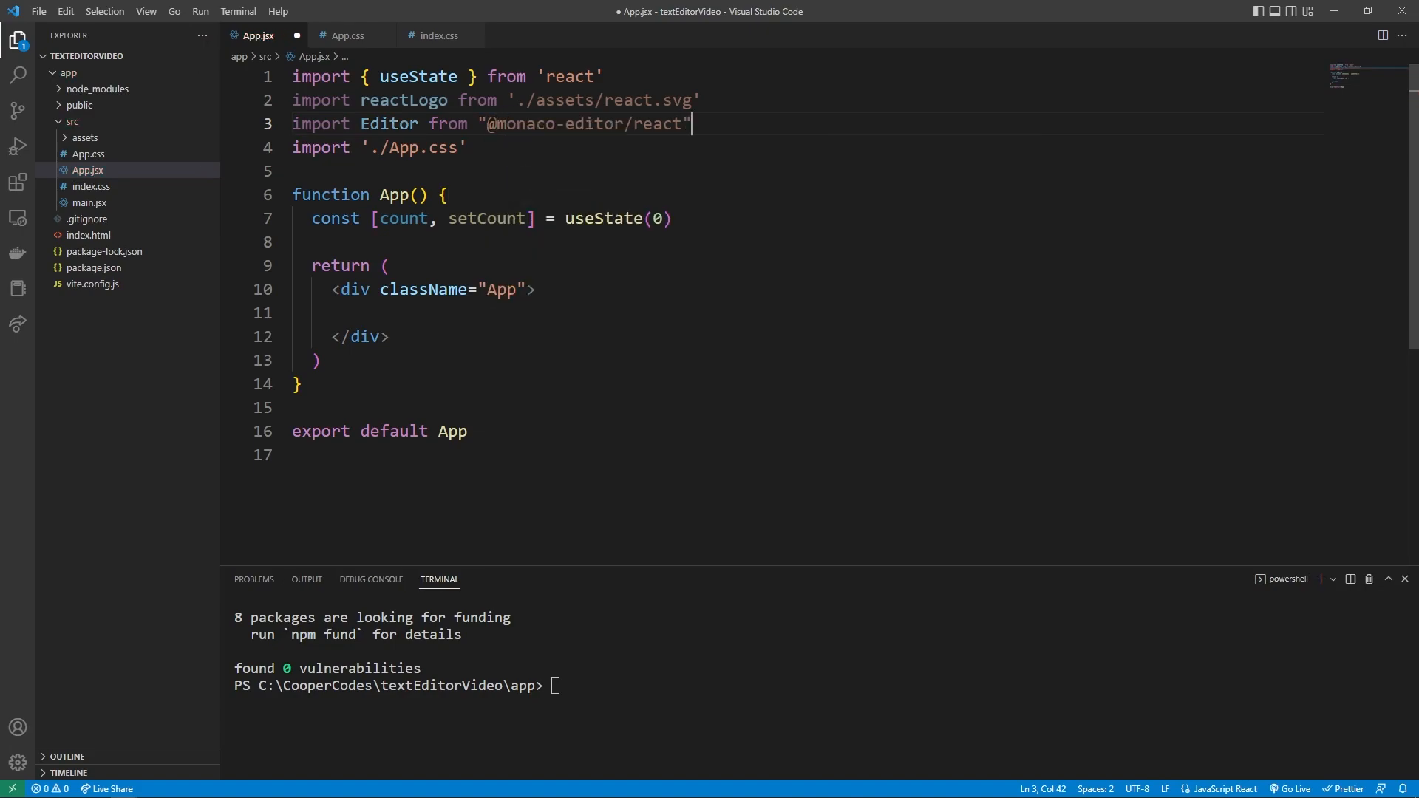
Comment that the editor fills its container (width/height 100%), suiting full-screen or embedded sizes.
type("//")
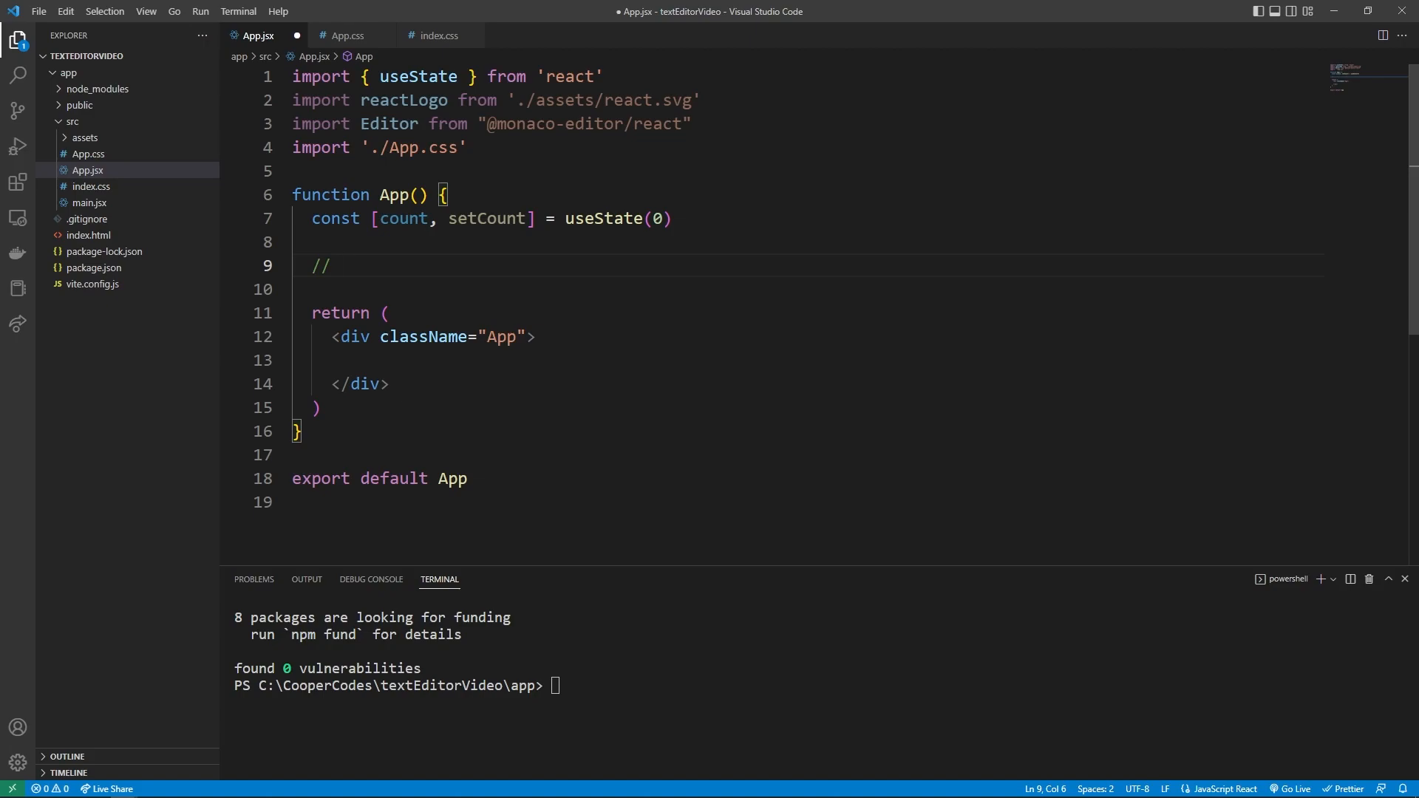
type("it will take up the full width /e")
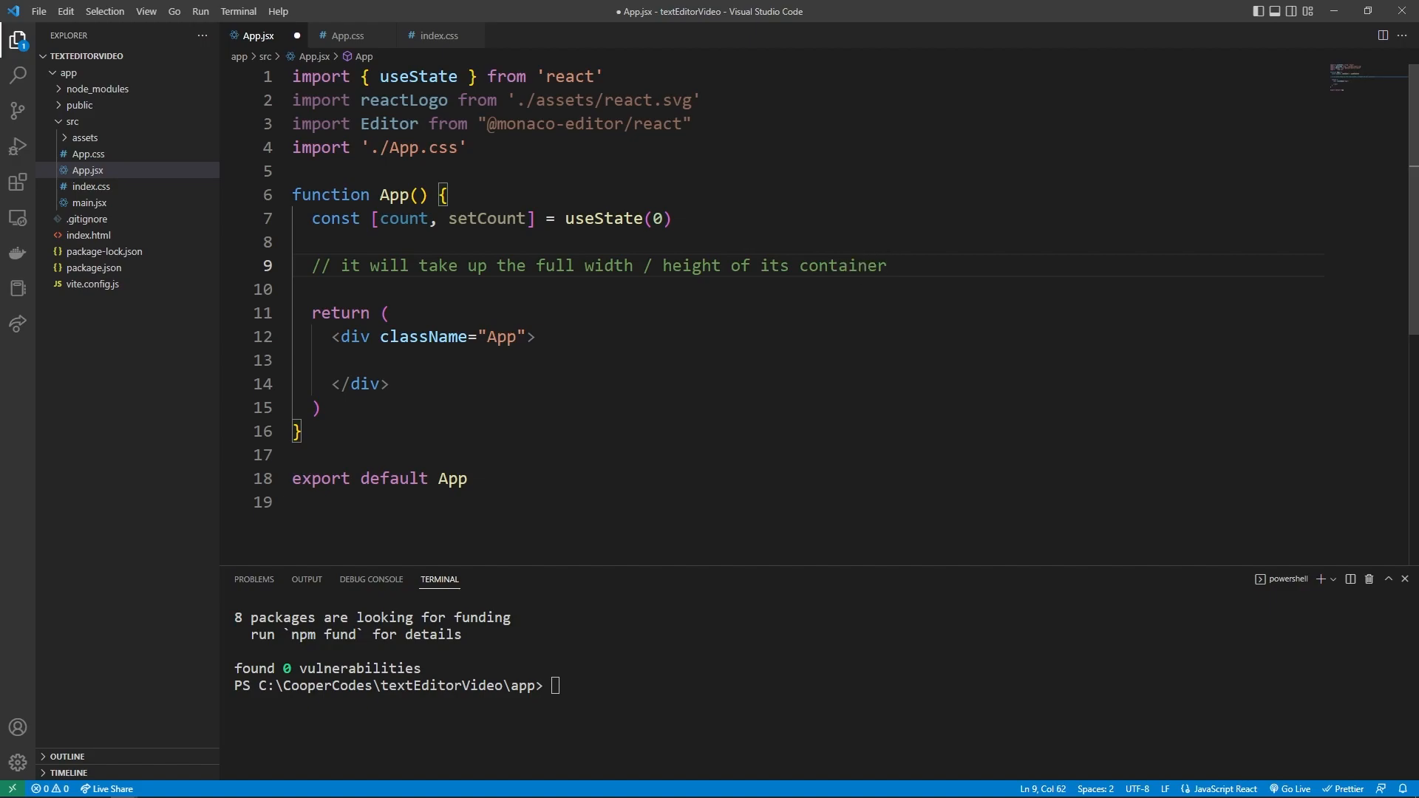
type("(width: 100%, height: 100%)")
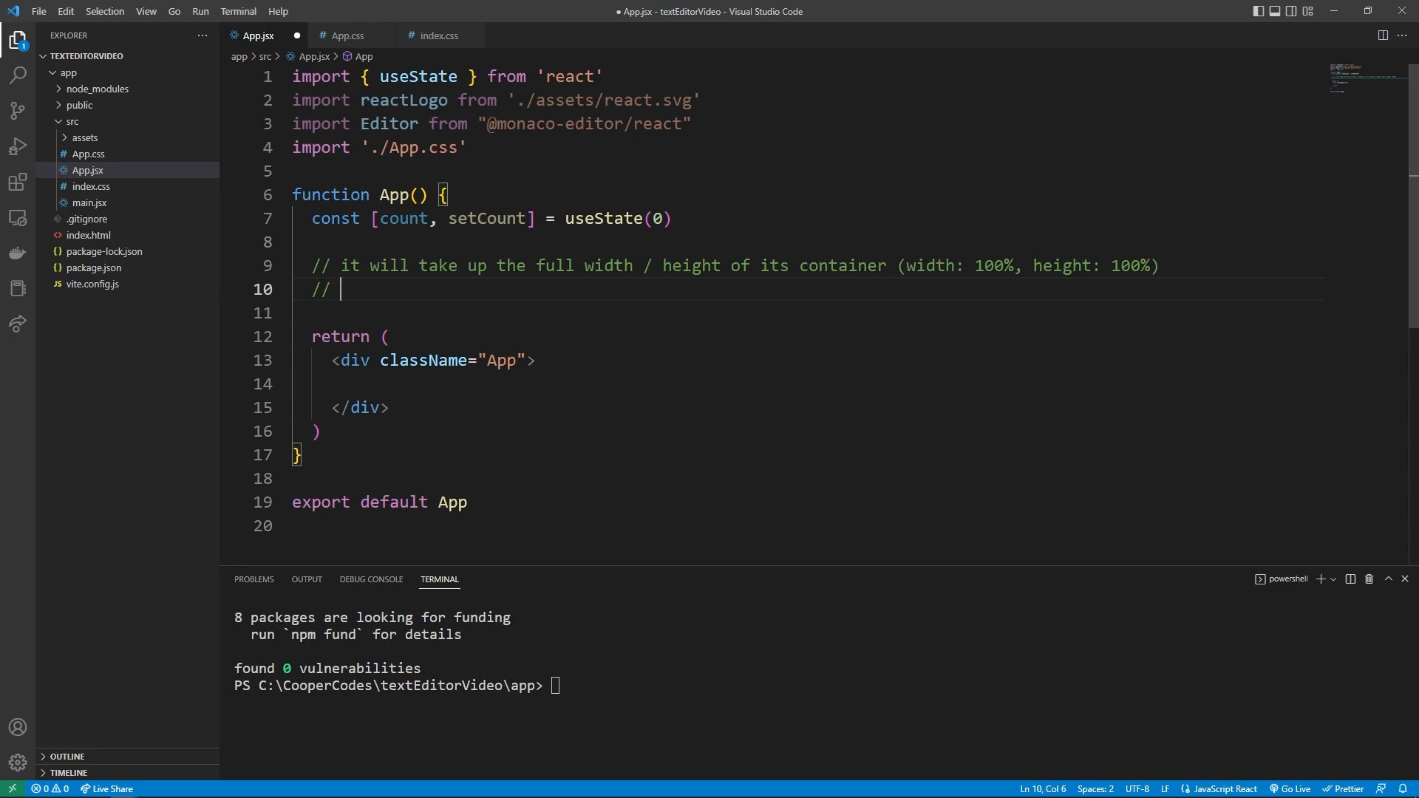
type("editors of any size")
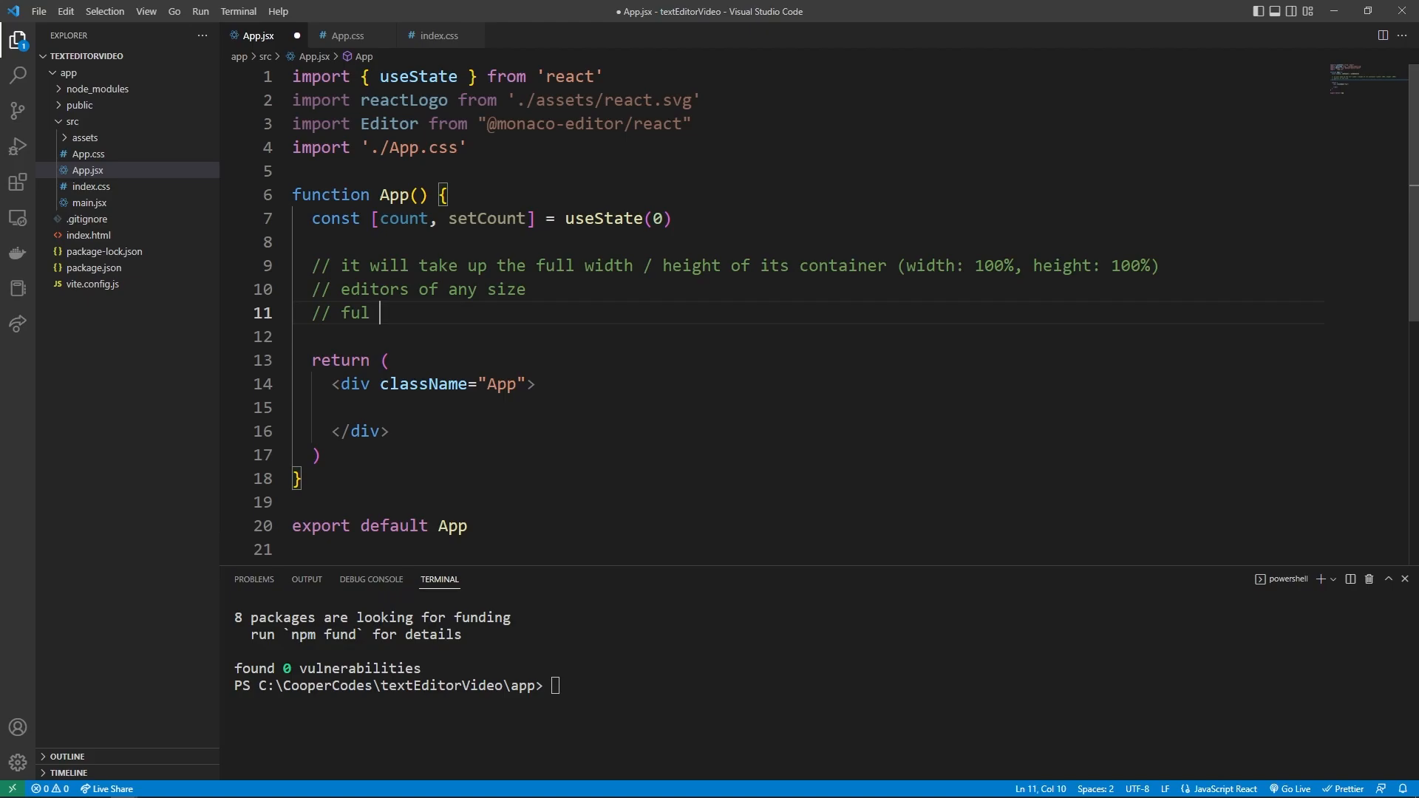
type("l screen,")
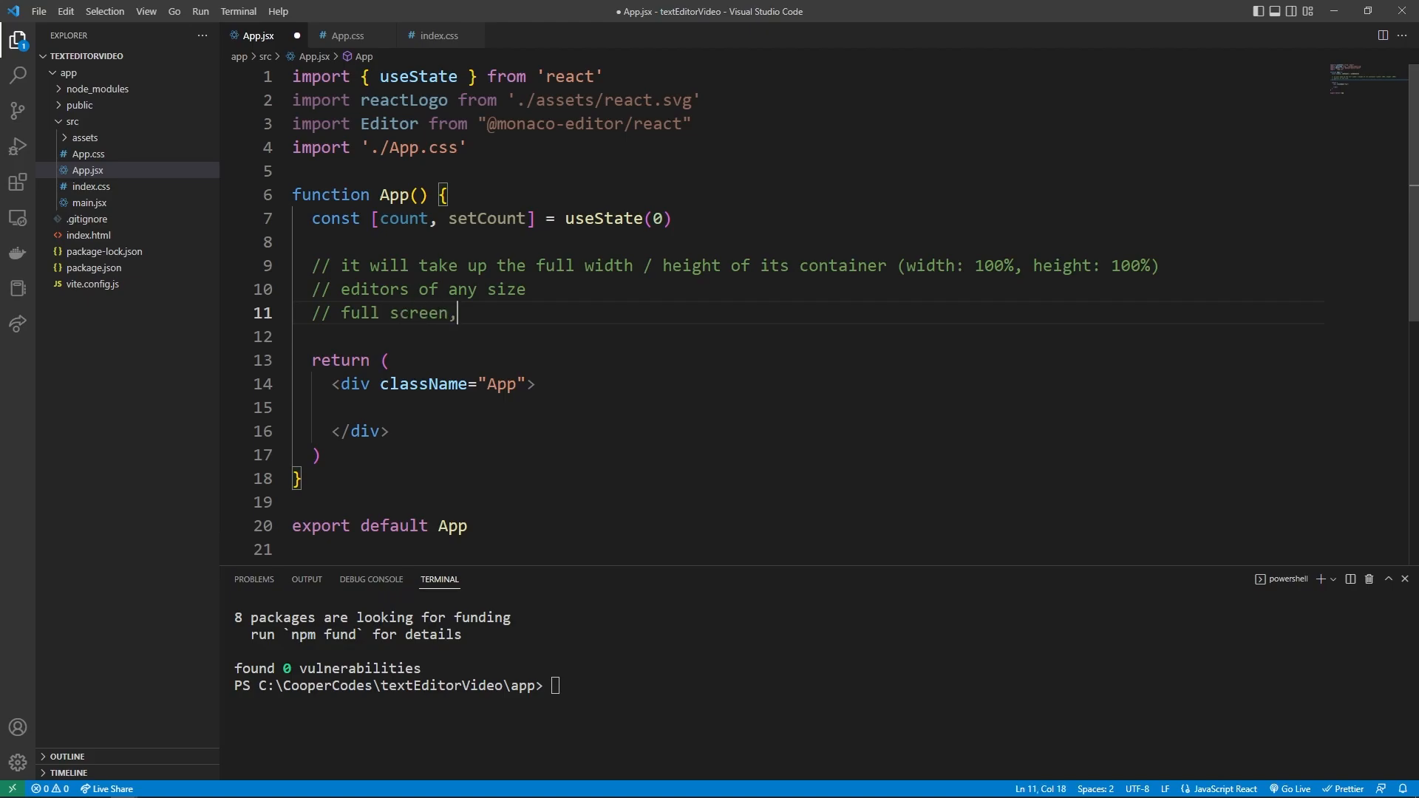
type("embed")
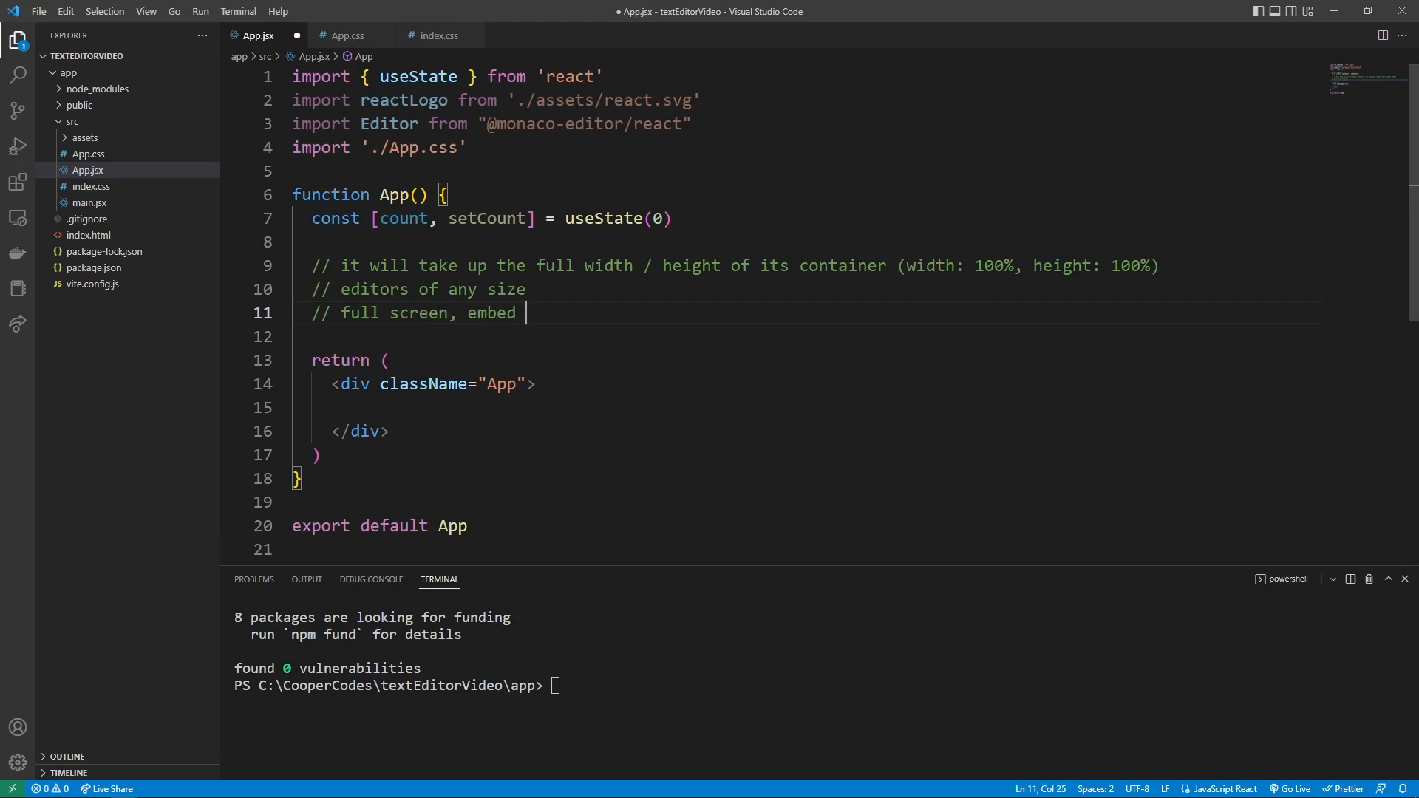
type("type size")
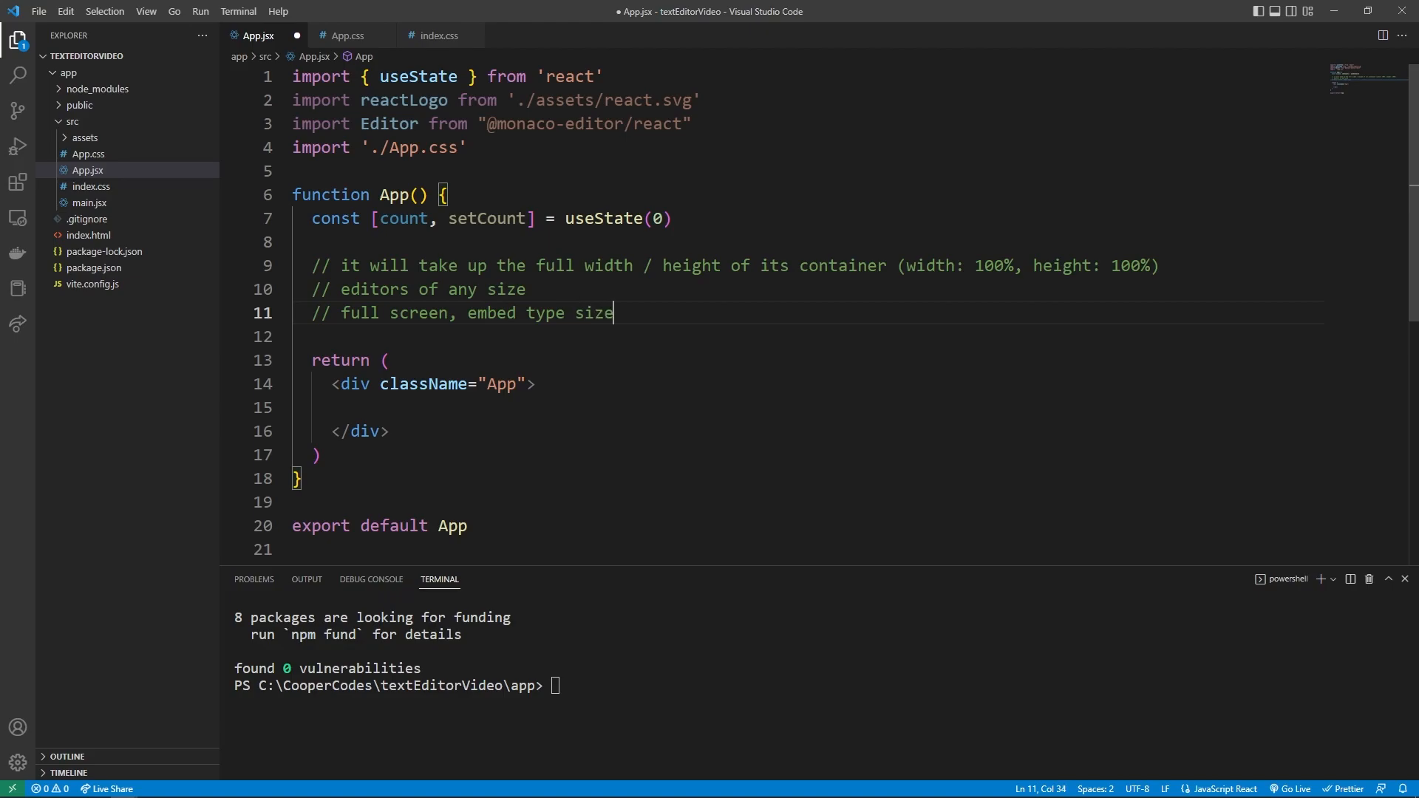
Add an <Editor> inside the App div with height 100vh and width 100%.
left_click(354, 407)
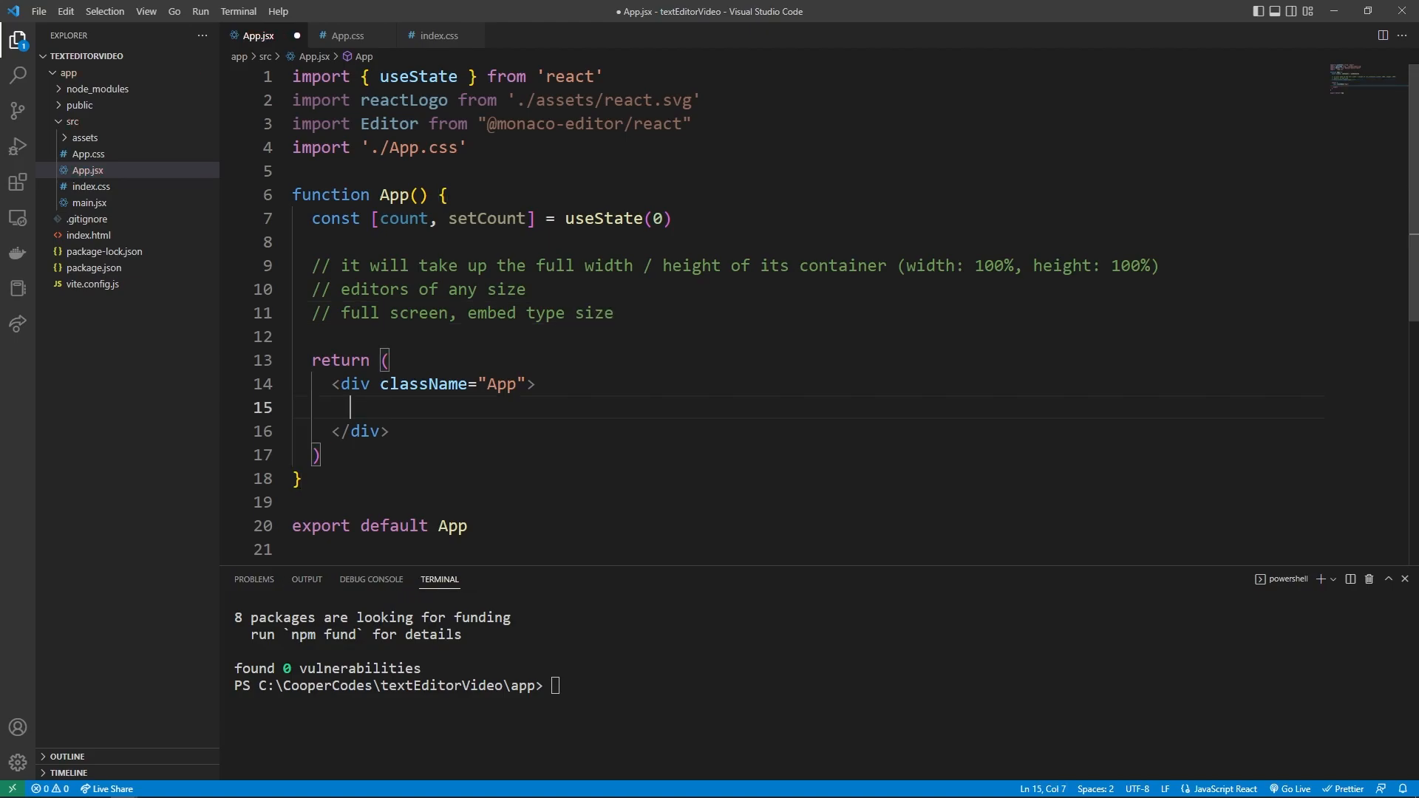
type("<Editor")
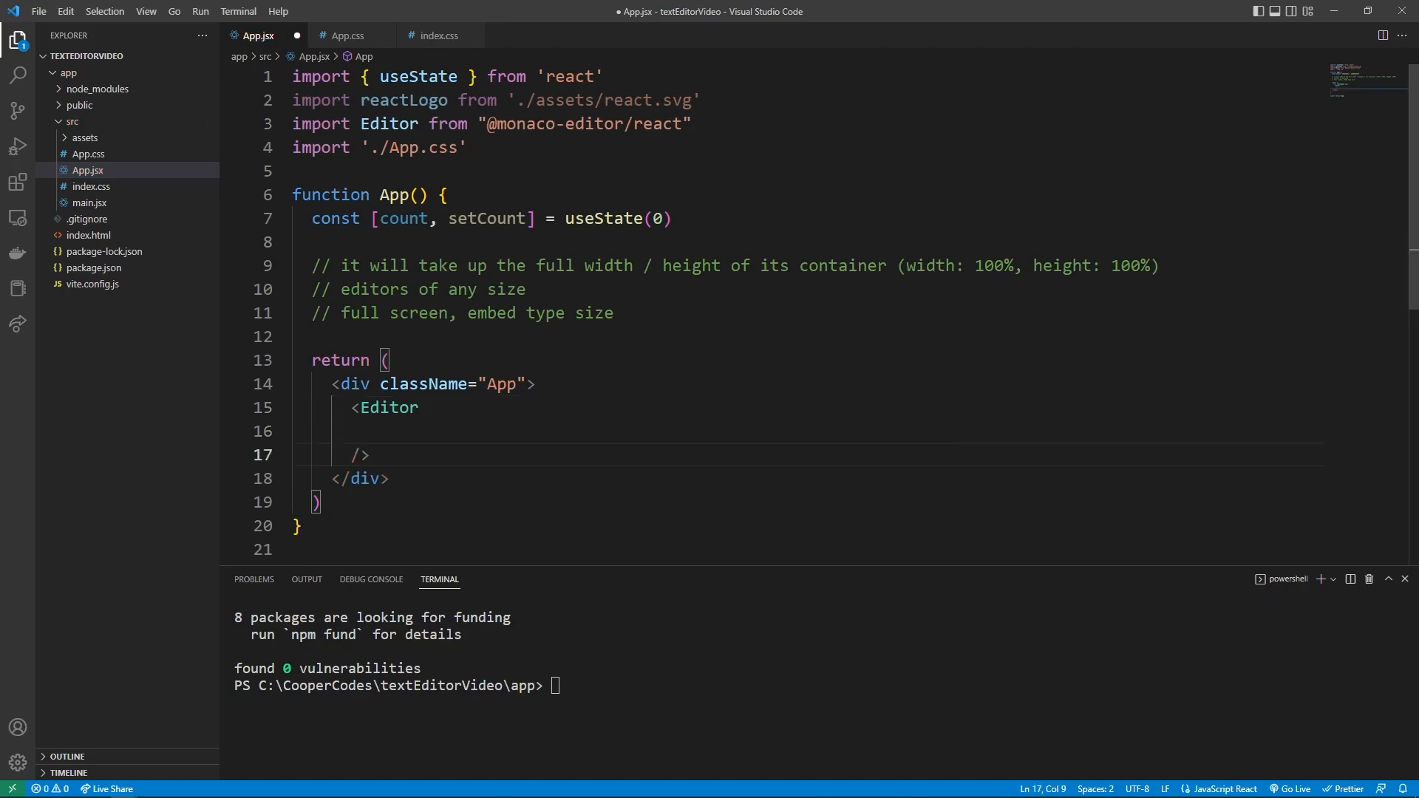
double_click(389, 124)
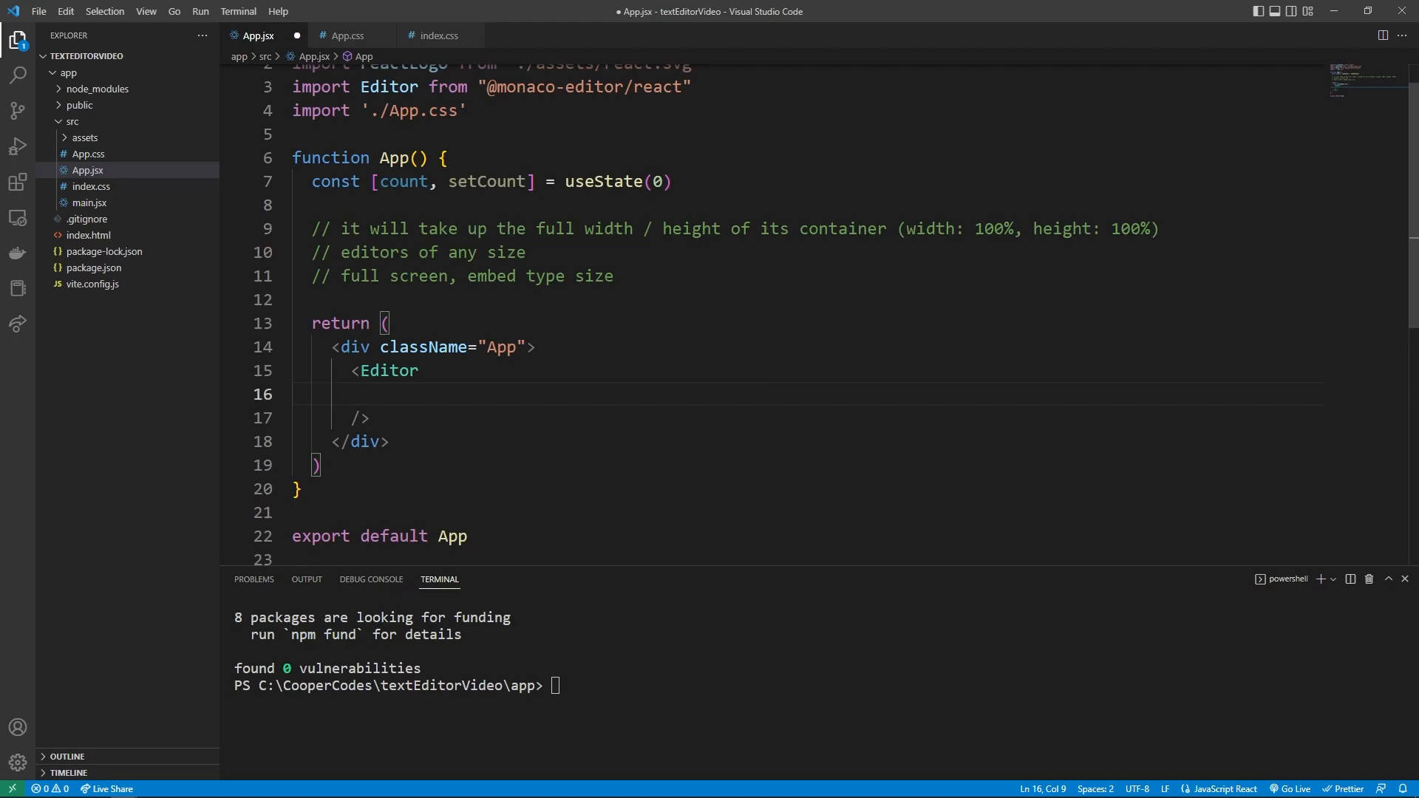
type("height=\"100vh")
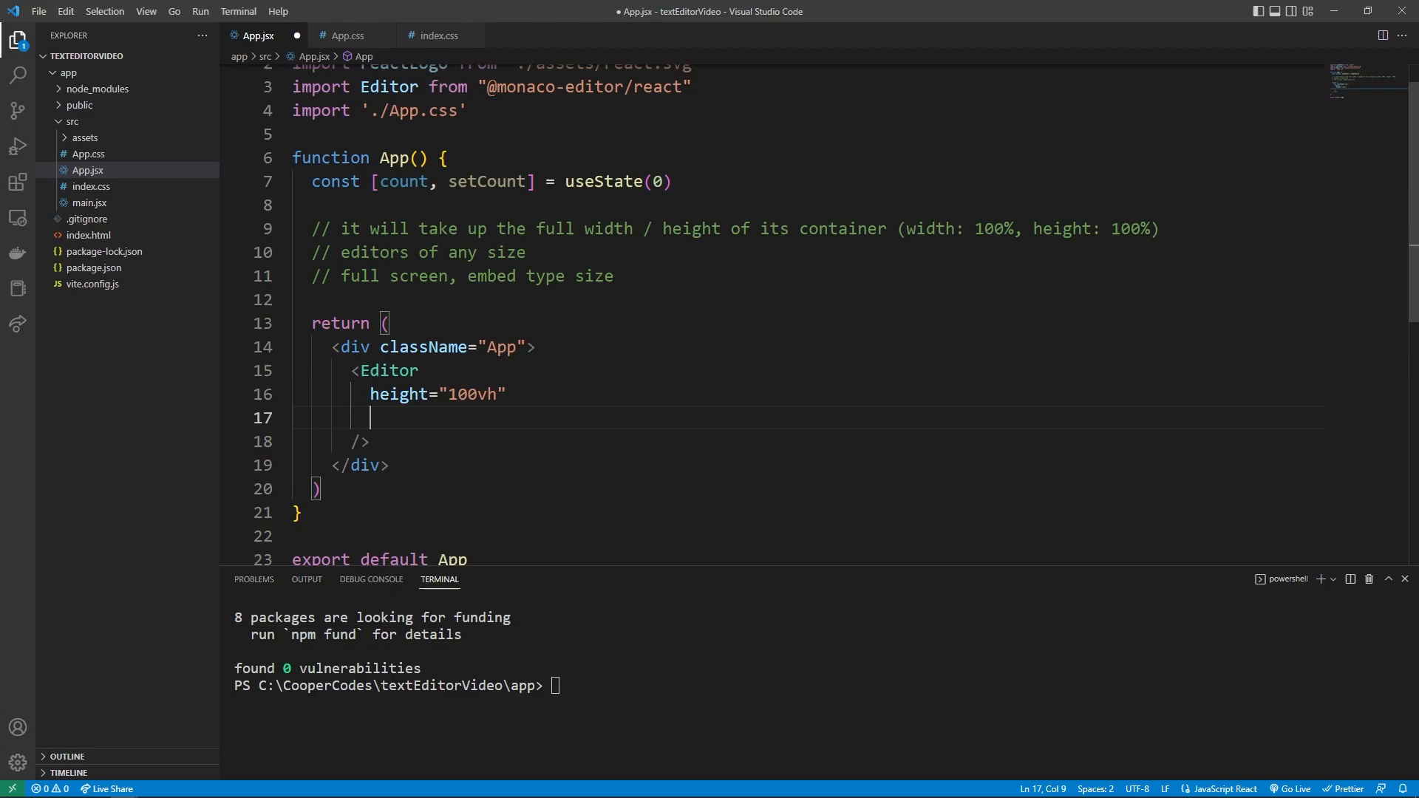
type("width=\"10\"")
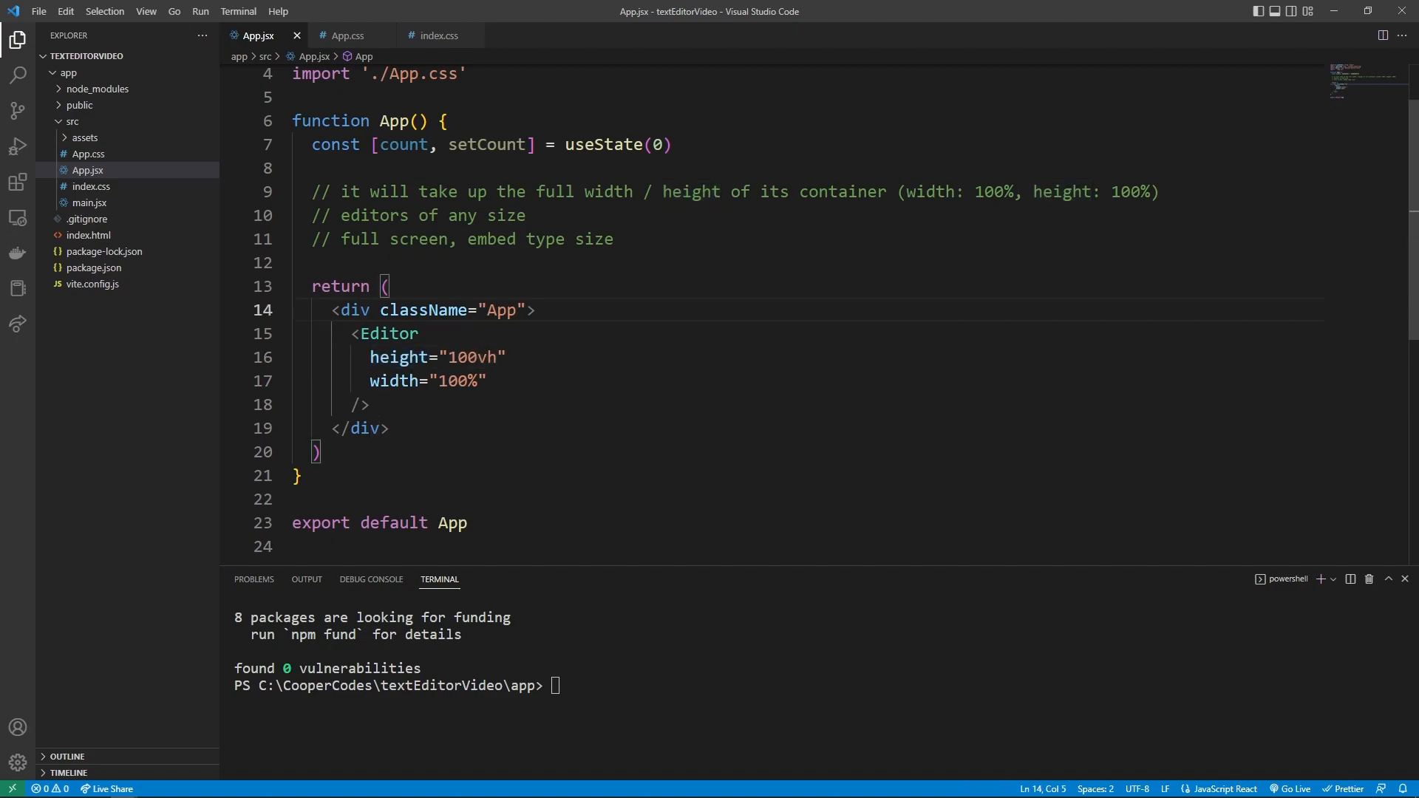
Give the Editor a vs-dark theme and python default language.
left_click(532, 310)
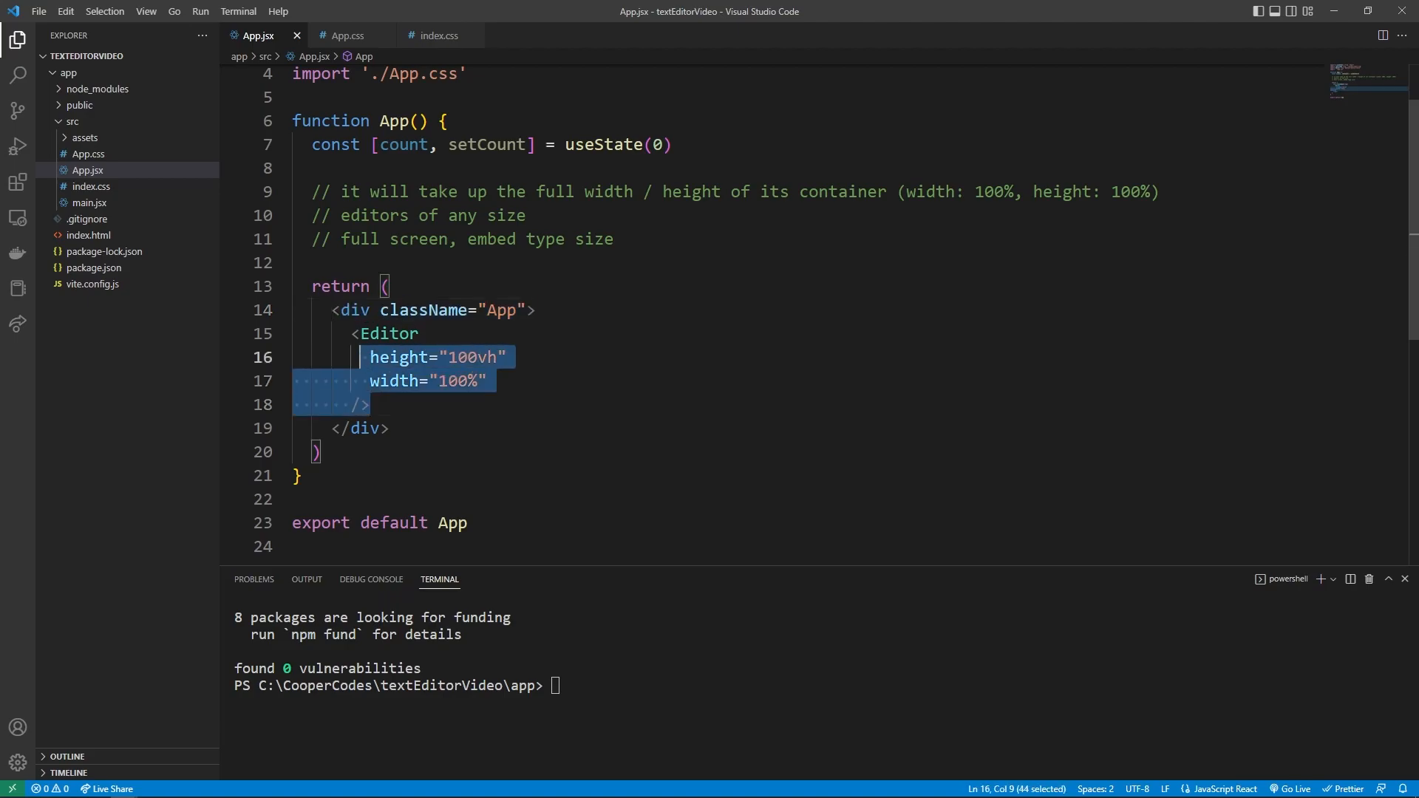
left_click(390, 334)
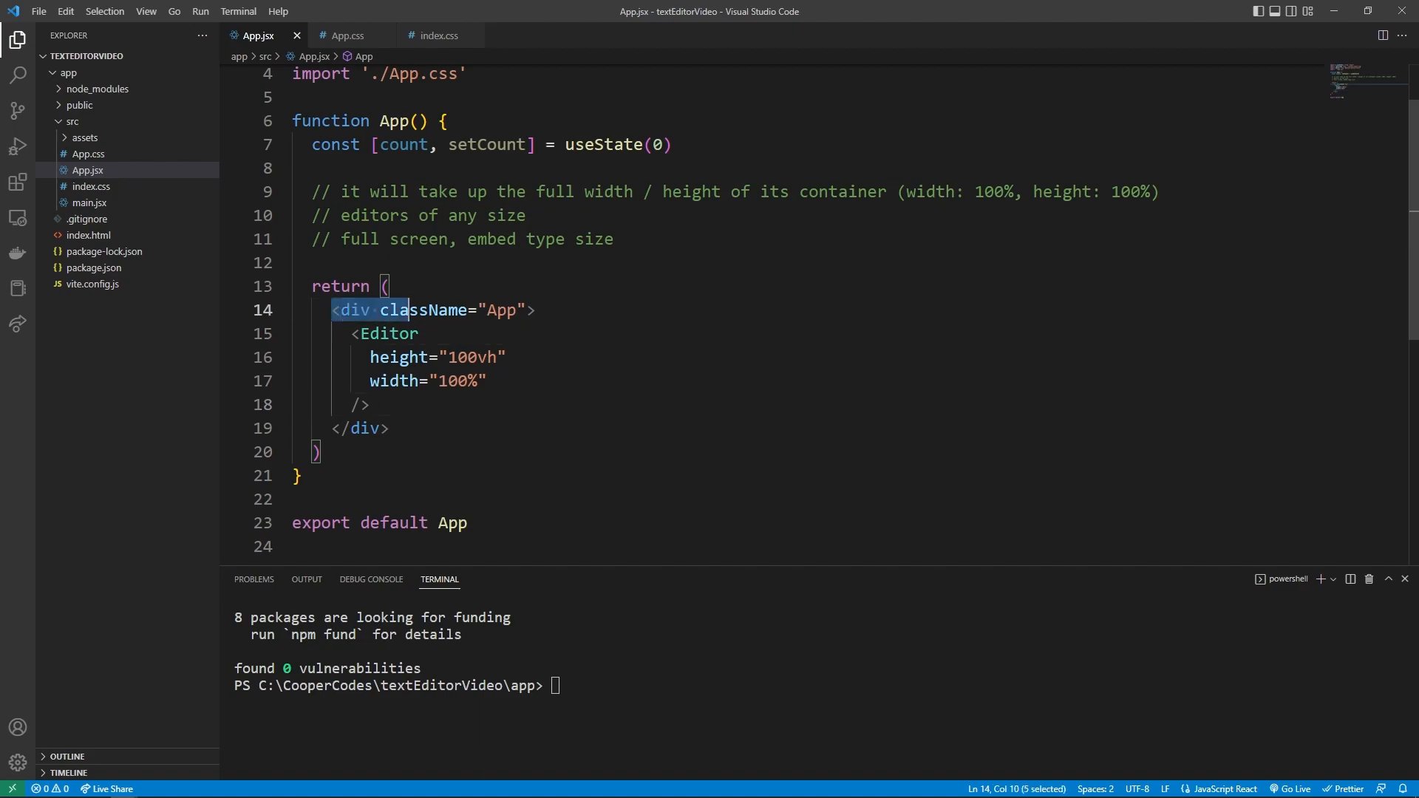
left_click(535, 310)
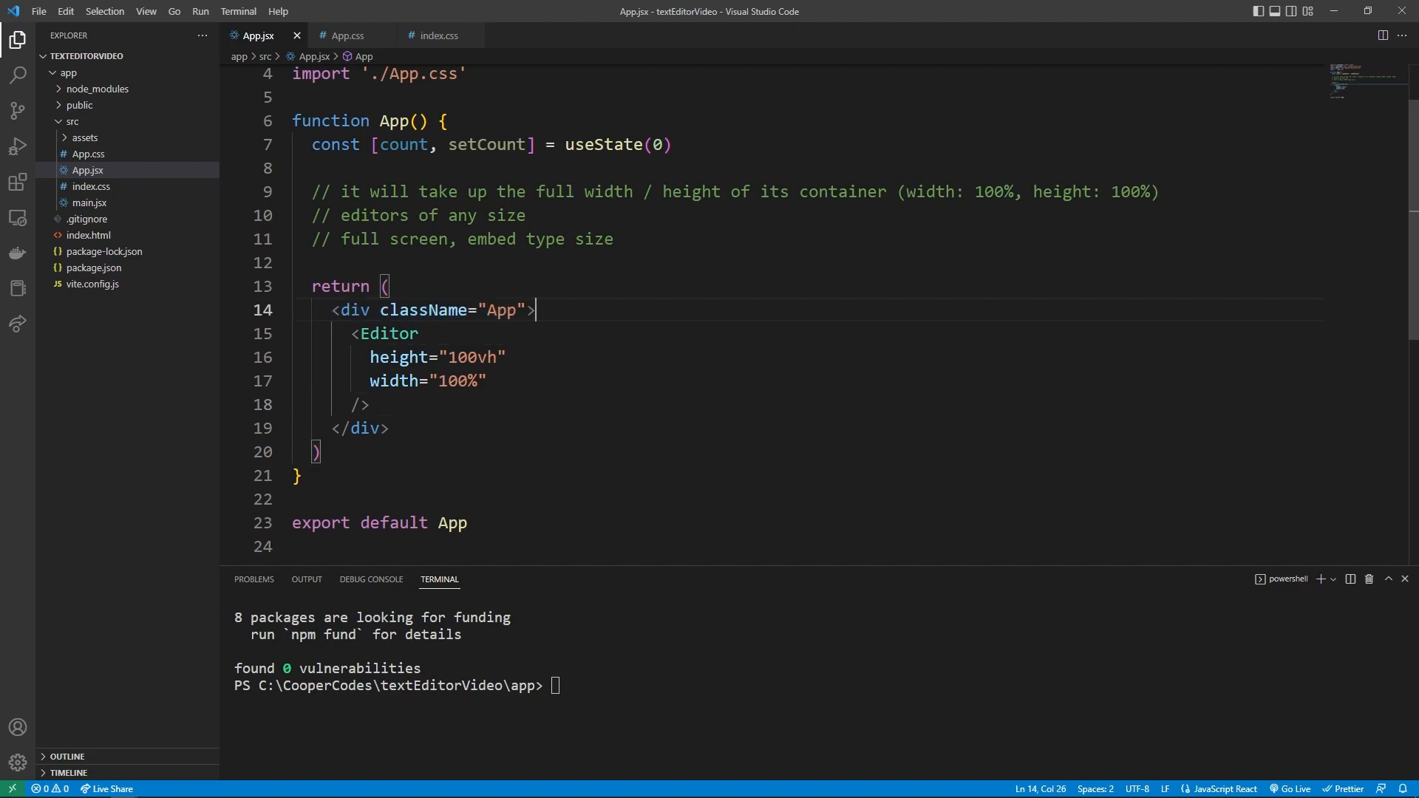
left_click(371, 379)
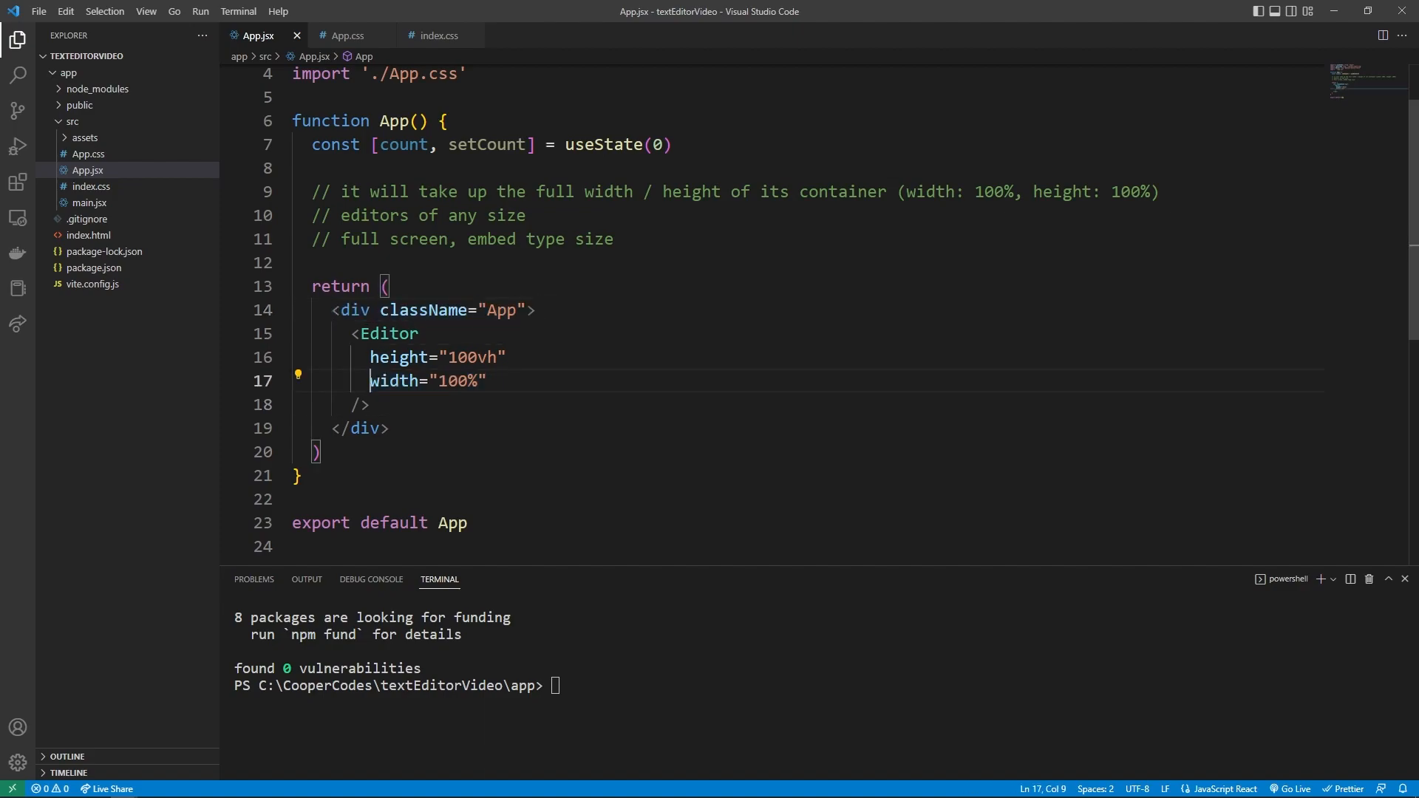
key("enter")
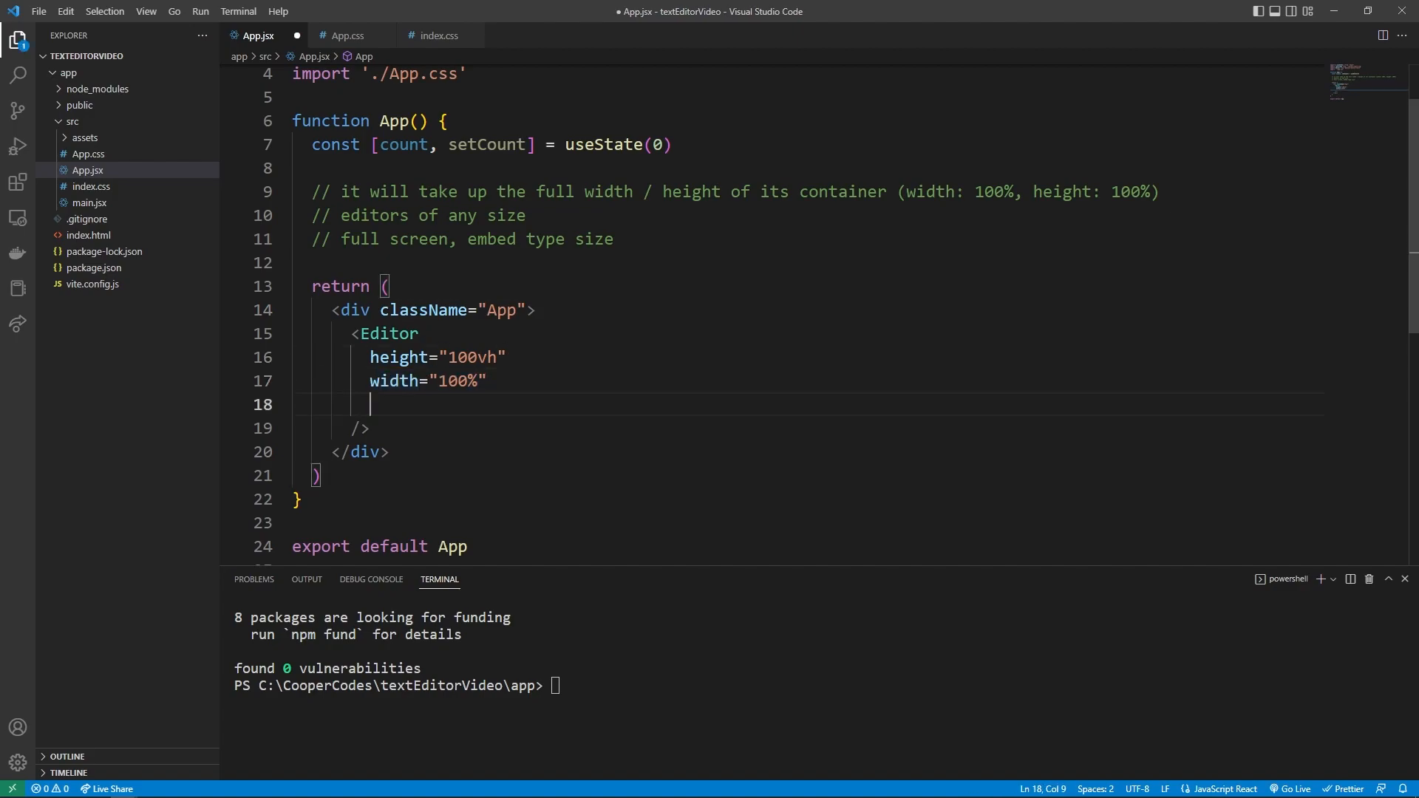
type("theme=\"")
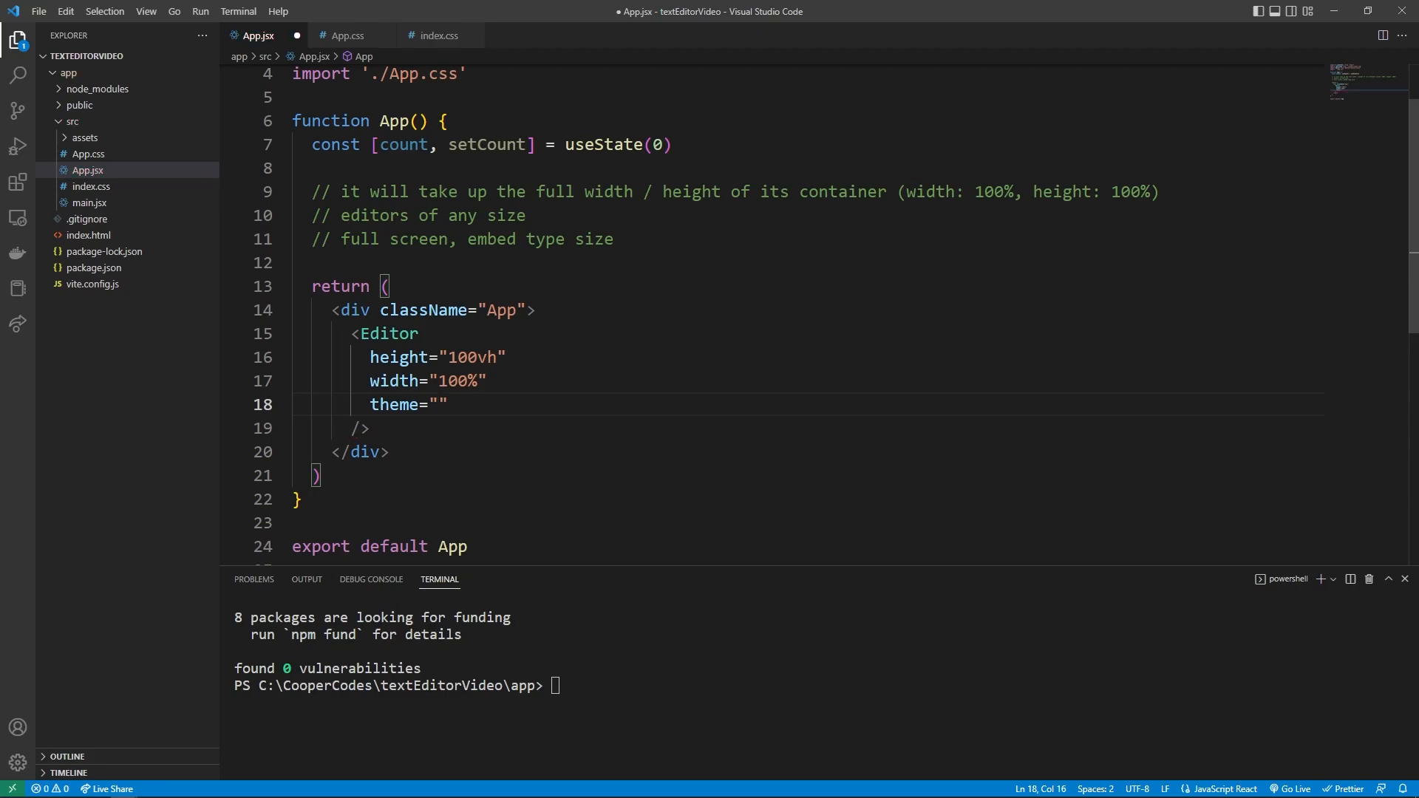
type("vs-")
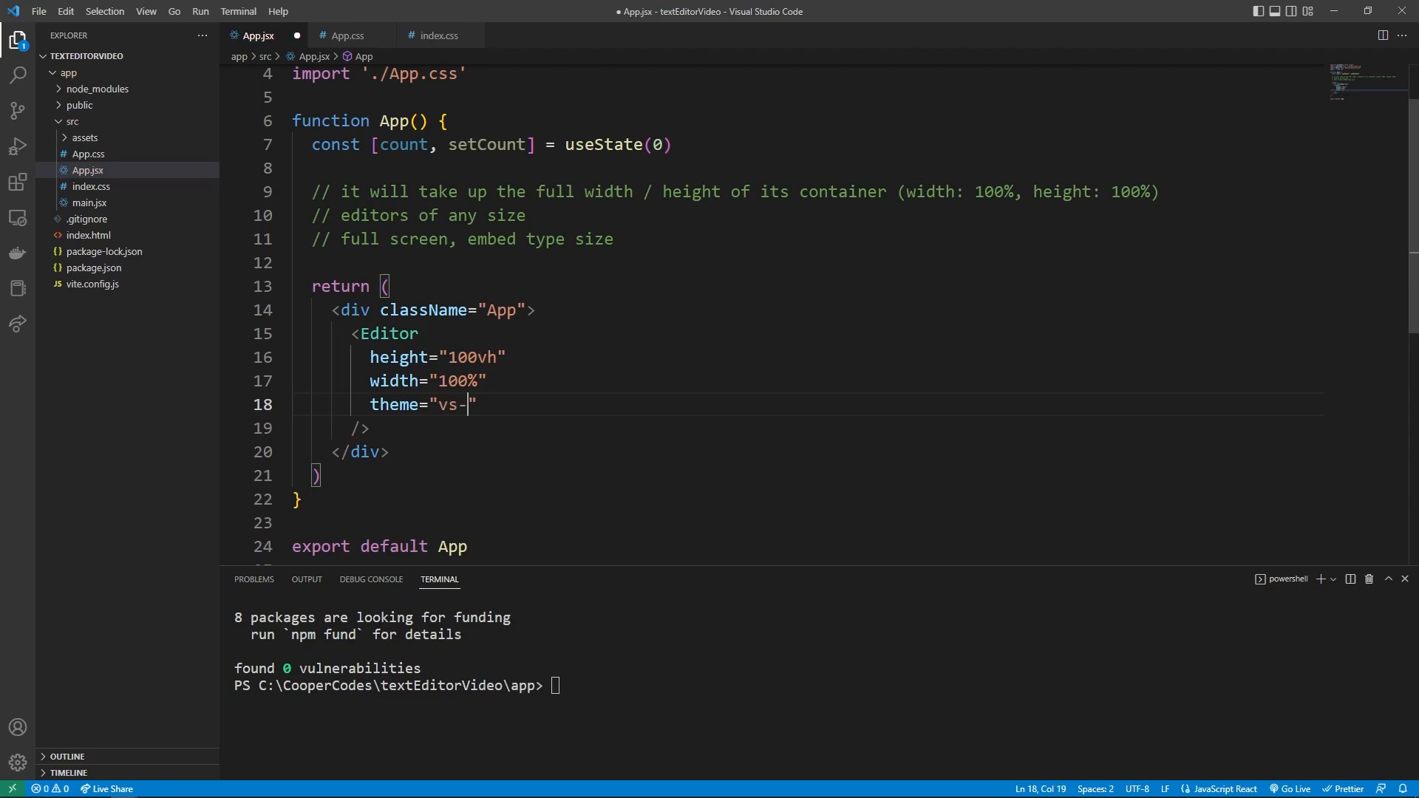
type("dark")
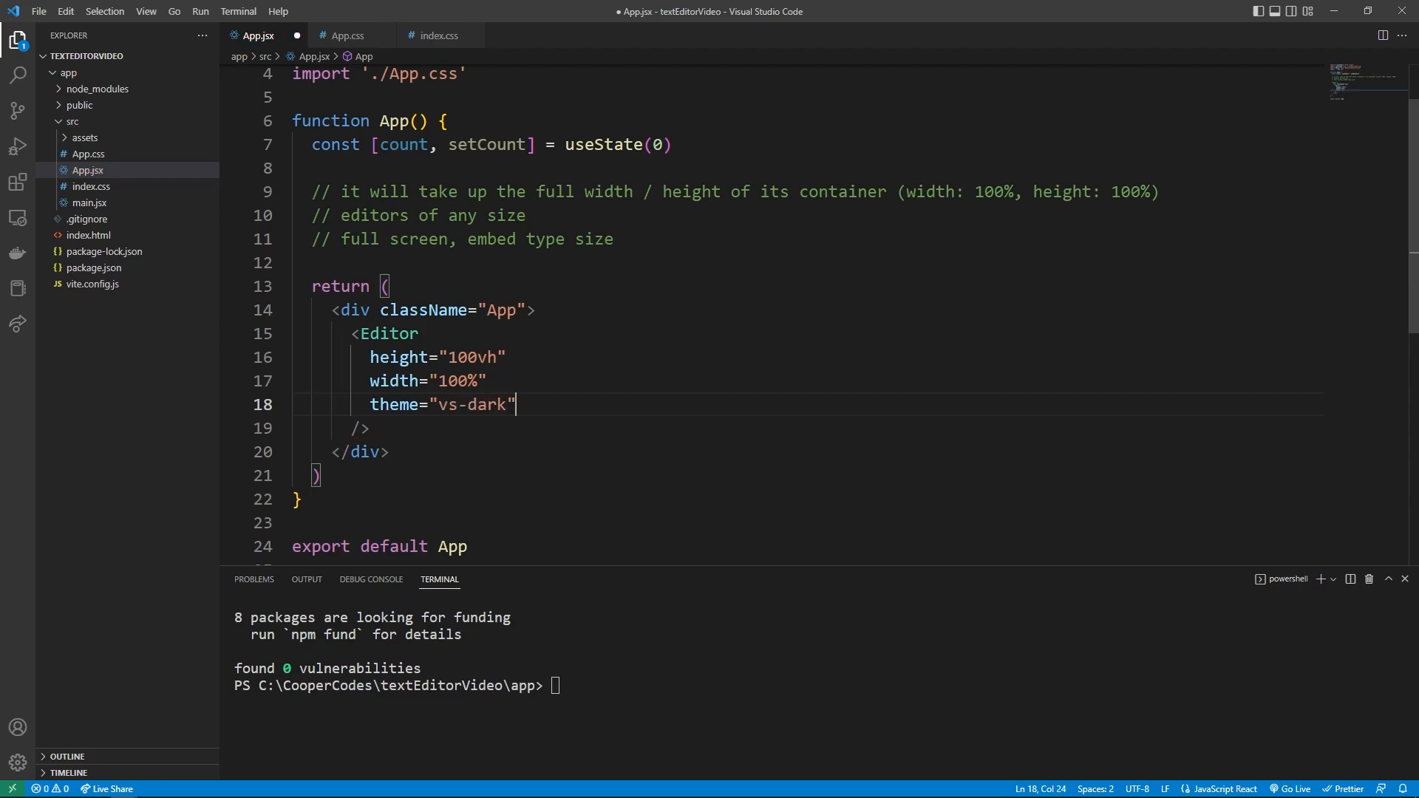
type("defaultLanguage=\"python")
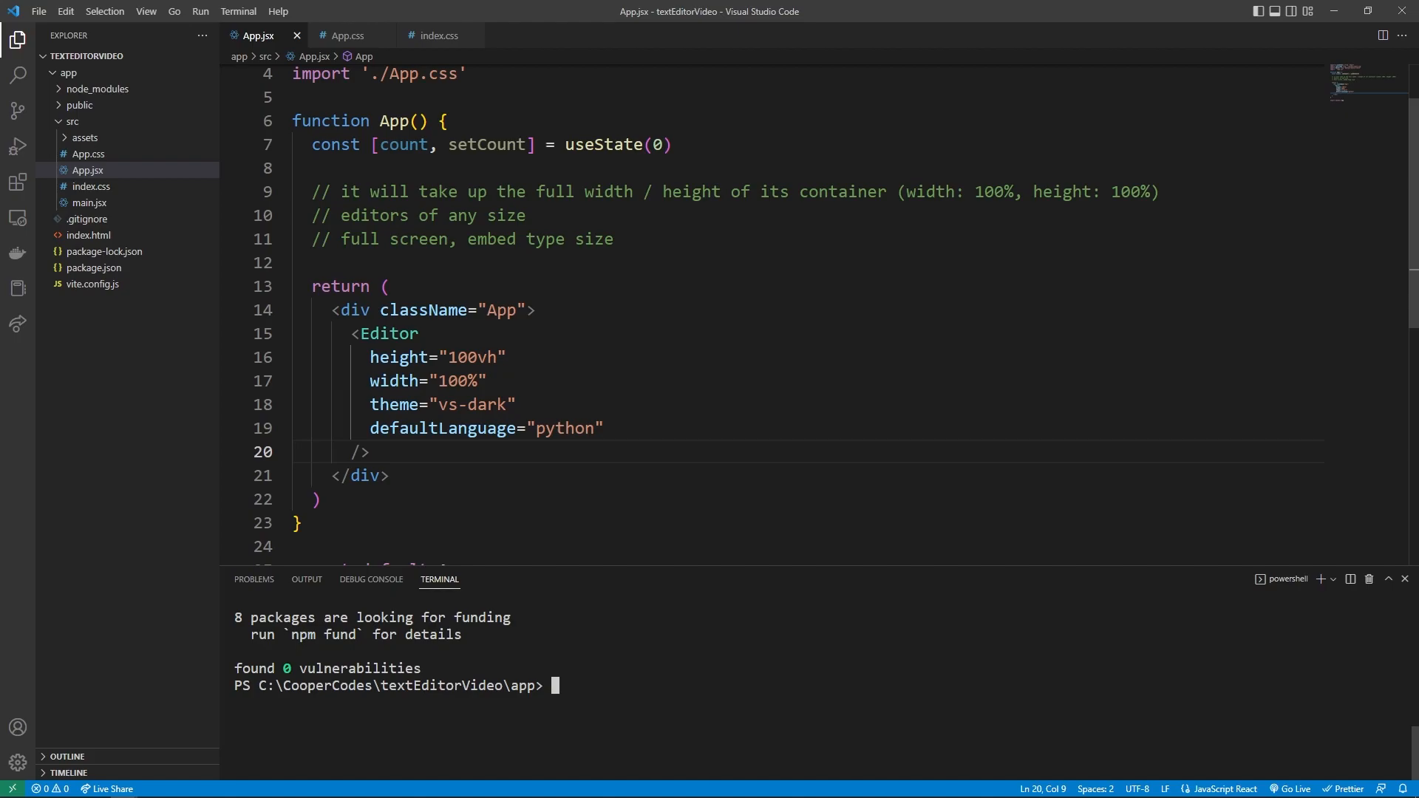
Run the dev server with npm run dev and type print("Hello") into the browser's Monaco editor.
type("npm")
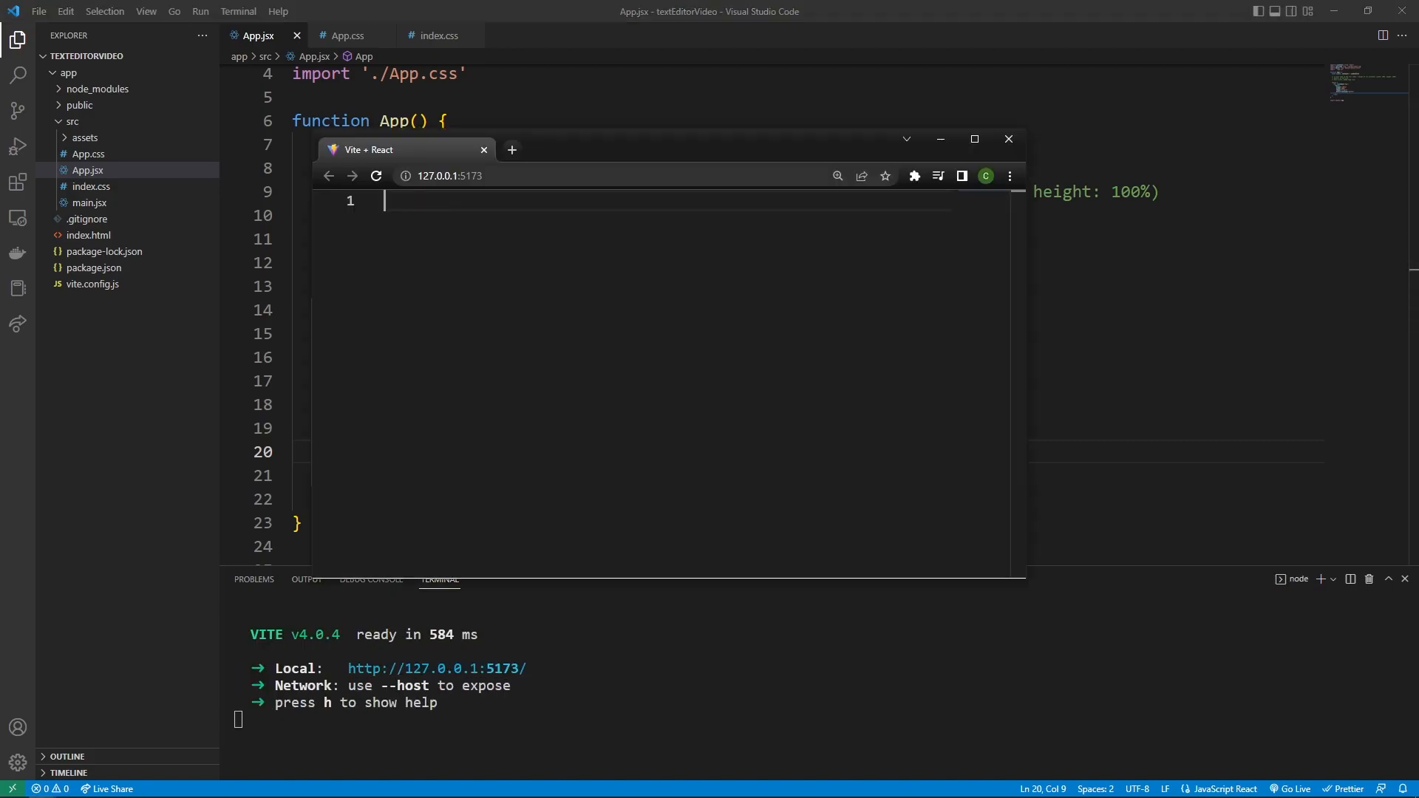
type("p")
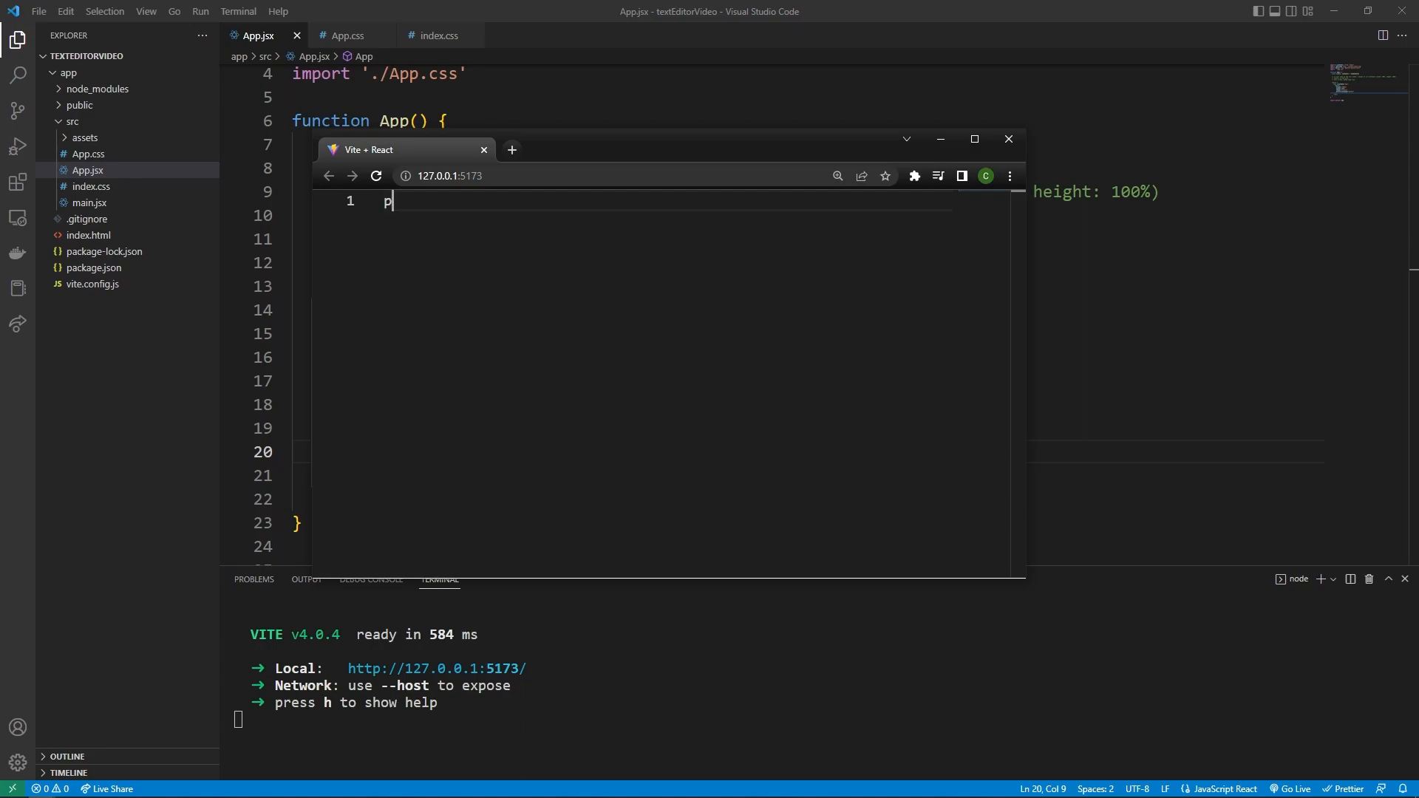
type("rint(\"Hello\")")
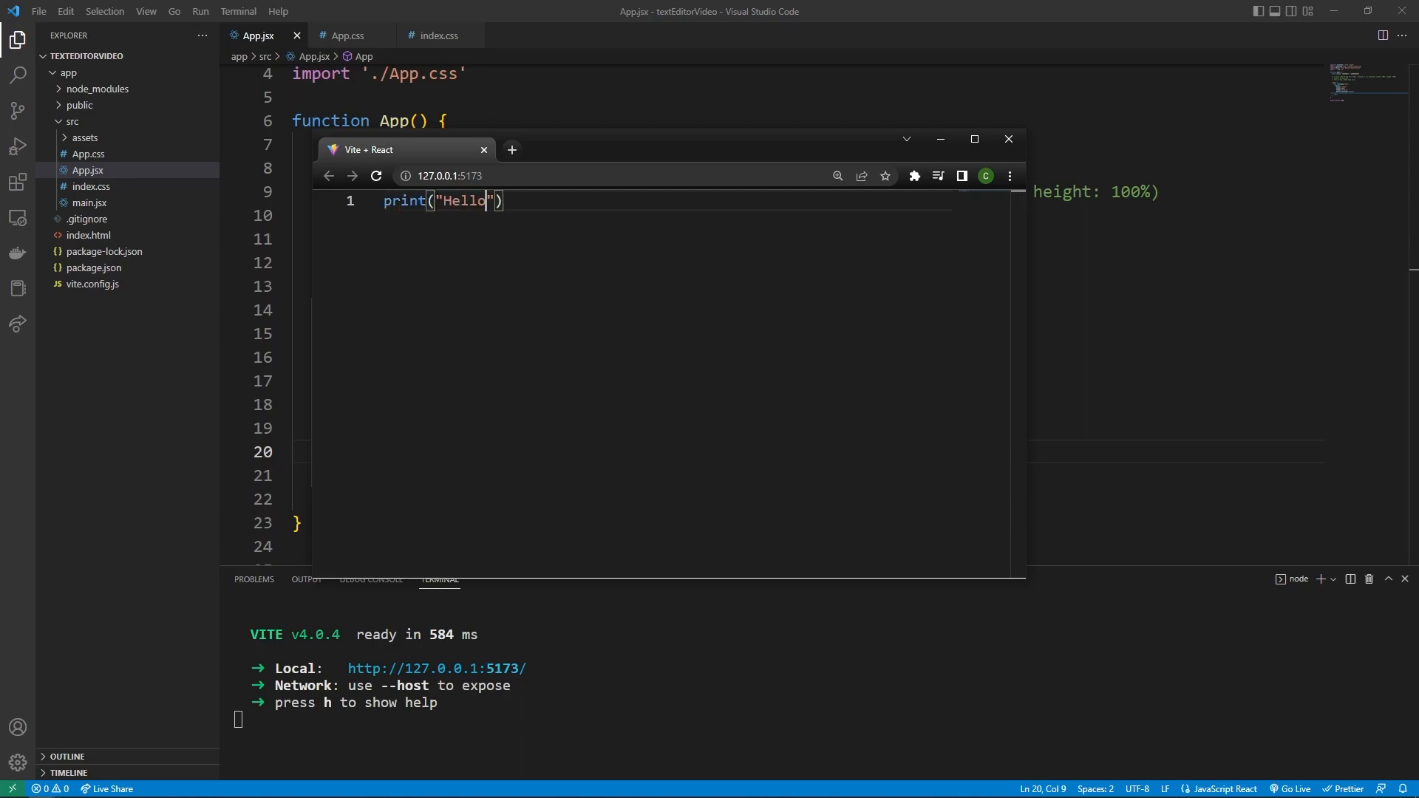
type("world")
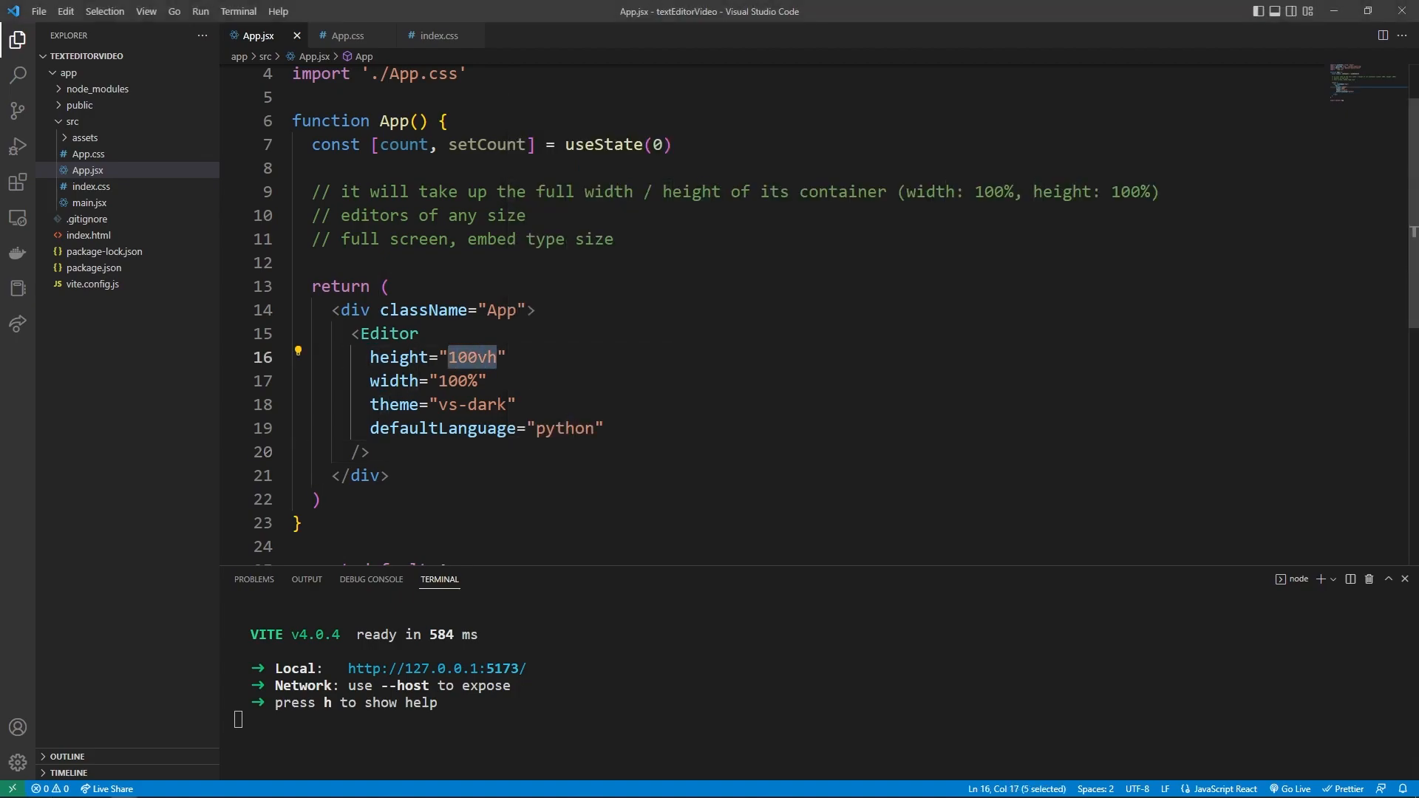
Try an Editor height of 400 before reverting to 100vh.
type("400")
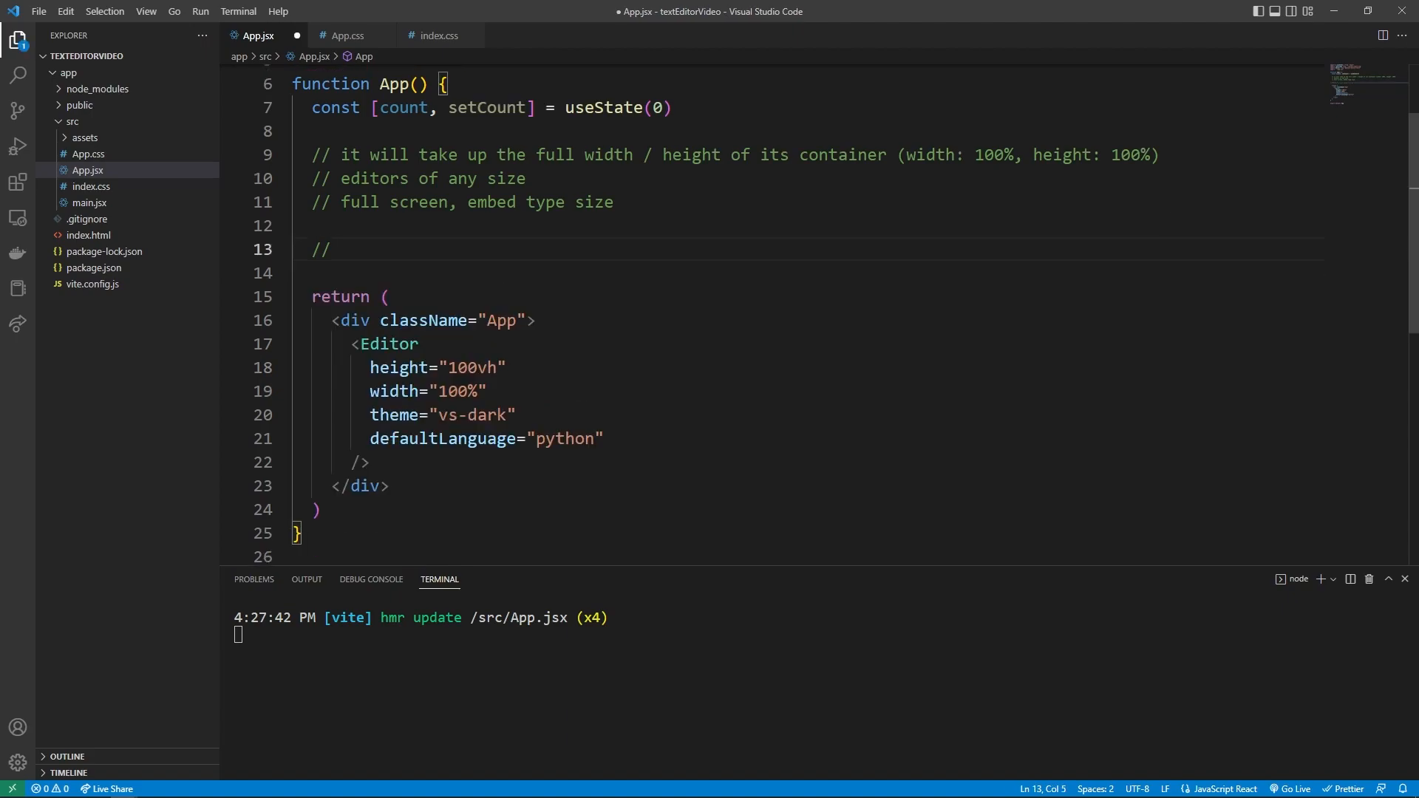
Comment the goals: 1. switch from one file to the next, 2. get Monaco's value.
left_click(332, 249)
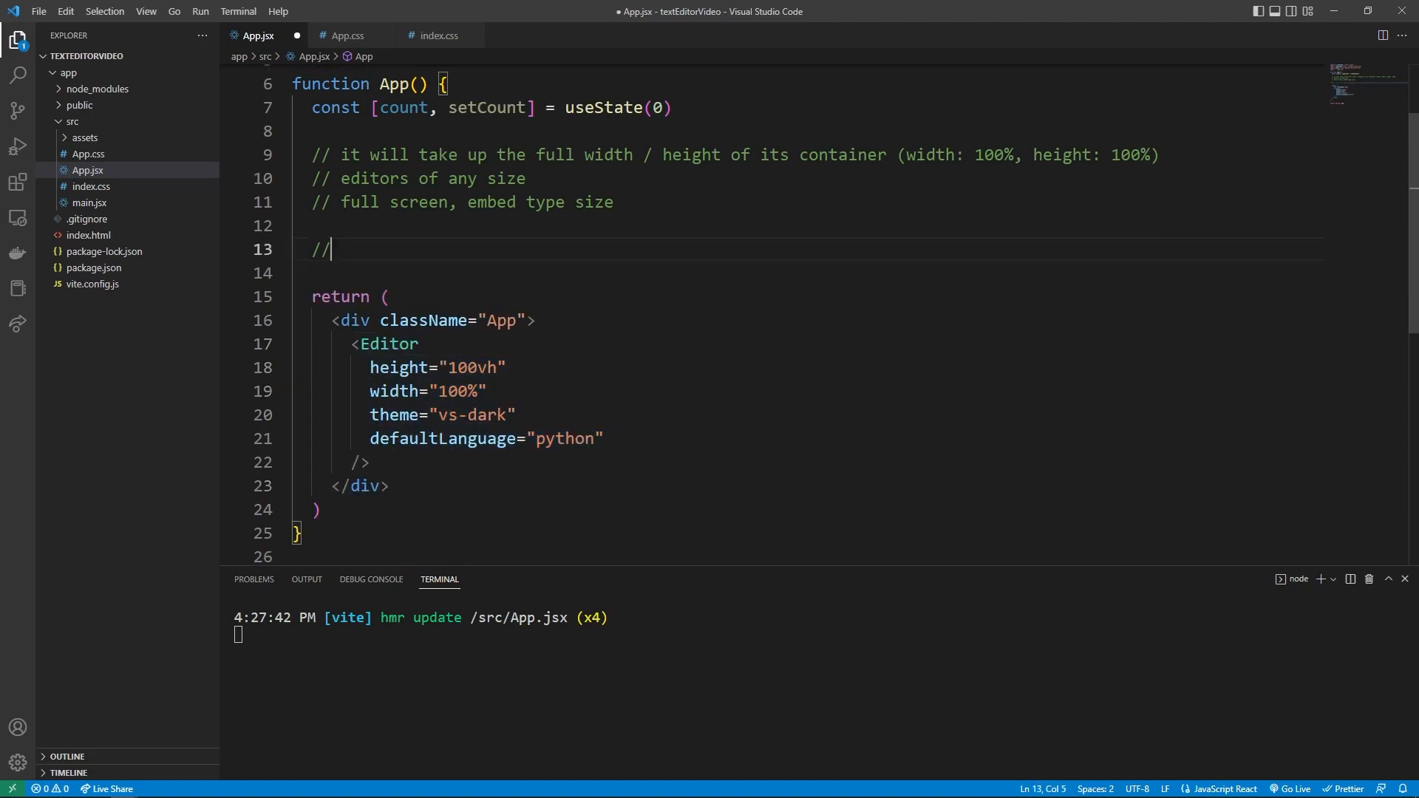
type("1. Be a")
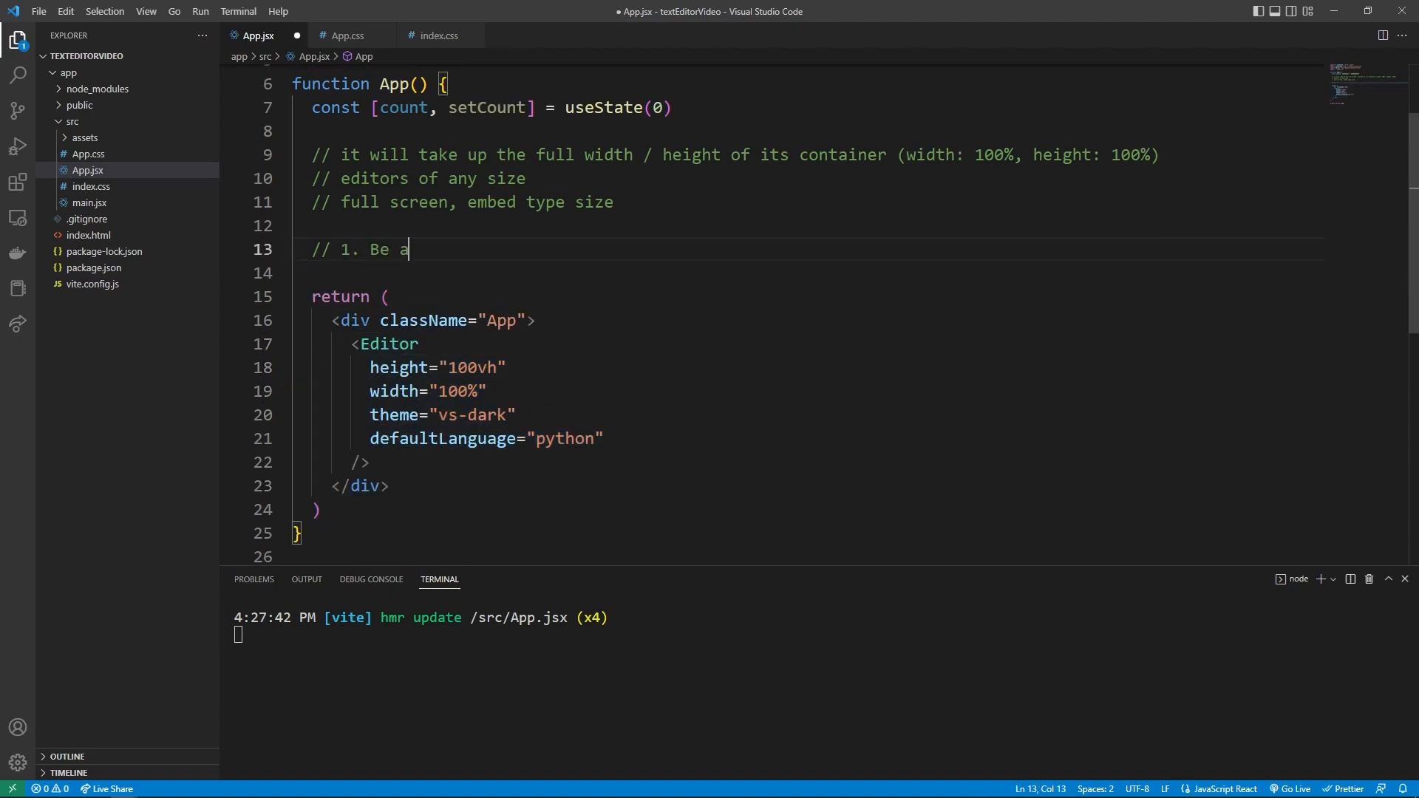
type("ble to change from 1")
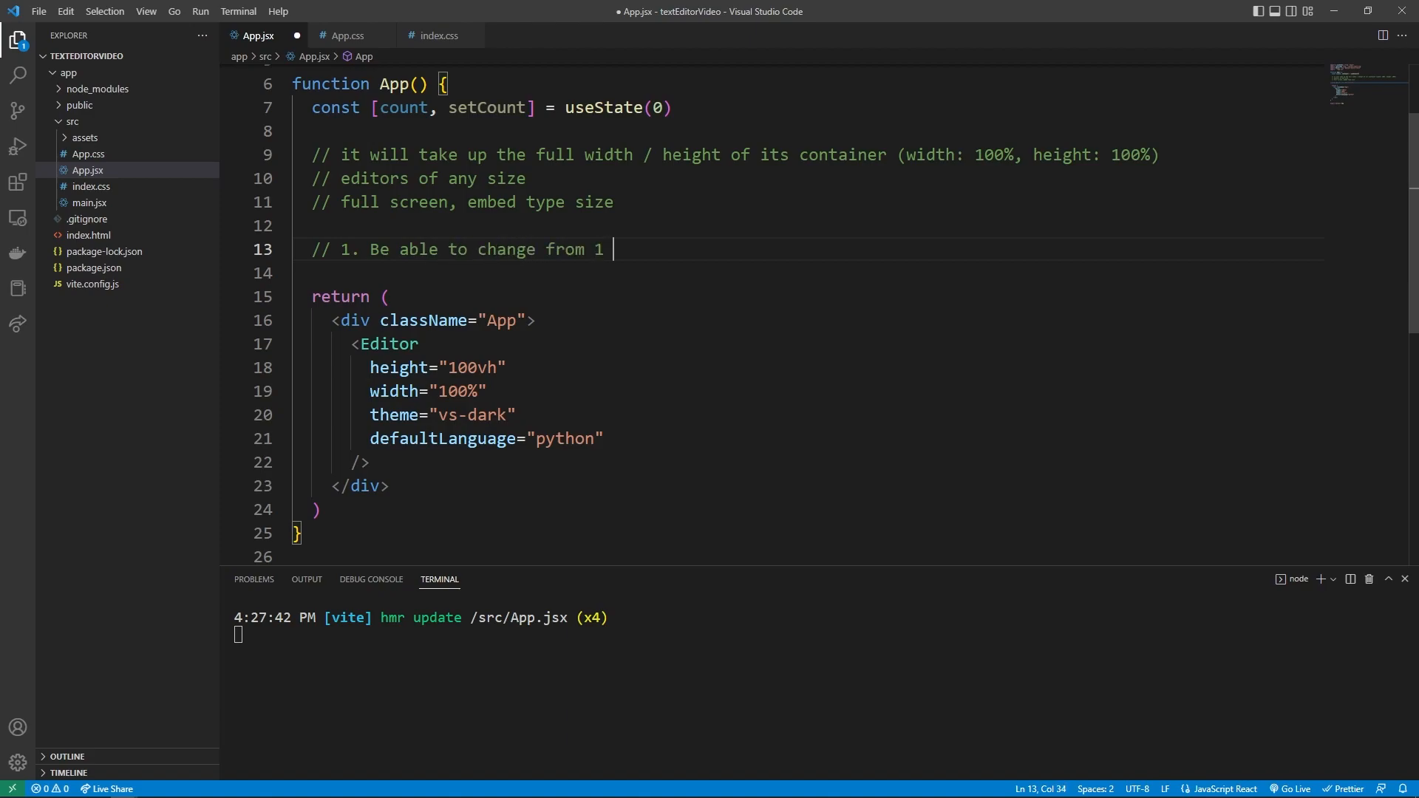
type("file to the next")
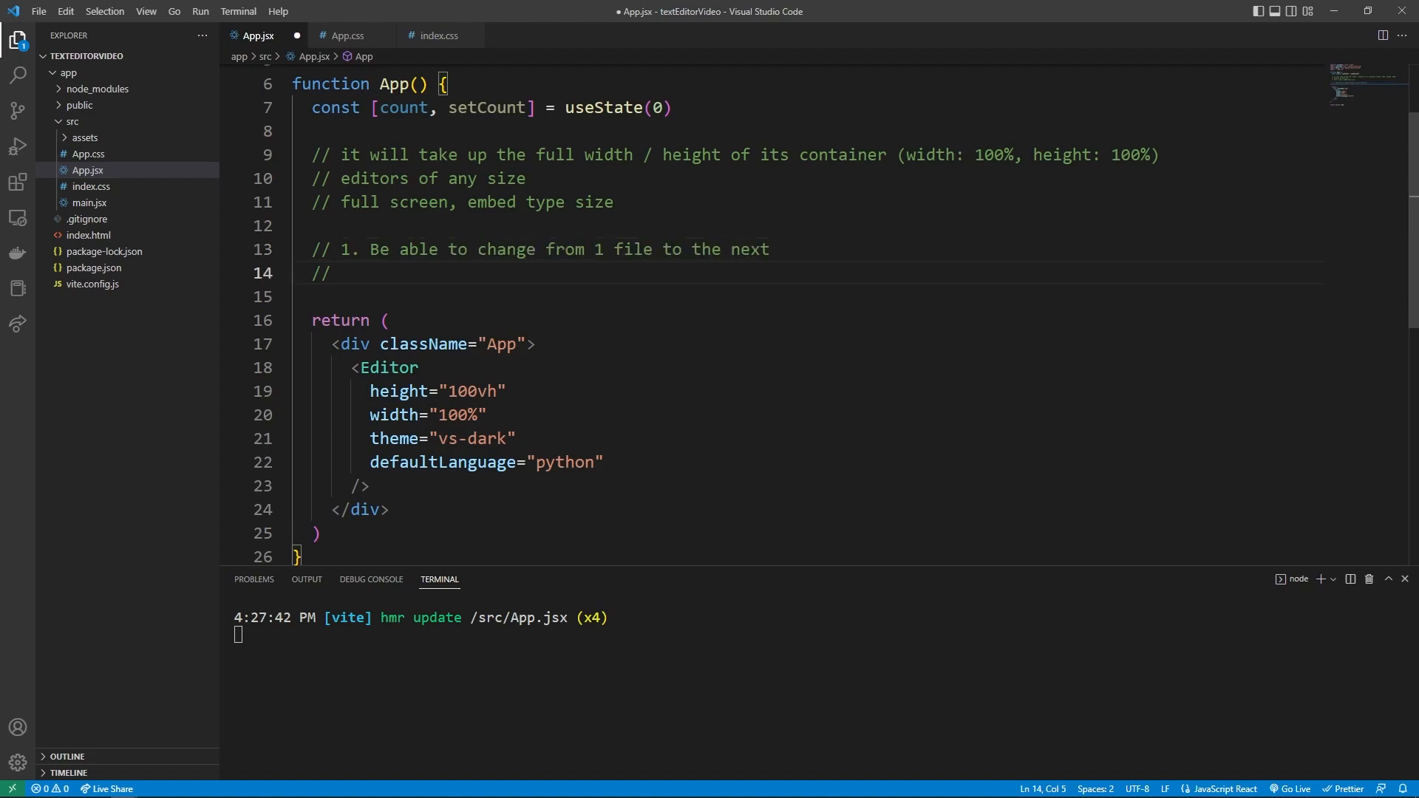
type("2. Get")
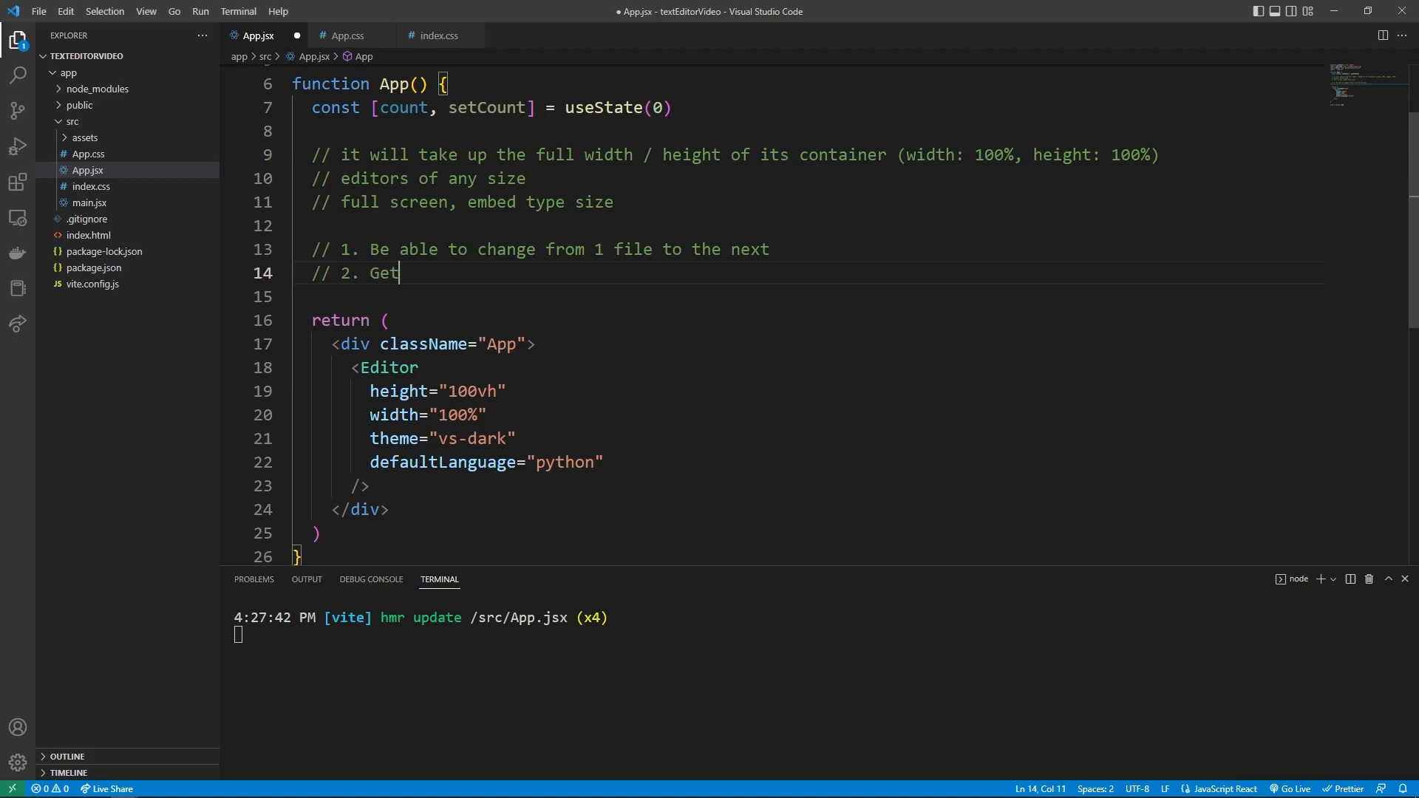
type("the value of the Man")
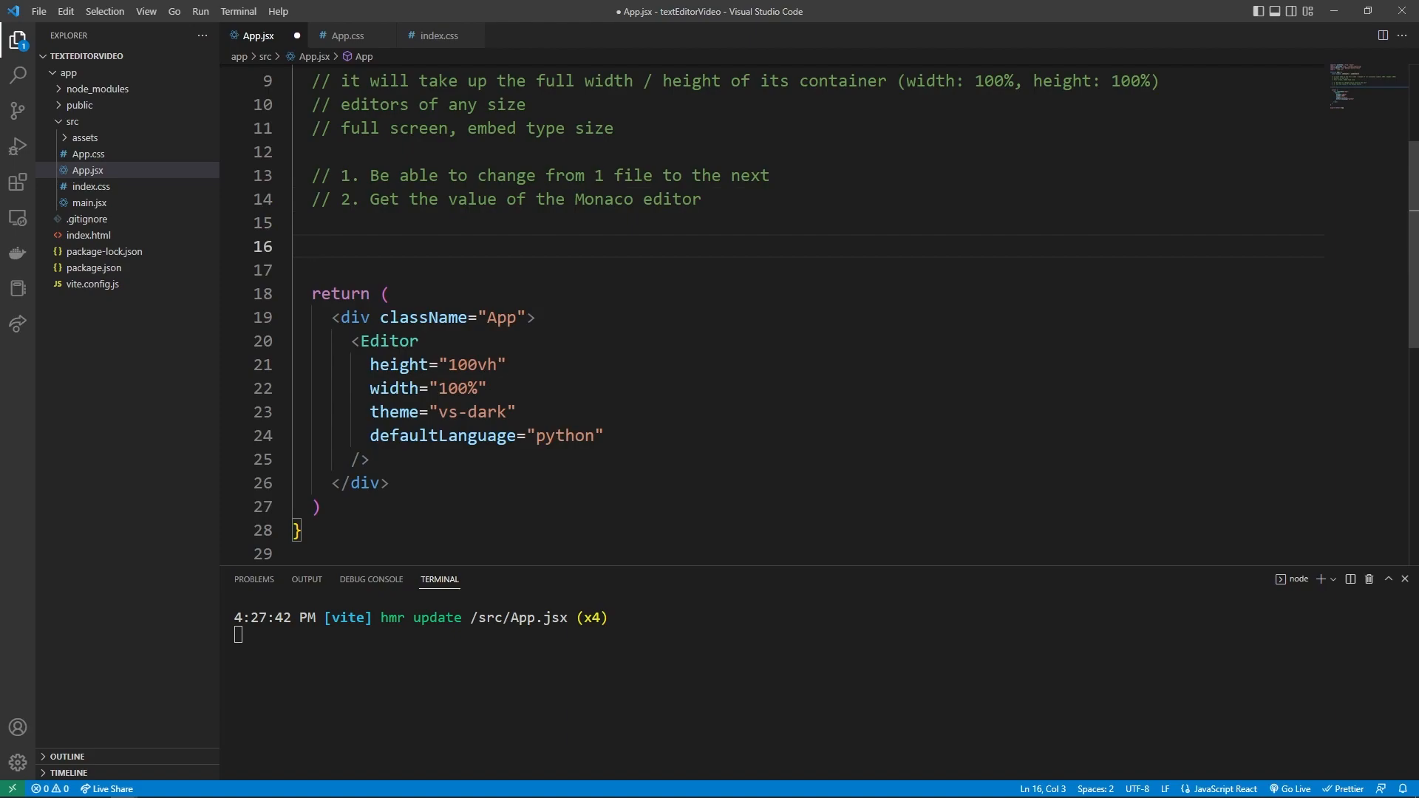
Add the comment '// a file path (name), a language, a default value'.
type("//")
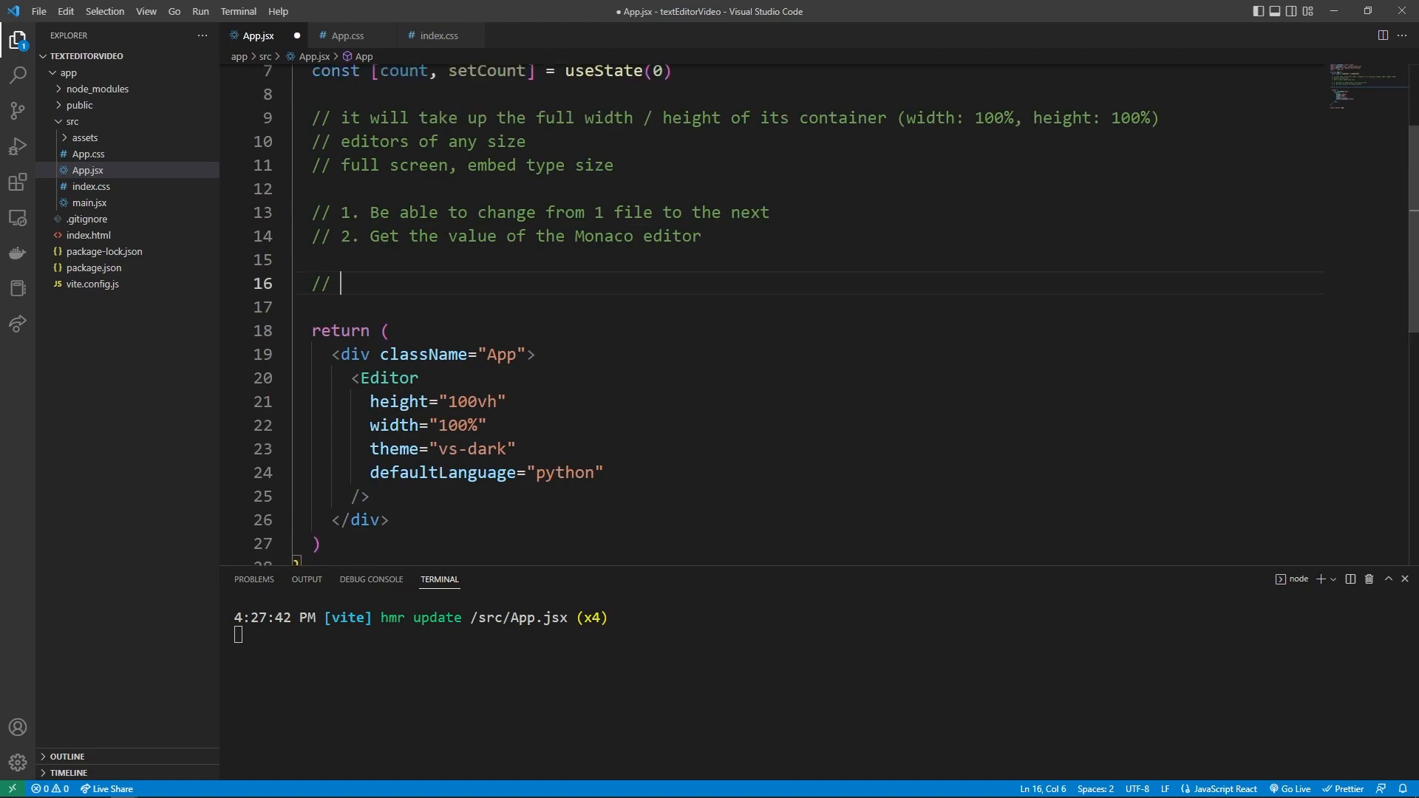
type("a f")
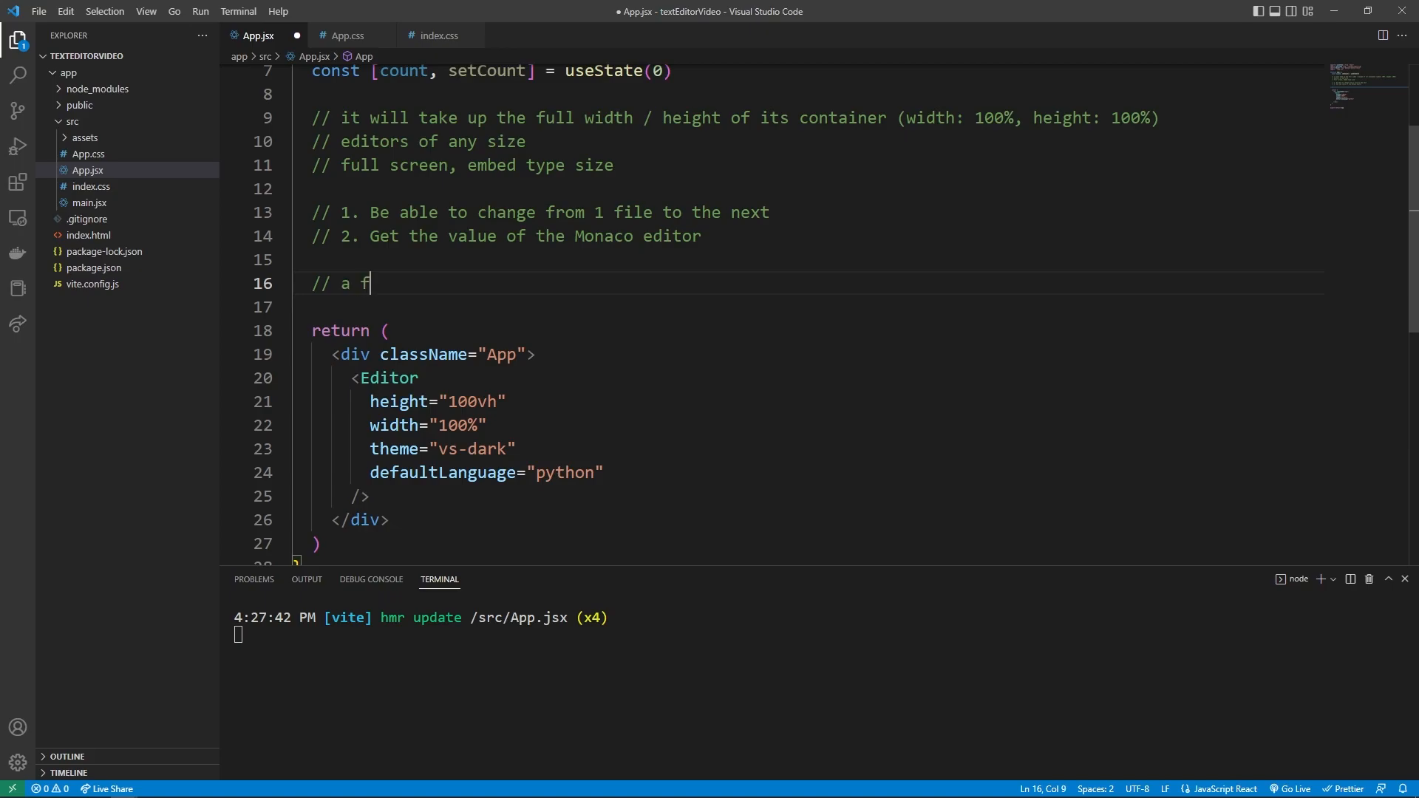
type("ile path (name),")
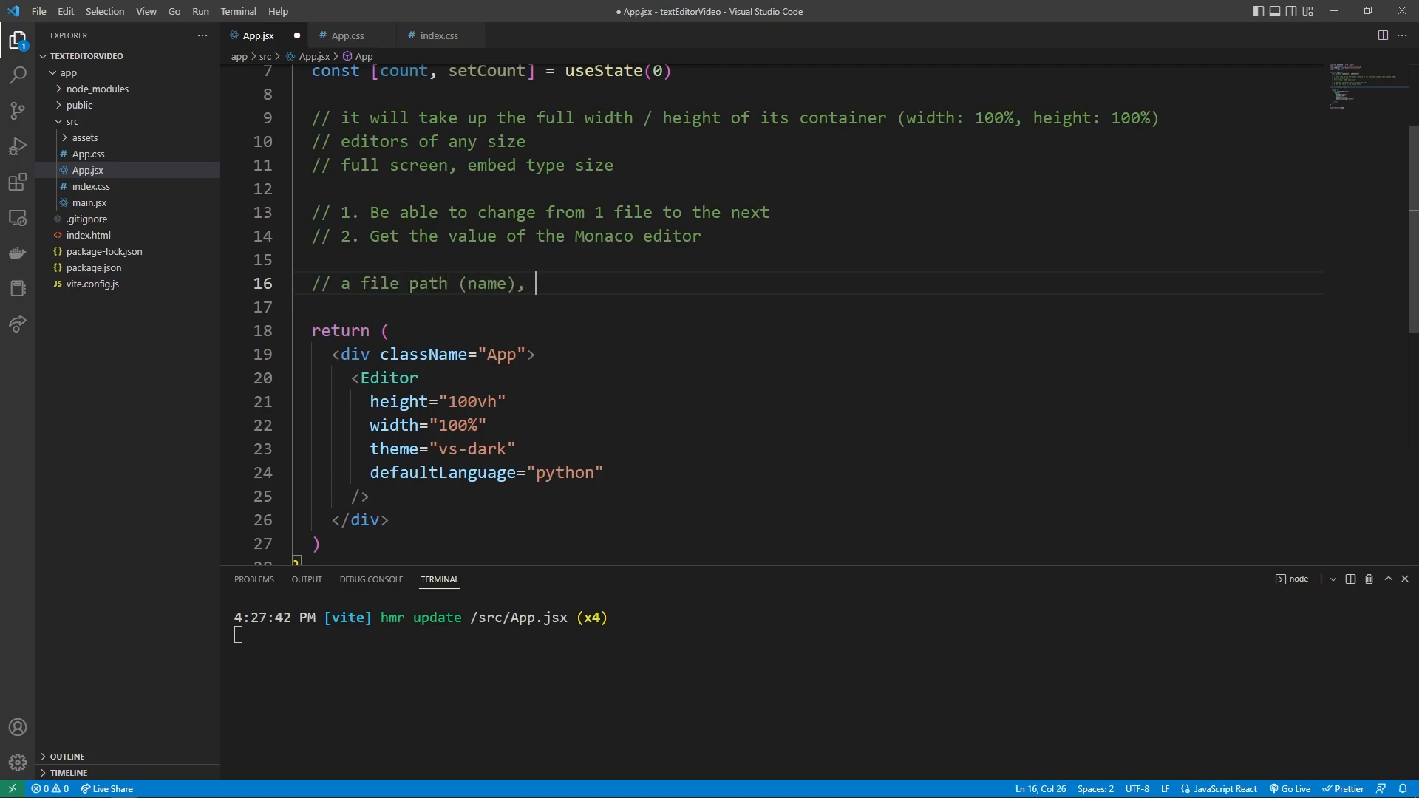
type("a language,")
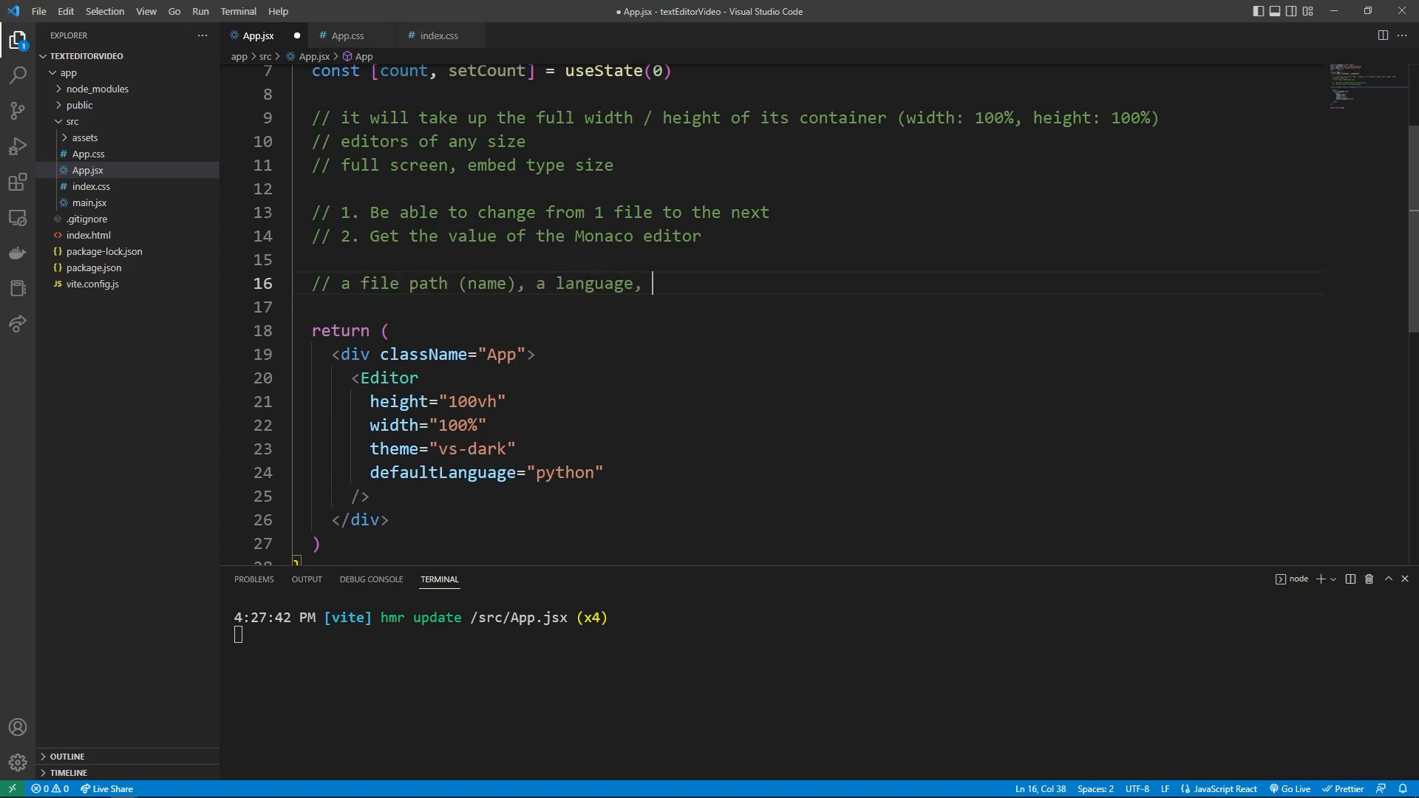
type("a default")
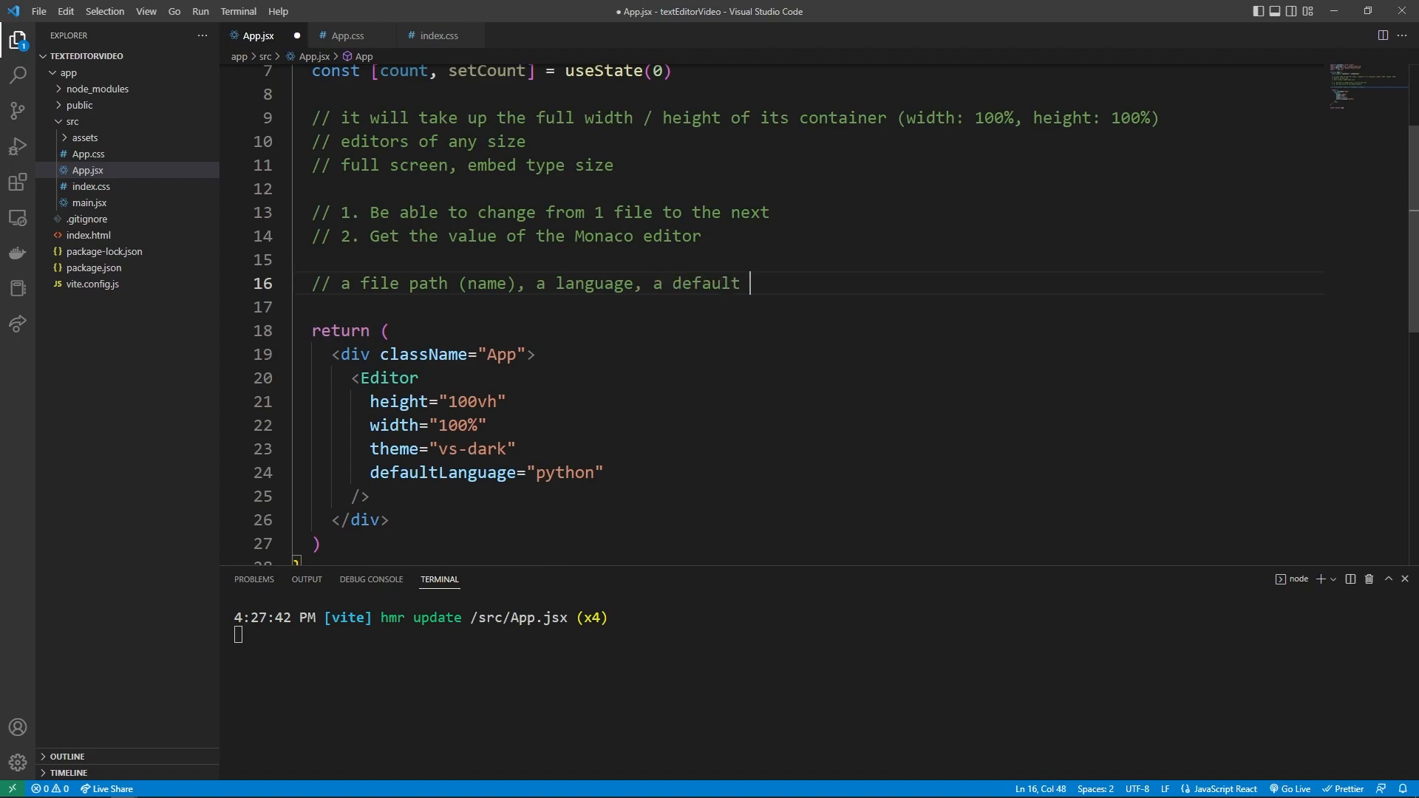
type("value")
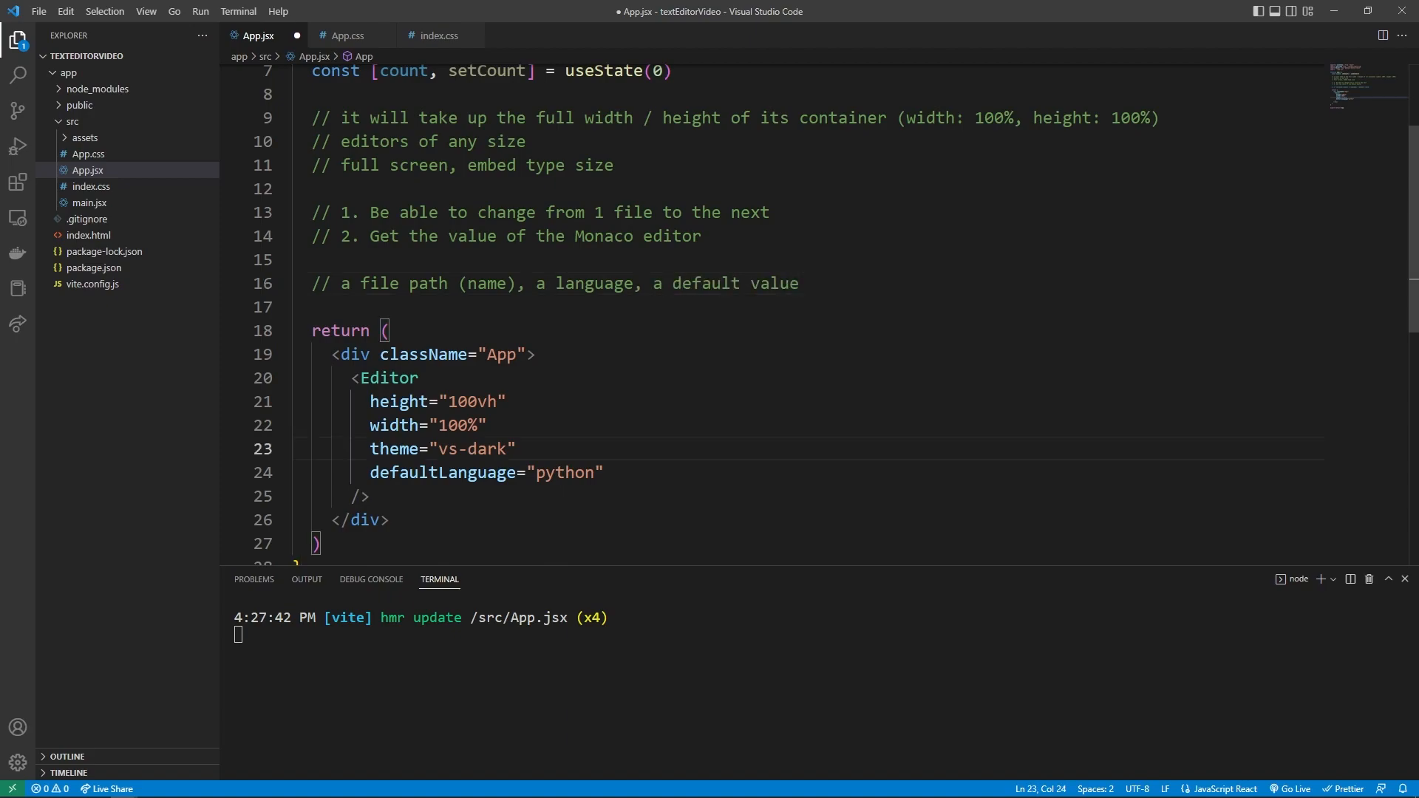
Give the Editor path="filename", re-set its python language, and add a Python sample defaultValue.
type("path={")
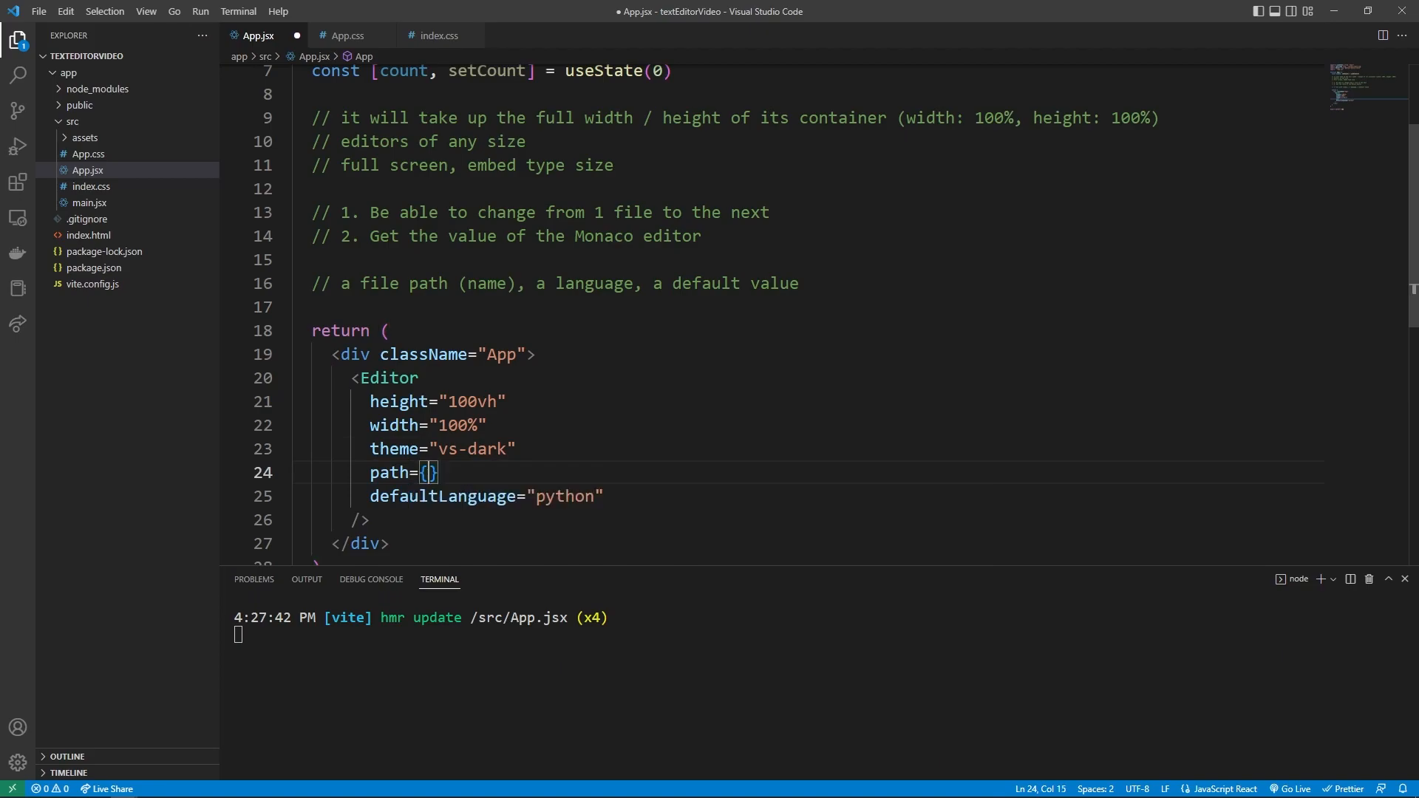
type("\"filename\"")
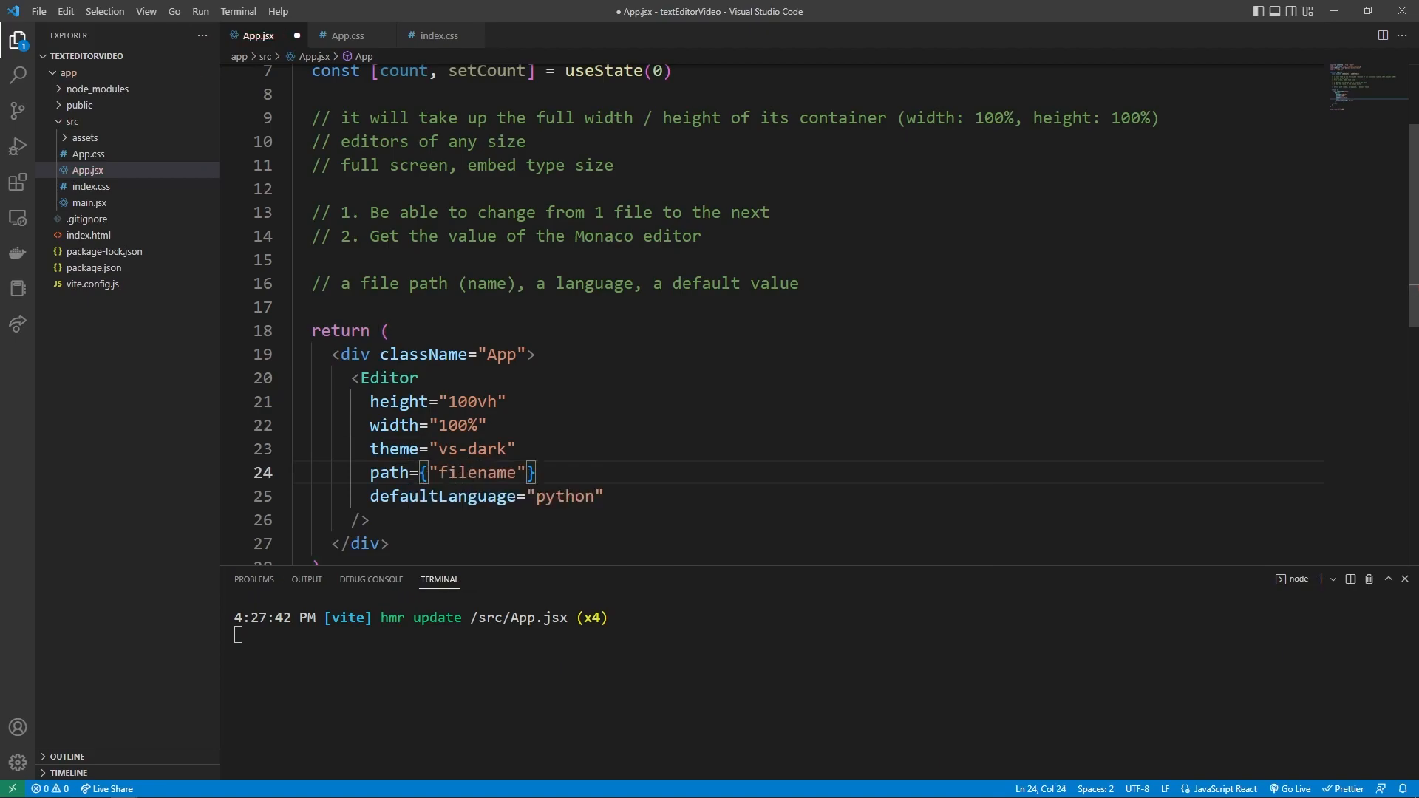
double_click(441, 496)
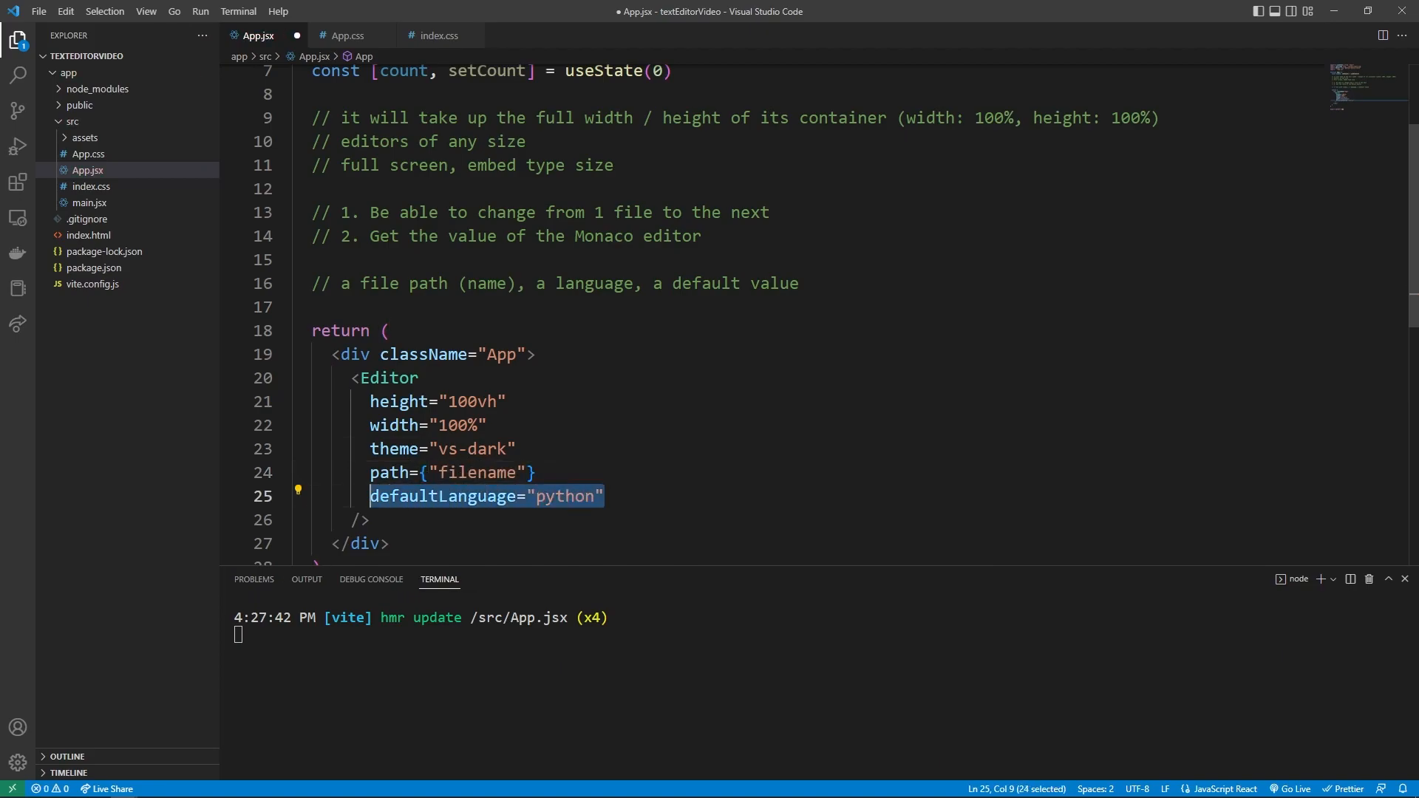
key("Delete")
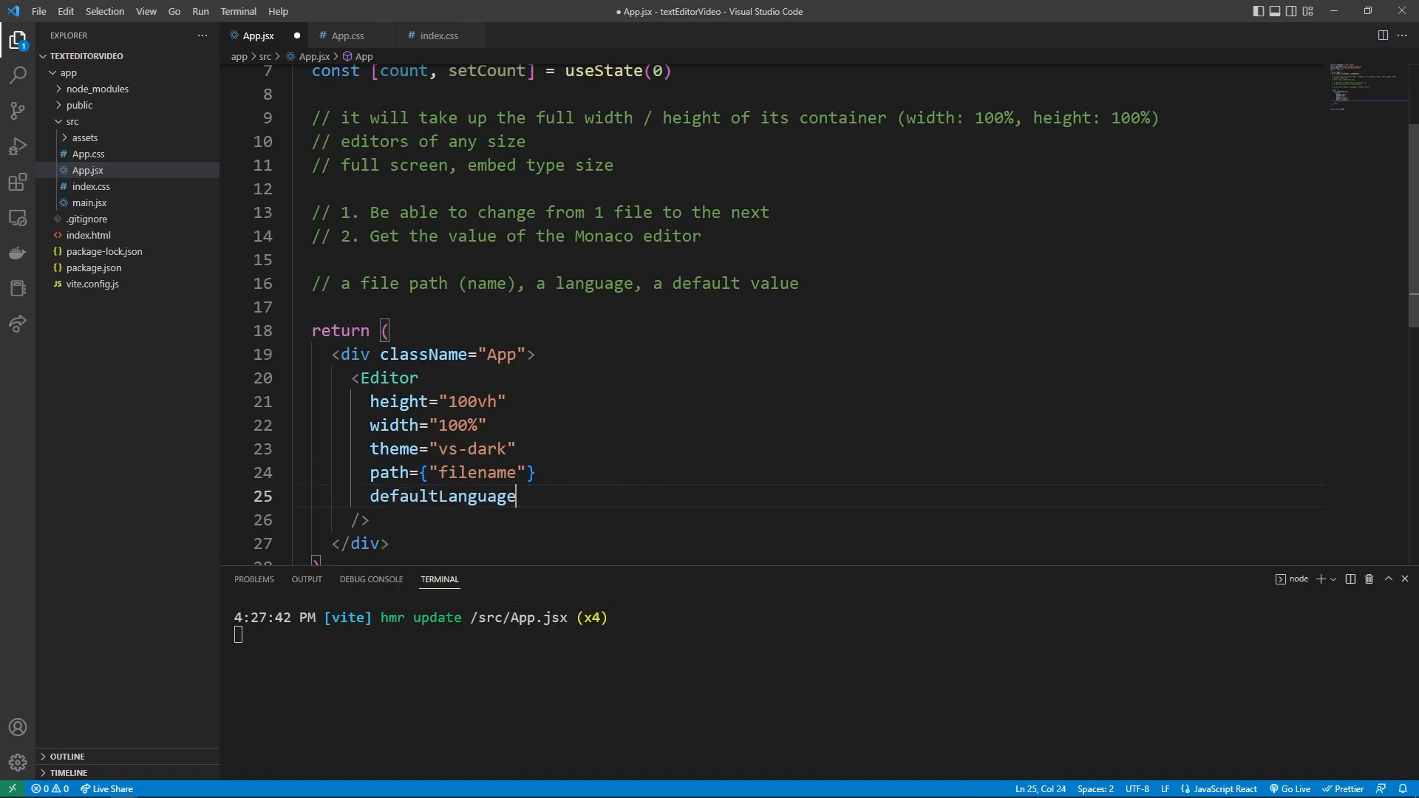
type("=\"Py\"")
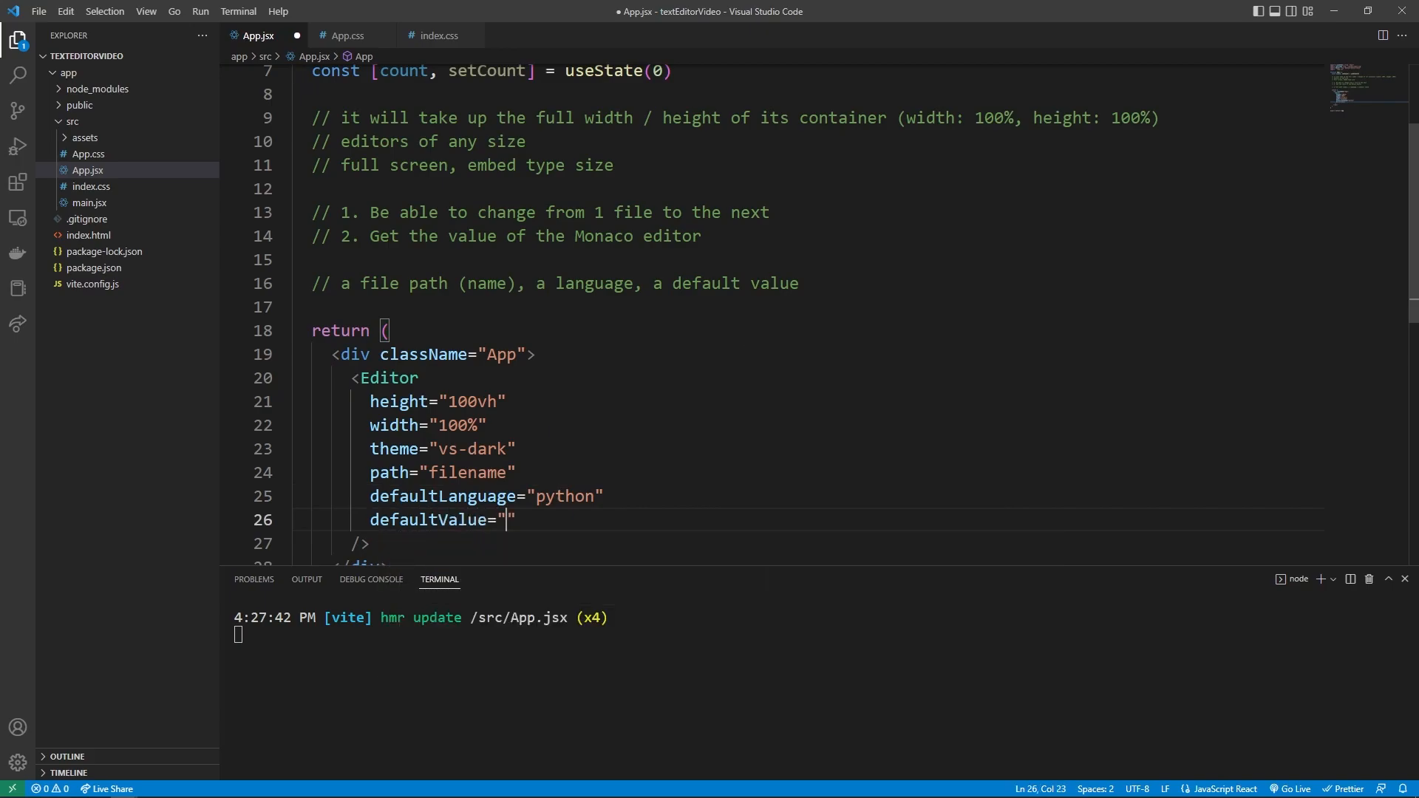
type("Here is some pyth")
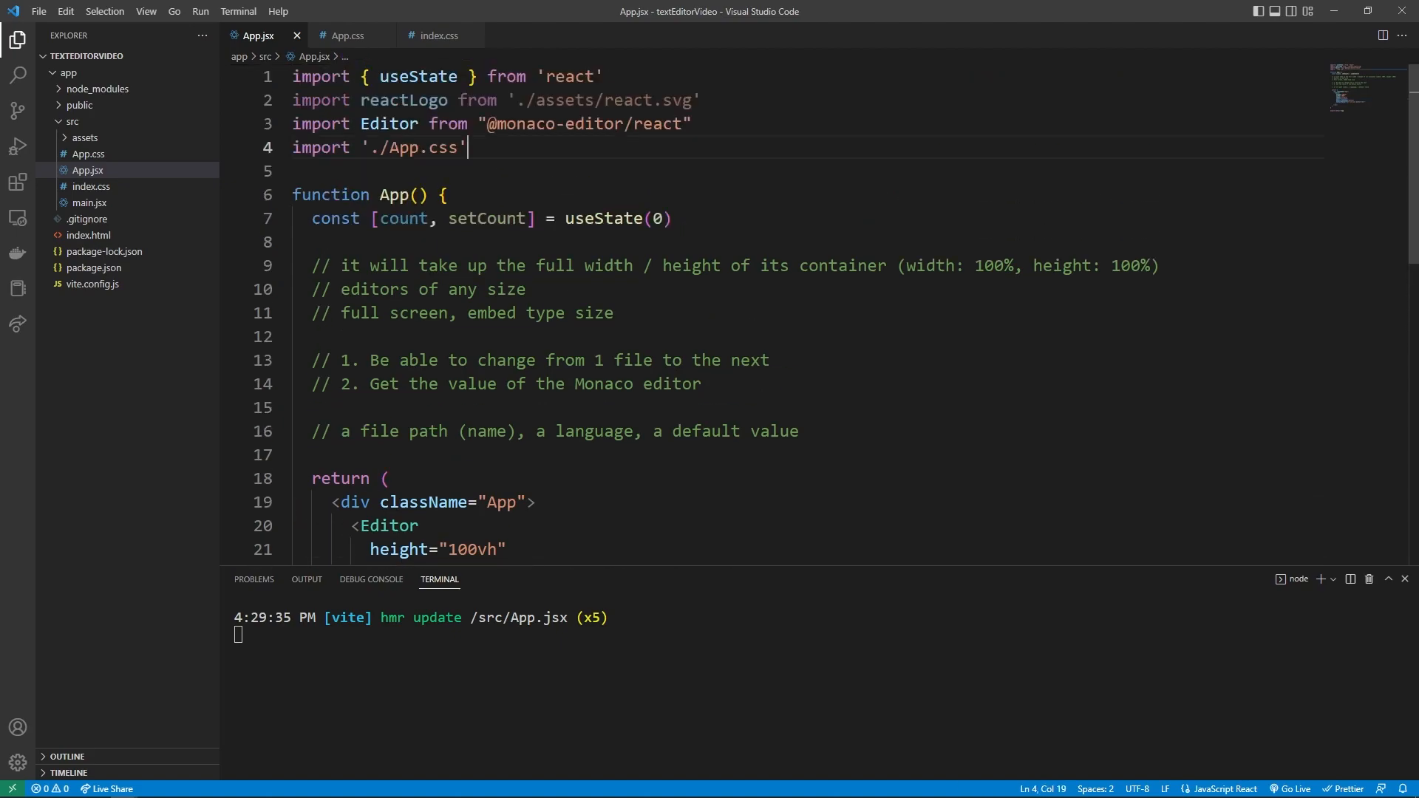
Add a files object whose script.py entry has language python and value 'Here is some python text'.
type("const files")
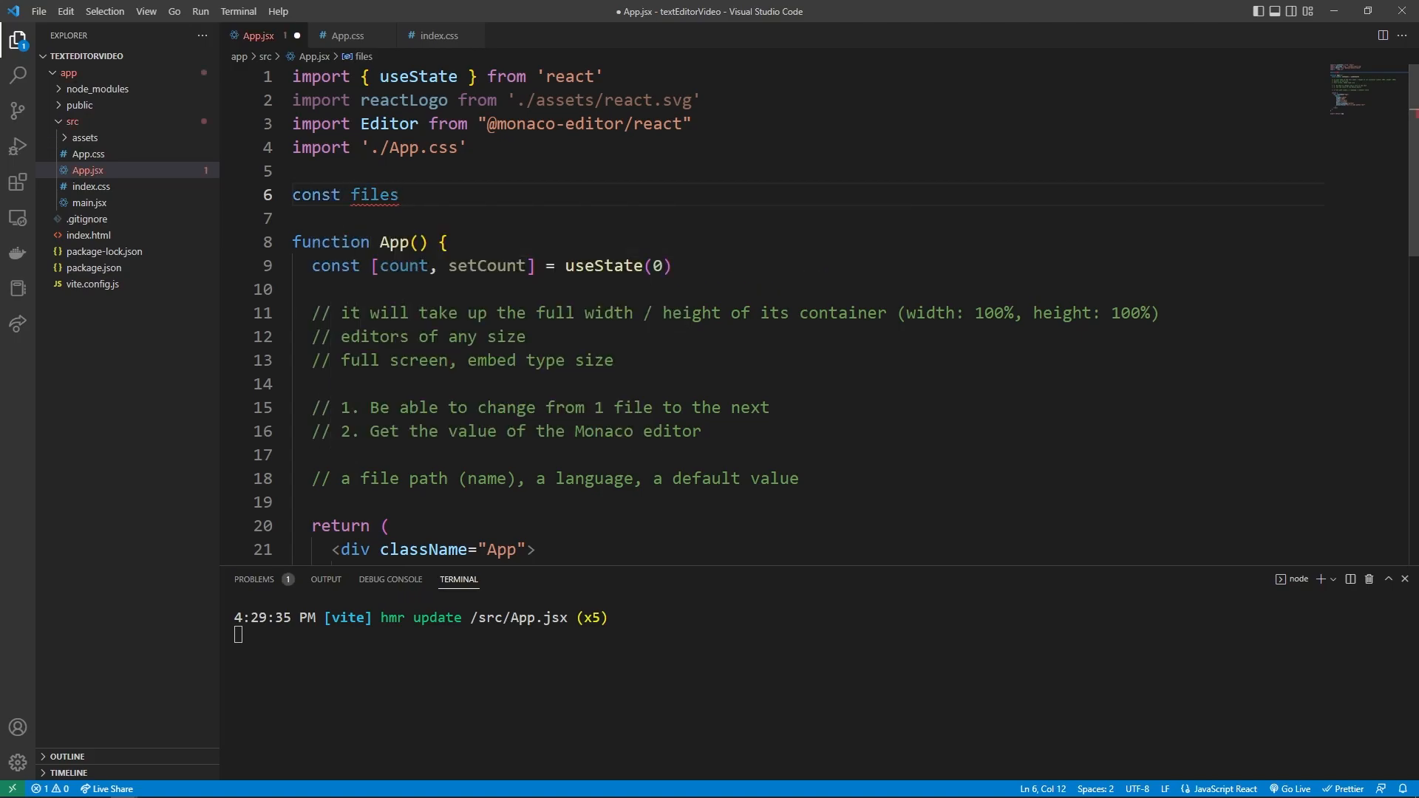
type("= {")
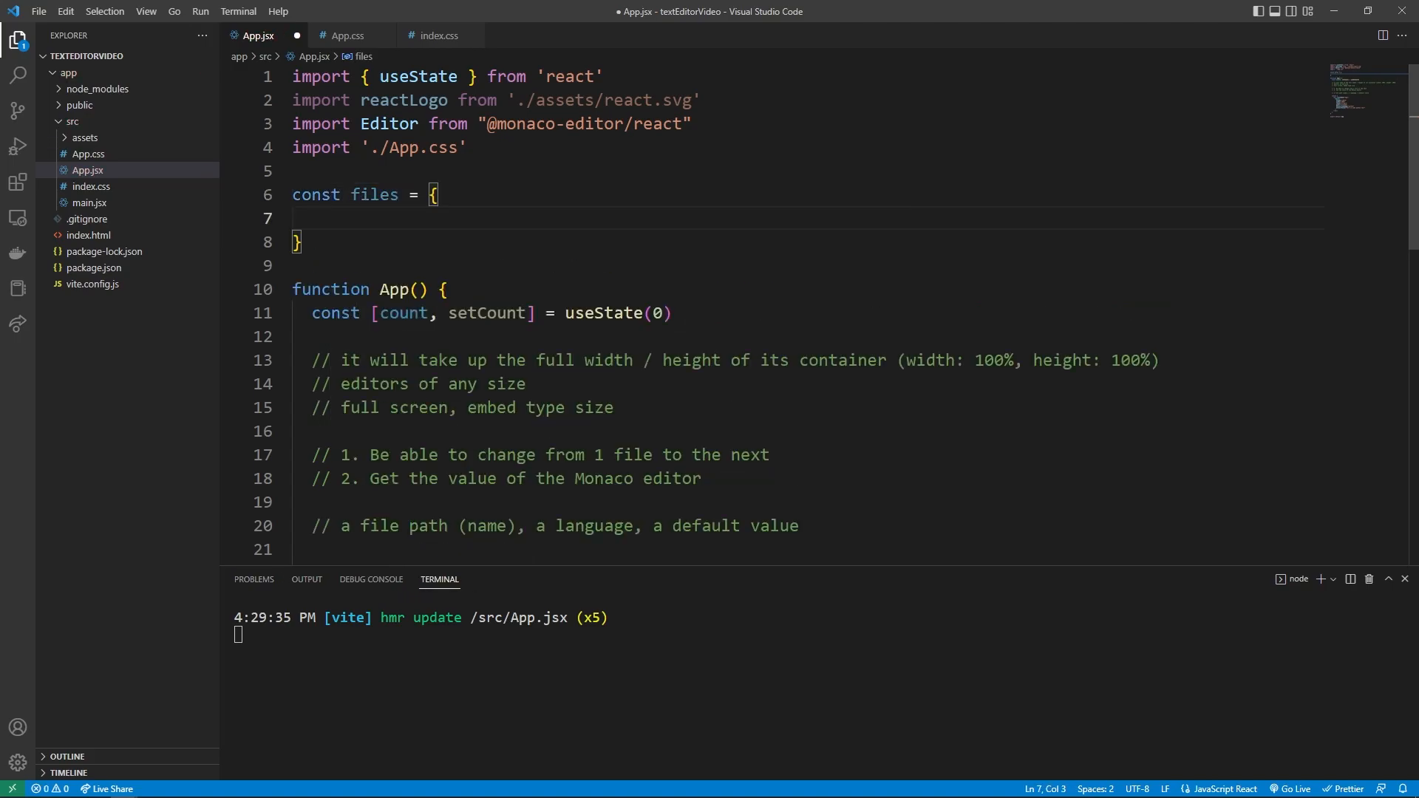
type("\"script.py\"")
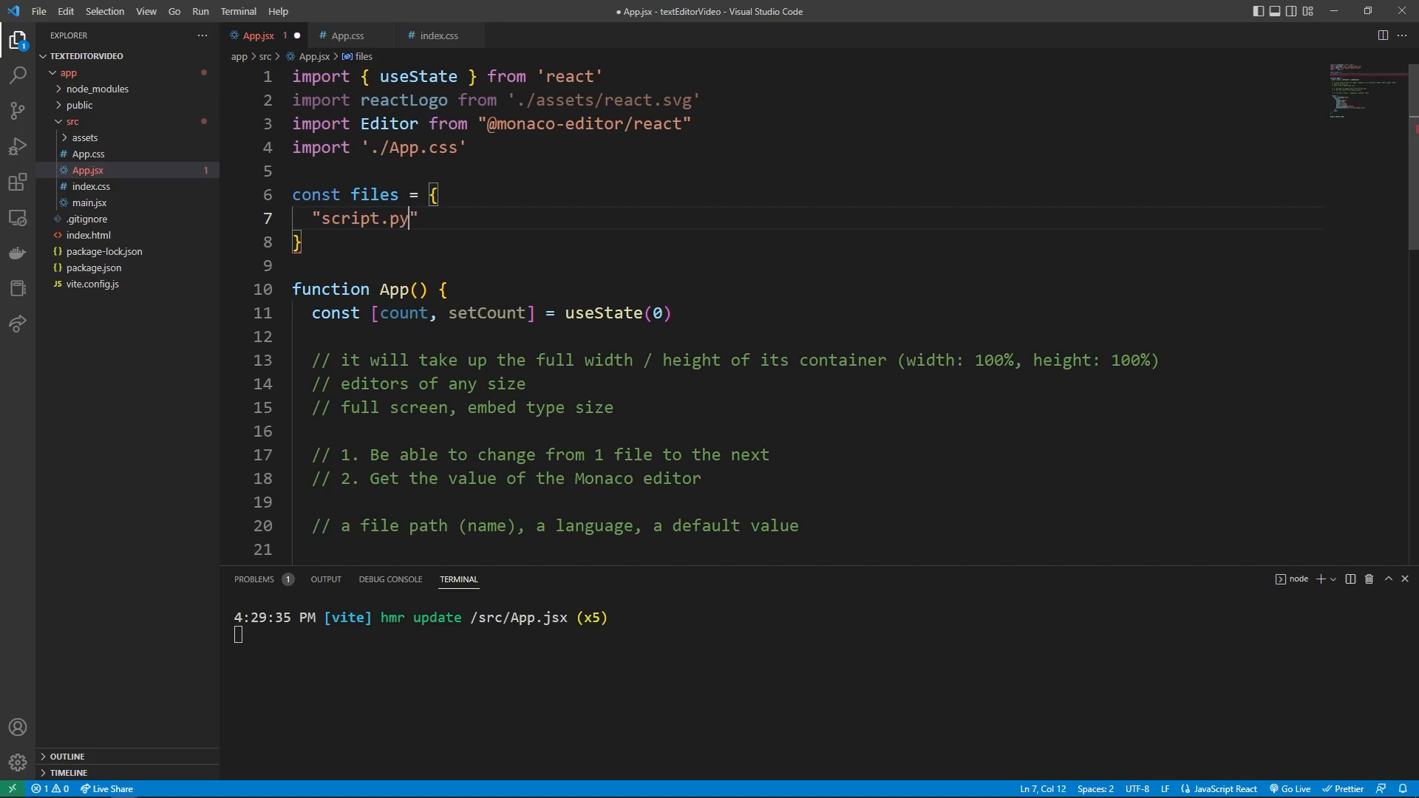
type(": {}")
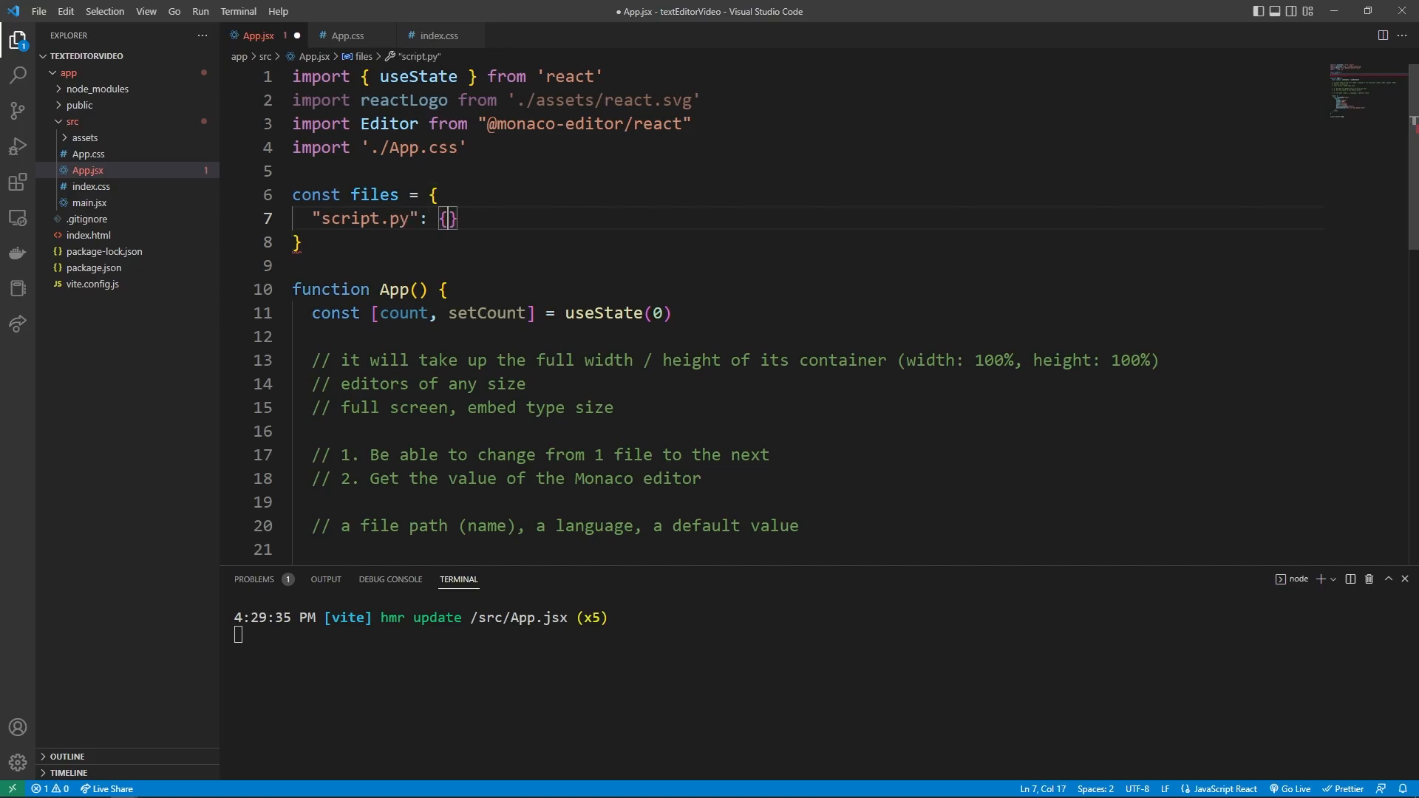
scroll("down", 3)
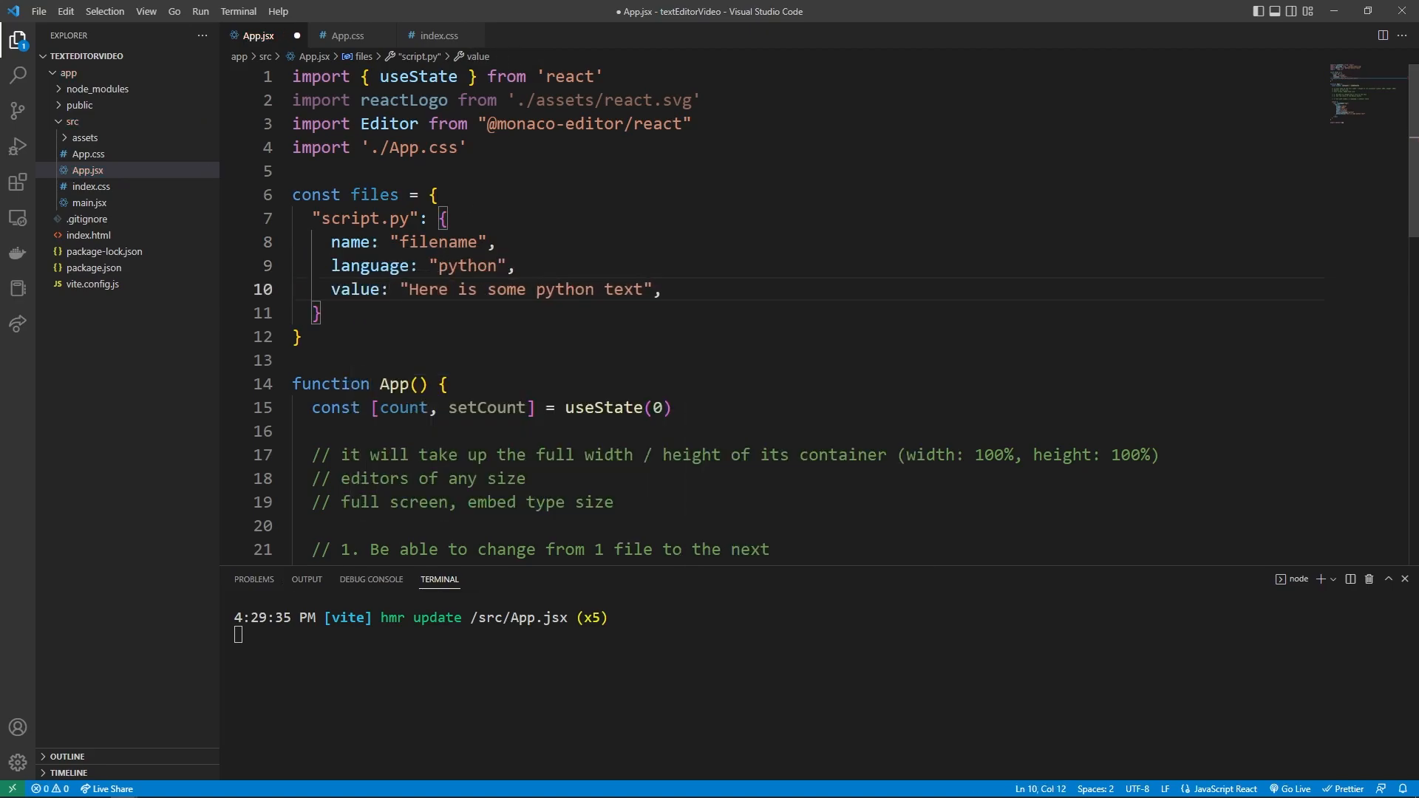
key("Backspace")
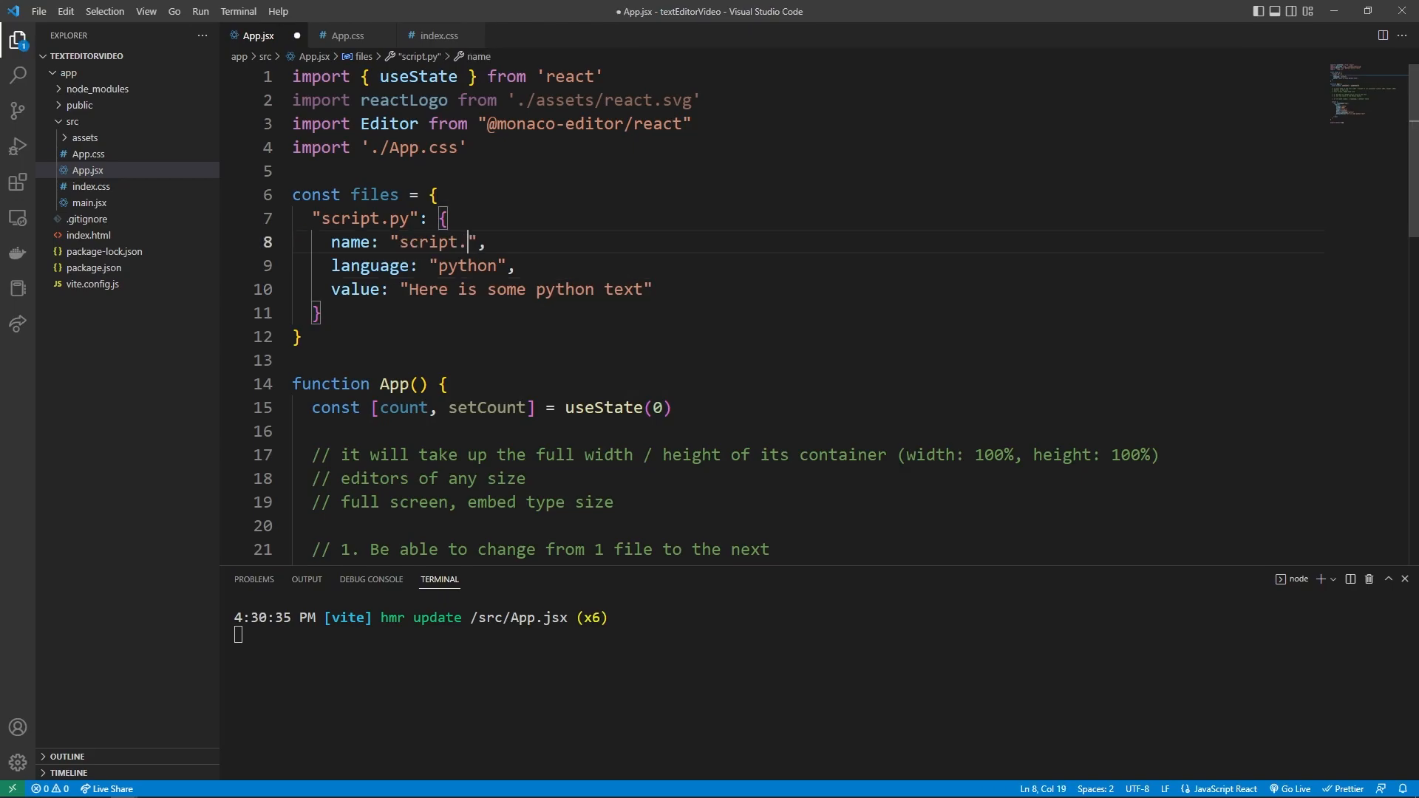
type("py")
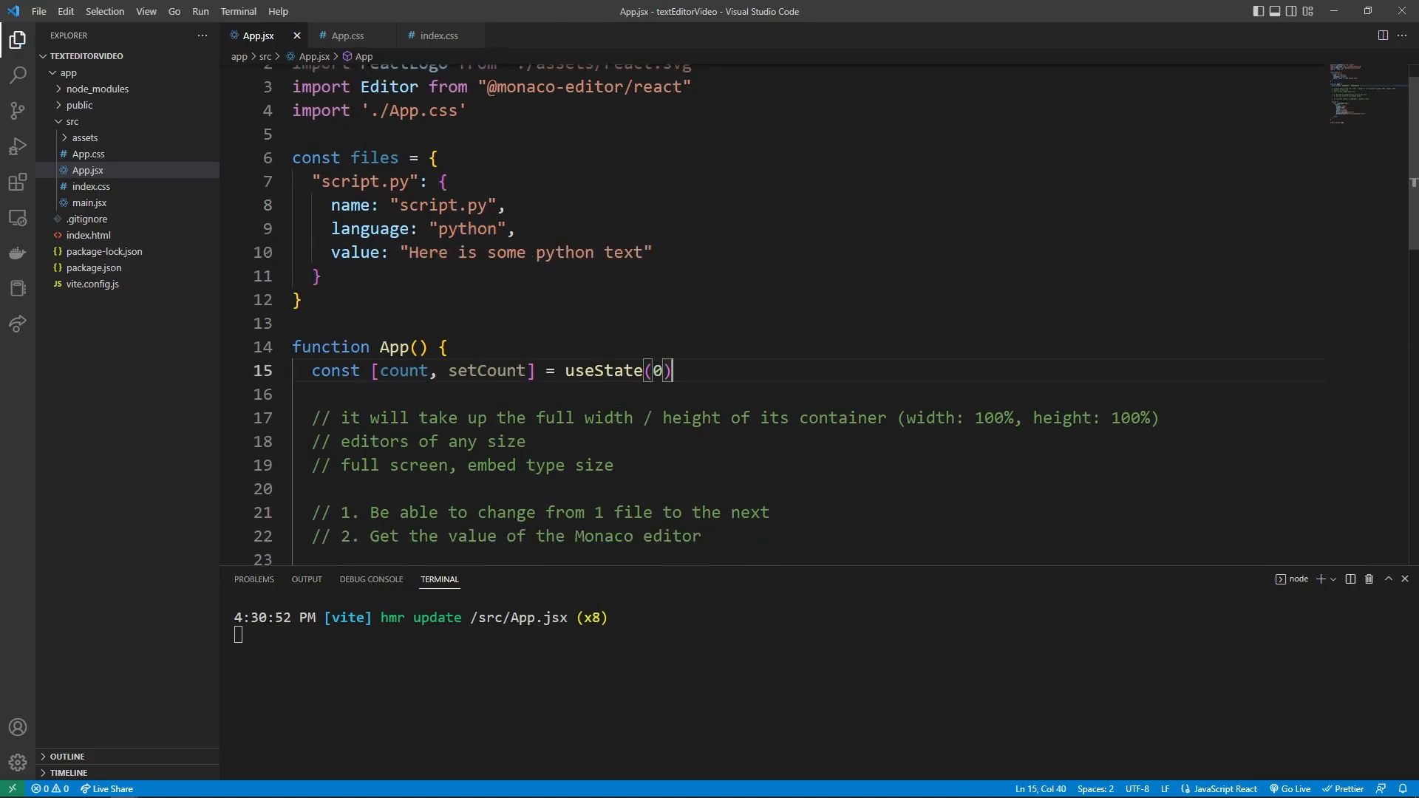
key("Home")
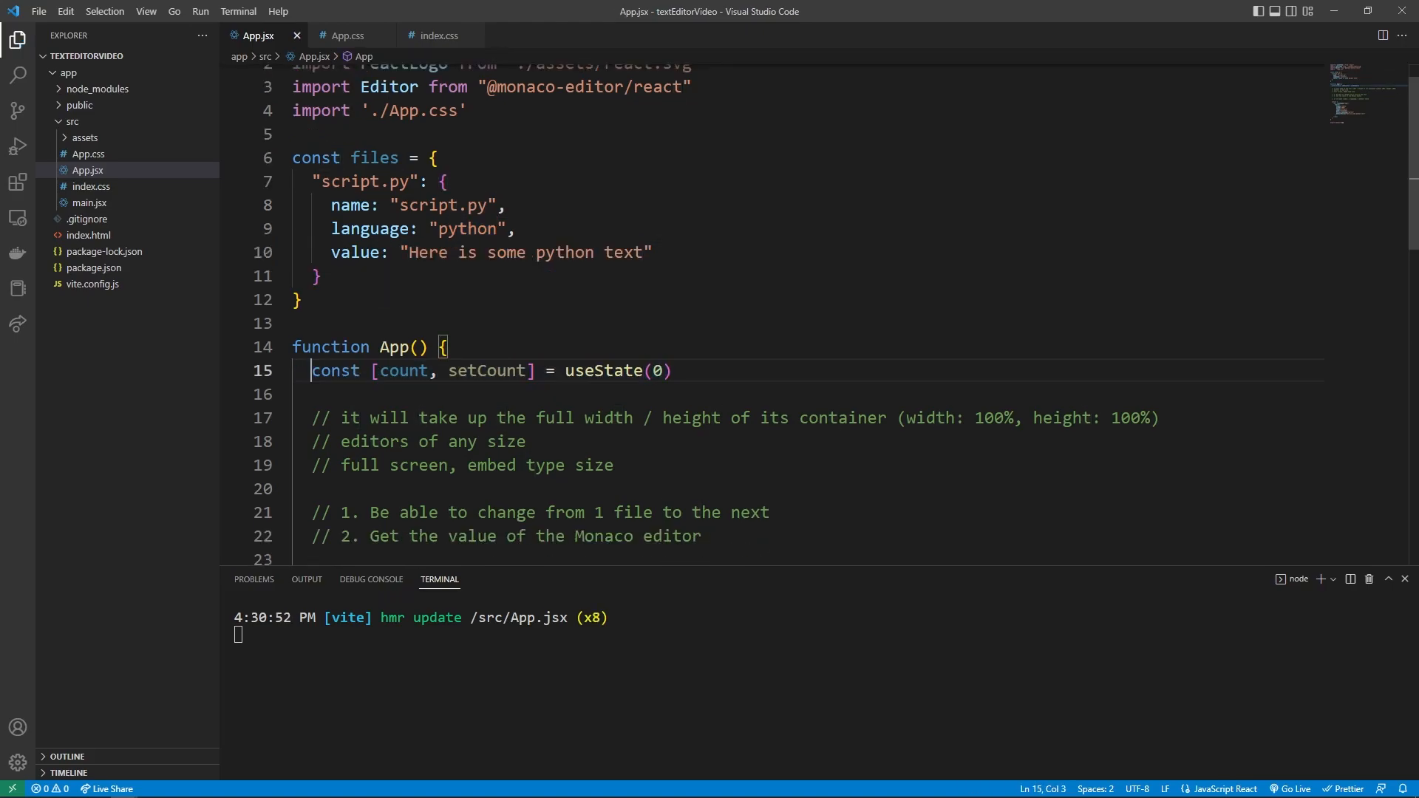
Rename the count state to fileName, defaulting to "script.py".
scroll("down", 3)
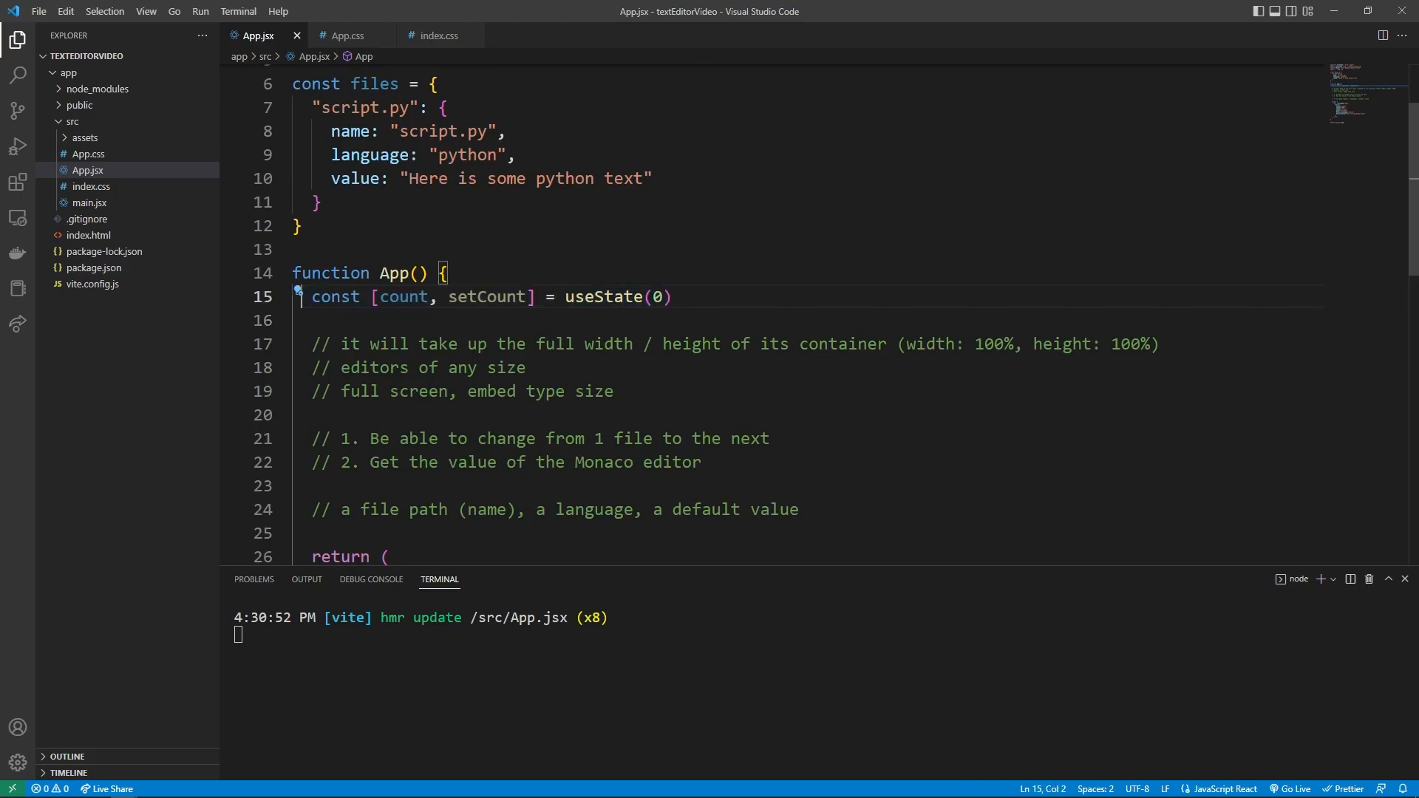
double_click(402, 297)
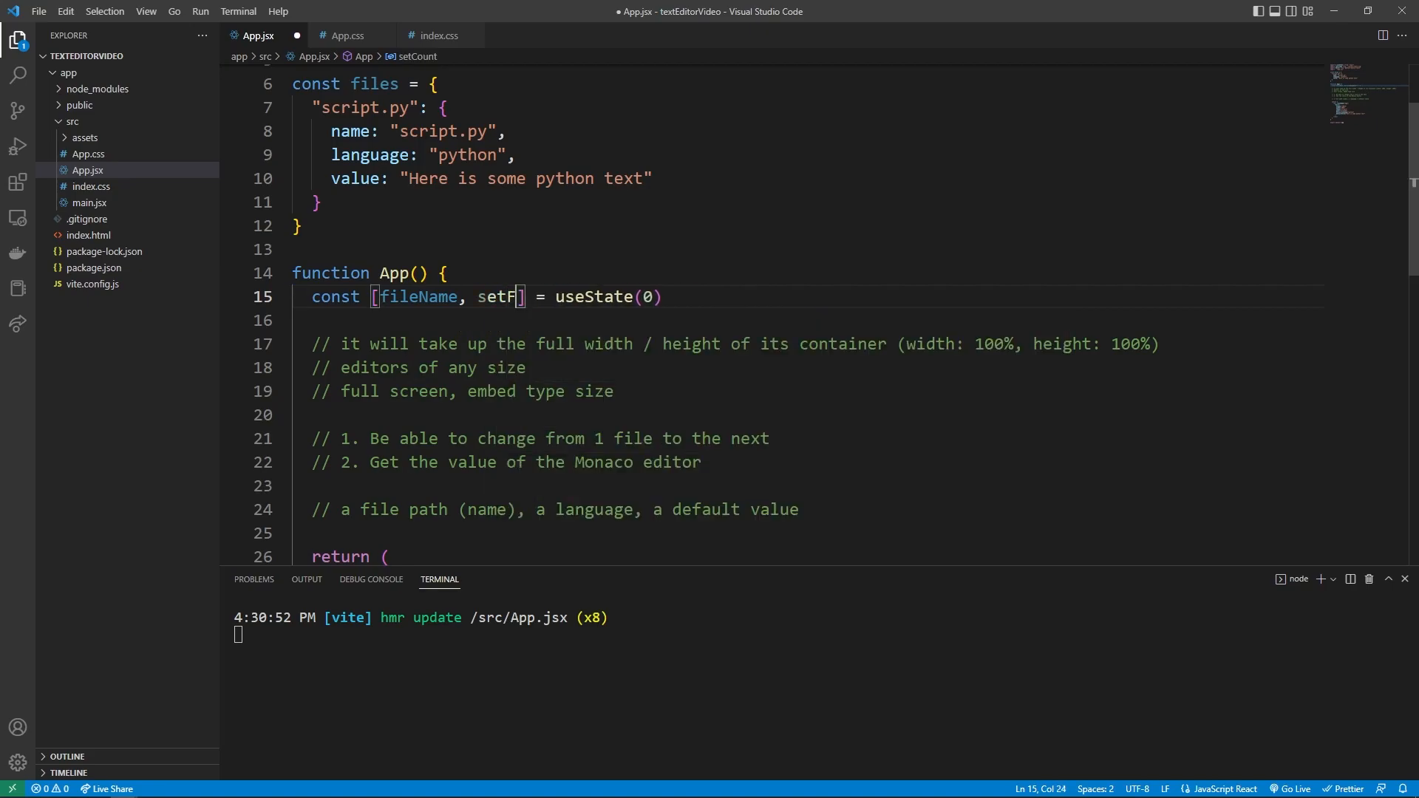
type("ileName")
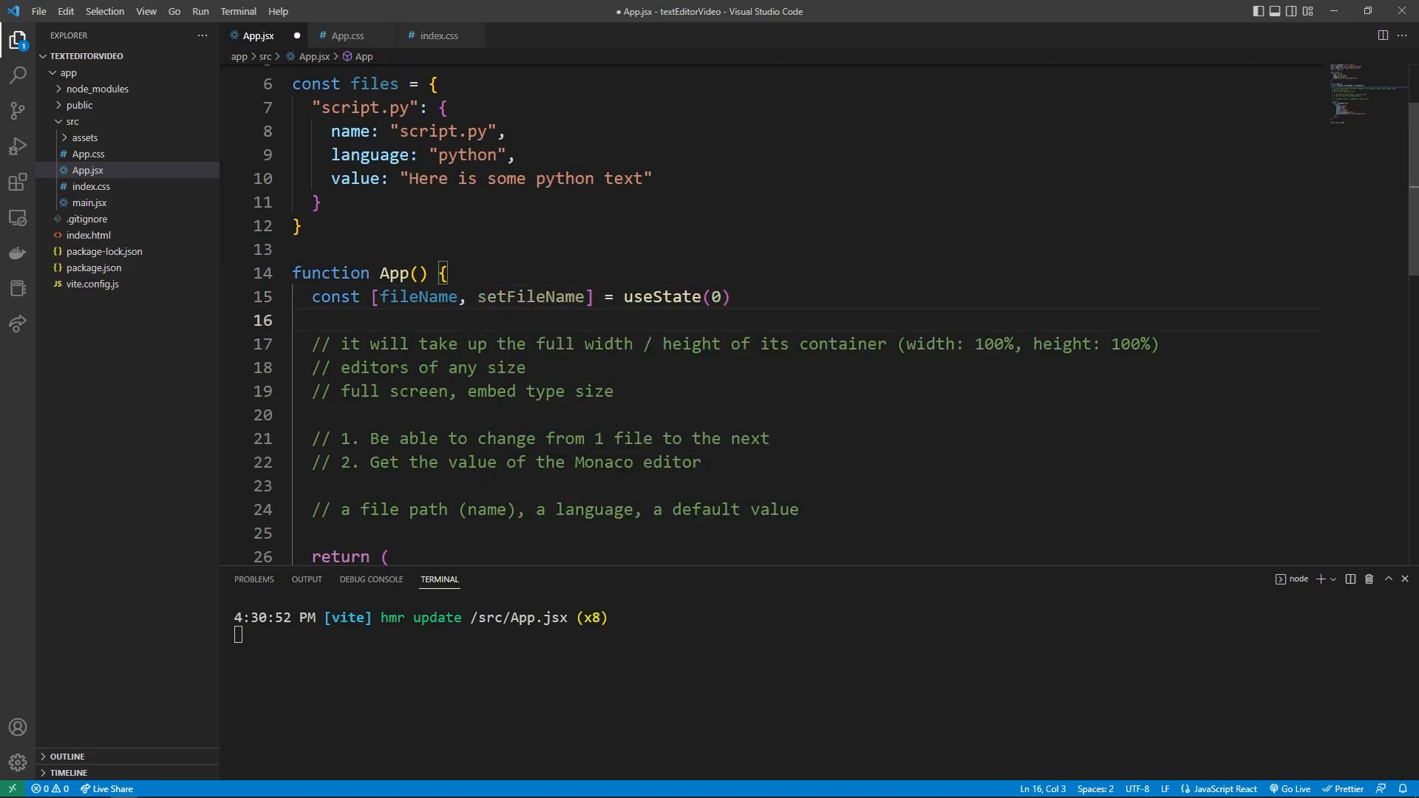
type("\"scrip\"")
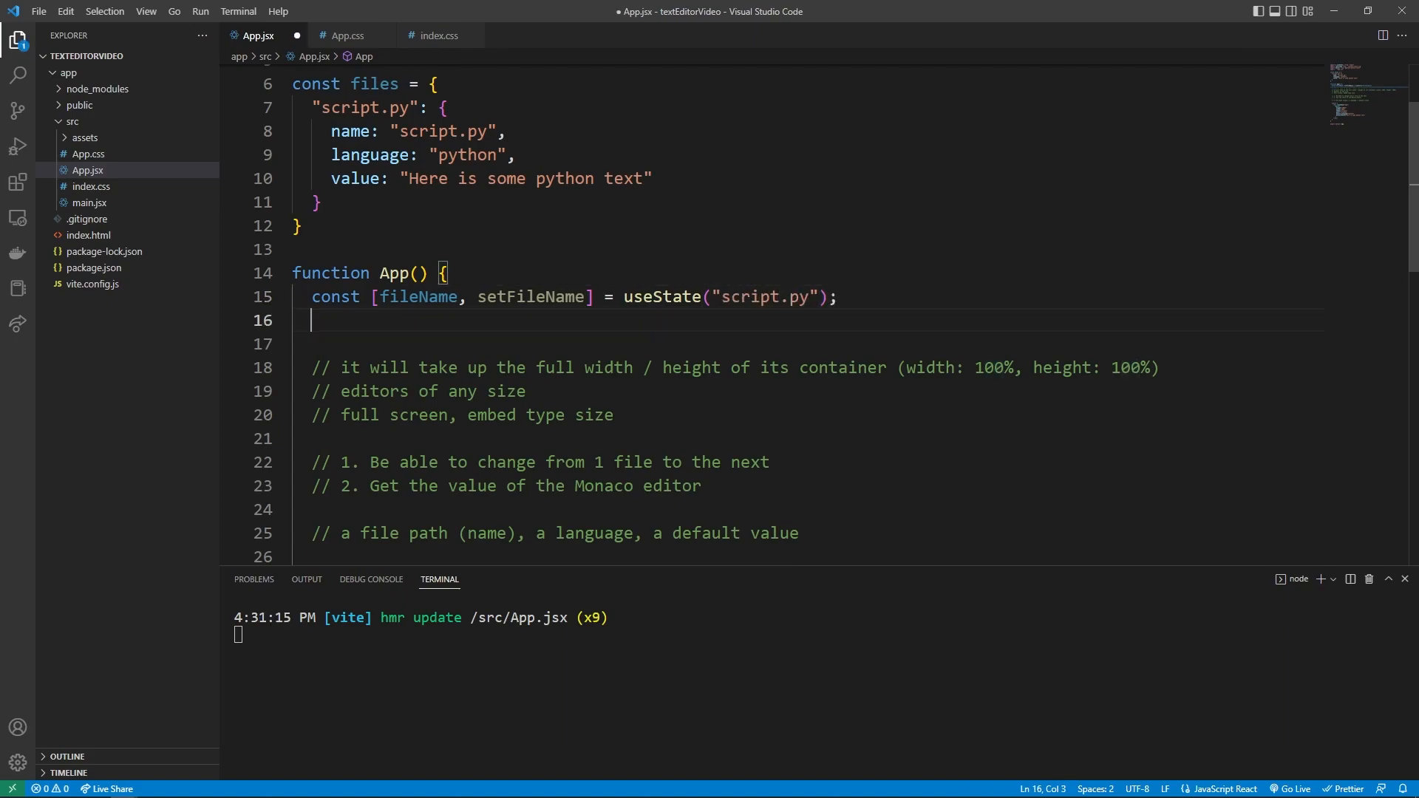
Add a comment tracing files -> name, language, value ->.
type("//")
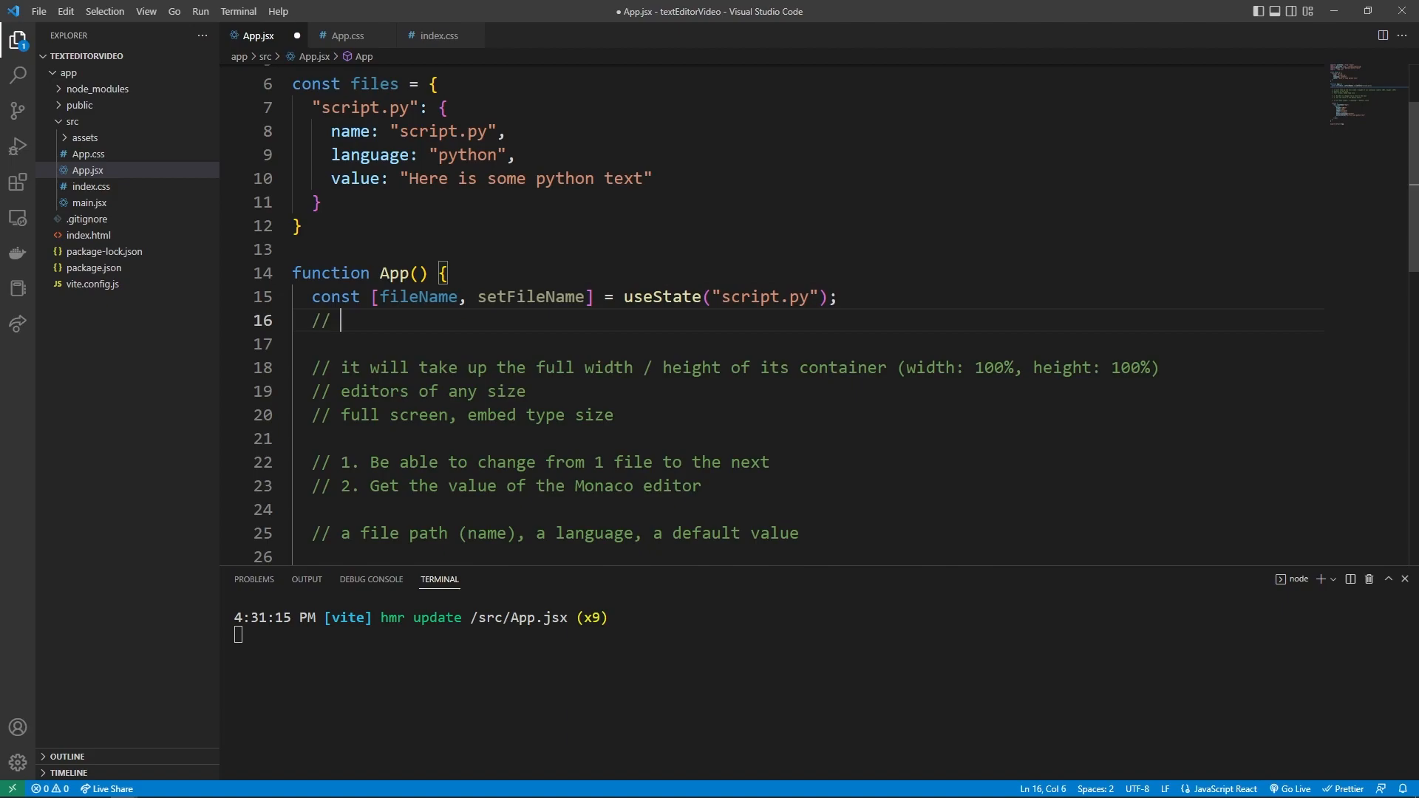
type("files[\"script.py")
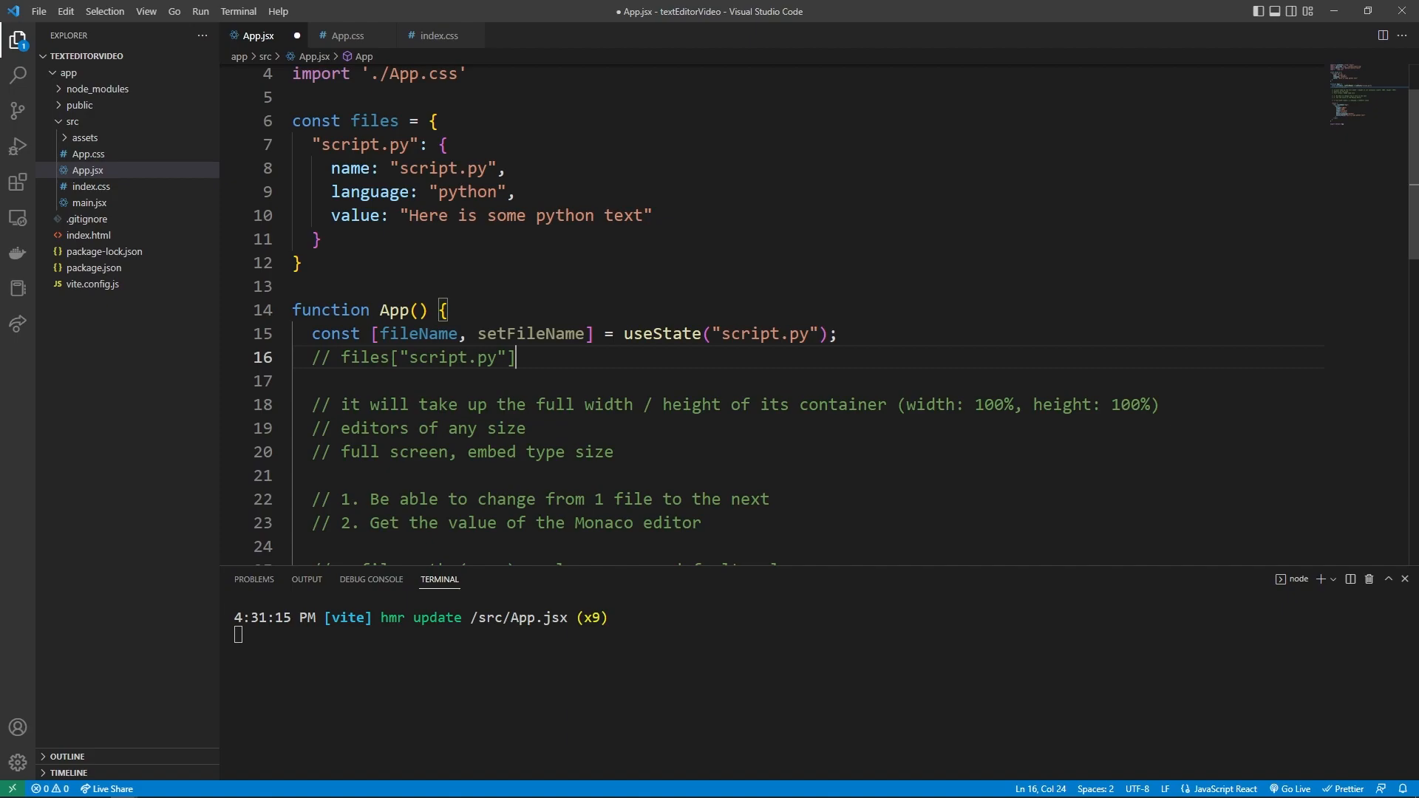
type("-> nam")
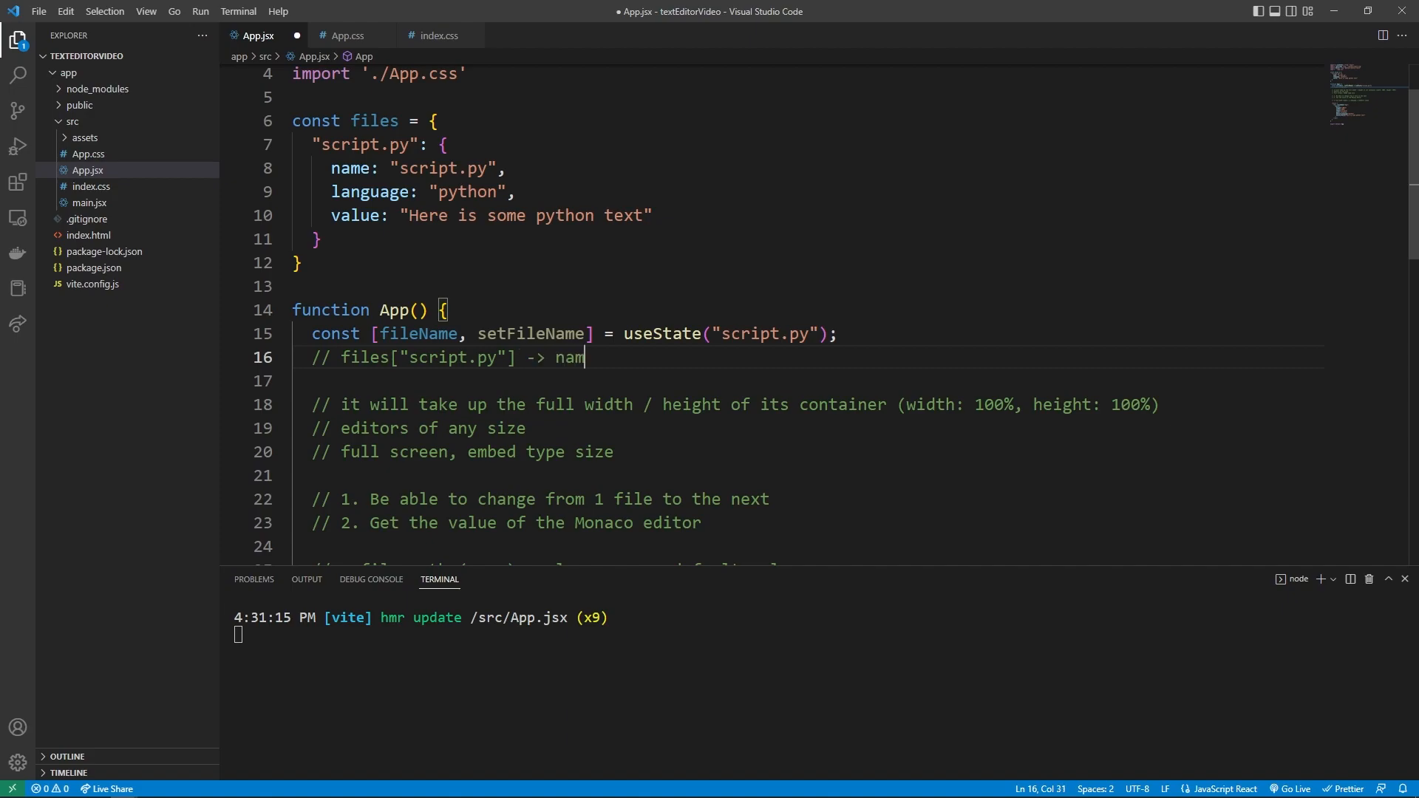
type("e, language, value -> pass those to the editor")
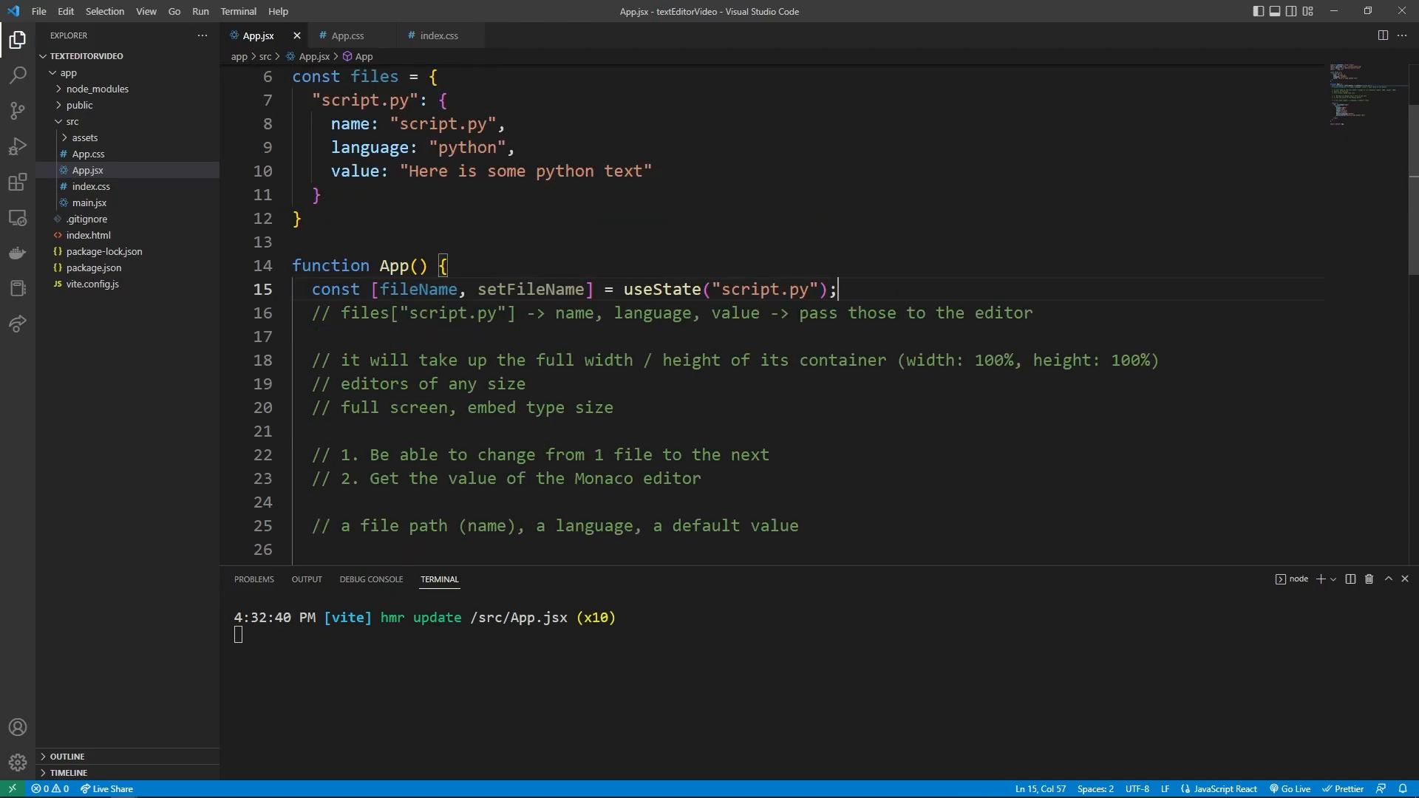
Define const file = files[fileName] and insert 'file ->' into the comment.
type("const")
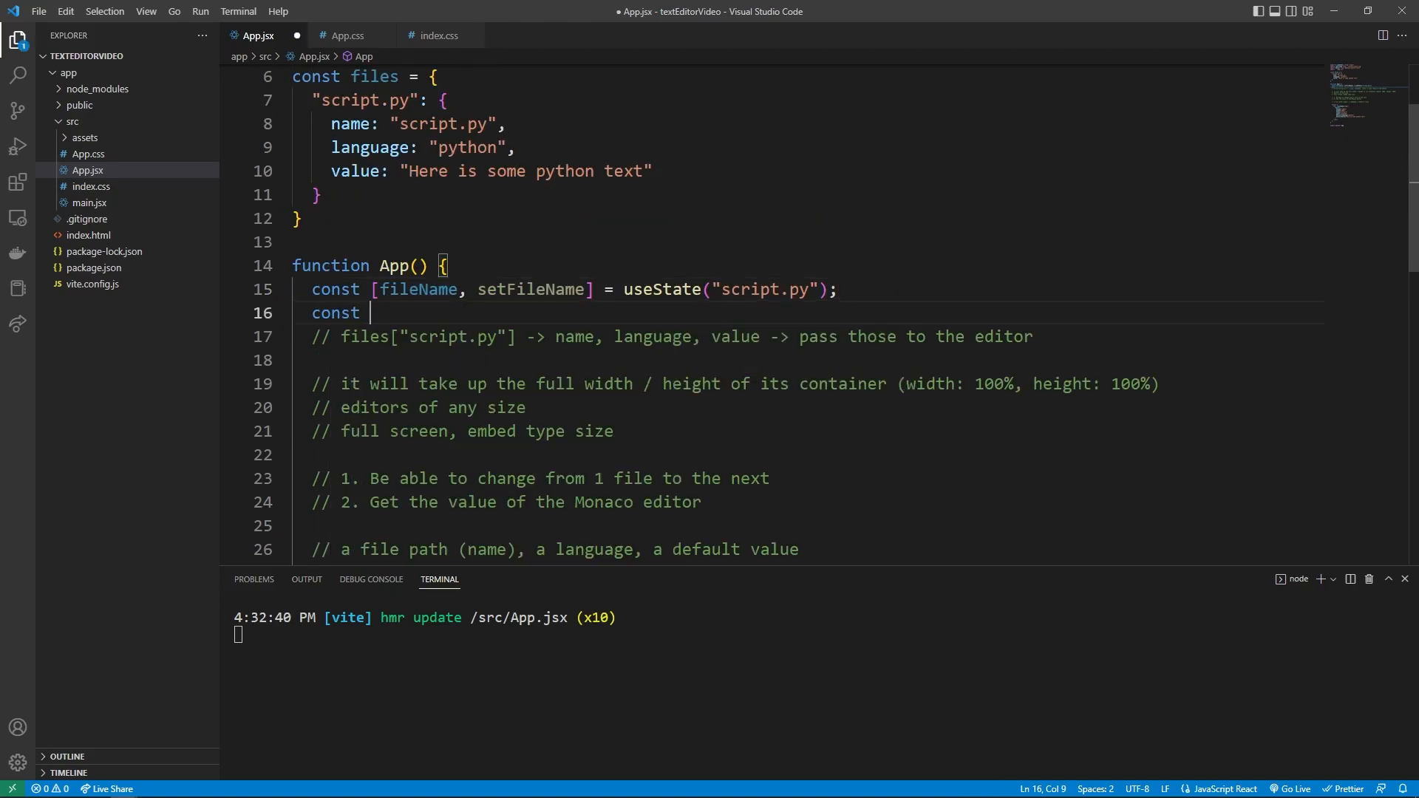
type("file")
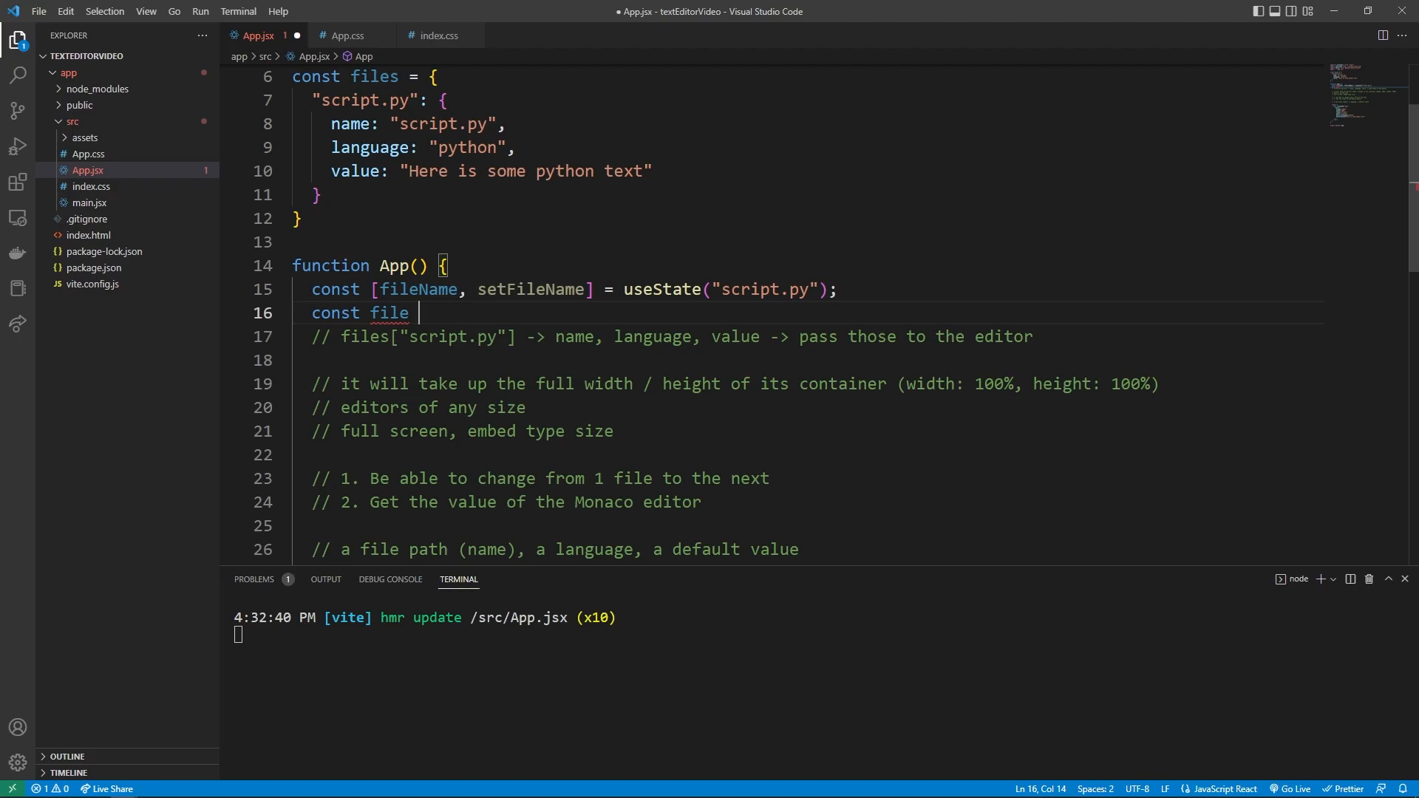
type("= files")
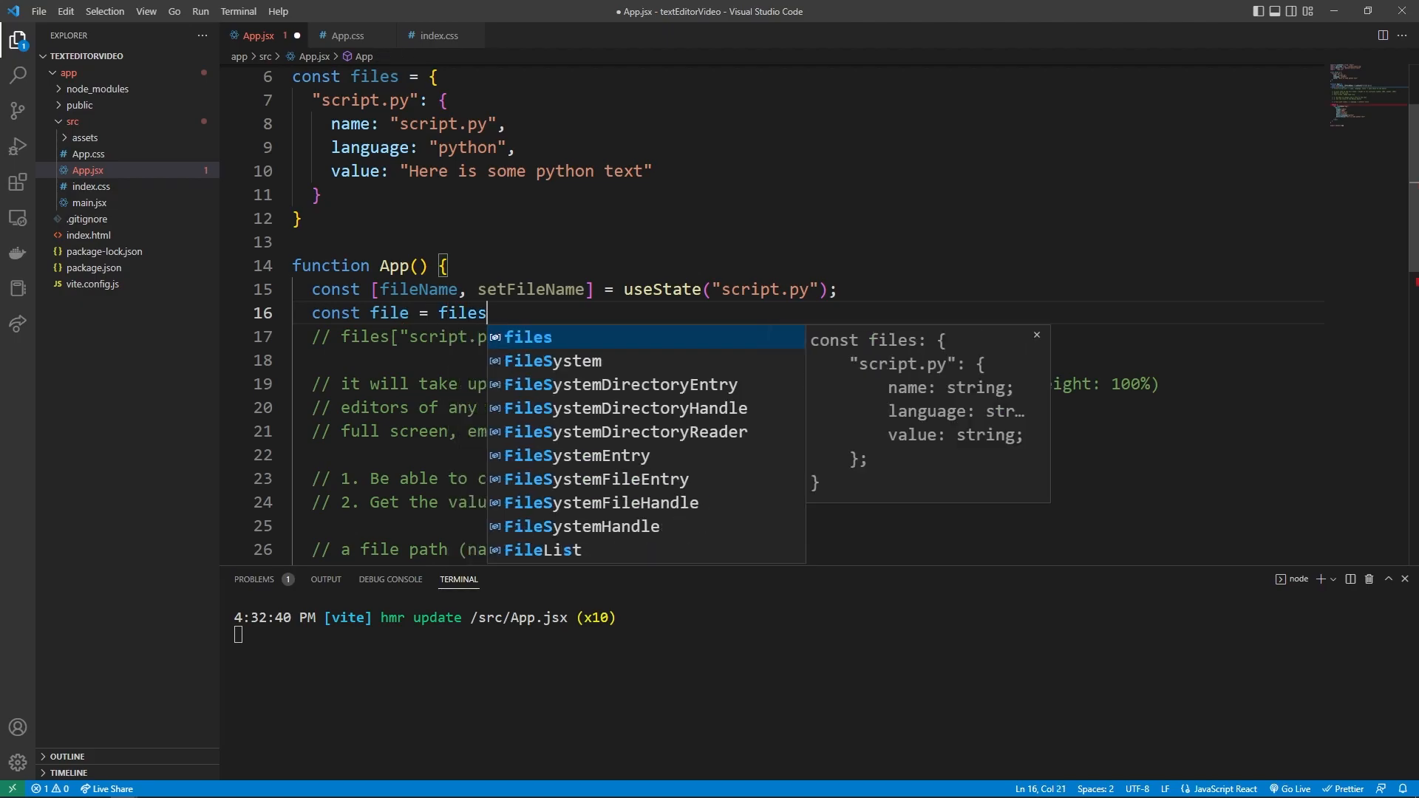
type("[fileName];")
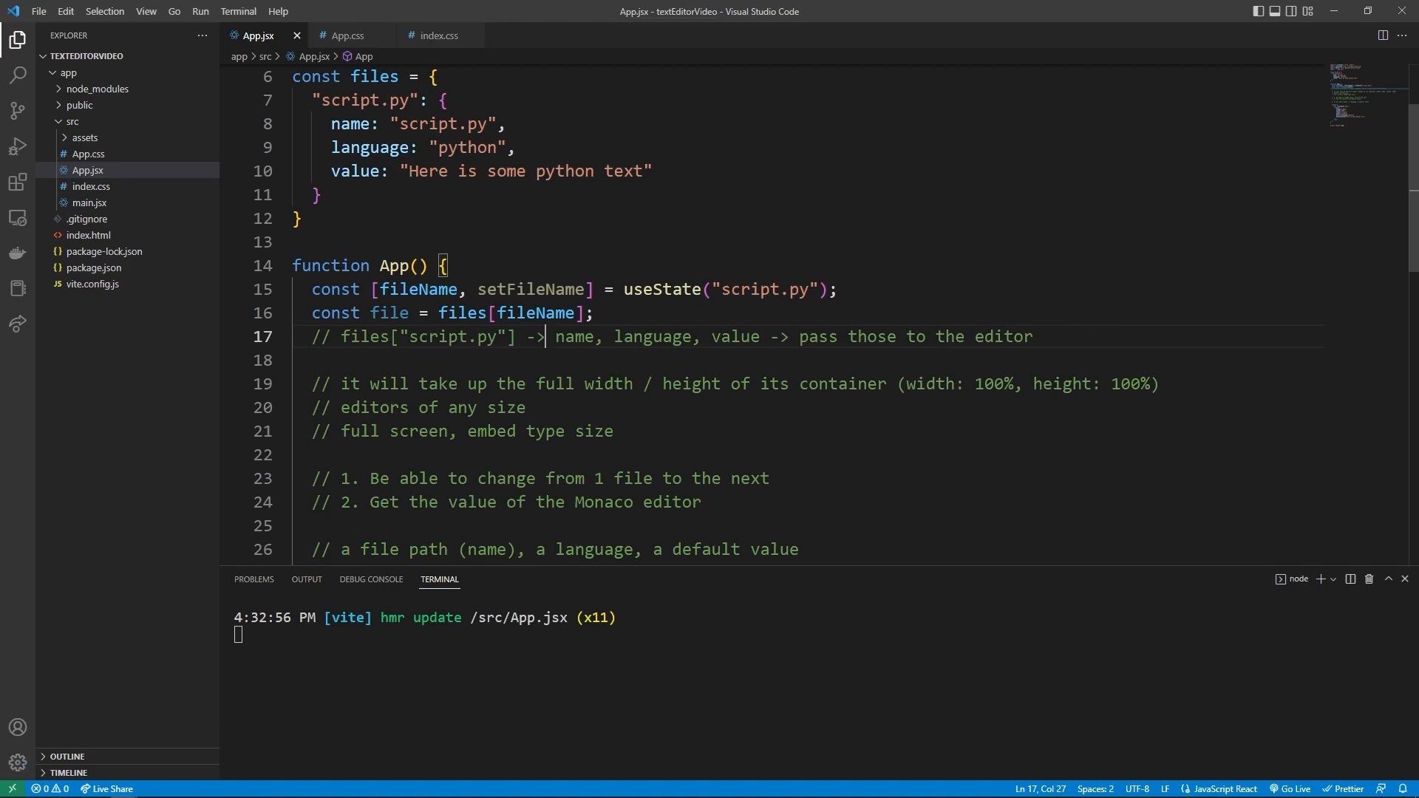
type("file")
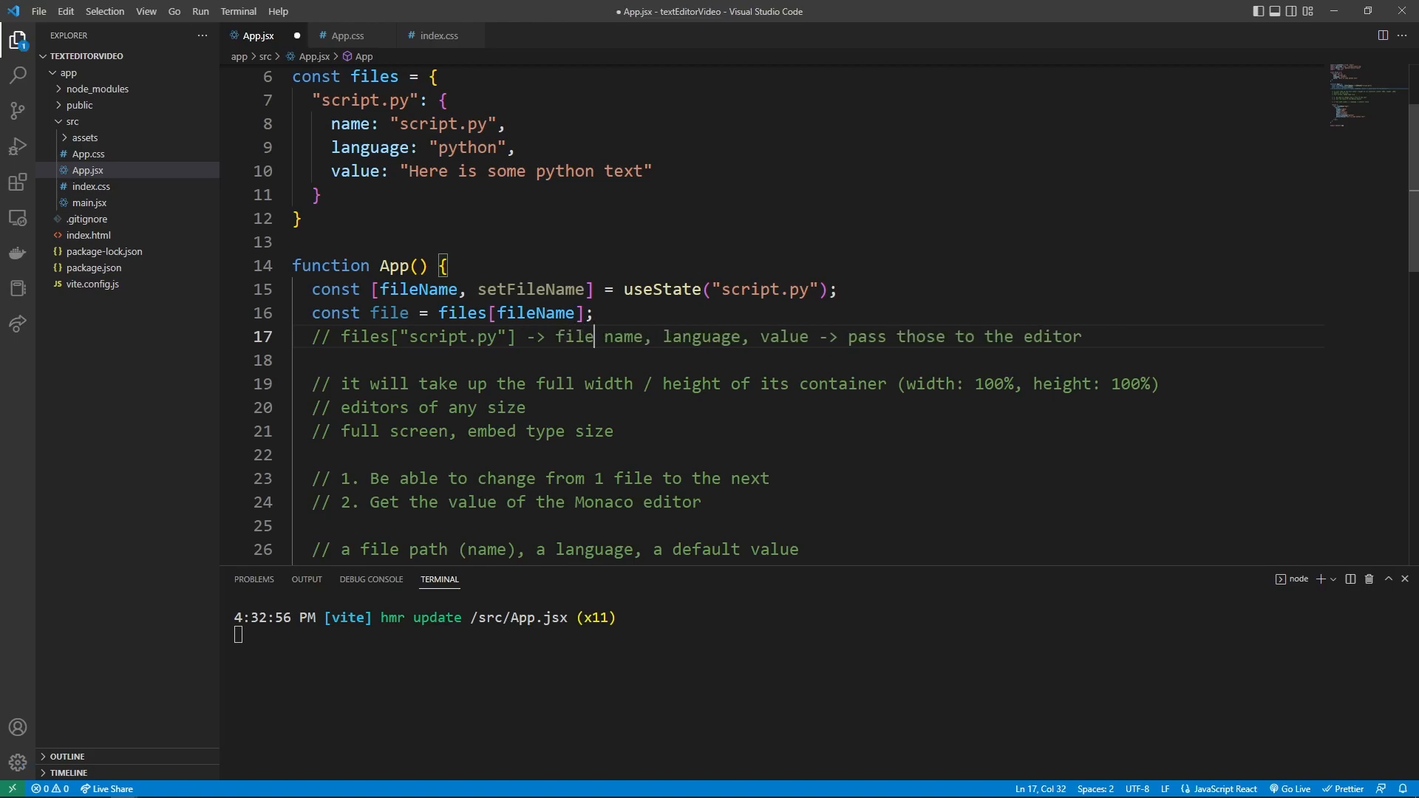
type("->")
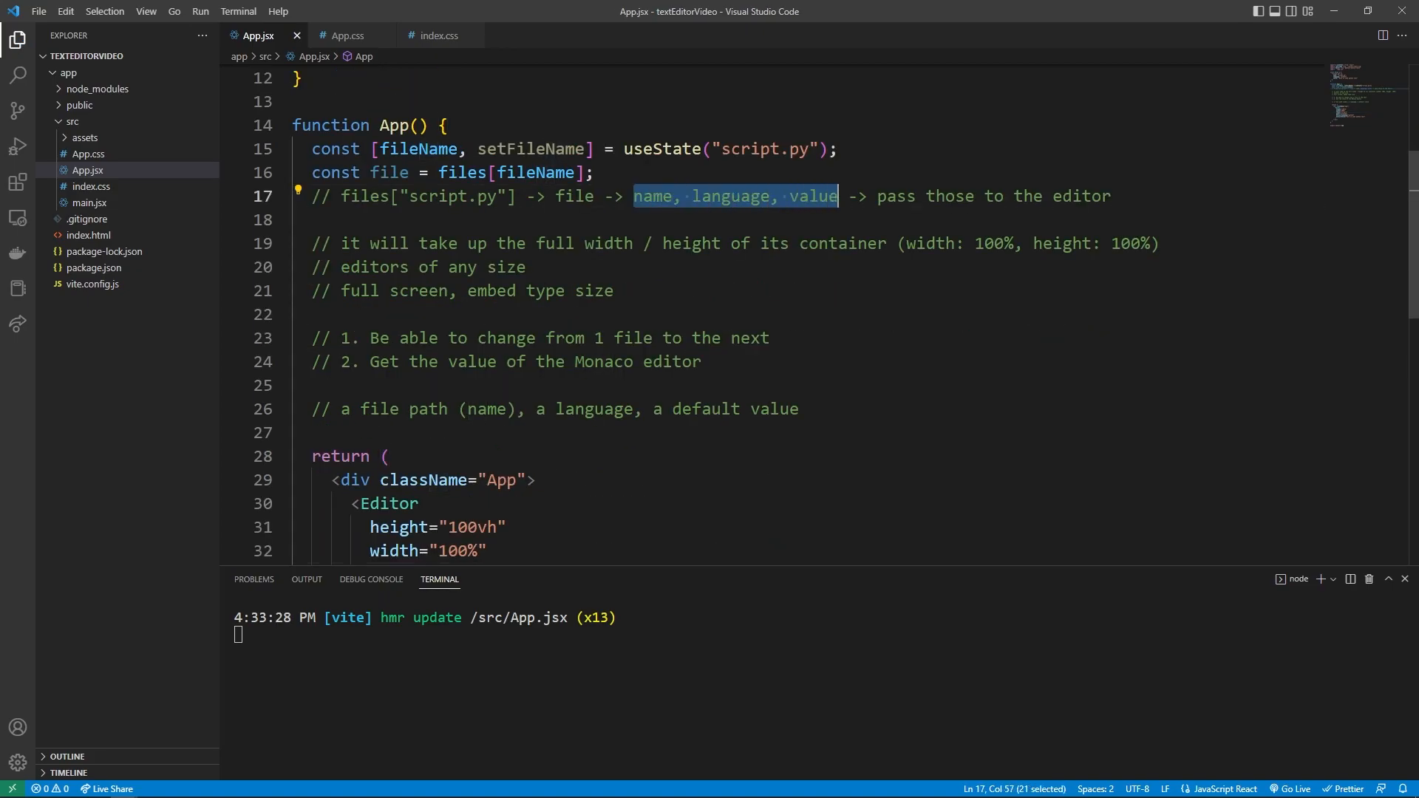
Replace the Editor's hardcoded props with {file.name}, {file.language} and {file.value}.
scroll("down", 3)
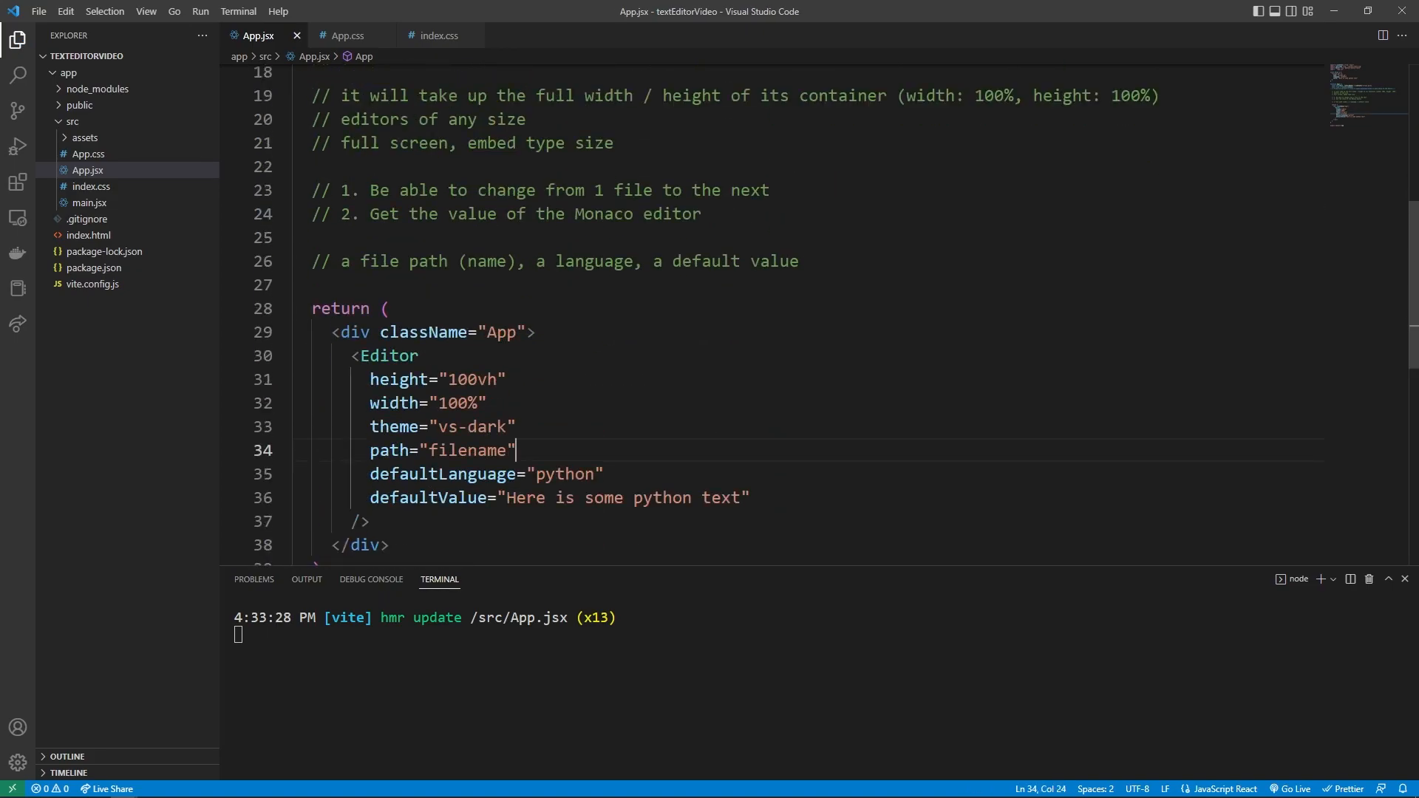
key("Backspace")
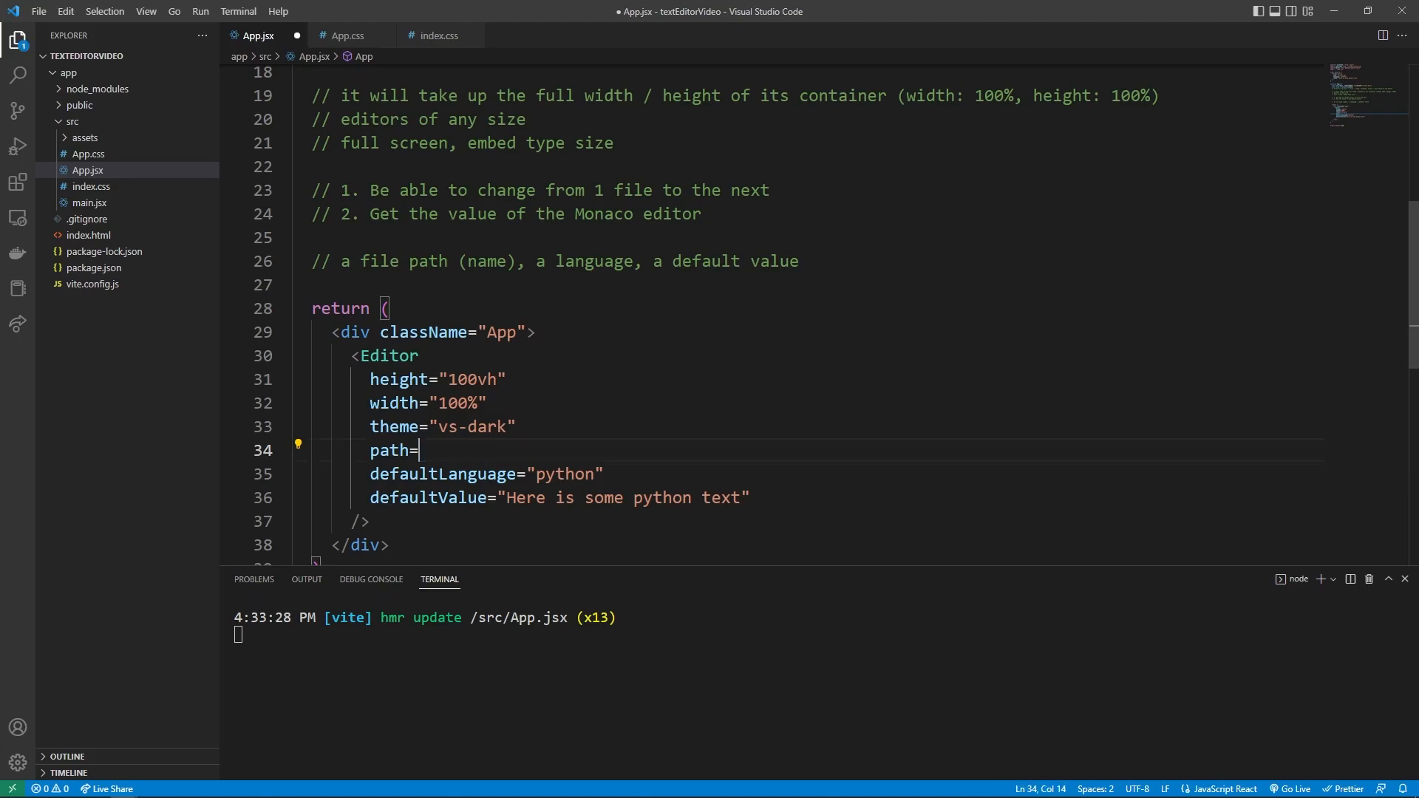
type("{file.name}")
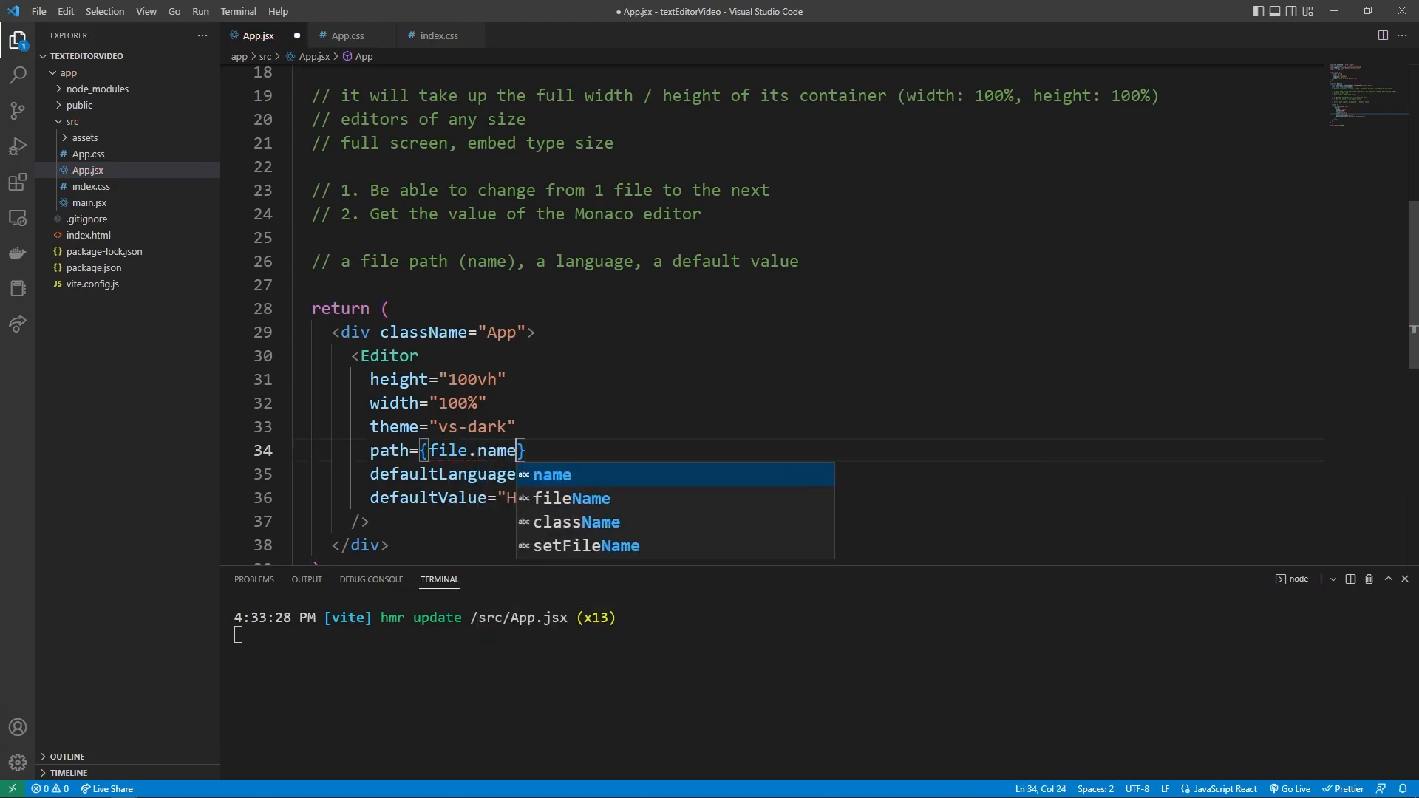
type("{file.language")
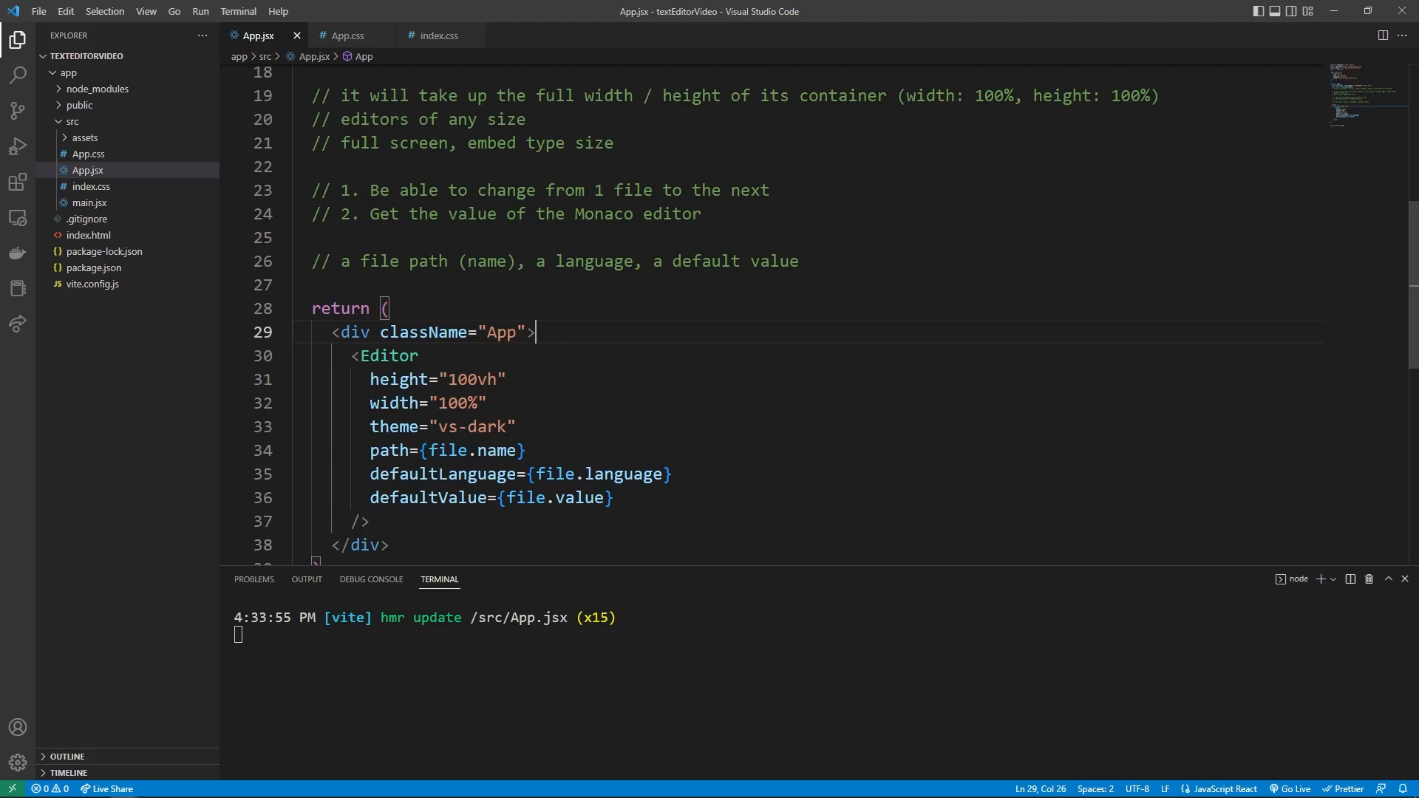
scroll("up", 3)
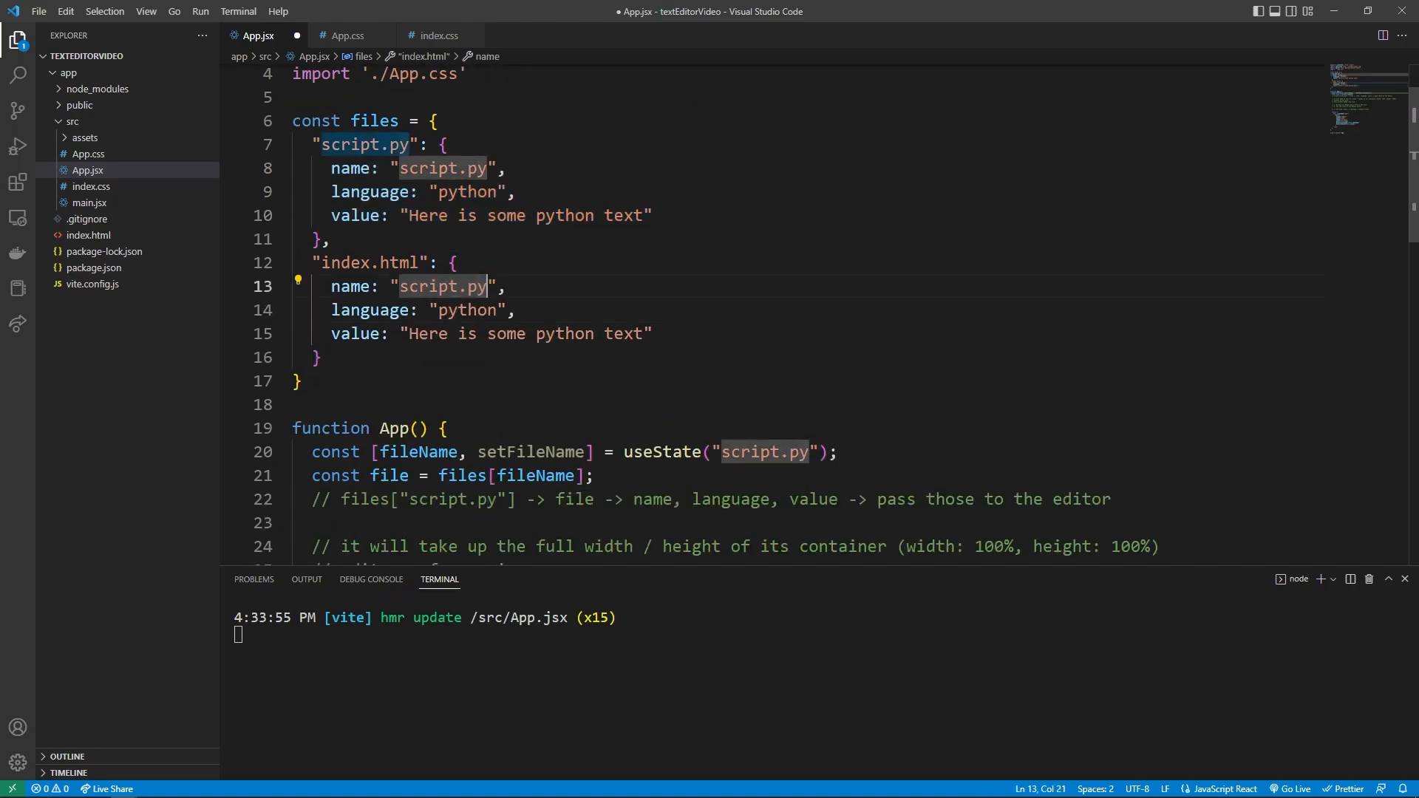
Add an index.html entry to files with html language and value '<div> </div>'.
type("index.html")
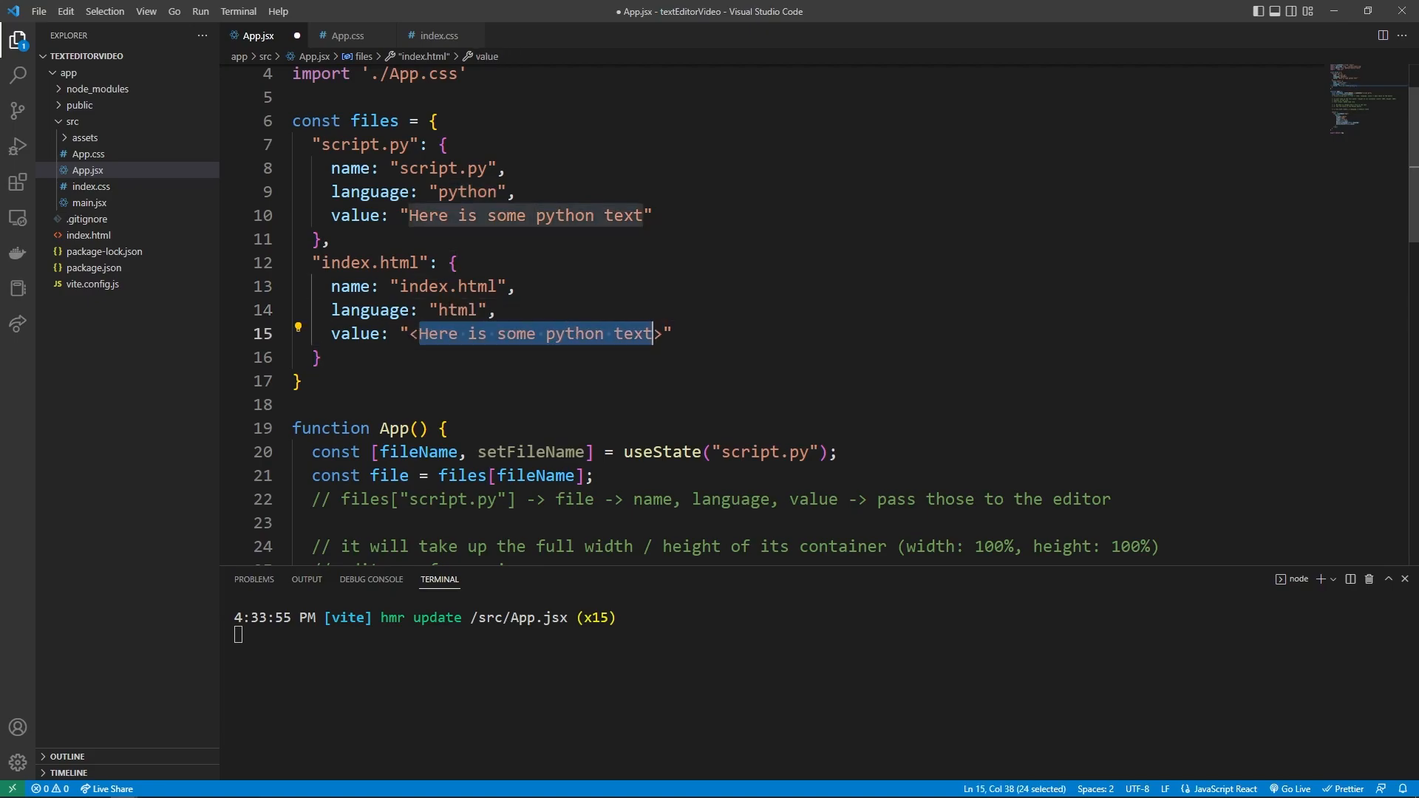
type("<div> \"")
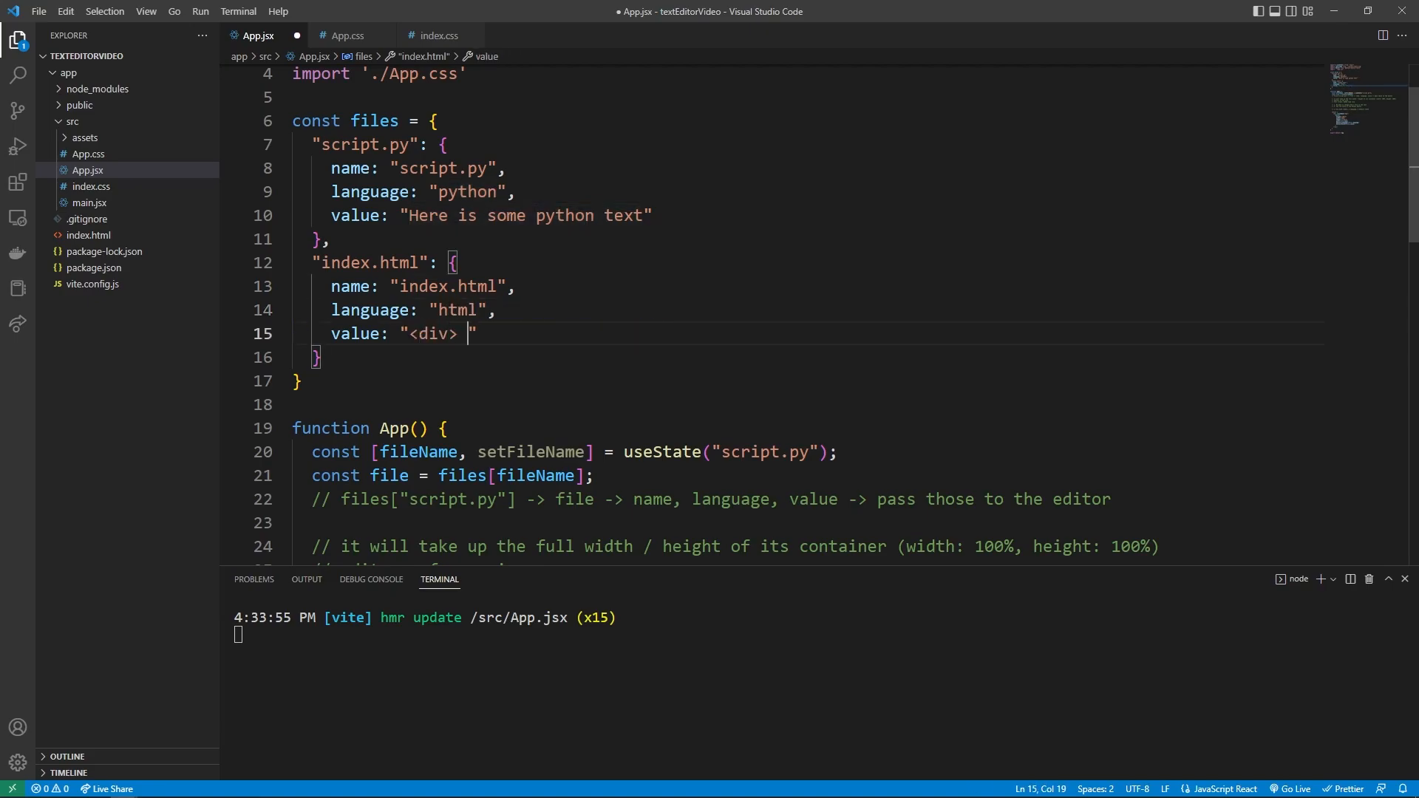
type("</div>")
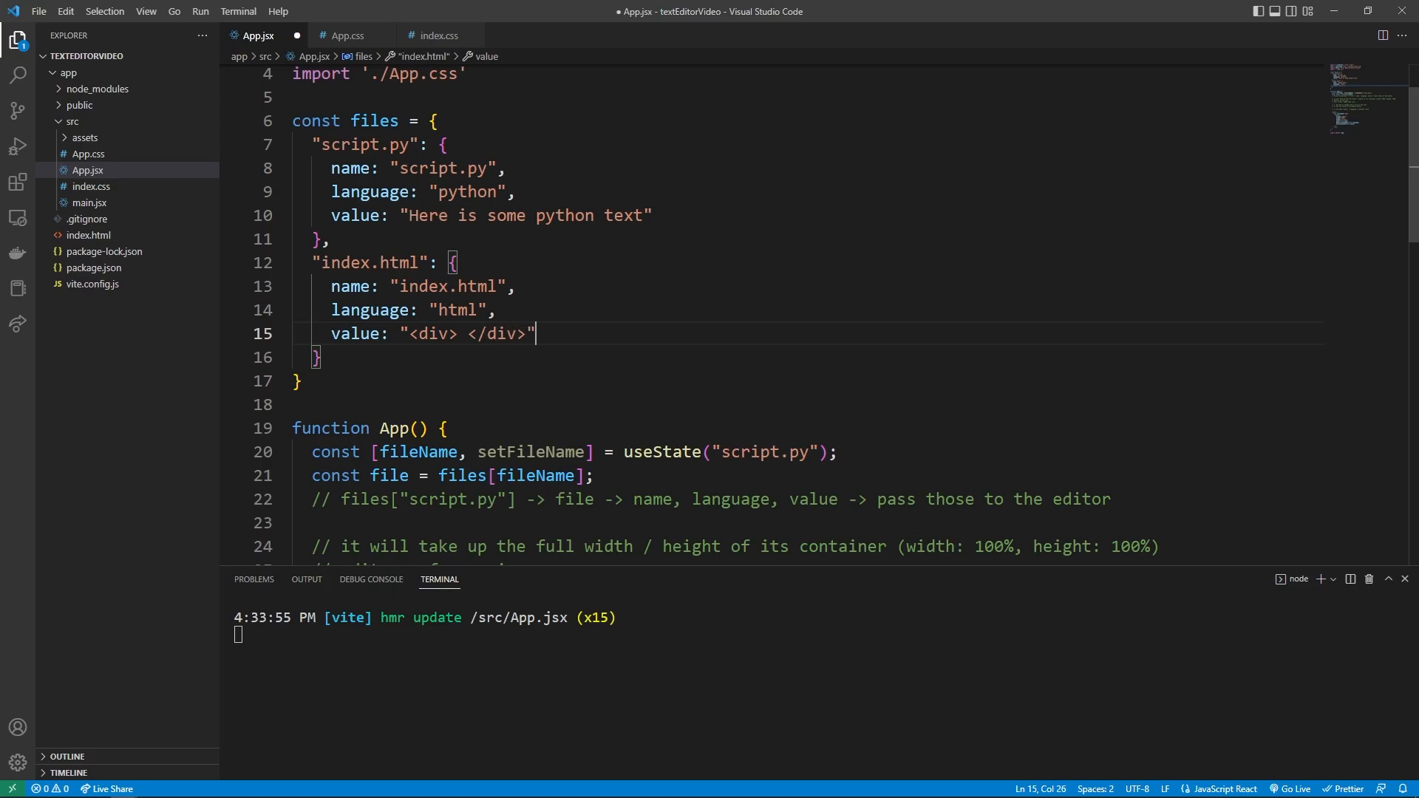
Add a '// change to "index.html"' comment after the useState line.
scroll("down", 3)
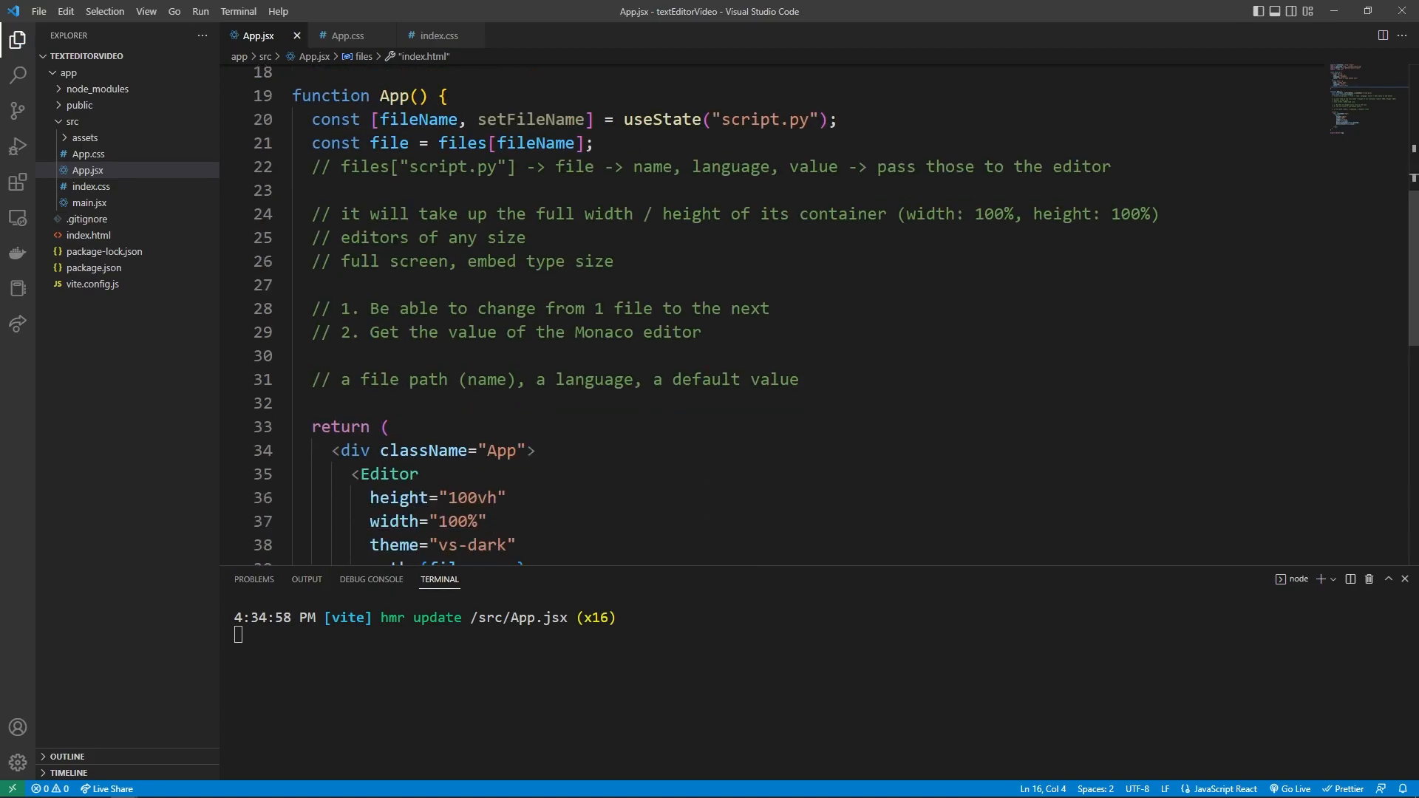
double_click(768, 266)
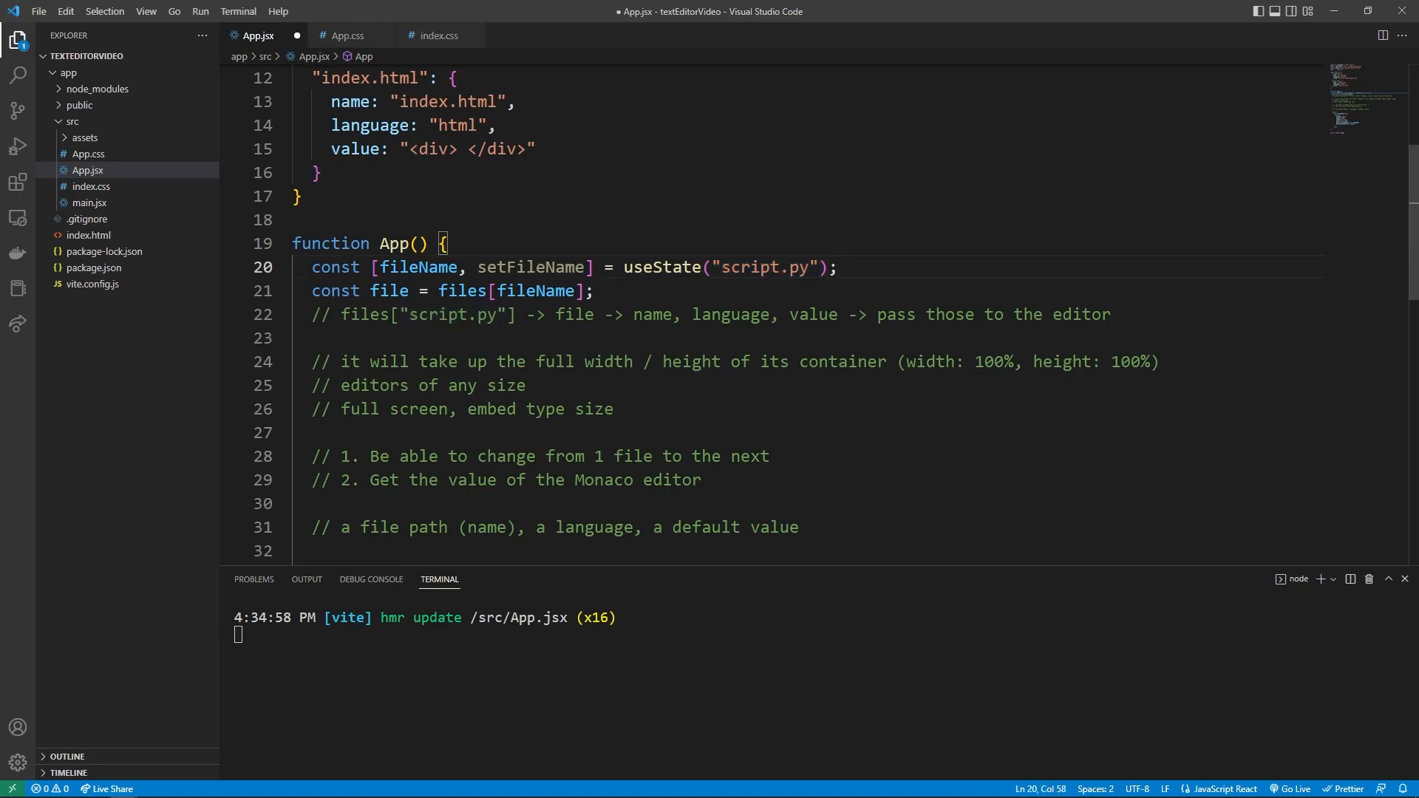
type("// change to \"\"")
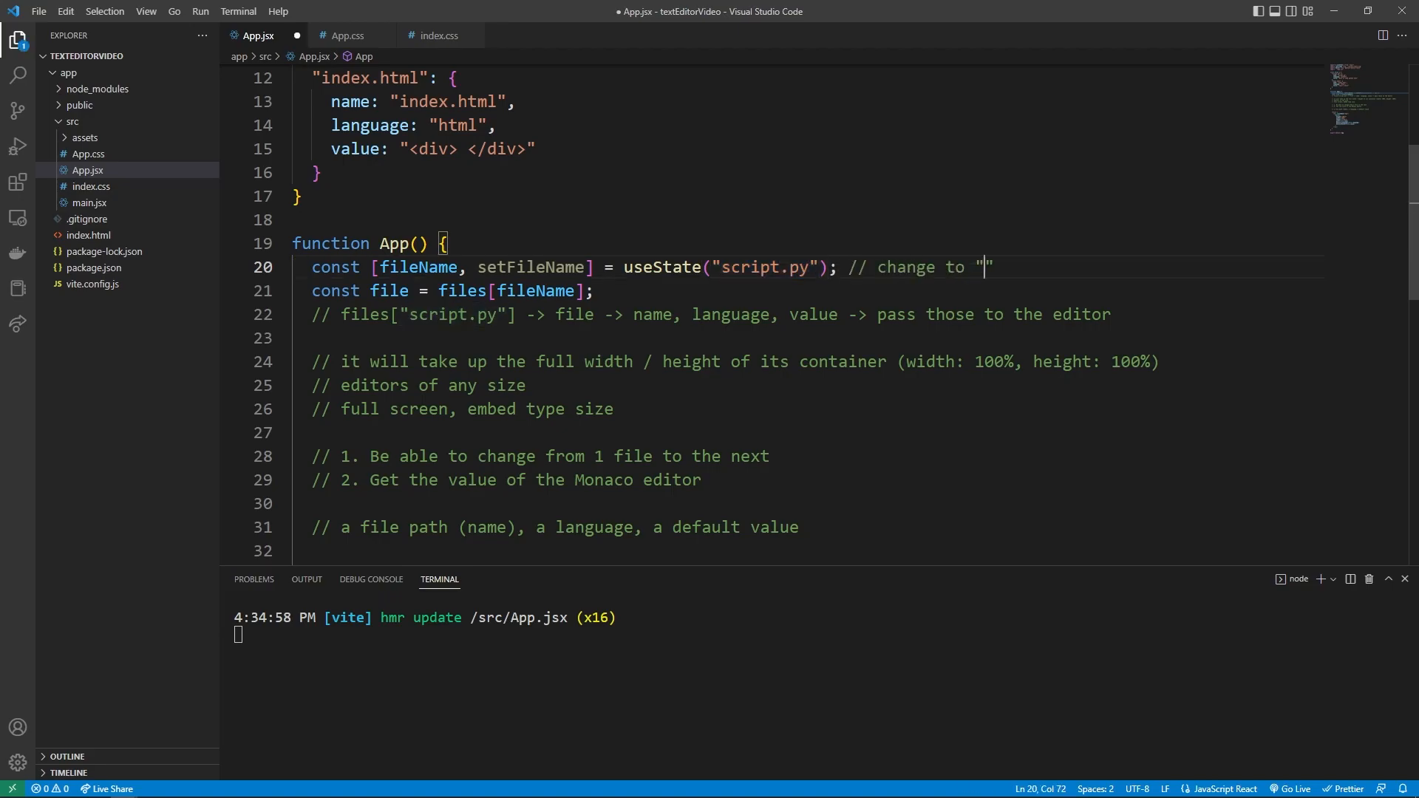
type("index.html")
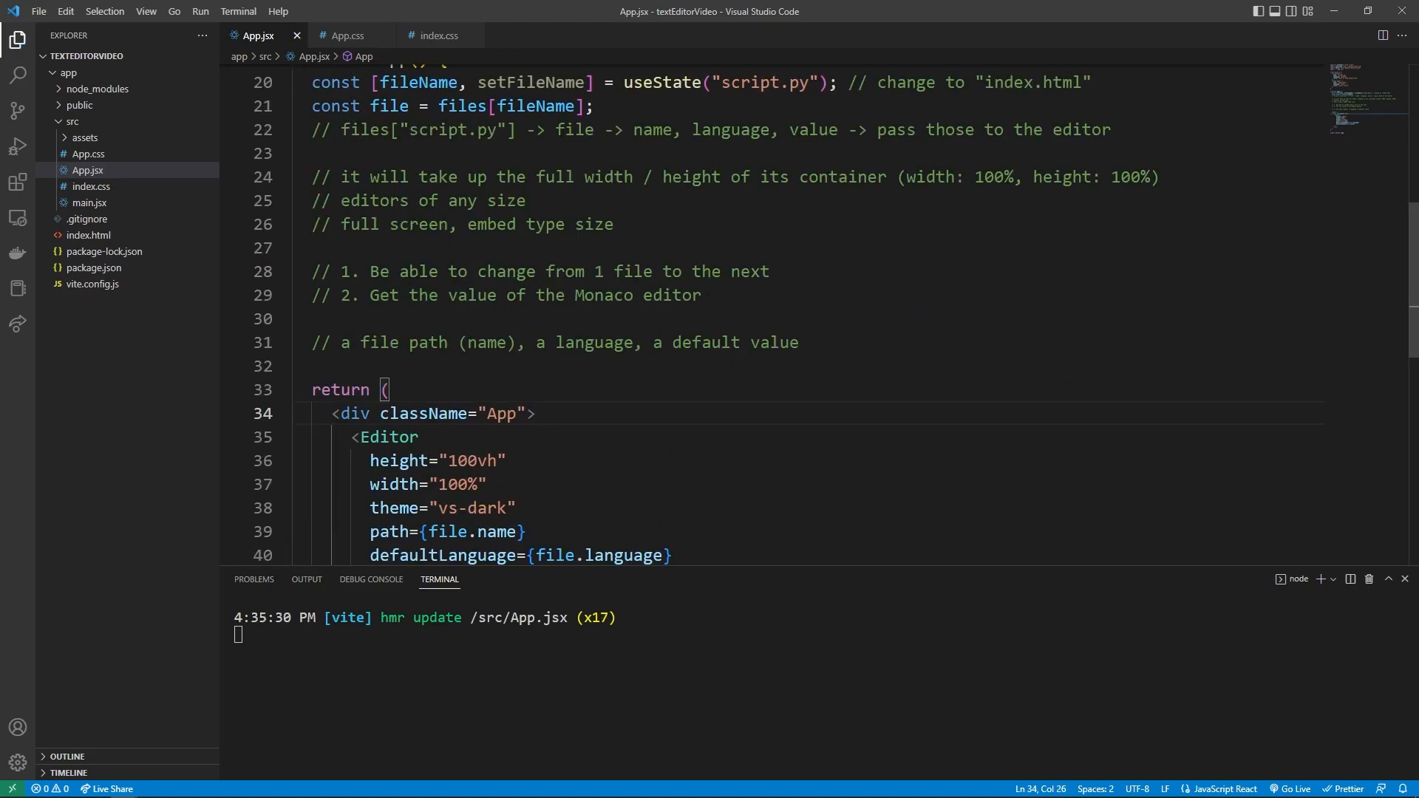
Add 'Switch to index.html' and 'Switch to script.py' buttons calling setFileName above the Editor.
key("Enter")
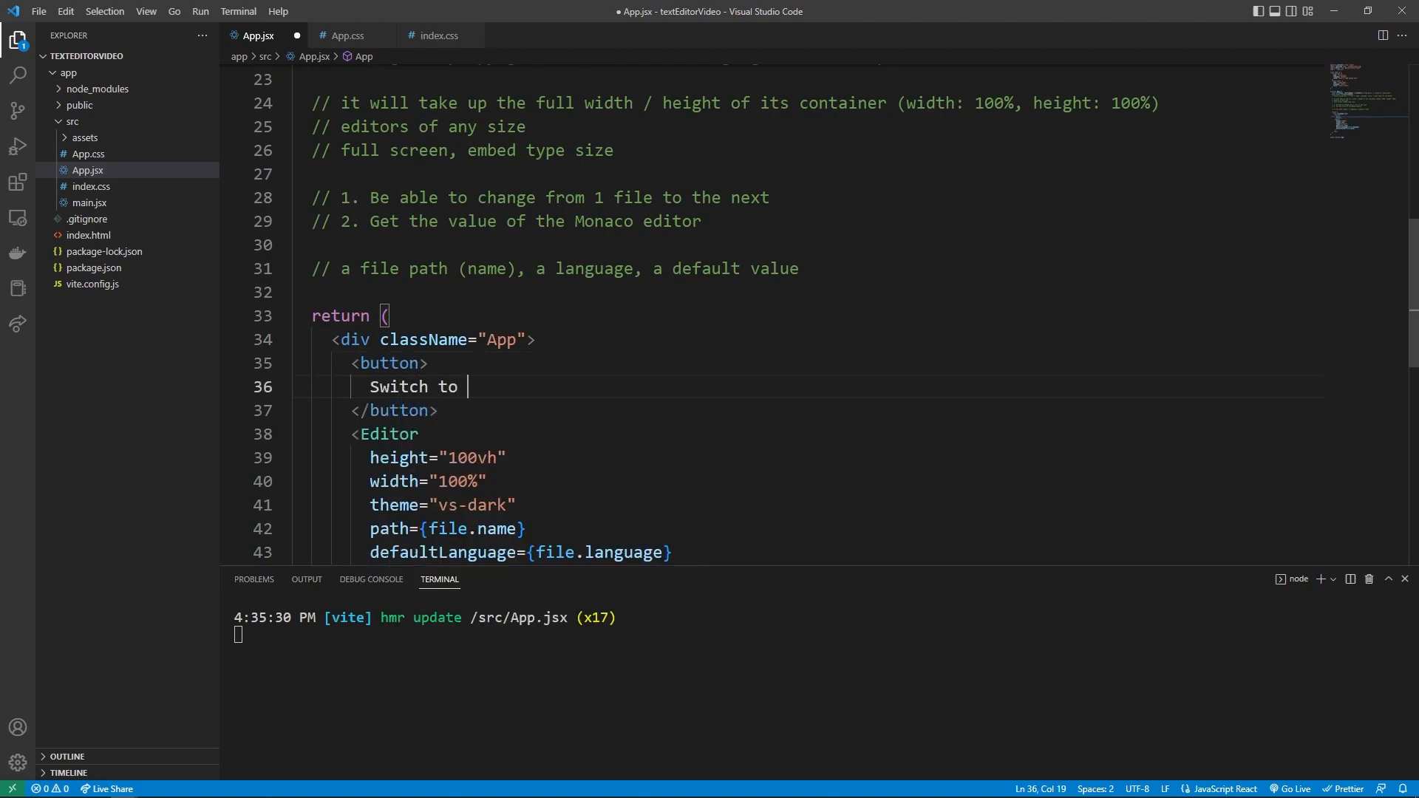
type("index.html")
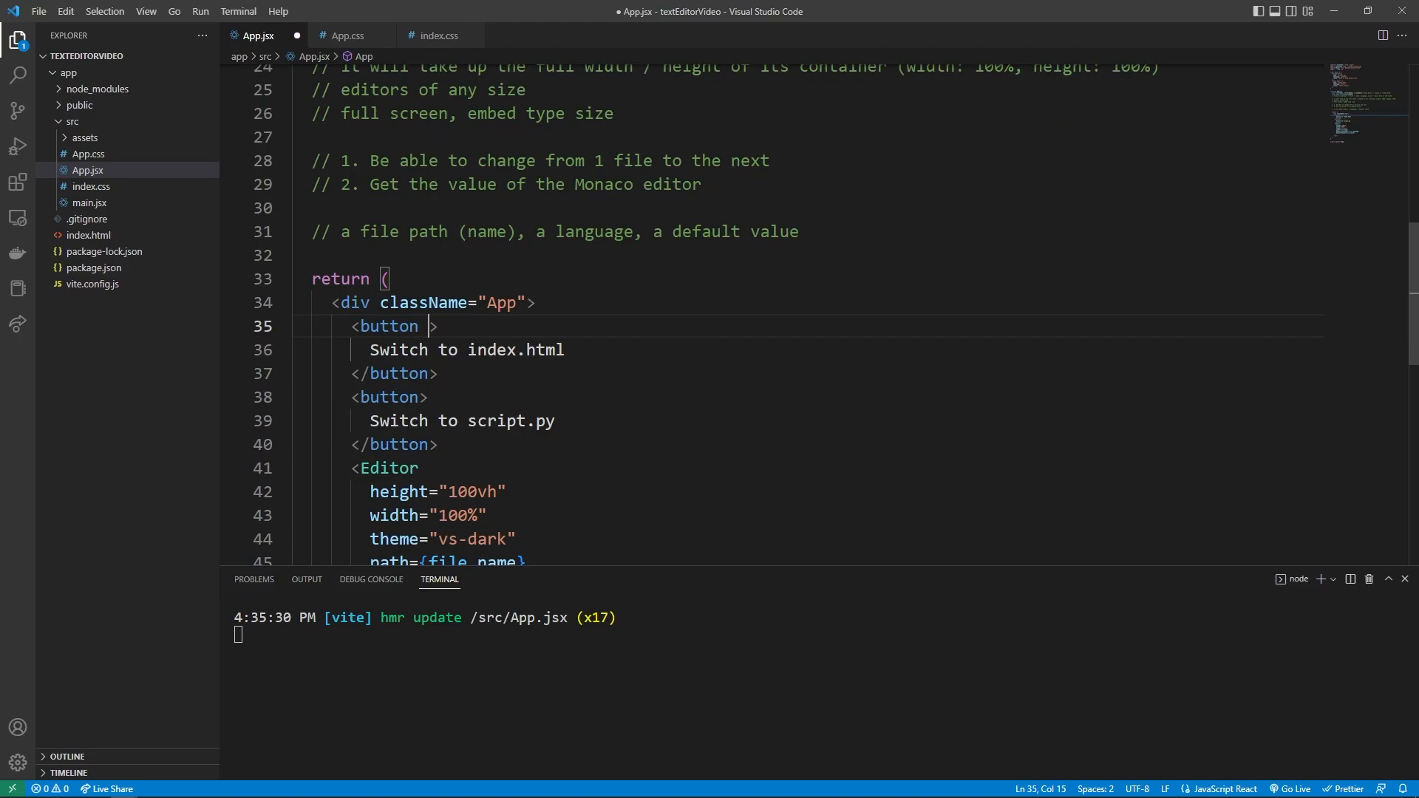
type("onClick={}")
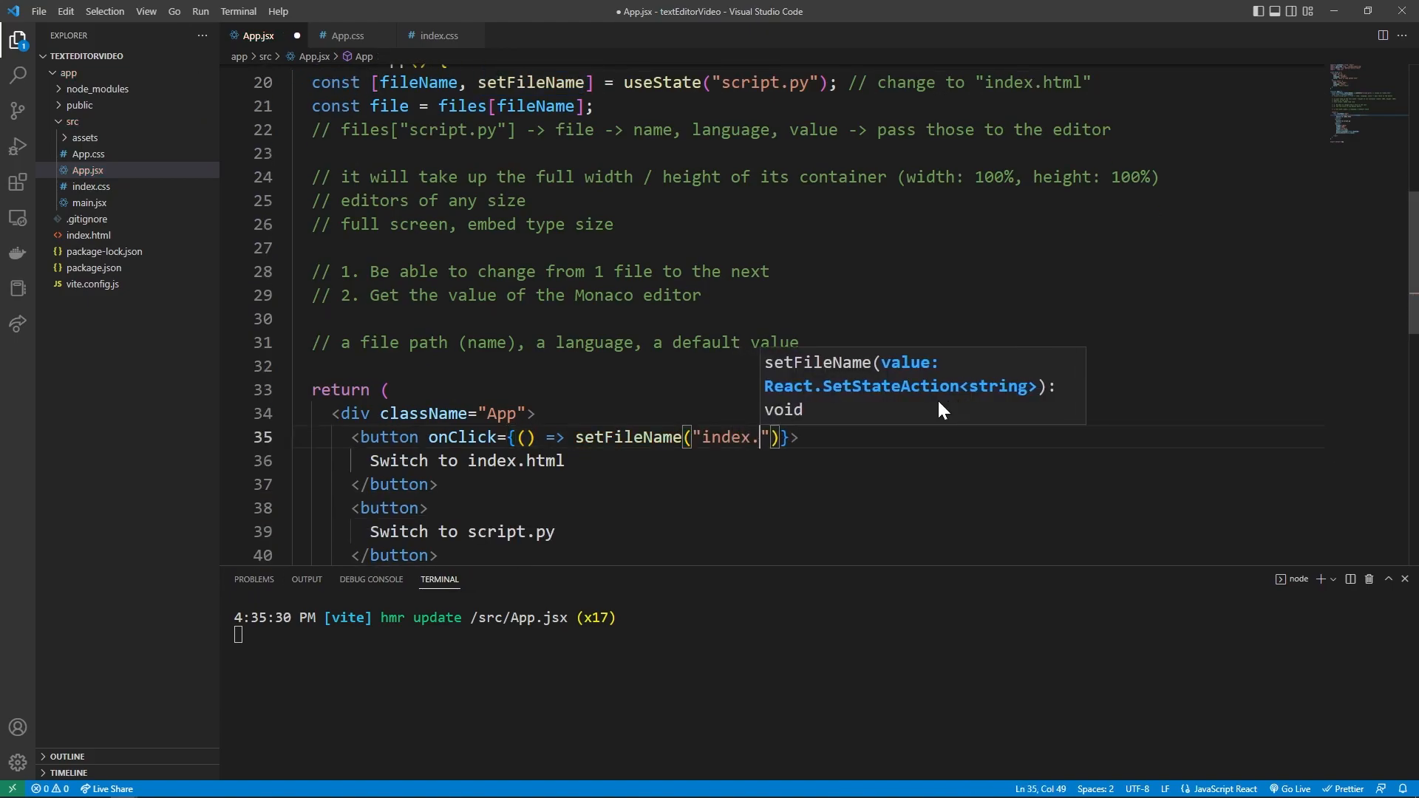
type("html")
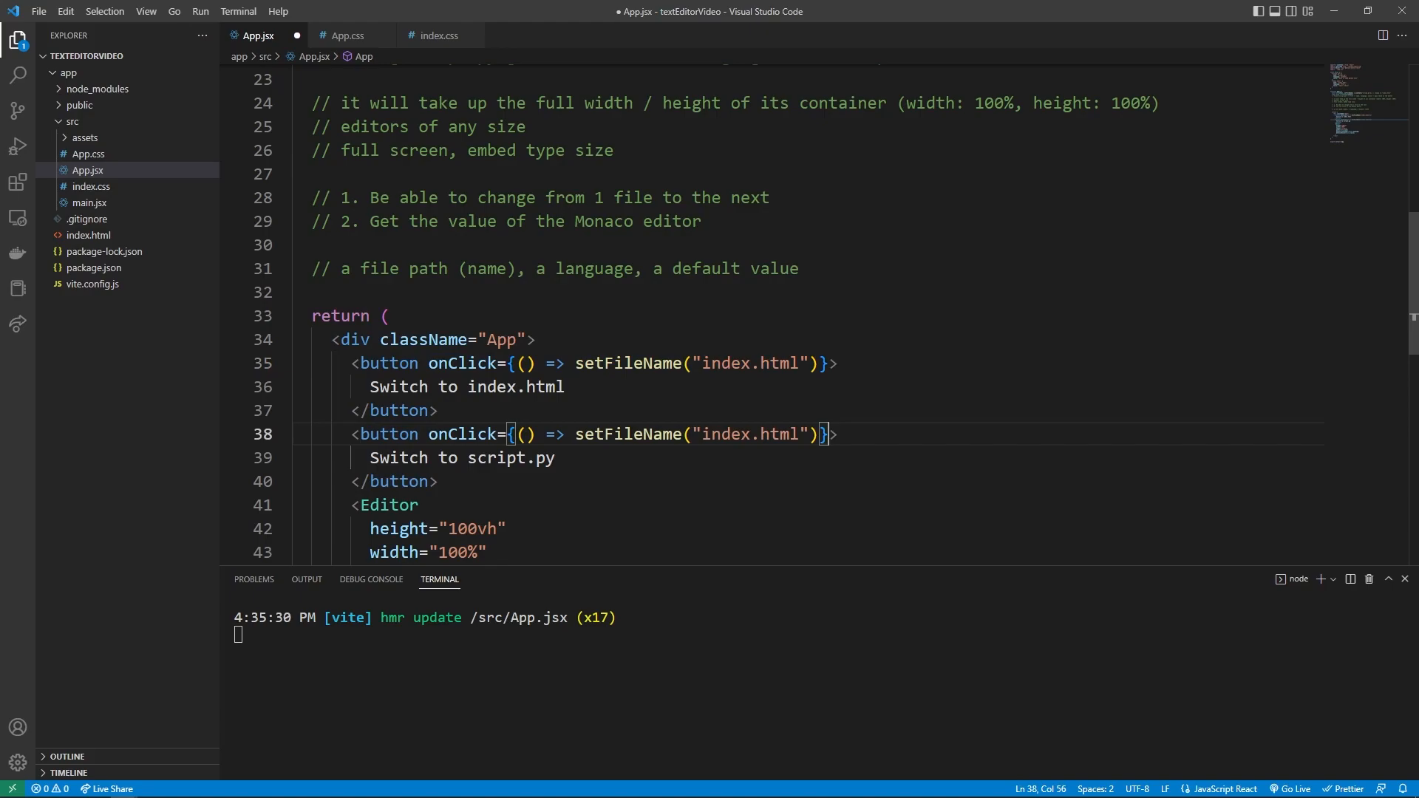
double_click(749, 434)
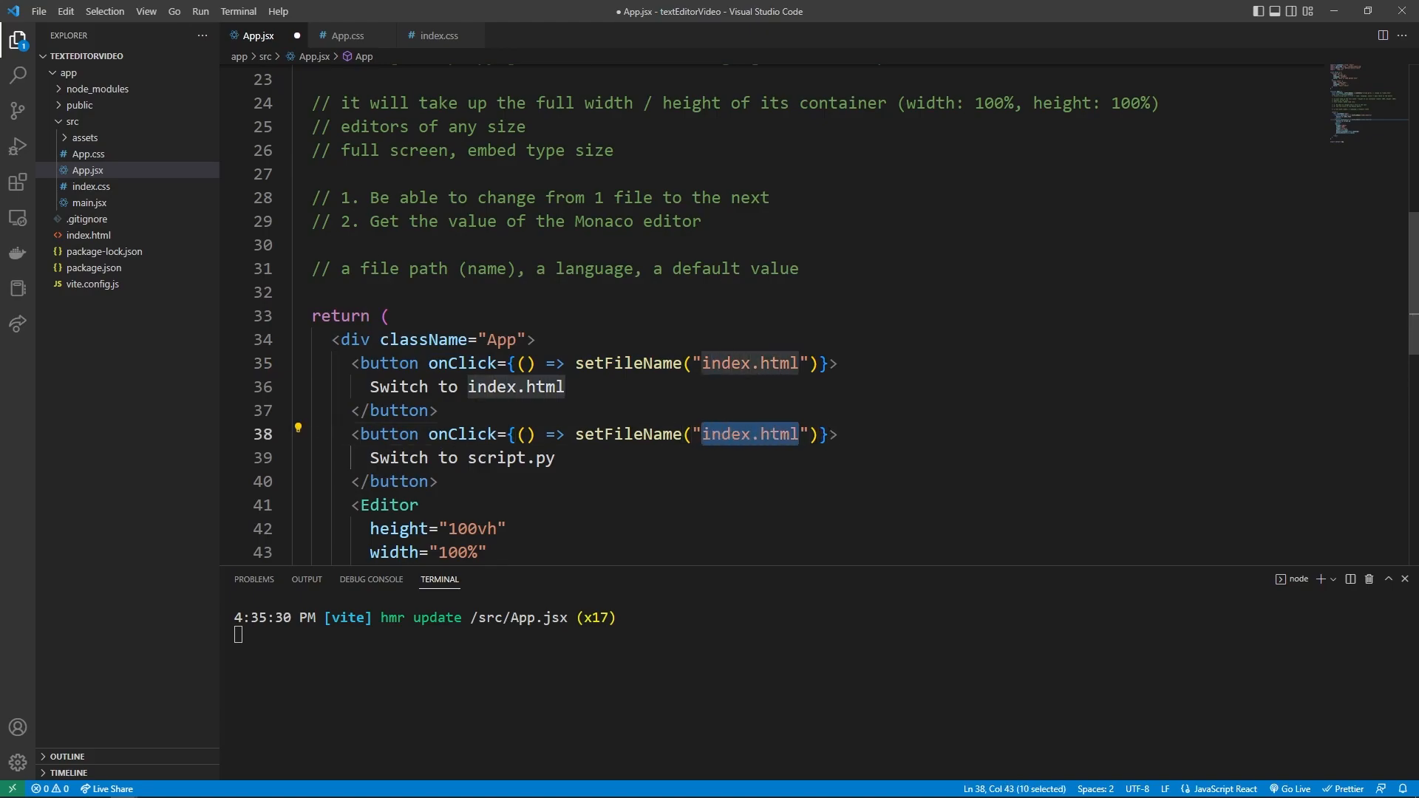
type("script")
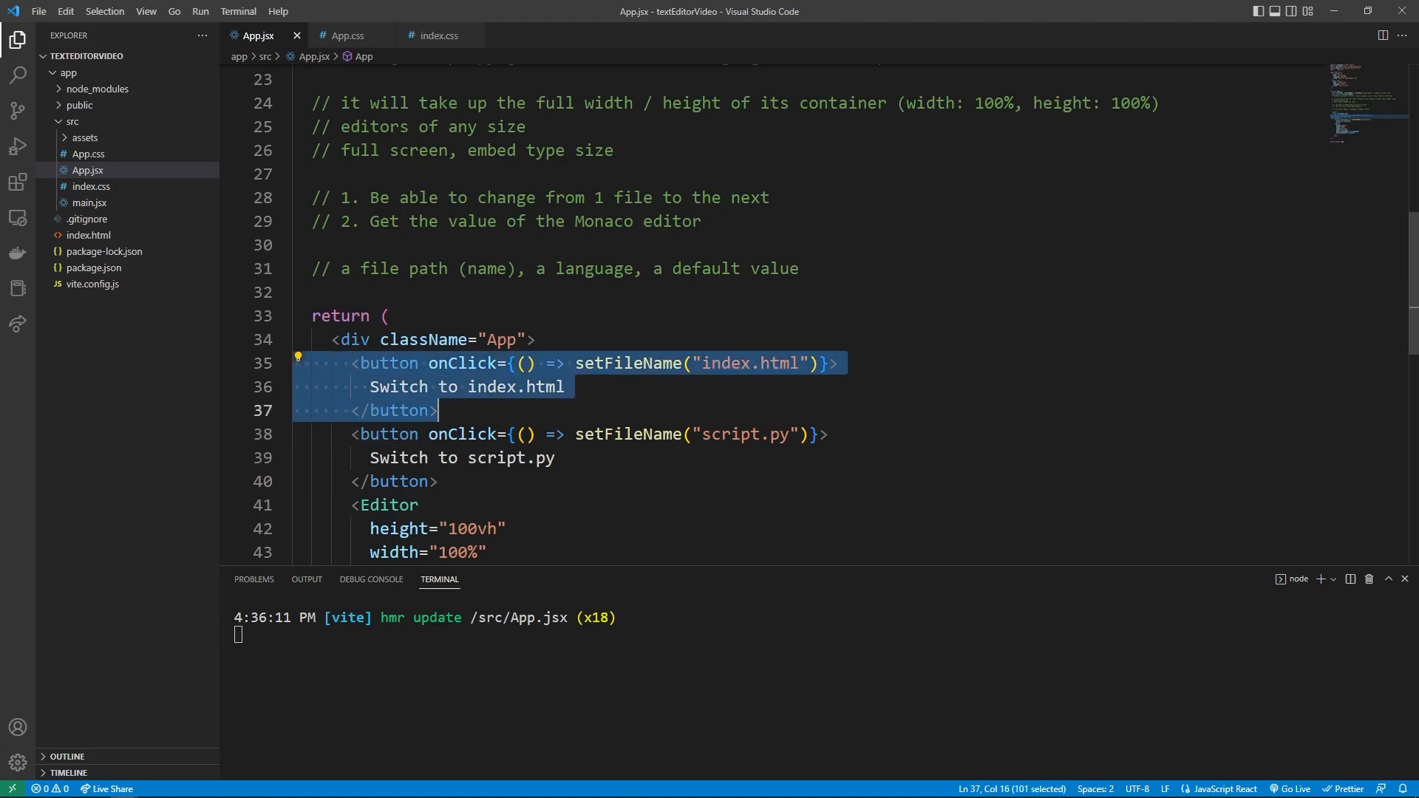
left_click(819, 363)
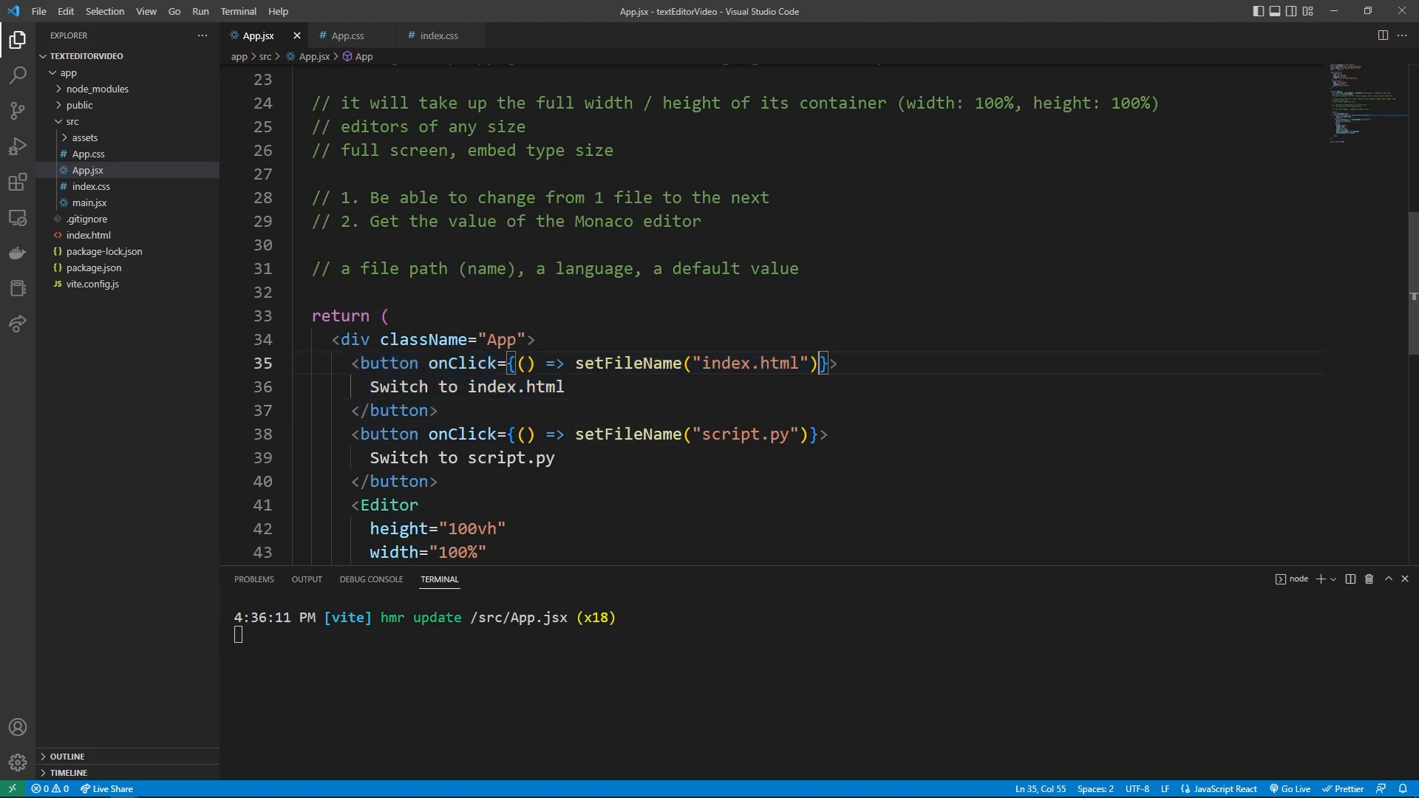
scroll("down", 3)
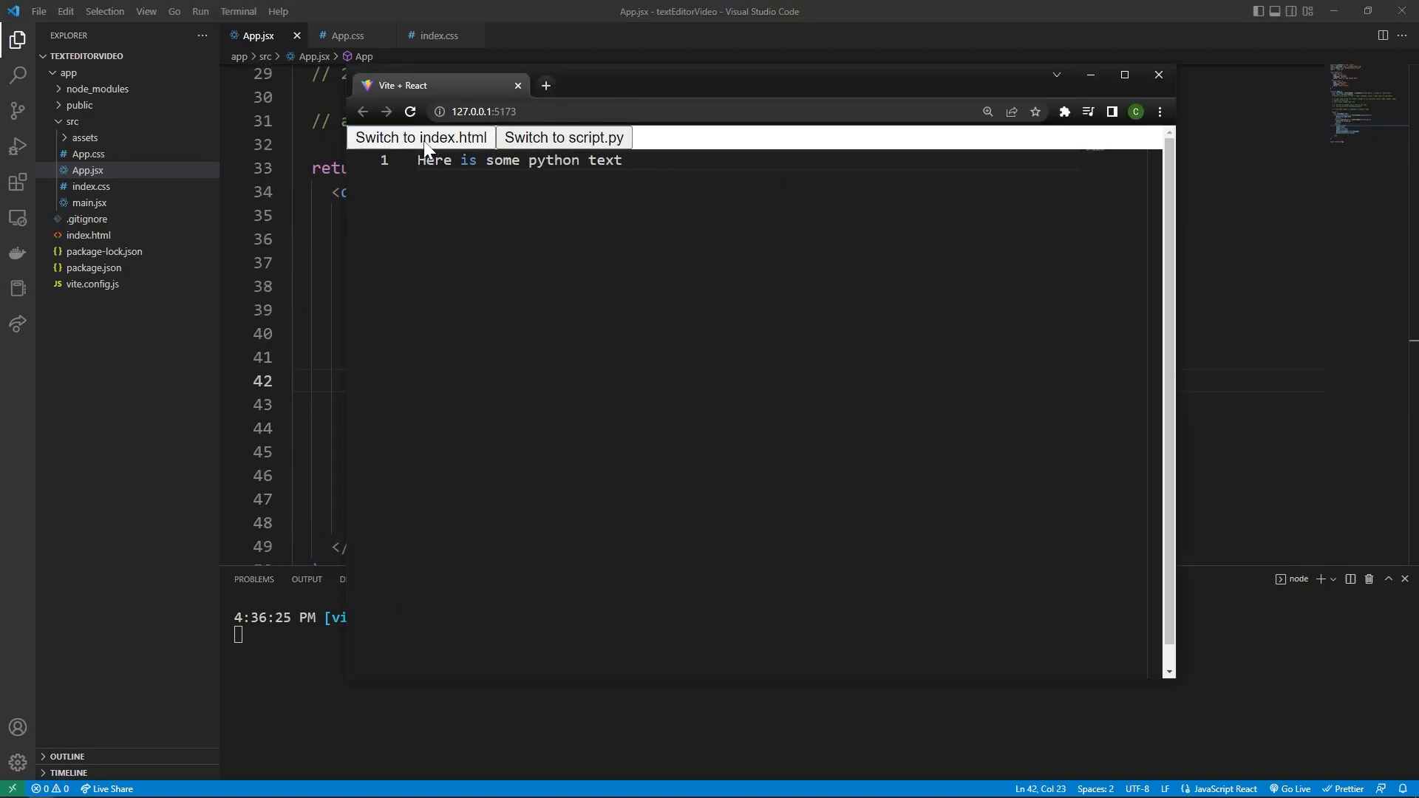
left_click(420, 137)
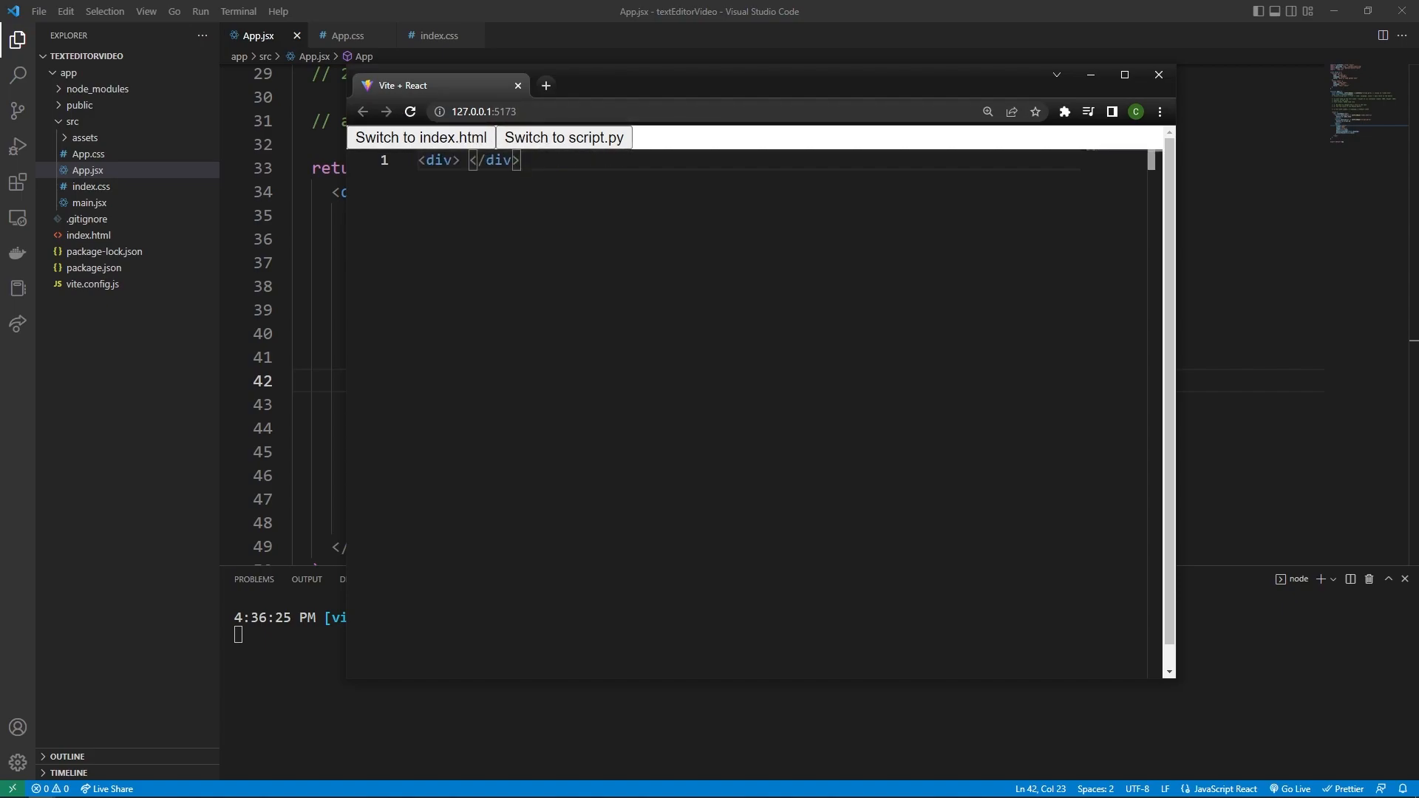
left_click(564, 136)
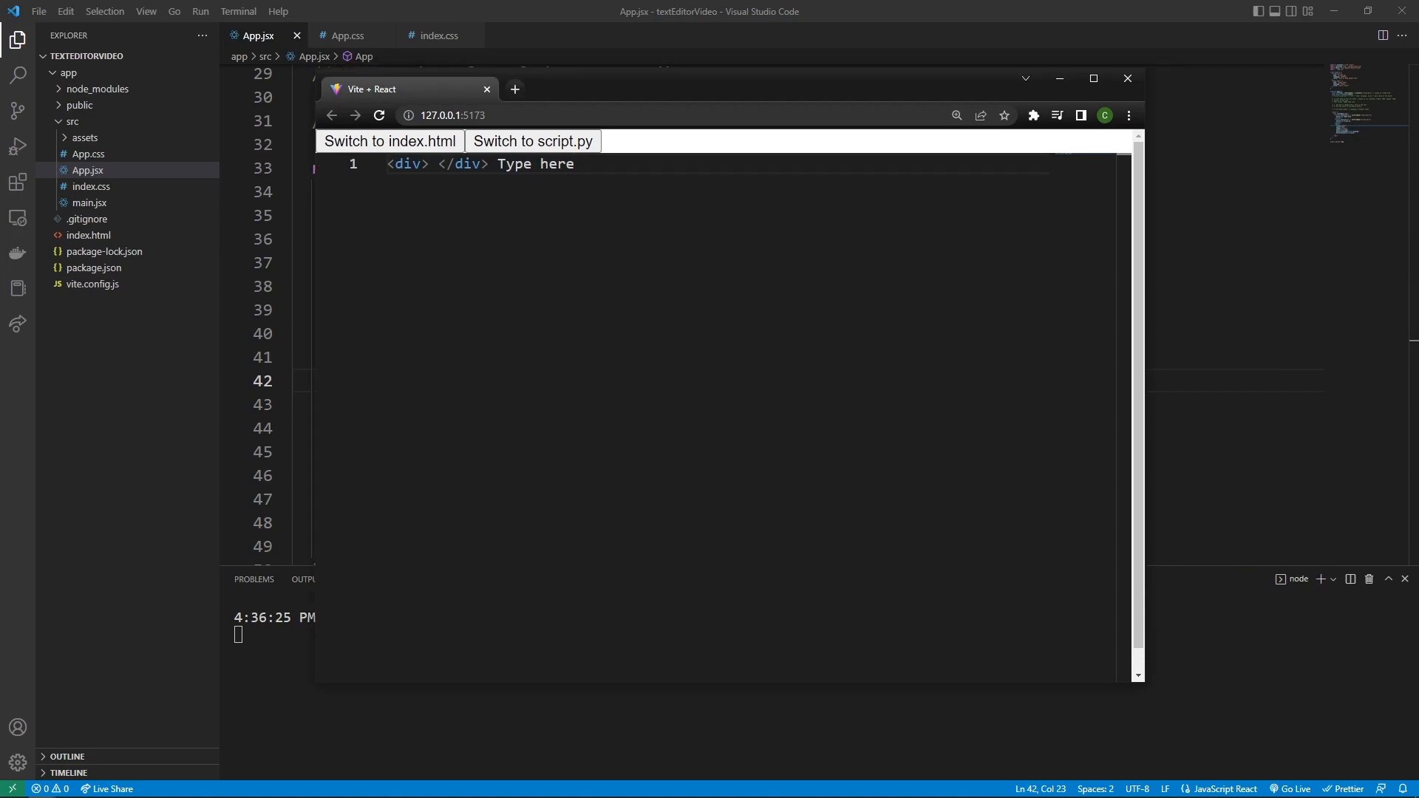
left_click(532, 141)
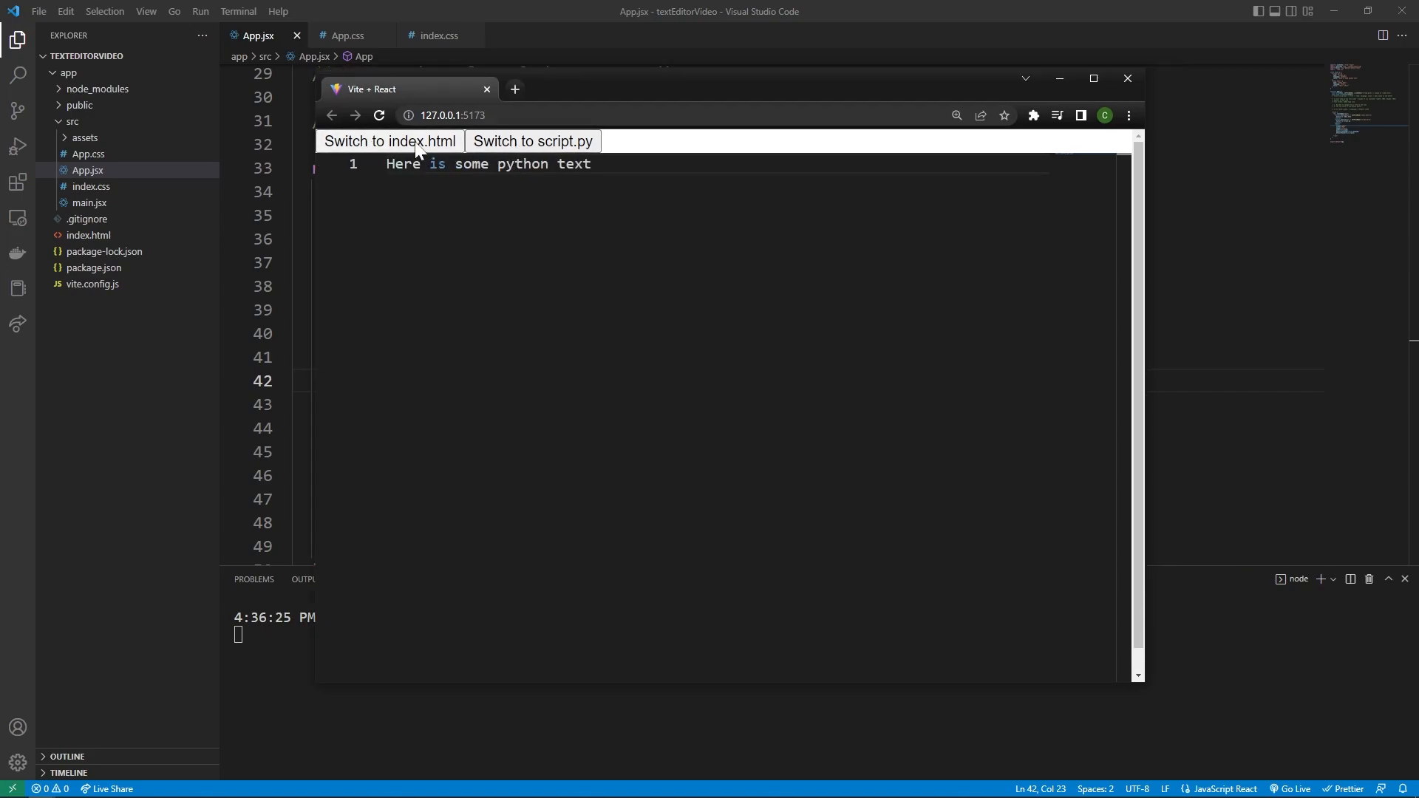
left_click(390, 141)
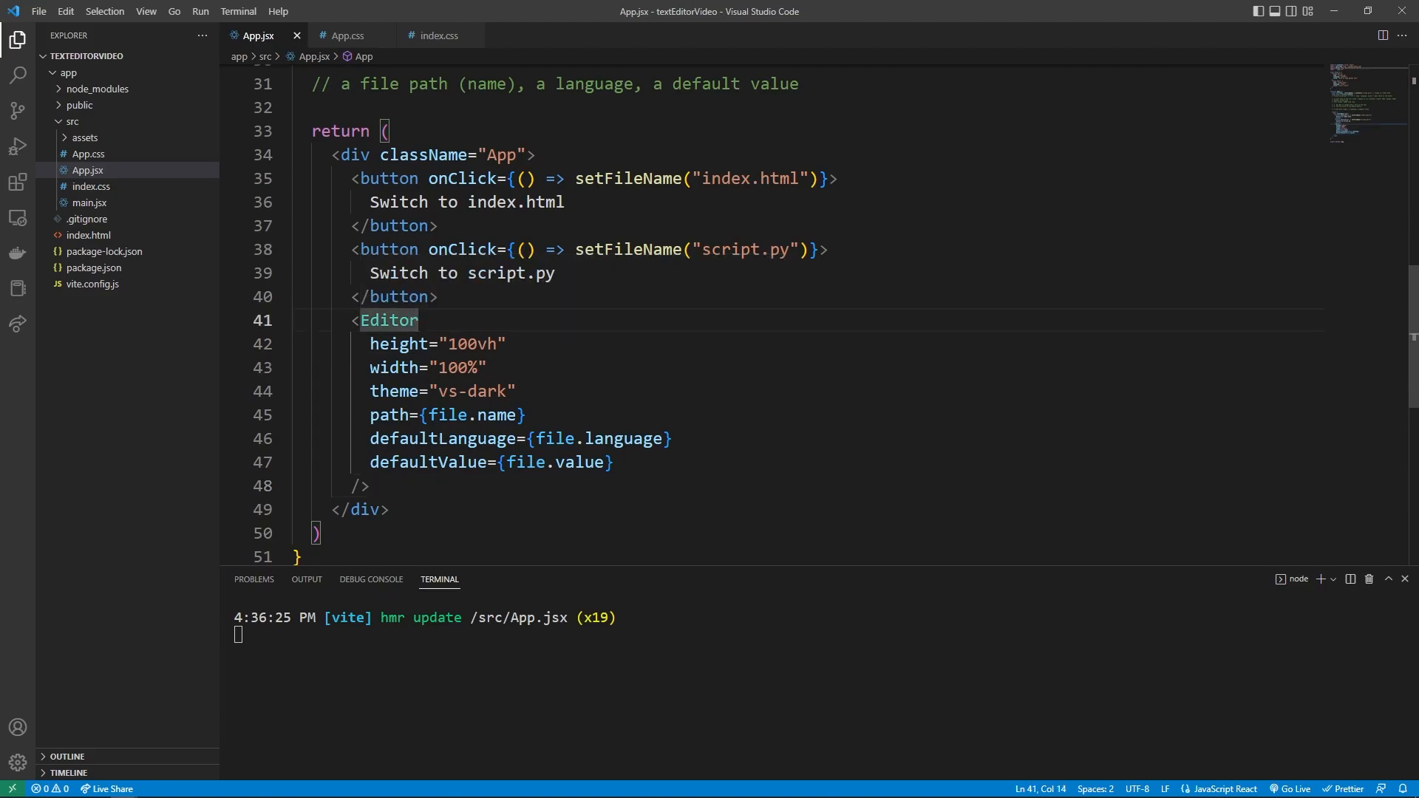
Add const editorRef = useRef(null) at the top of App.
scroll("up", 3)
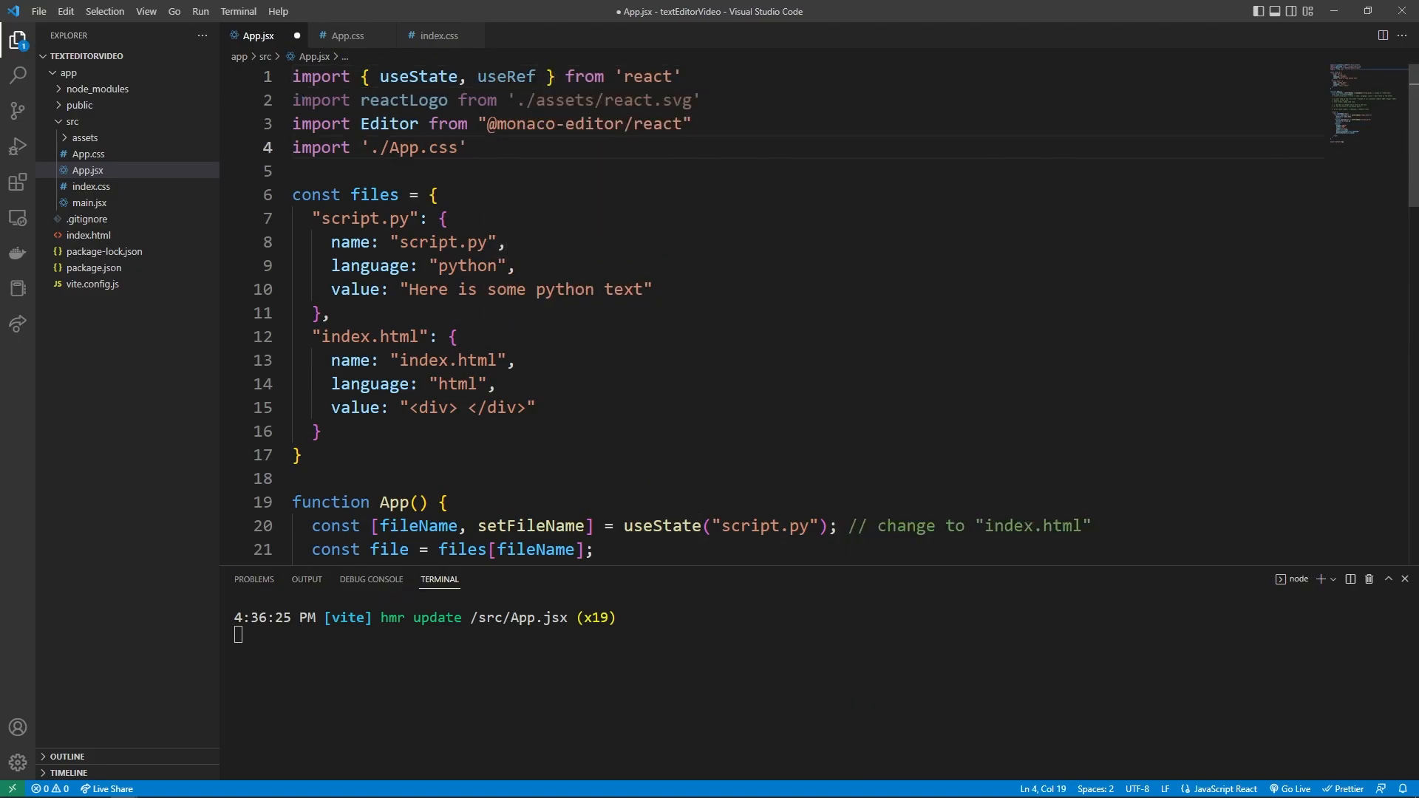
type("e")
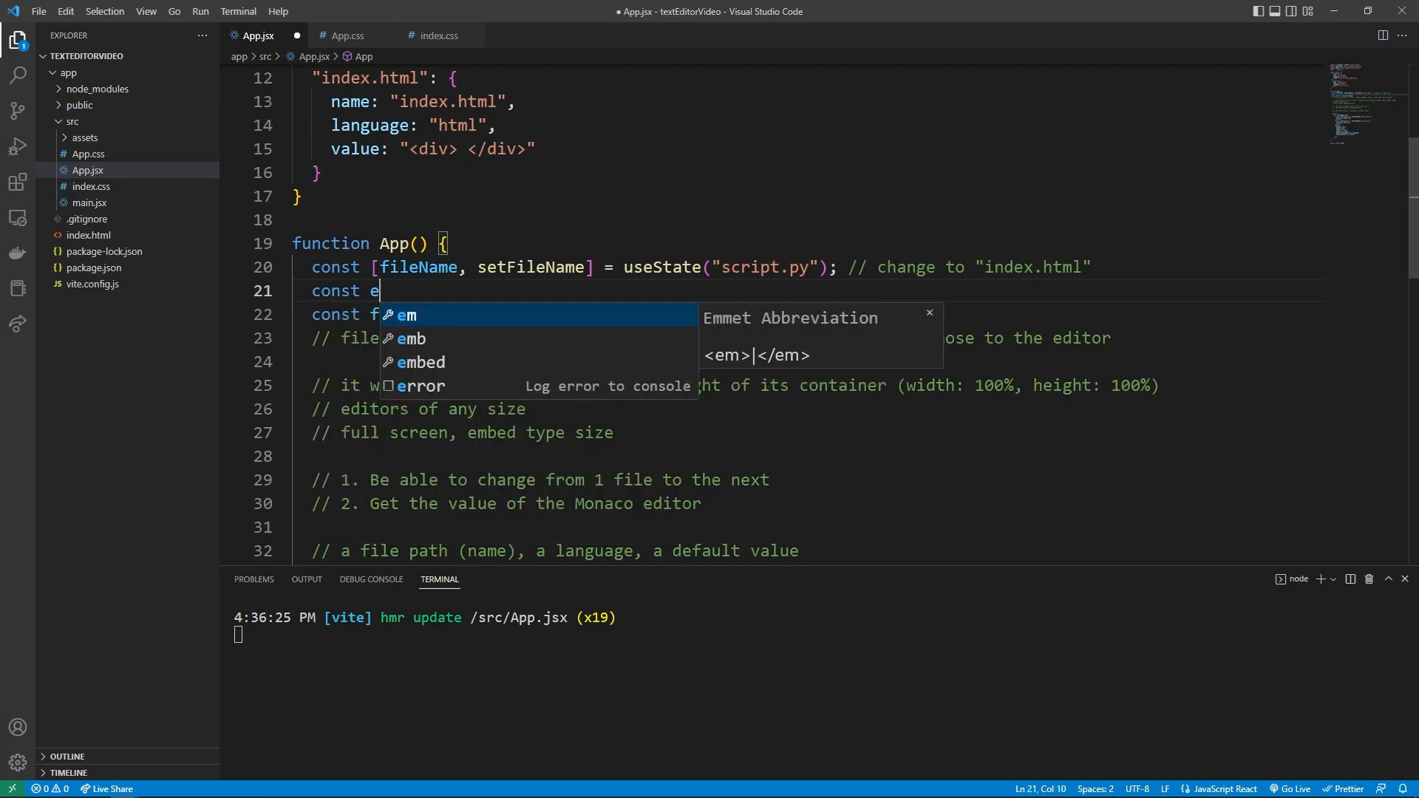
type("ditorRef =")
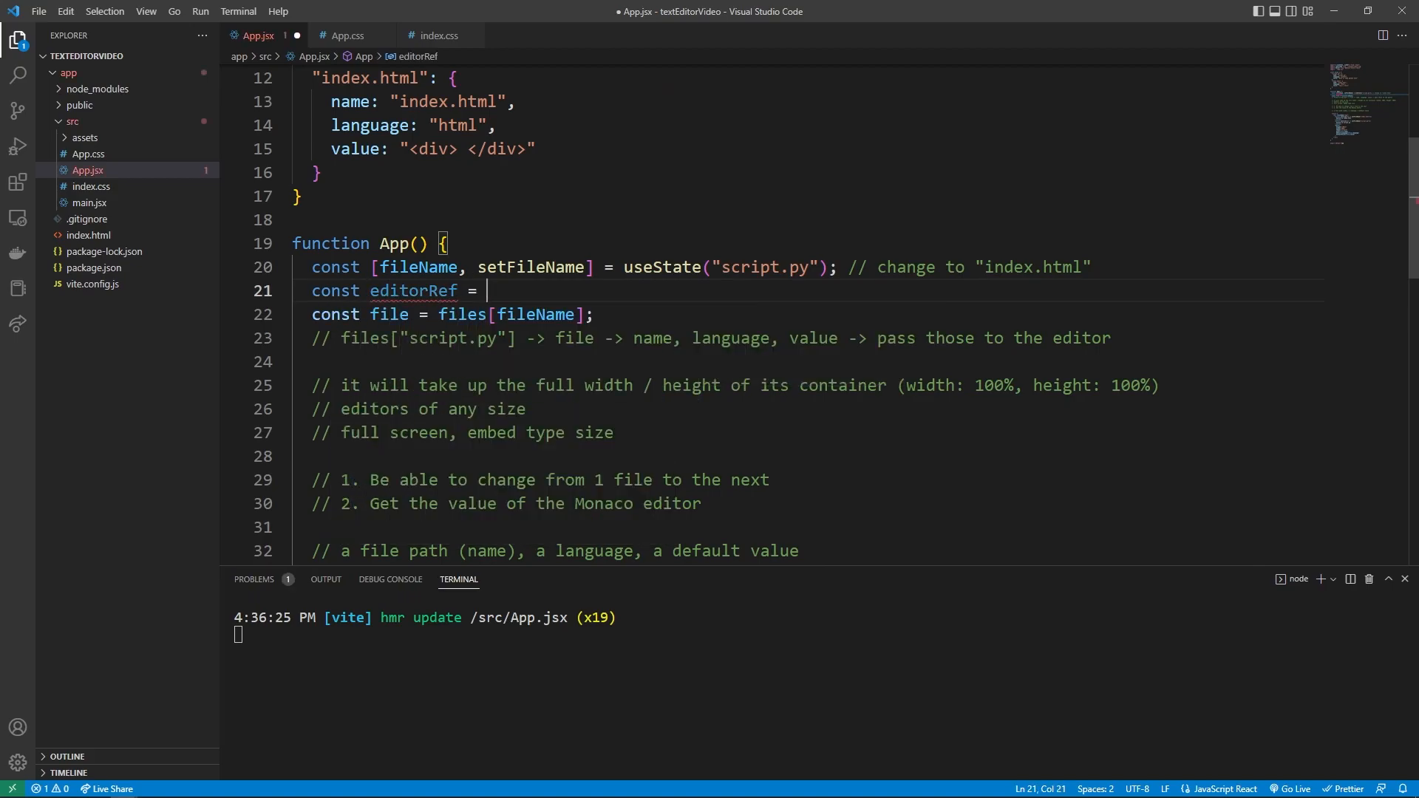
type("useRef(null)")
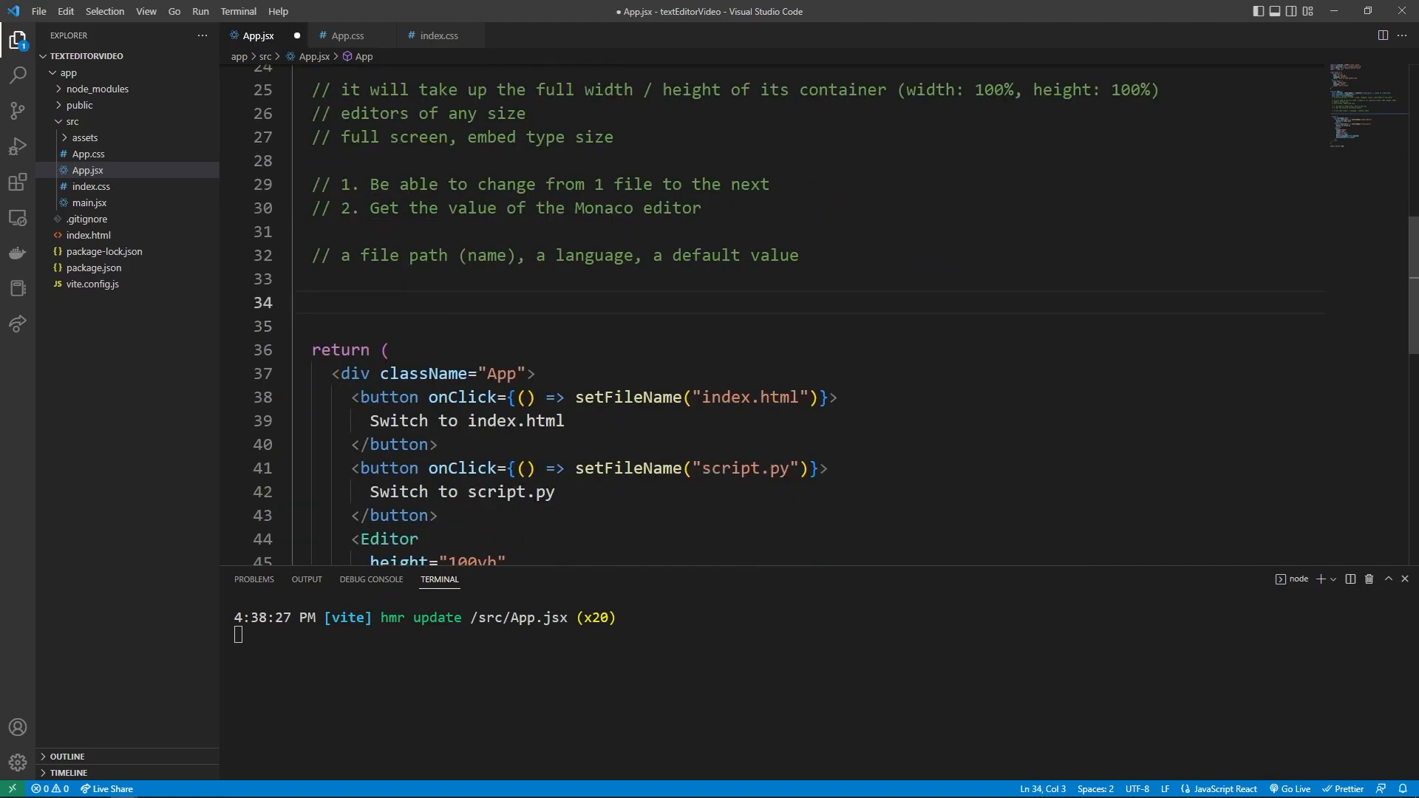
Write handleEditorDidMount(editor, monaco) setting editorRef.current = editor, and save.
type("function handleEdi")
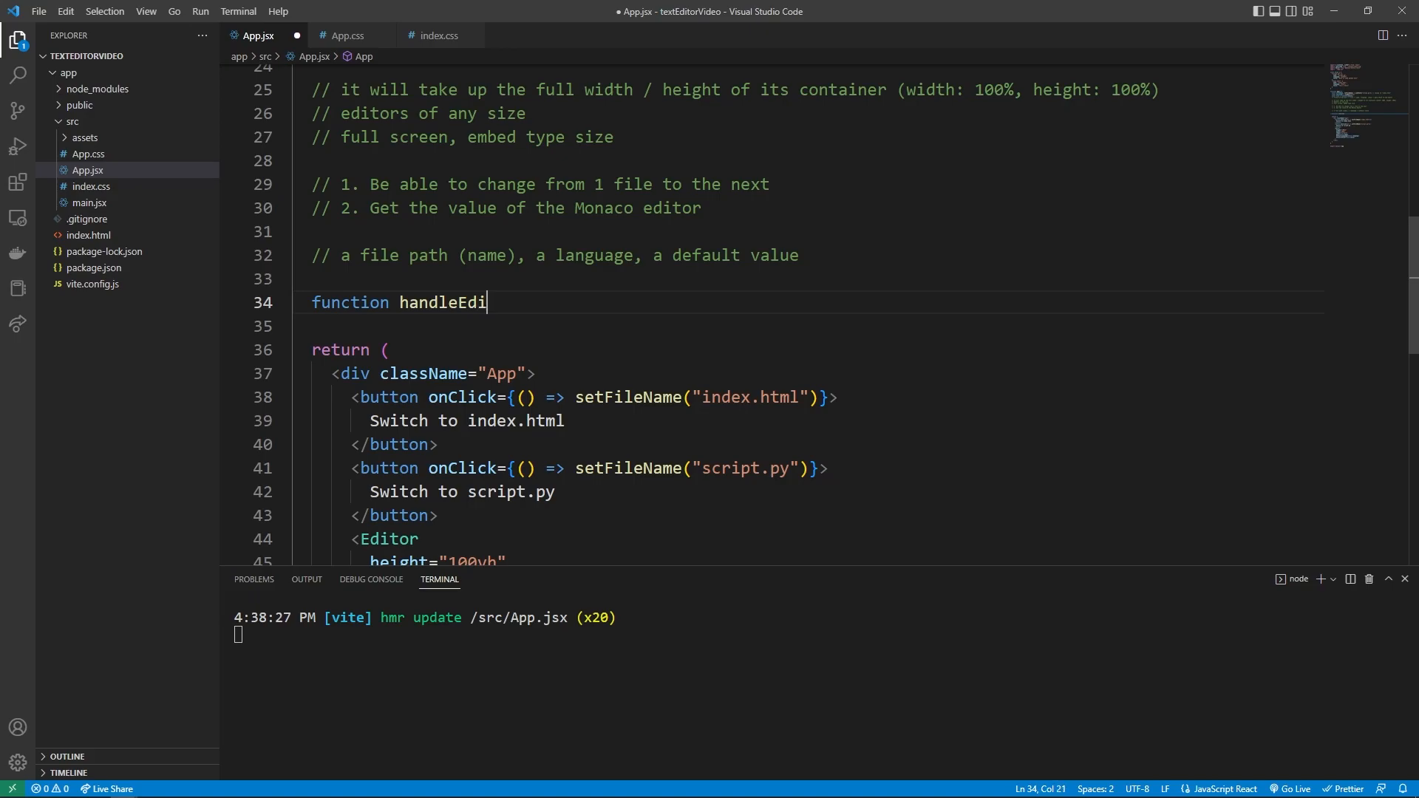
type("torDidMount()")
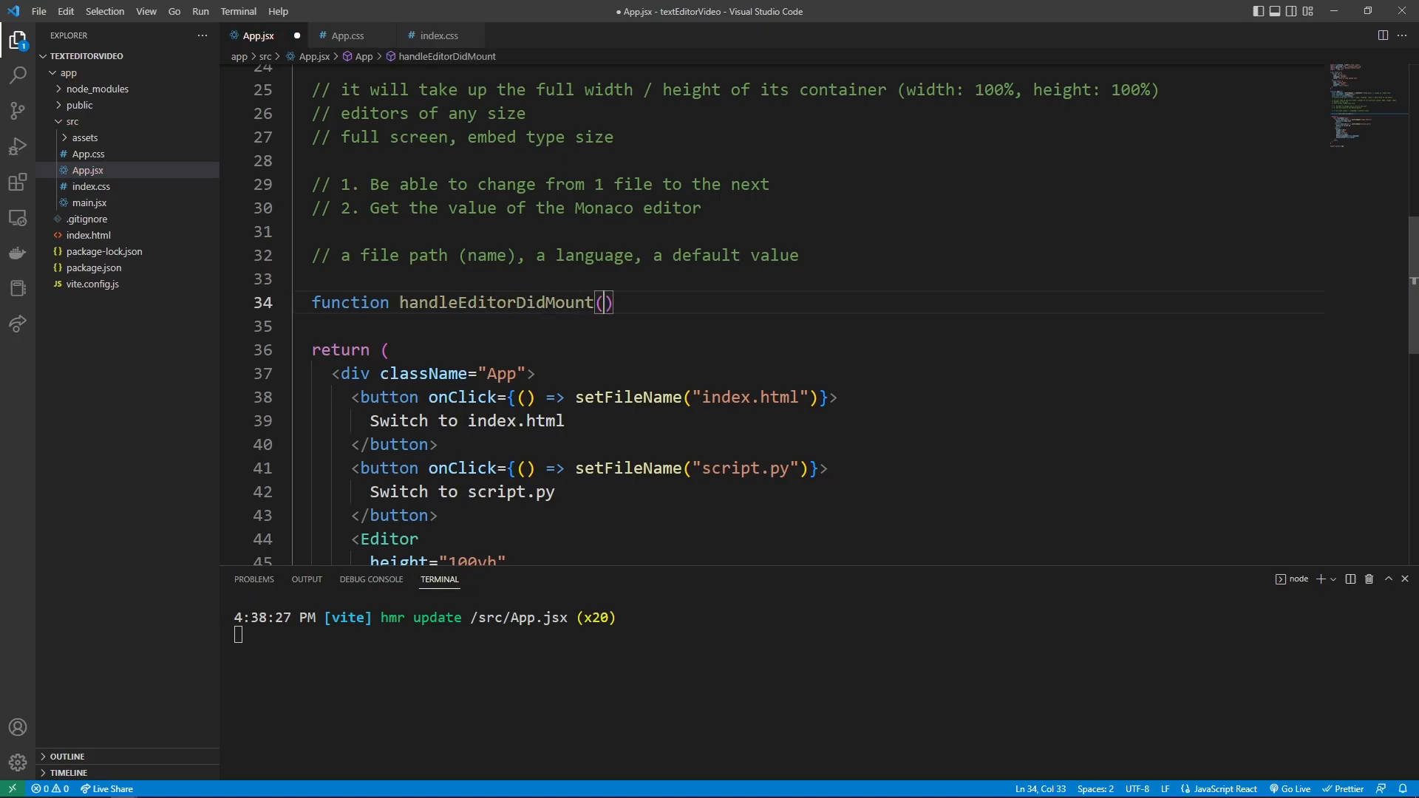
type("editor,")
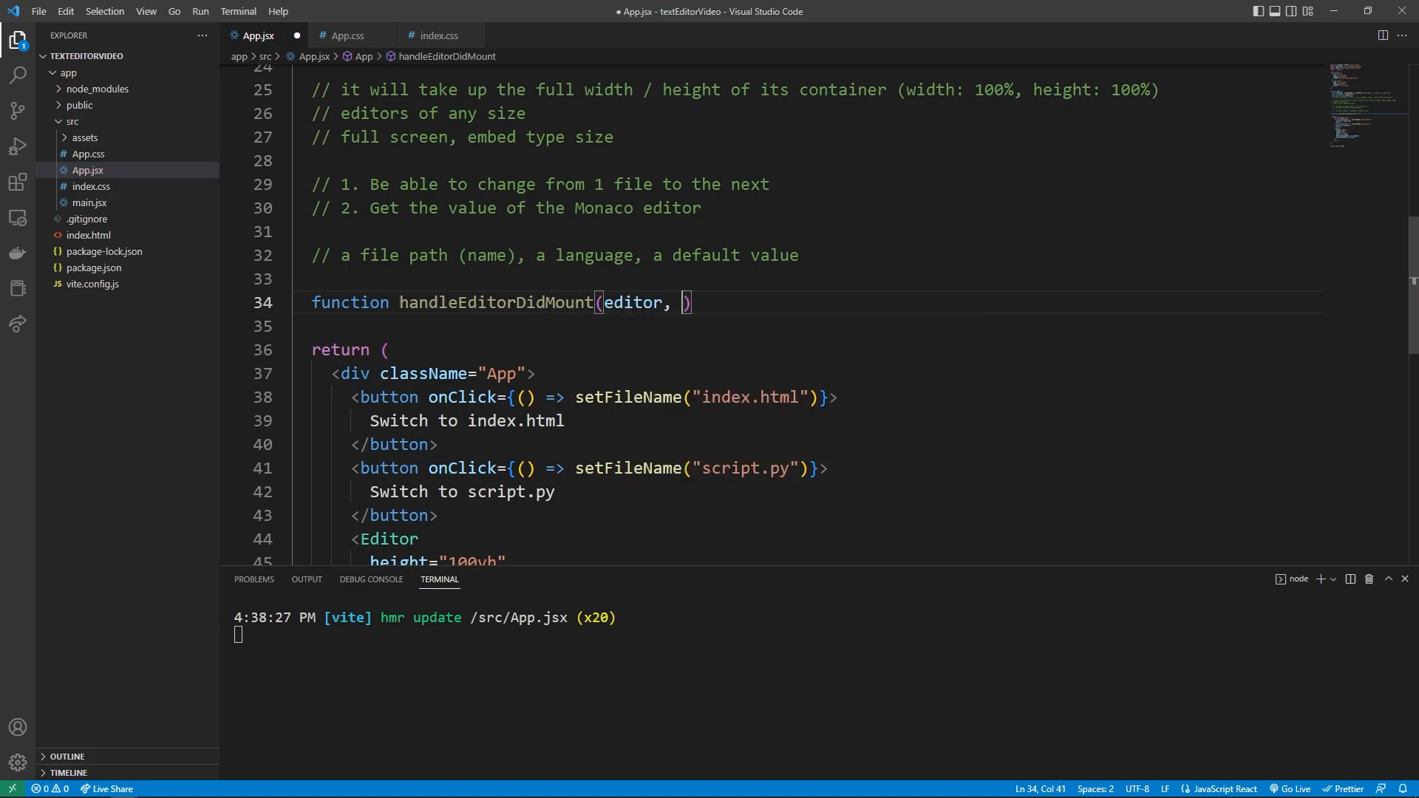
type("monaco) {")
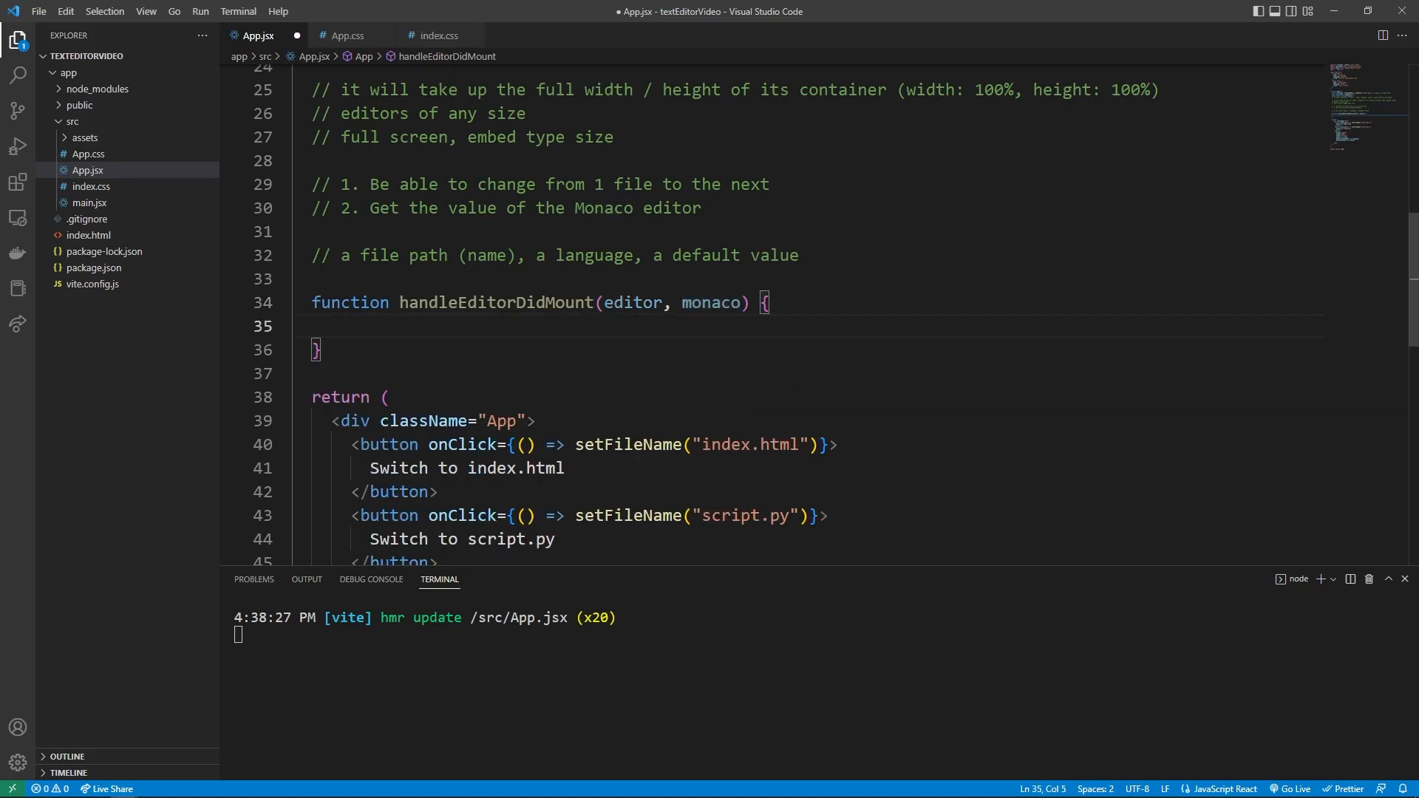
type("editorRef.current =")
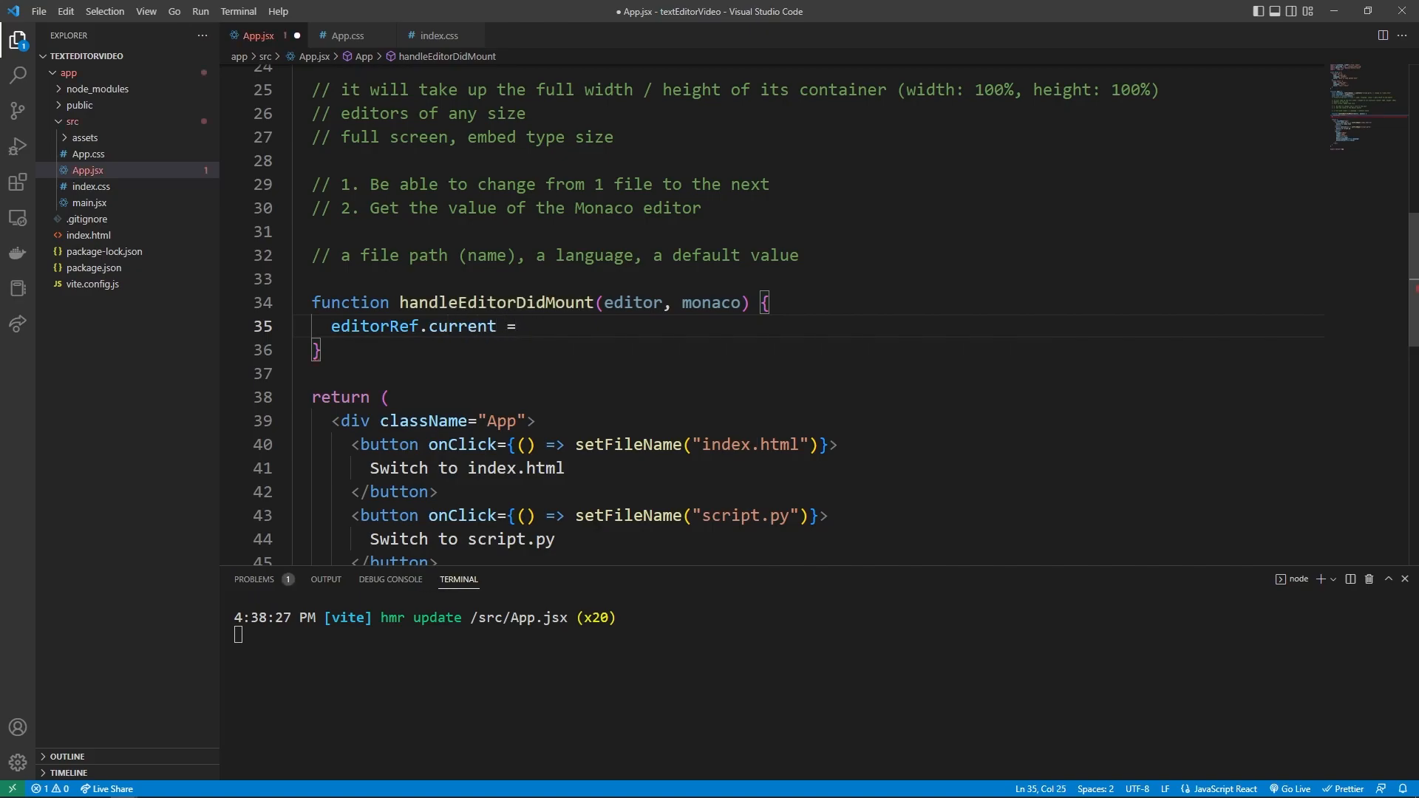
type("editor;")
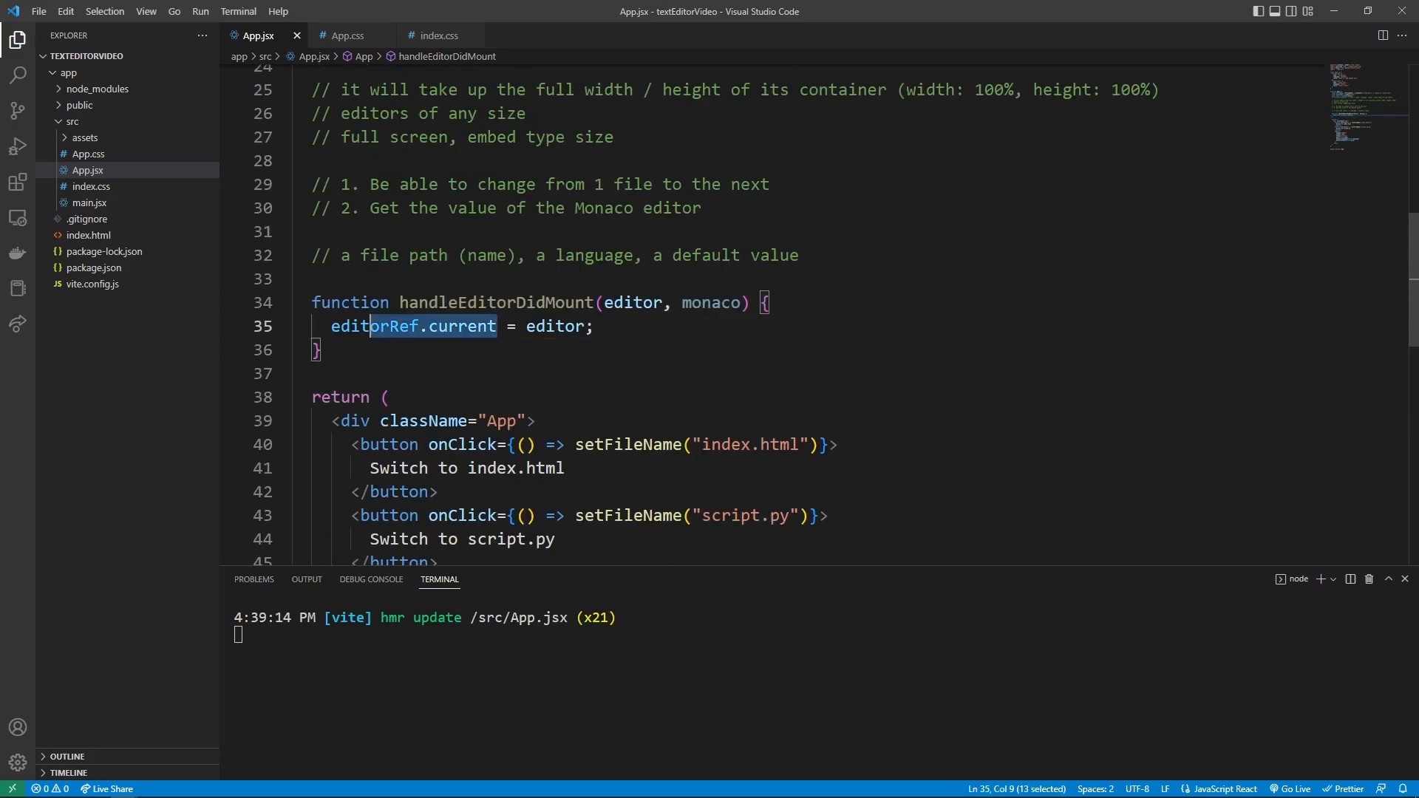
left_click(331, 326)
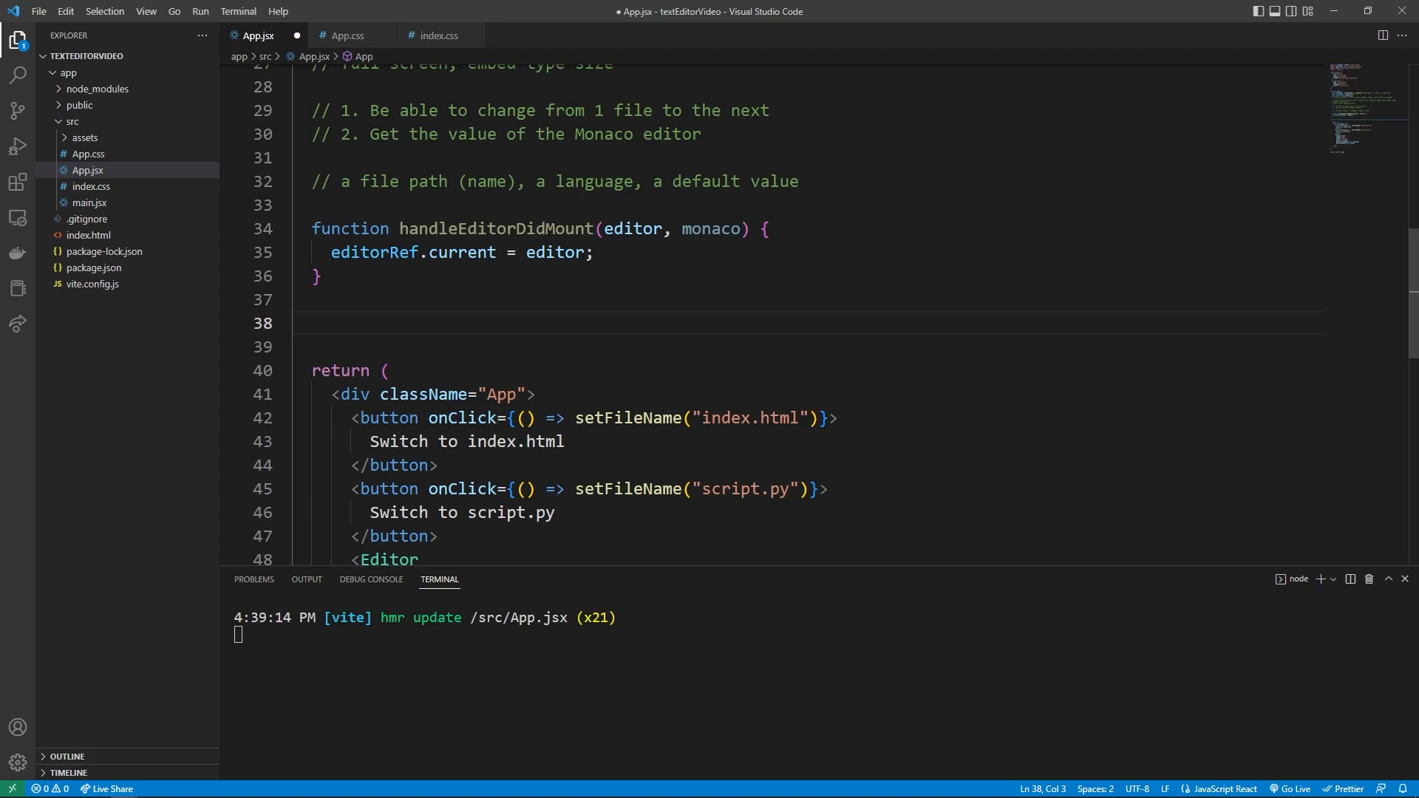
Write getEditorValue() alerting editorRef.current.getValue(), and save App.jsx.
type("function getEditor")
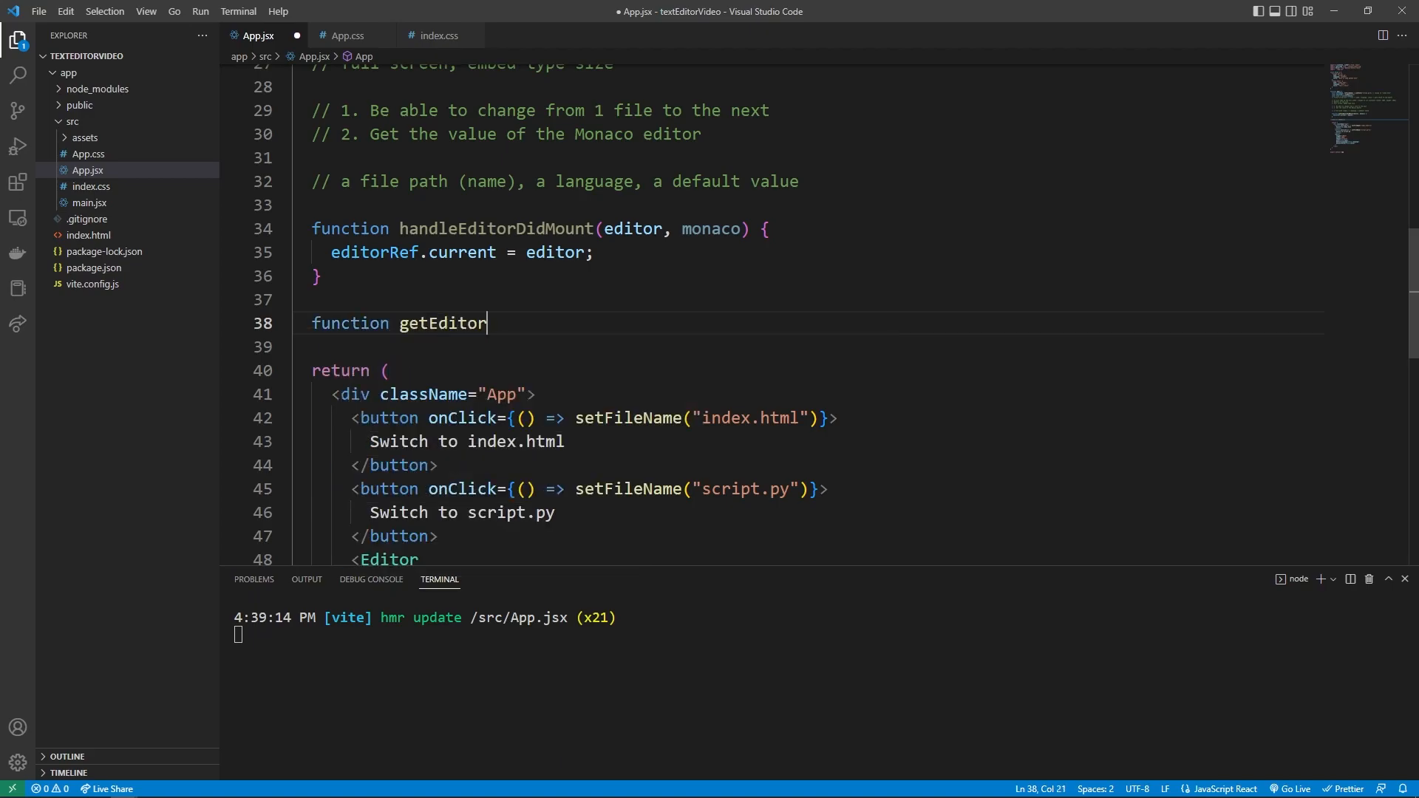
type("Value() {")
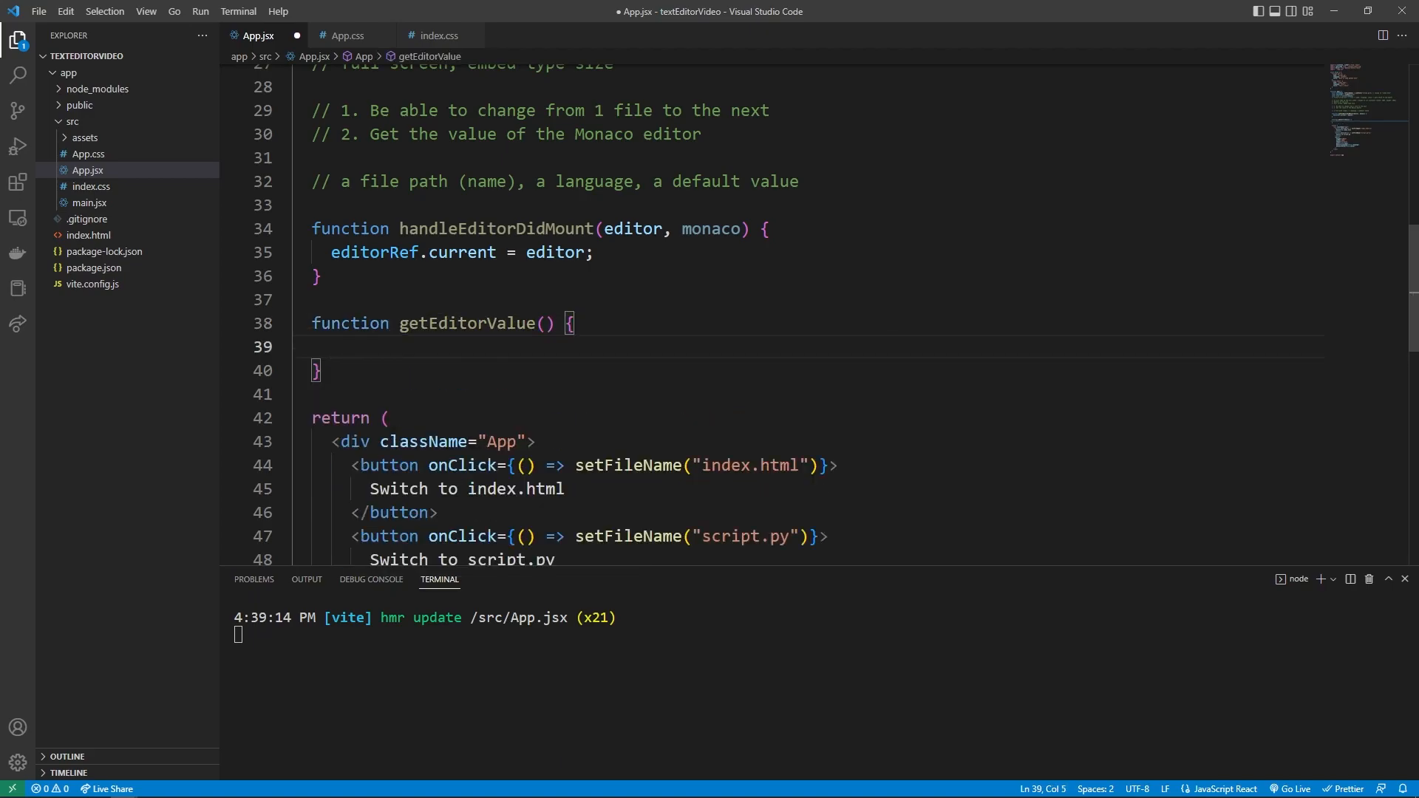
type("editorRef.")
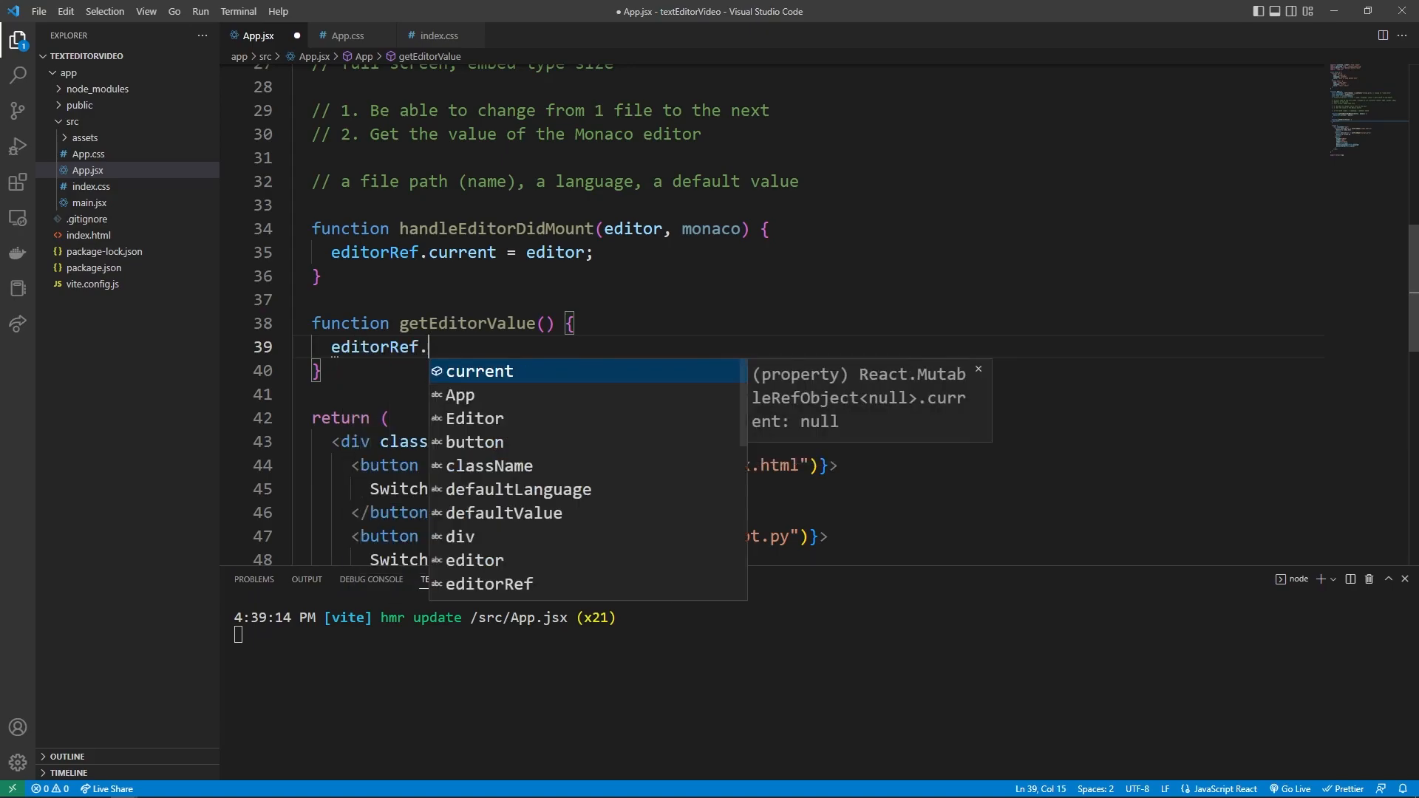
type("current.getValue();")
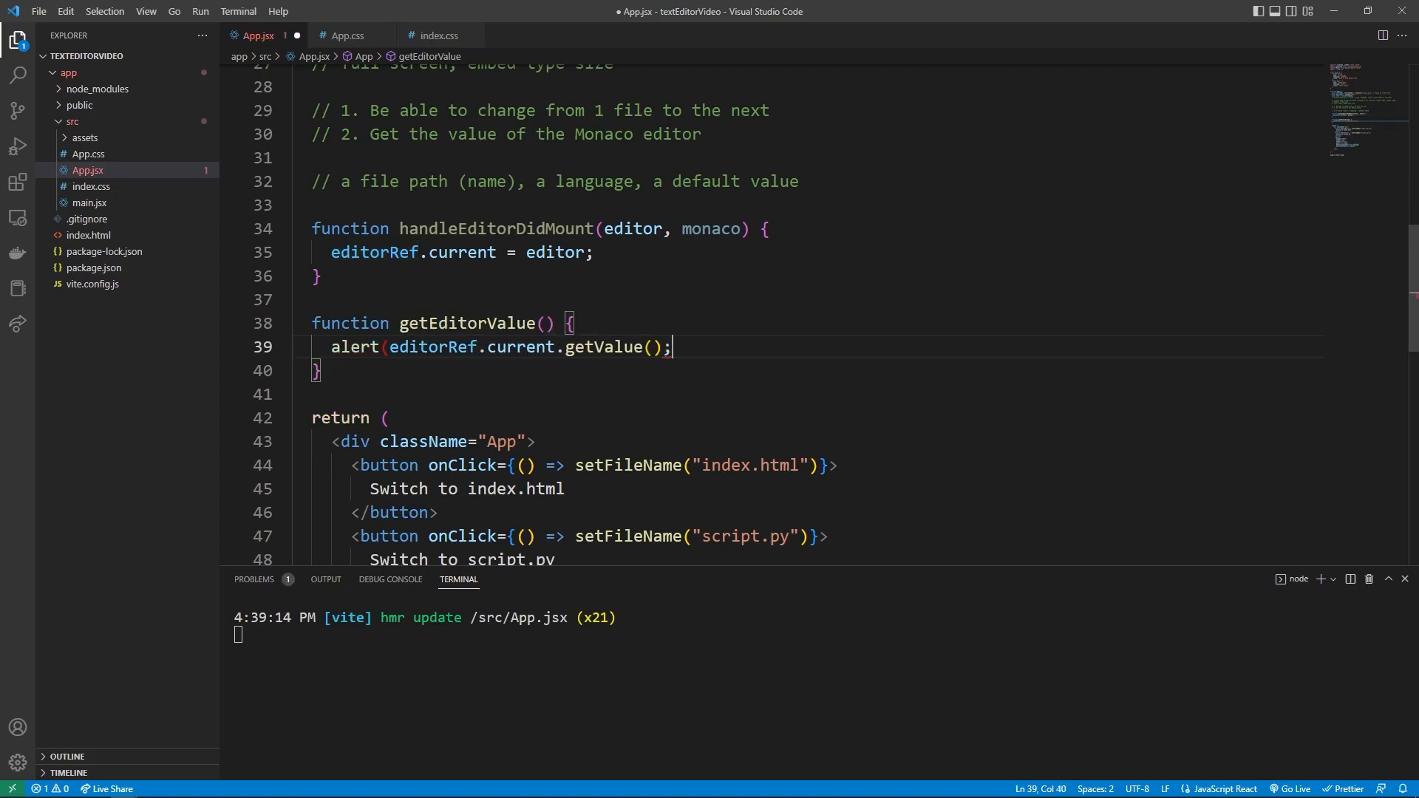
double_click(495, 228)
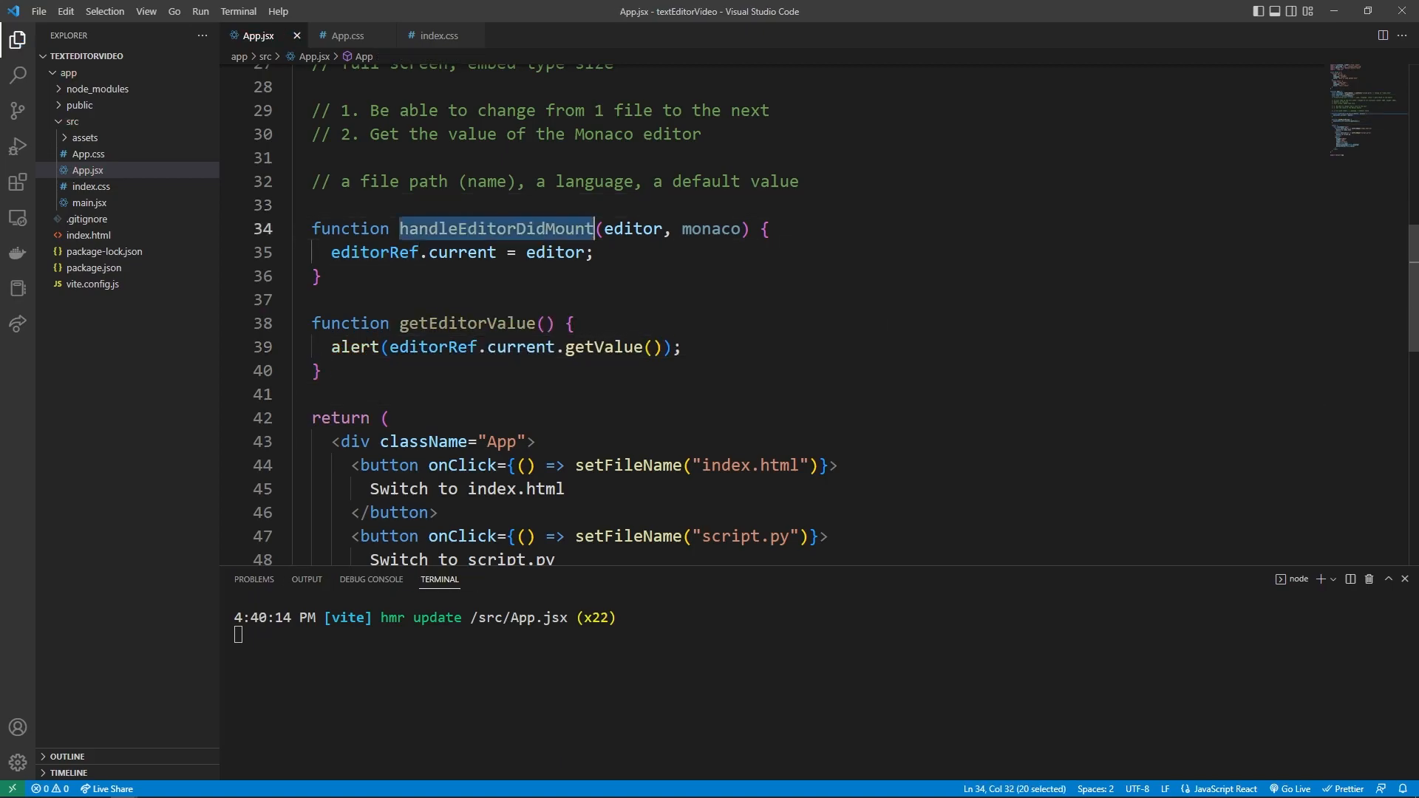
left_click(495, 228)
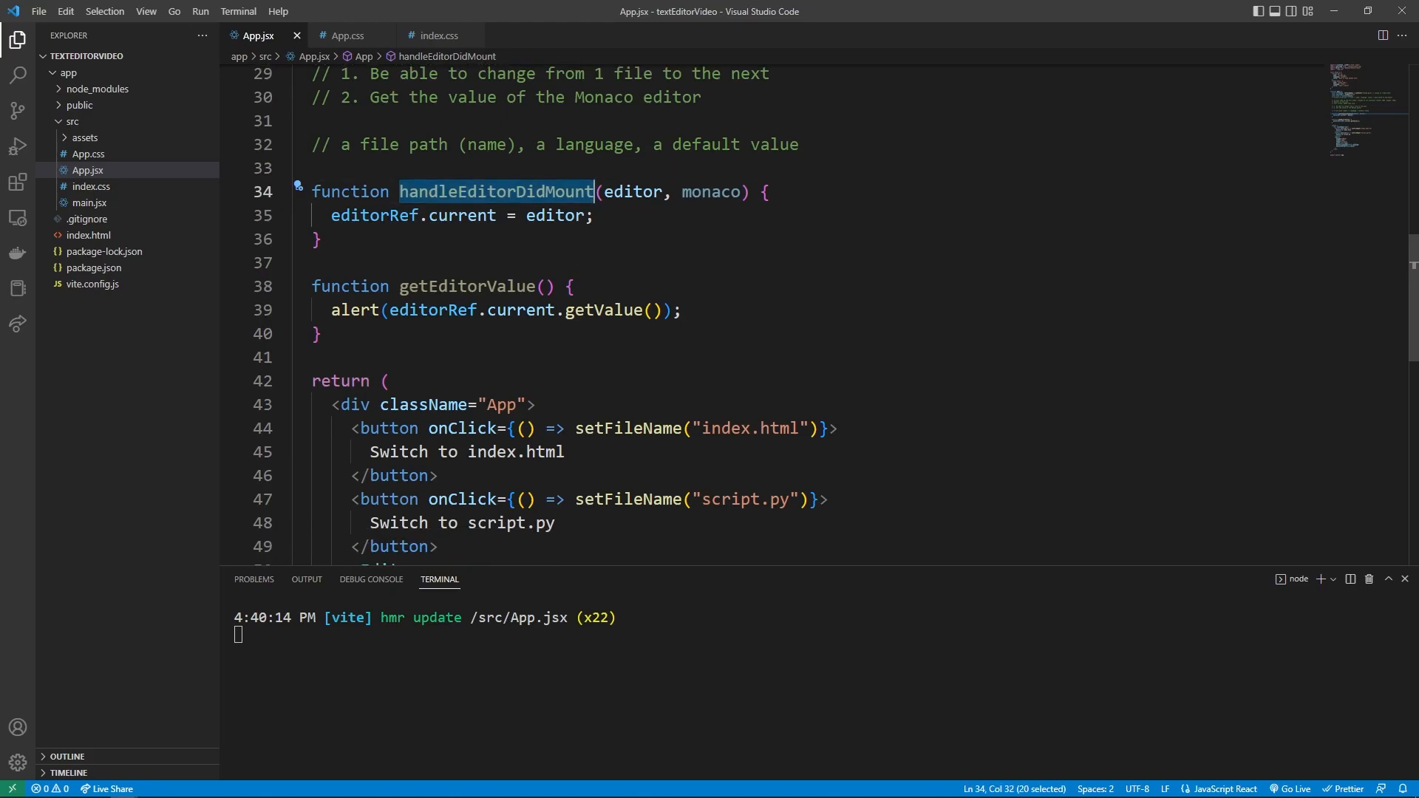
Pass onMount={handleEditorDidMount} to Editor and add a Get Editor Value button calling getEditorValue().
scroll("down", 3)
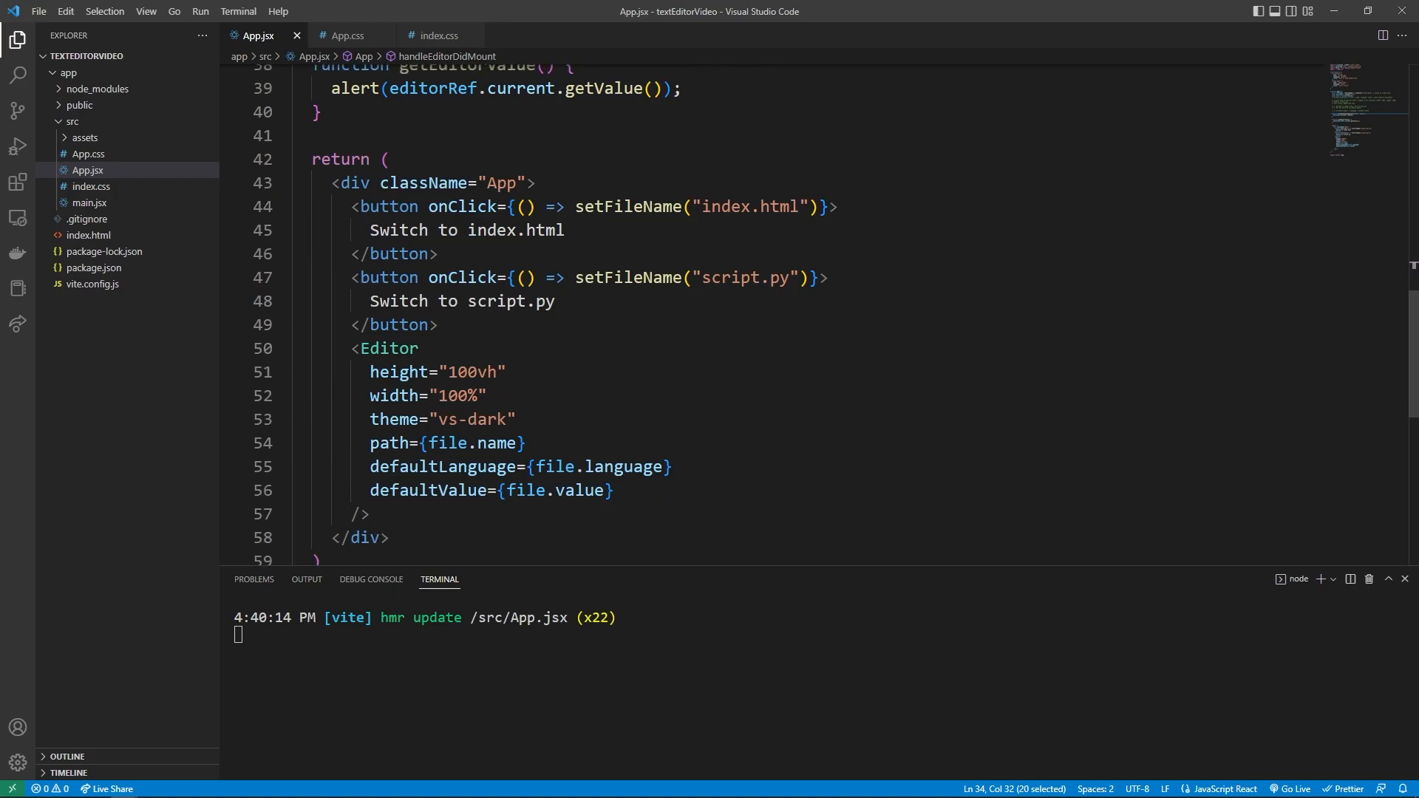
type("onMount")
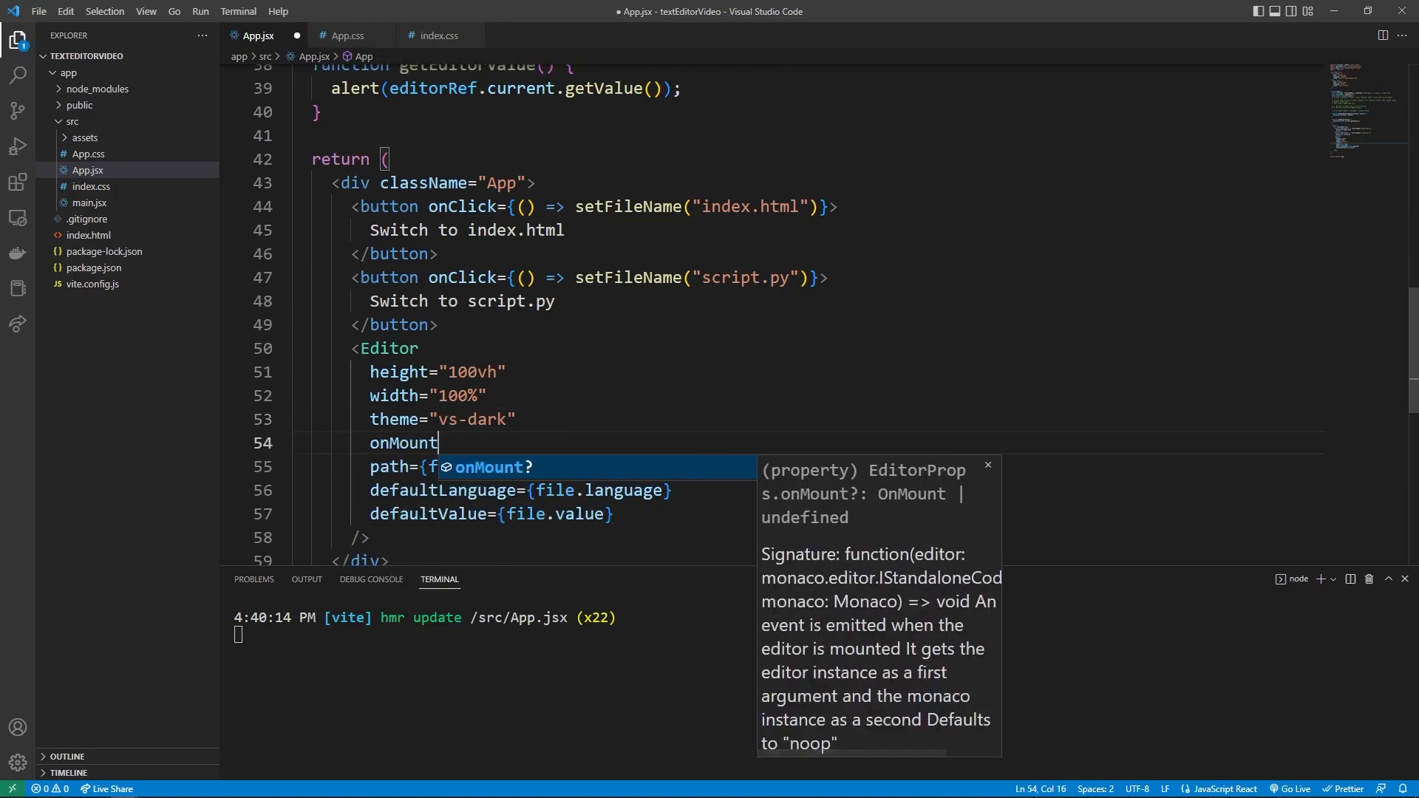
type("={handleEditorDidMount}")
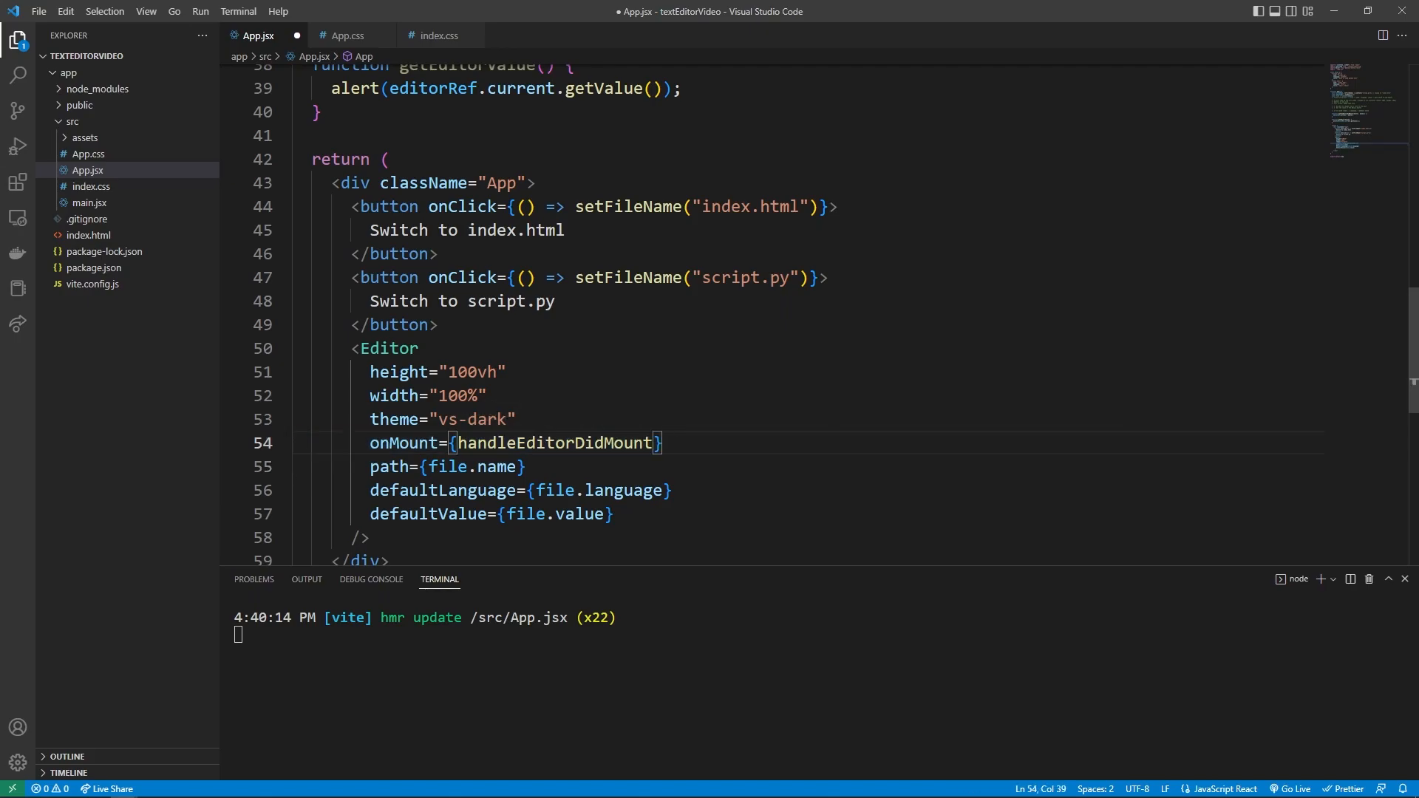
key("ctrl+s")
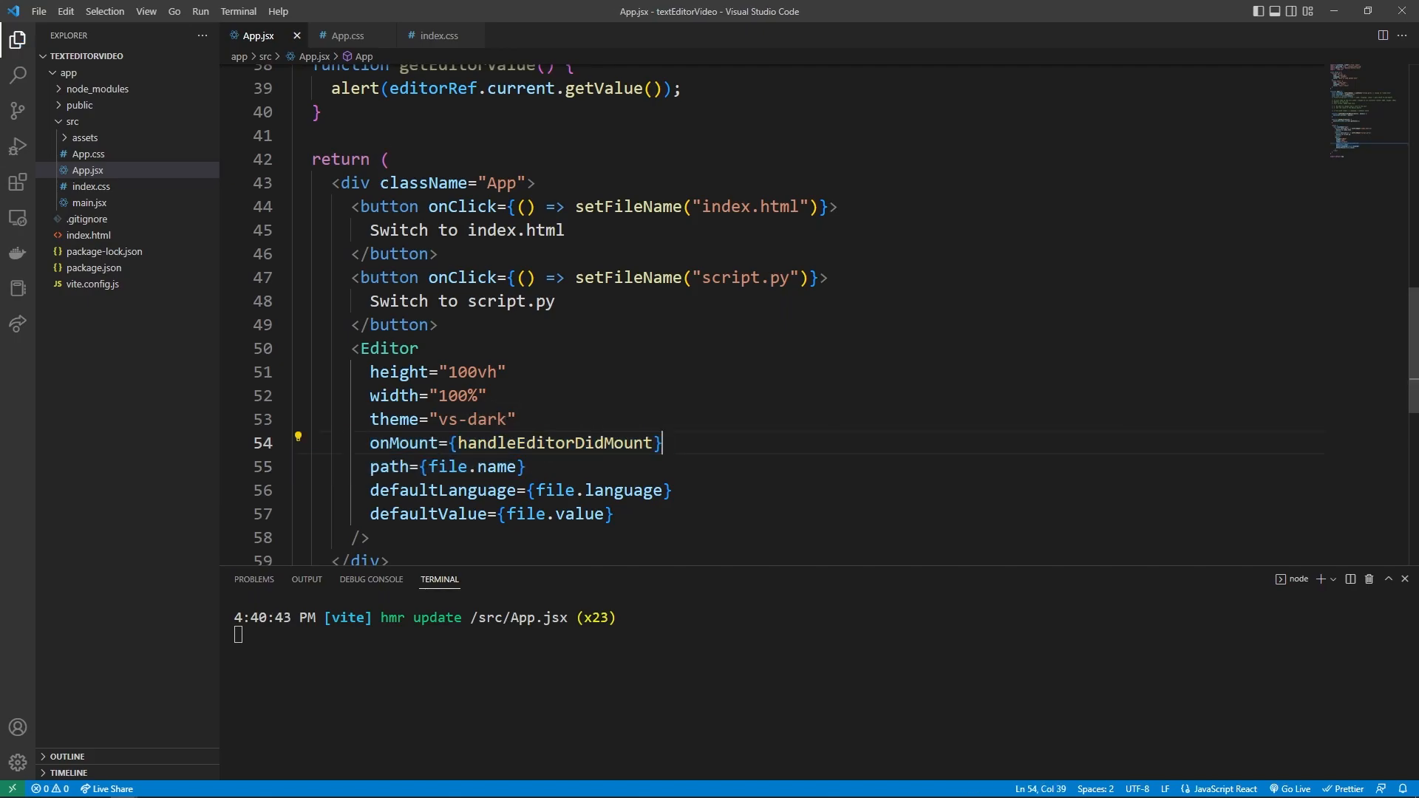
key("Enter")
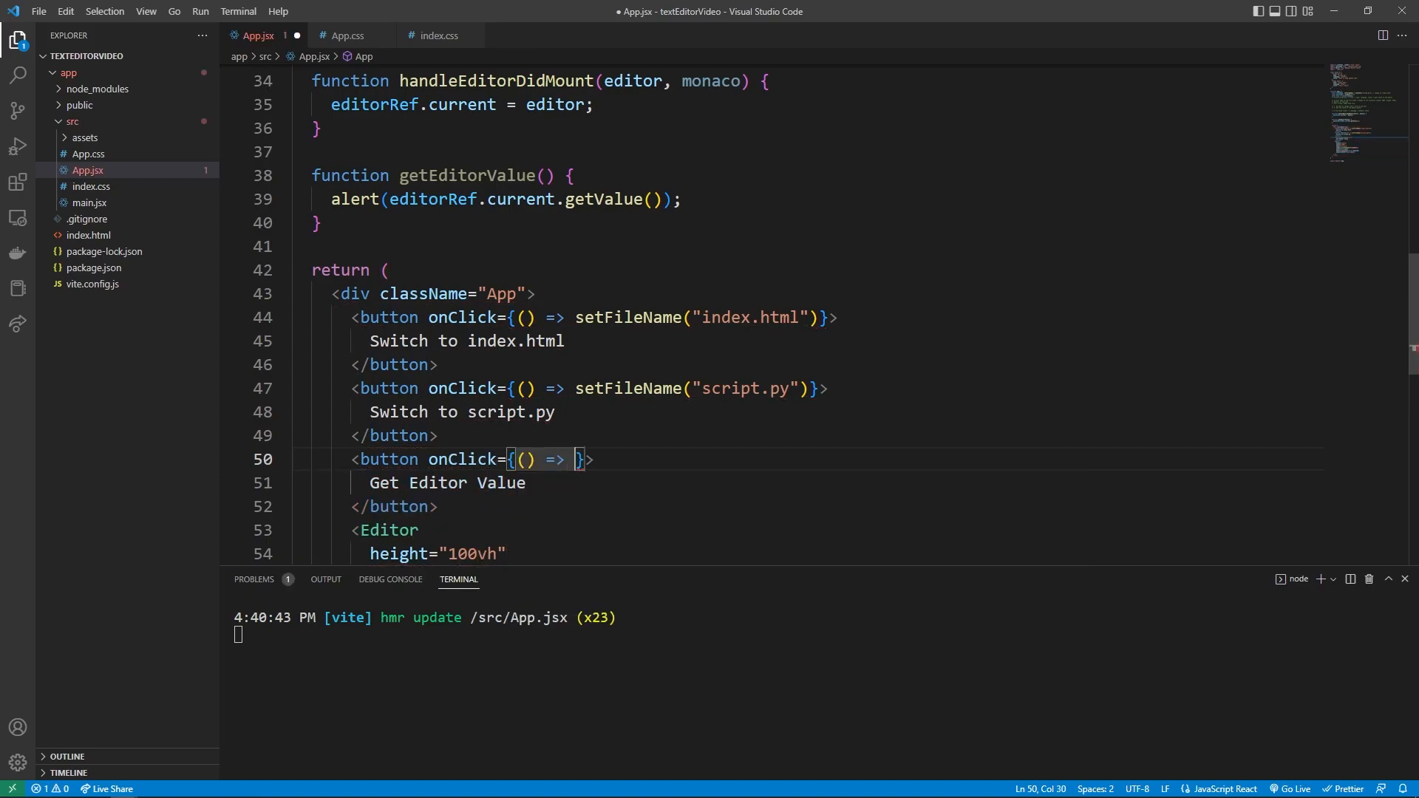
type("getEditorValue()")
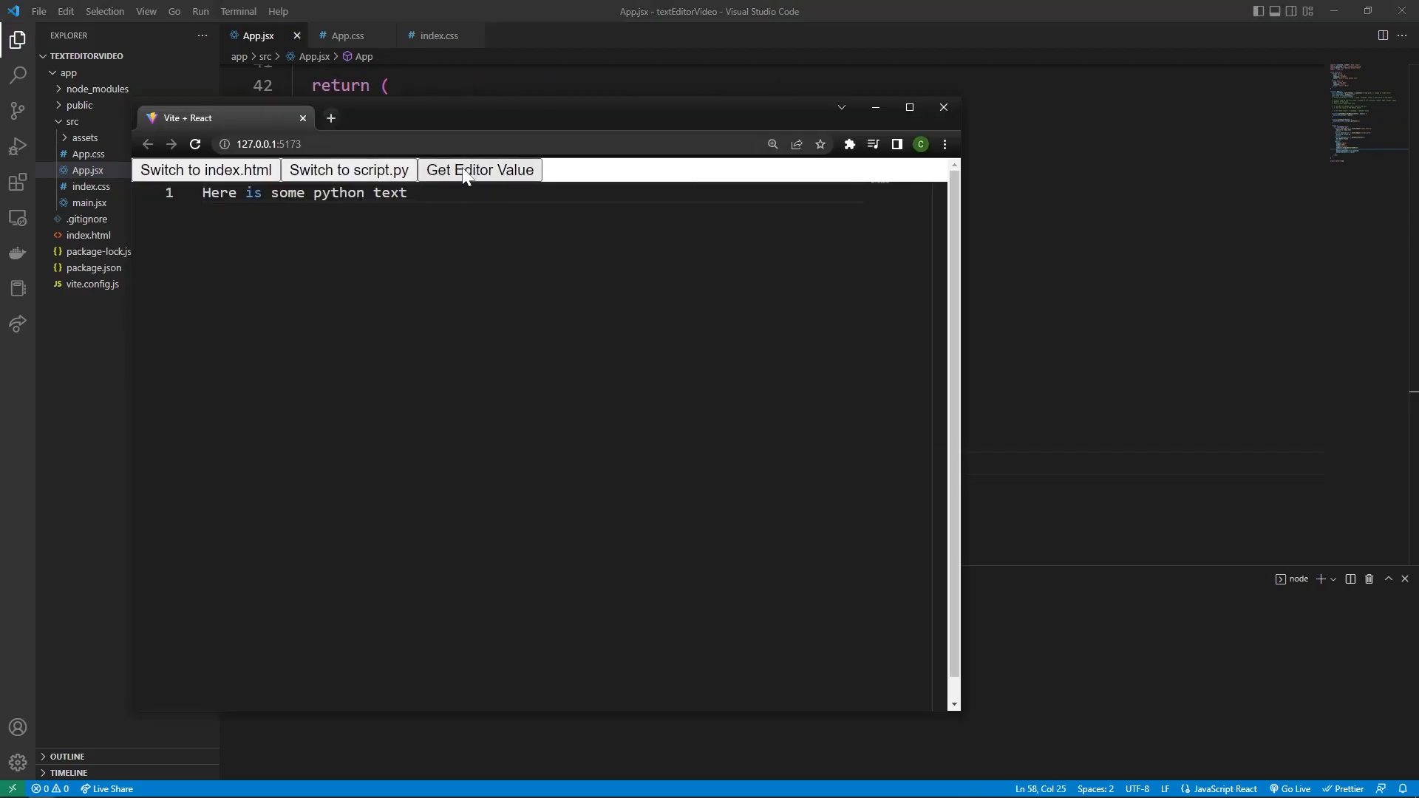
Alert the editor value for script.py and index.html, dismissing each alert.
left_click(479, 170)
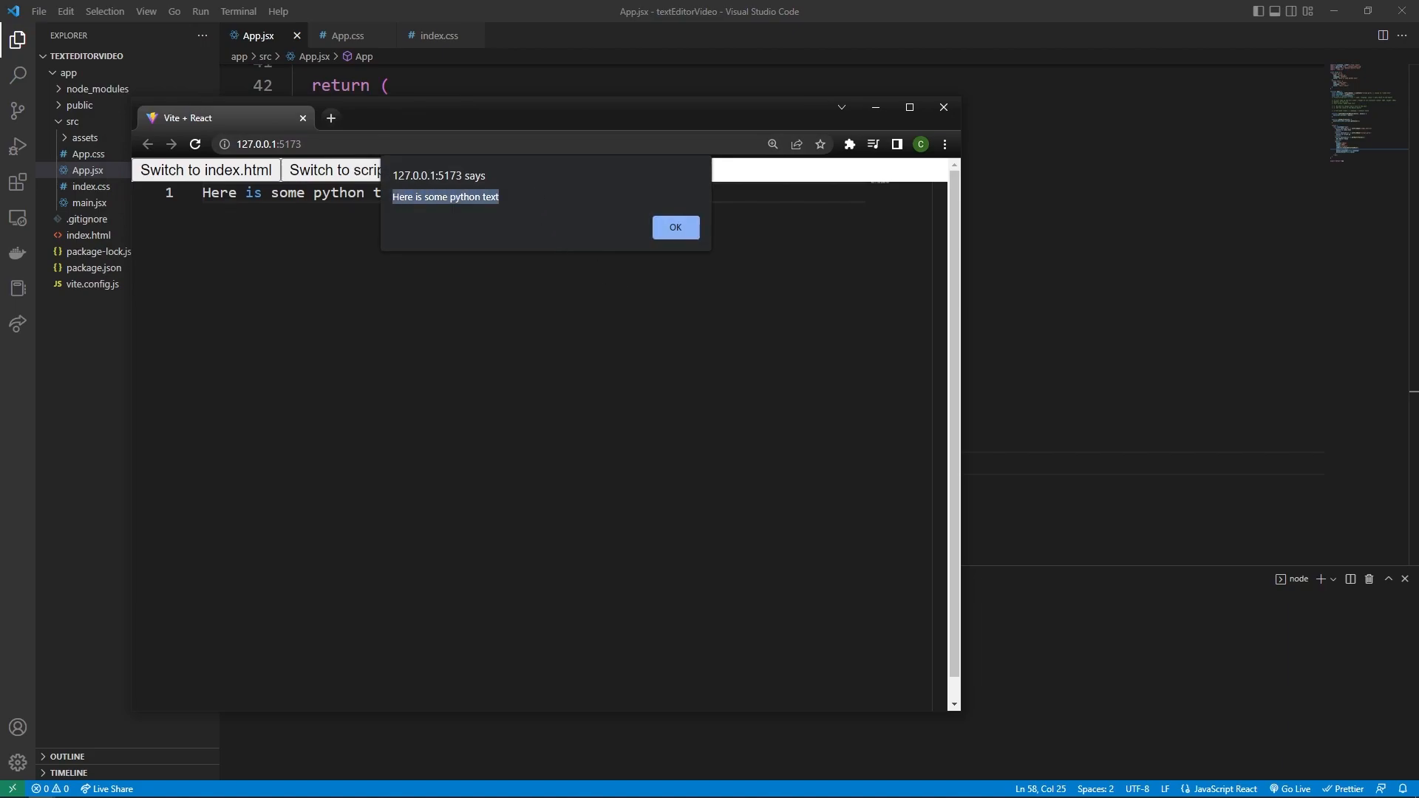
left_click(674, 227)
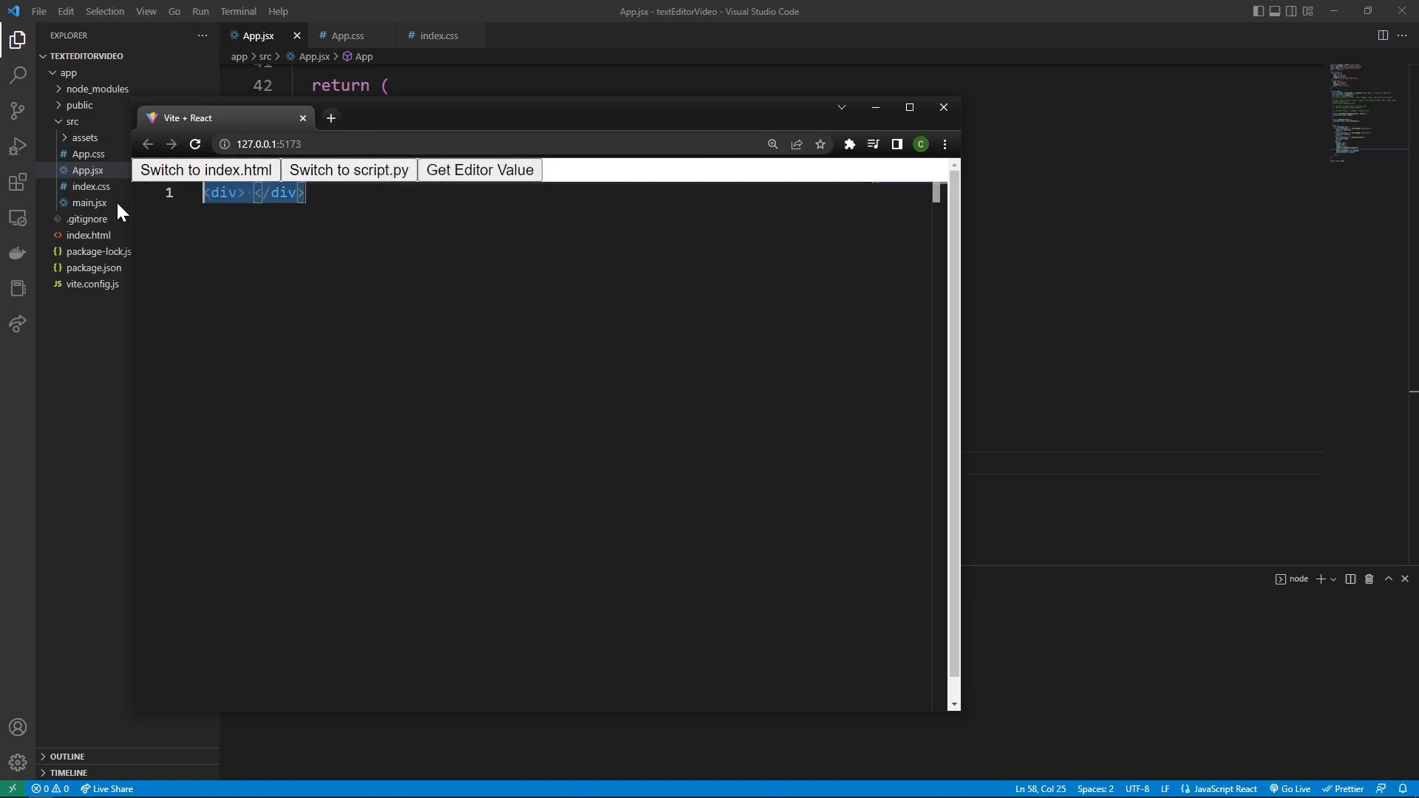
left_click(478, 170)
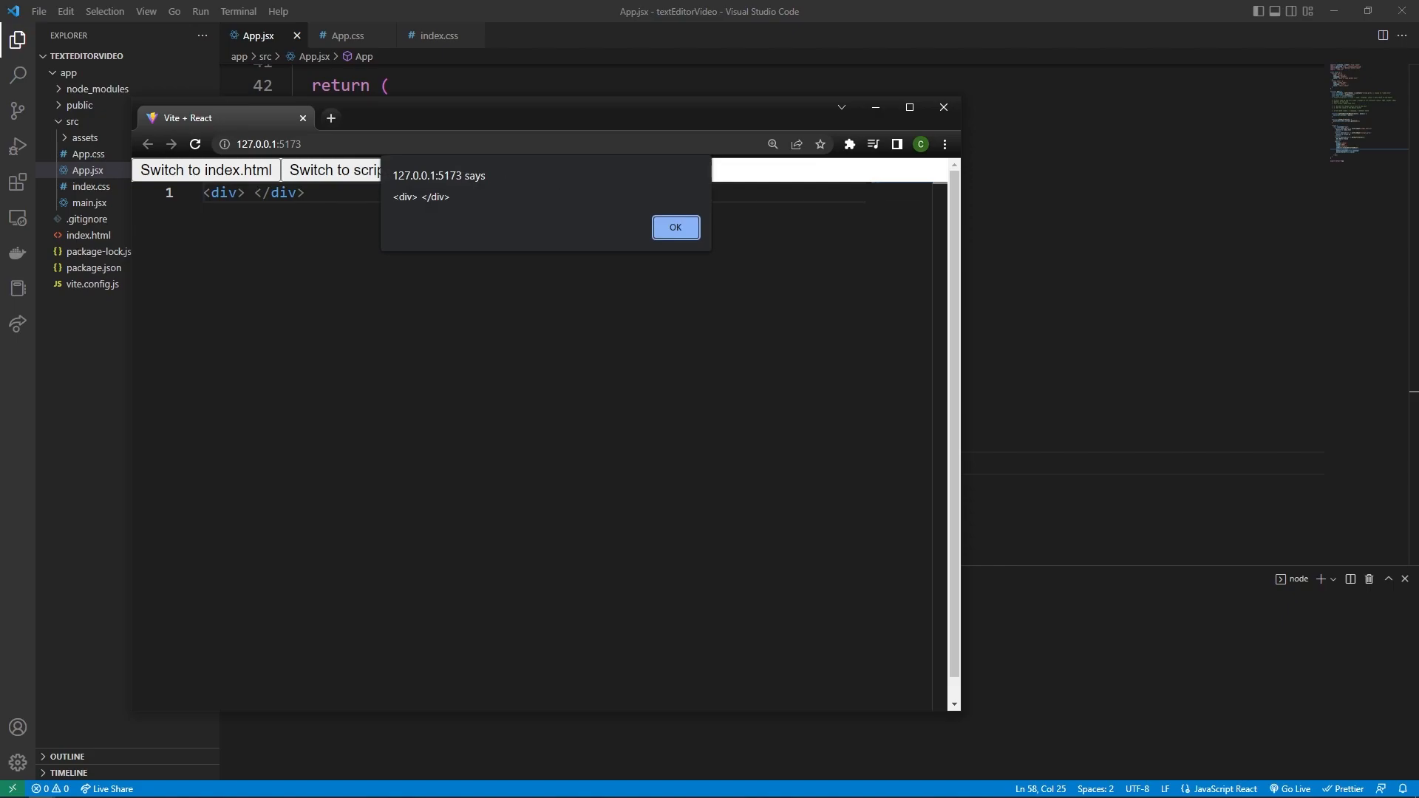
left_click(674, 226)
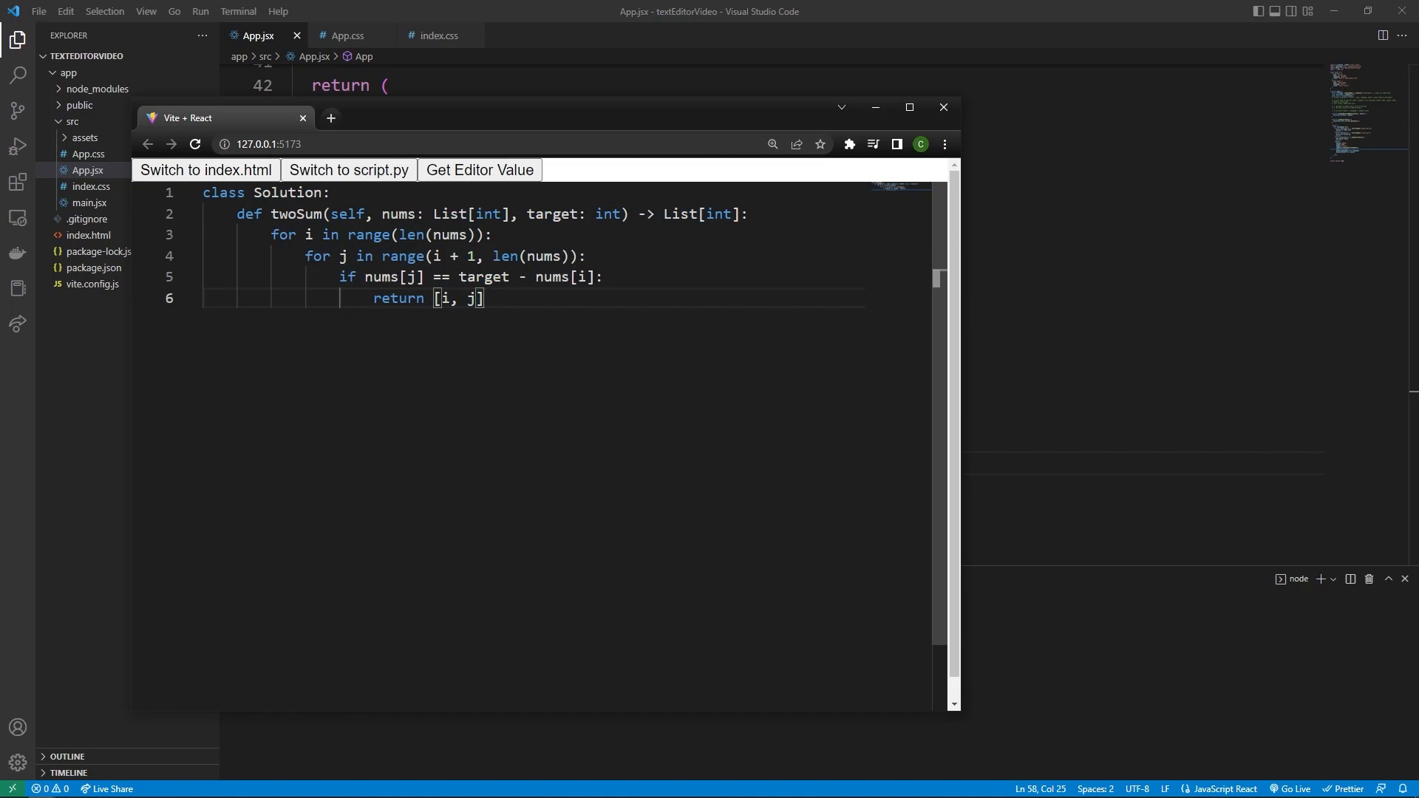
Alert the typed two-sum Python code twice, dismissing each alert.
left_click(478, 170)
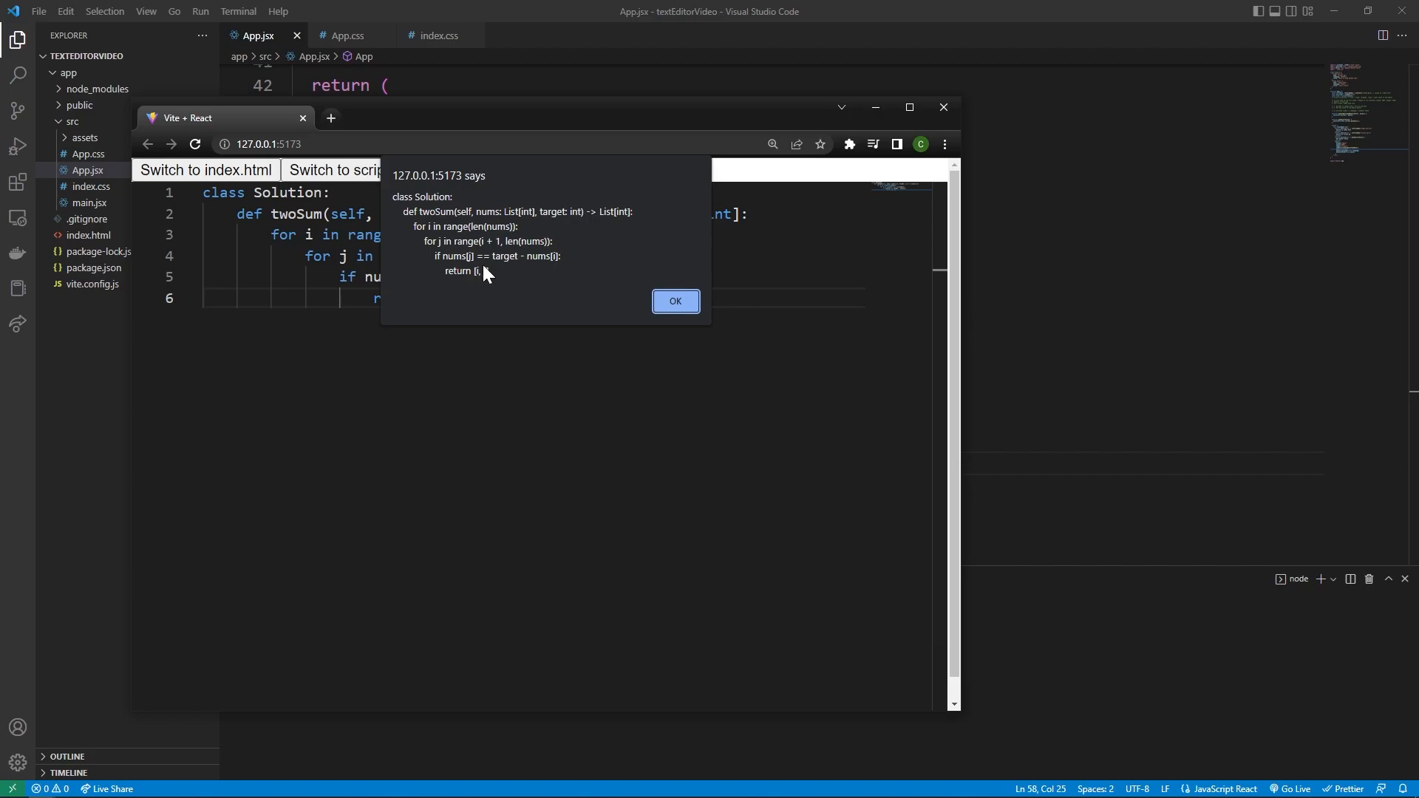
left_click(675, 301)
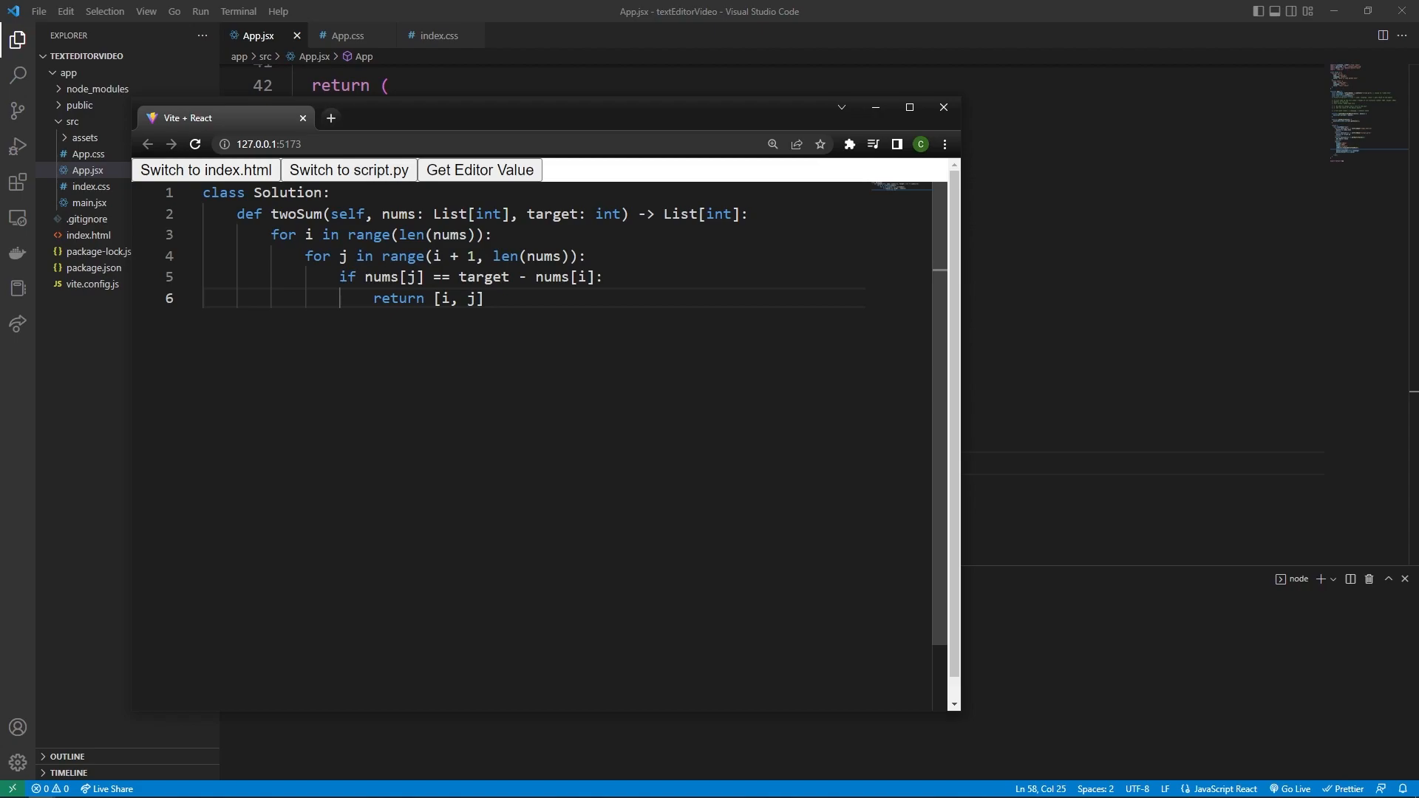
left_click(480, 170)
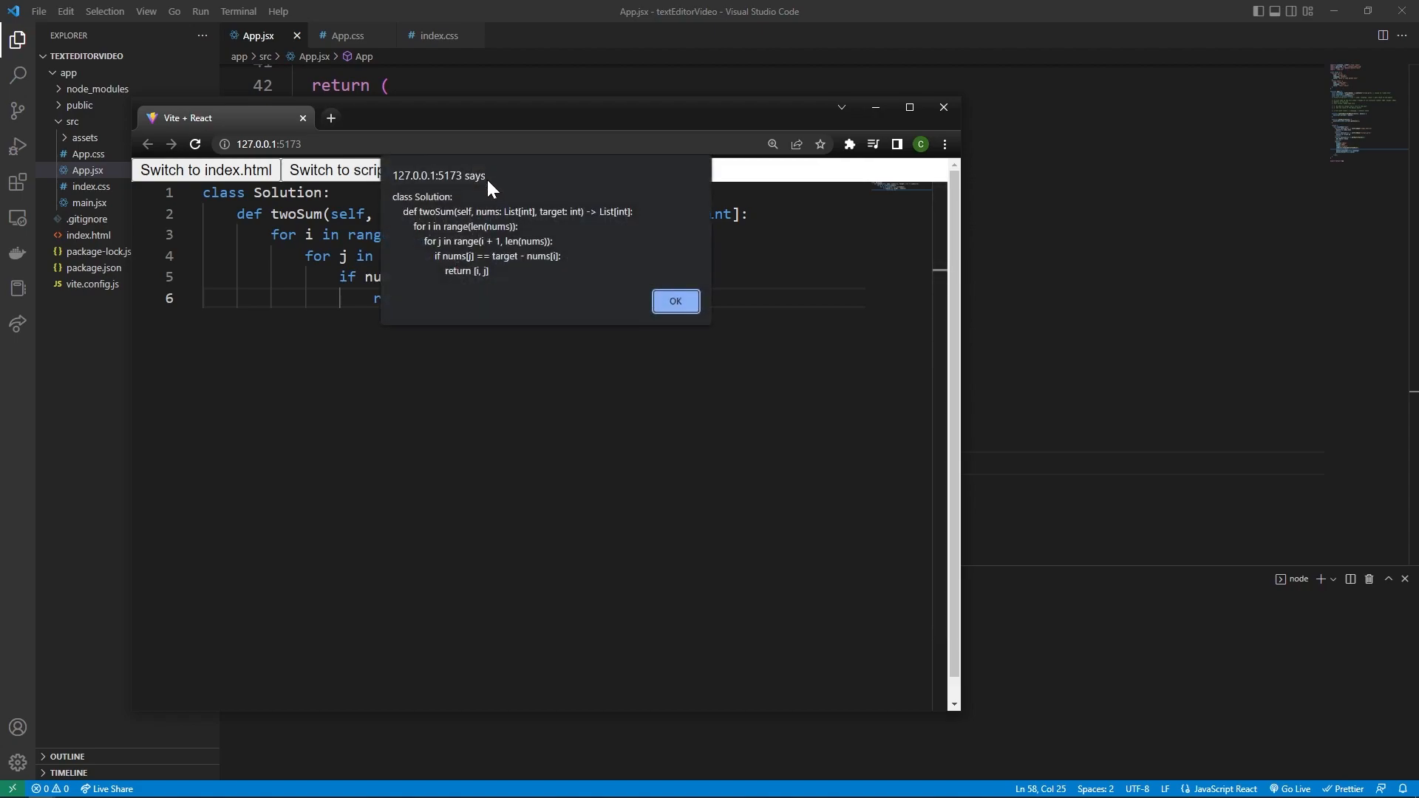
left_click(674, 301)
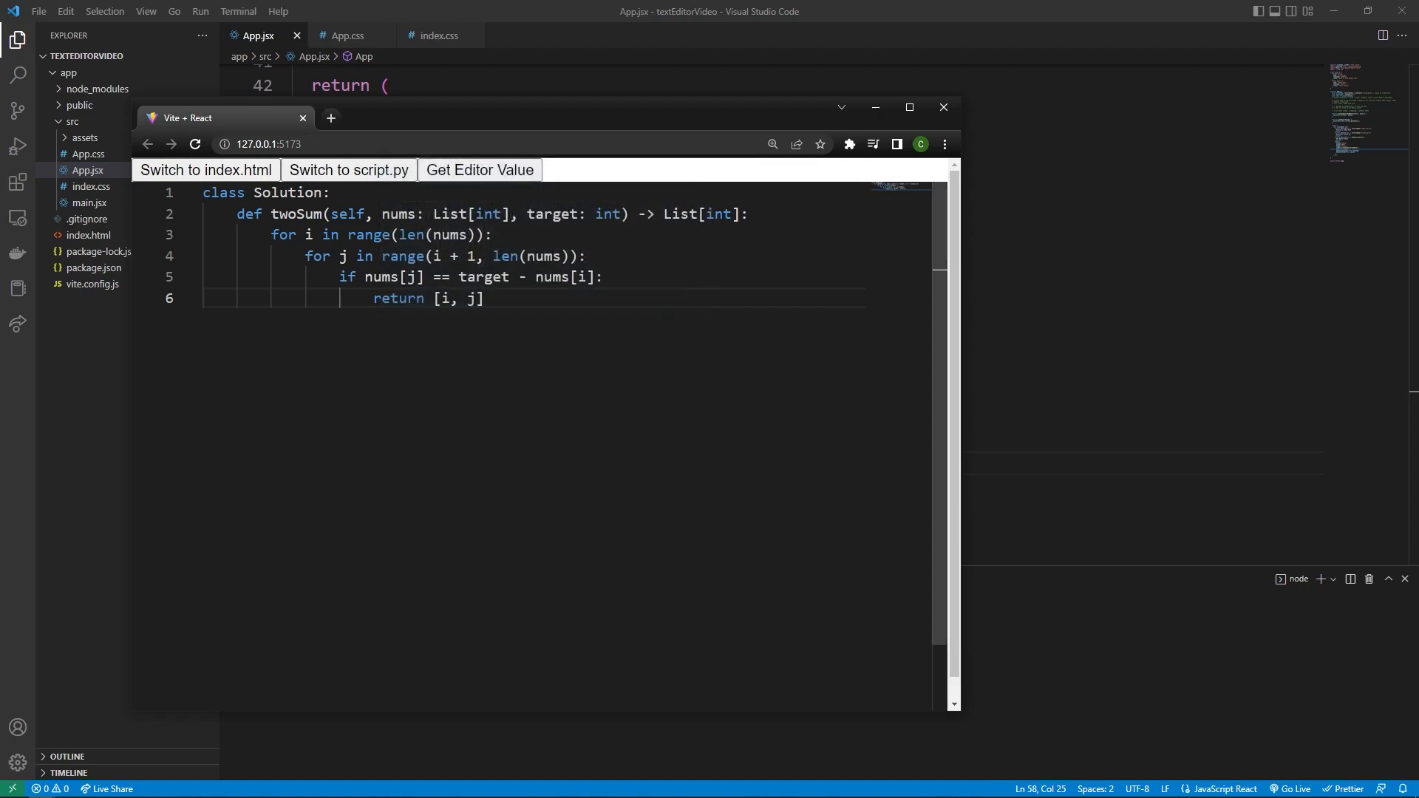